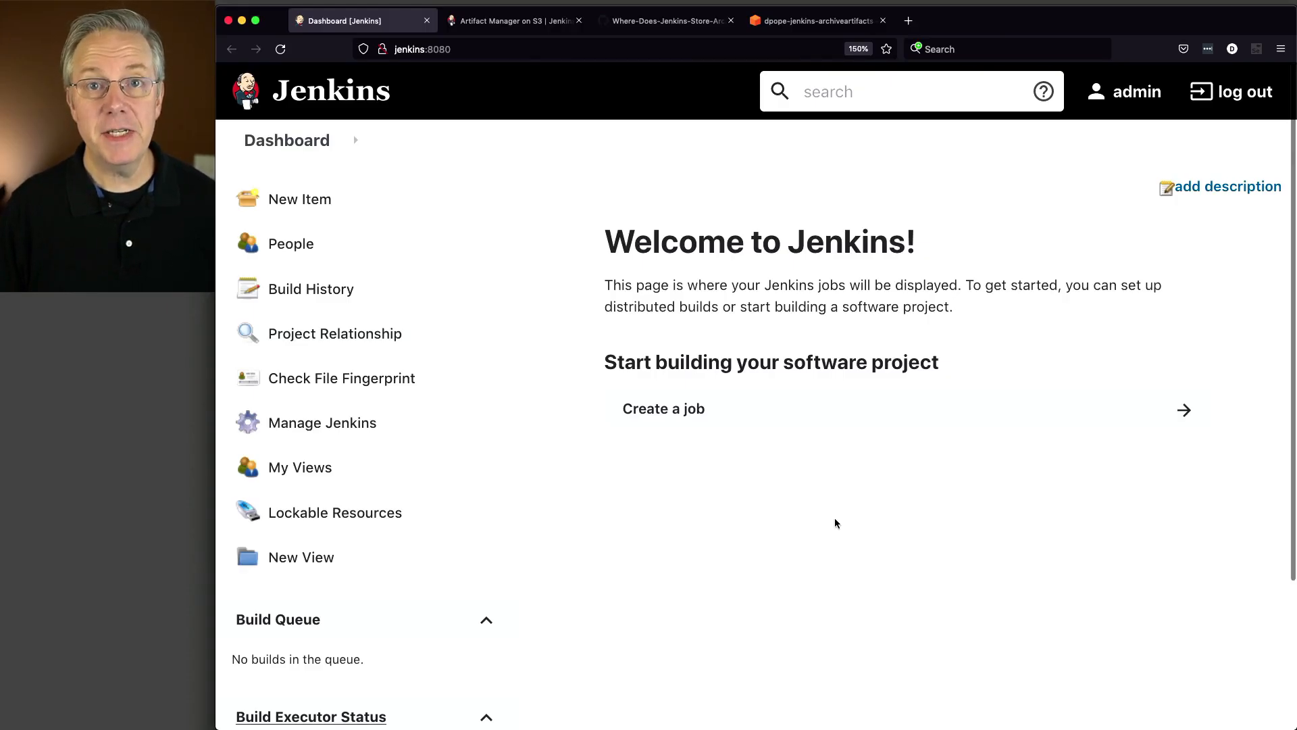
- Switch to the Gist tab and select the Jenkinsfile pipeline code
scroll(down, 3)
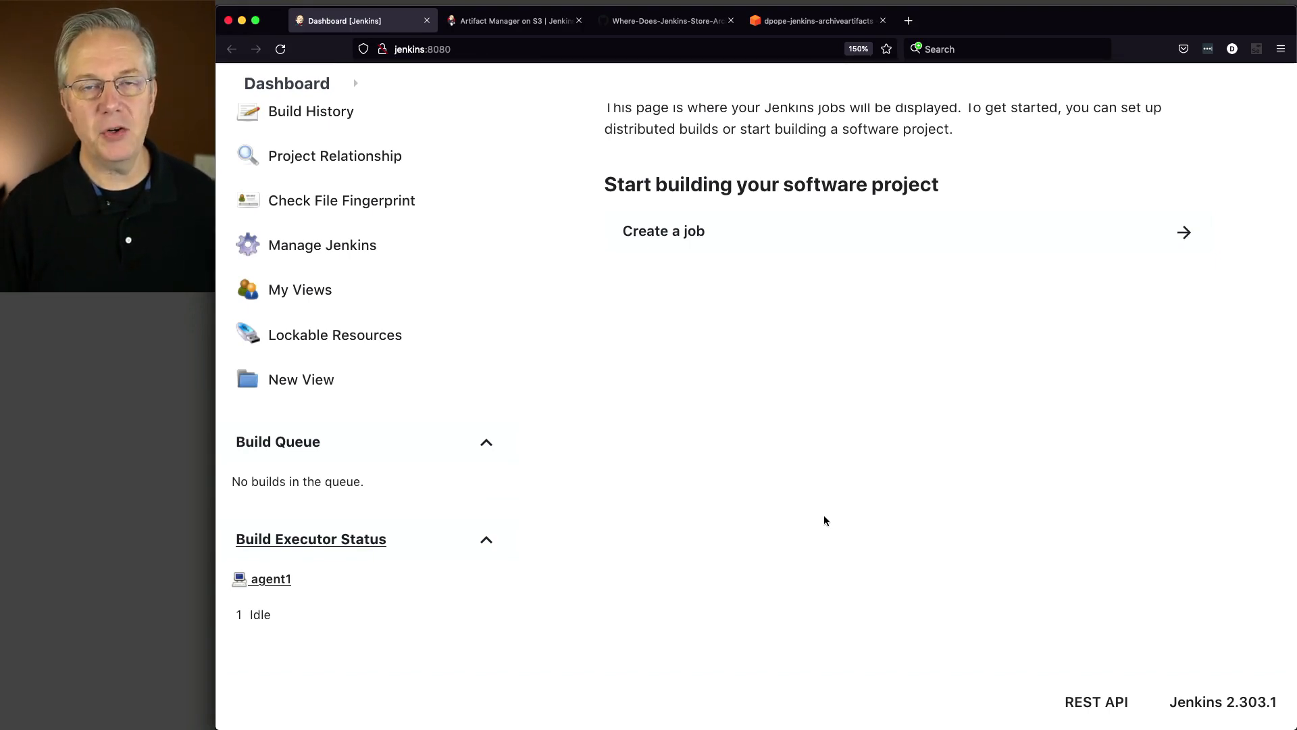
mouse_move(824, 565)
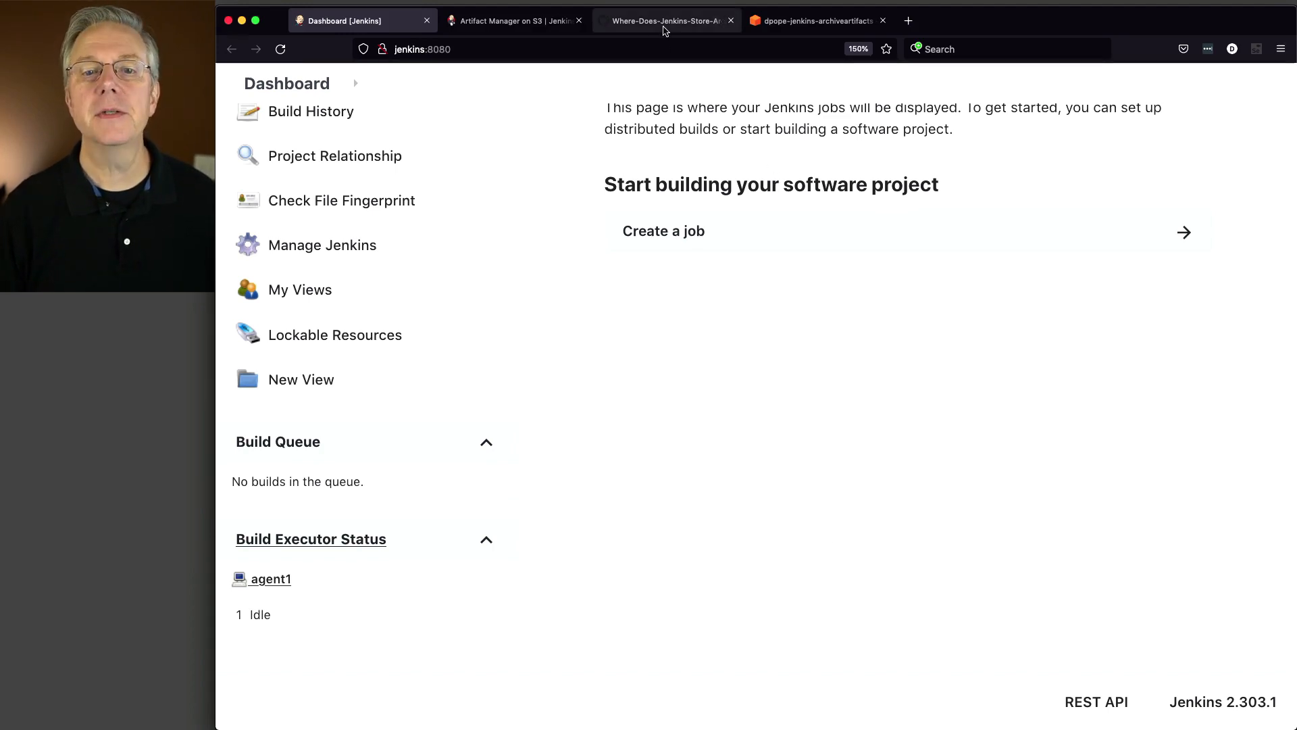
click(665, 20)
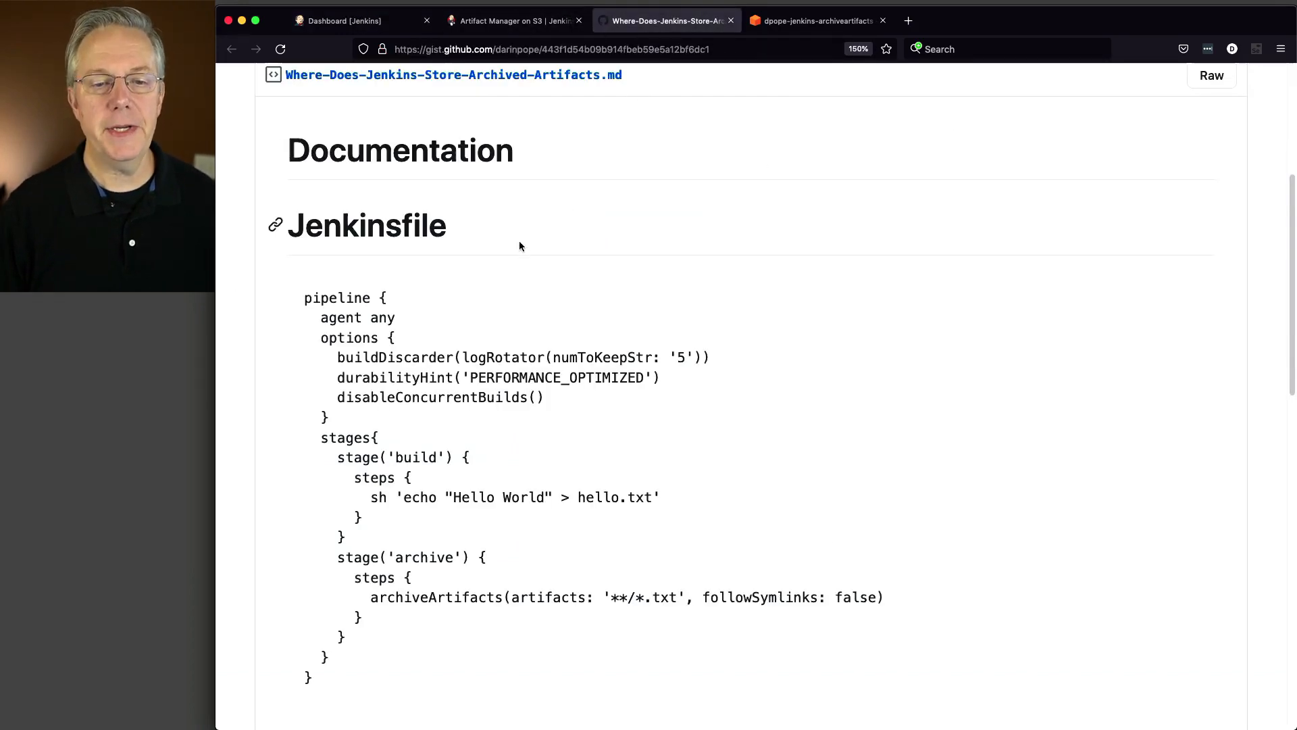
drag(304, 297, 396, 457)
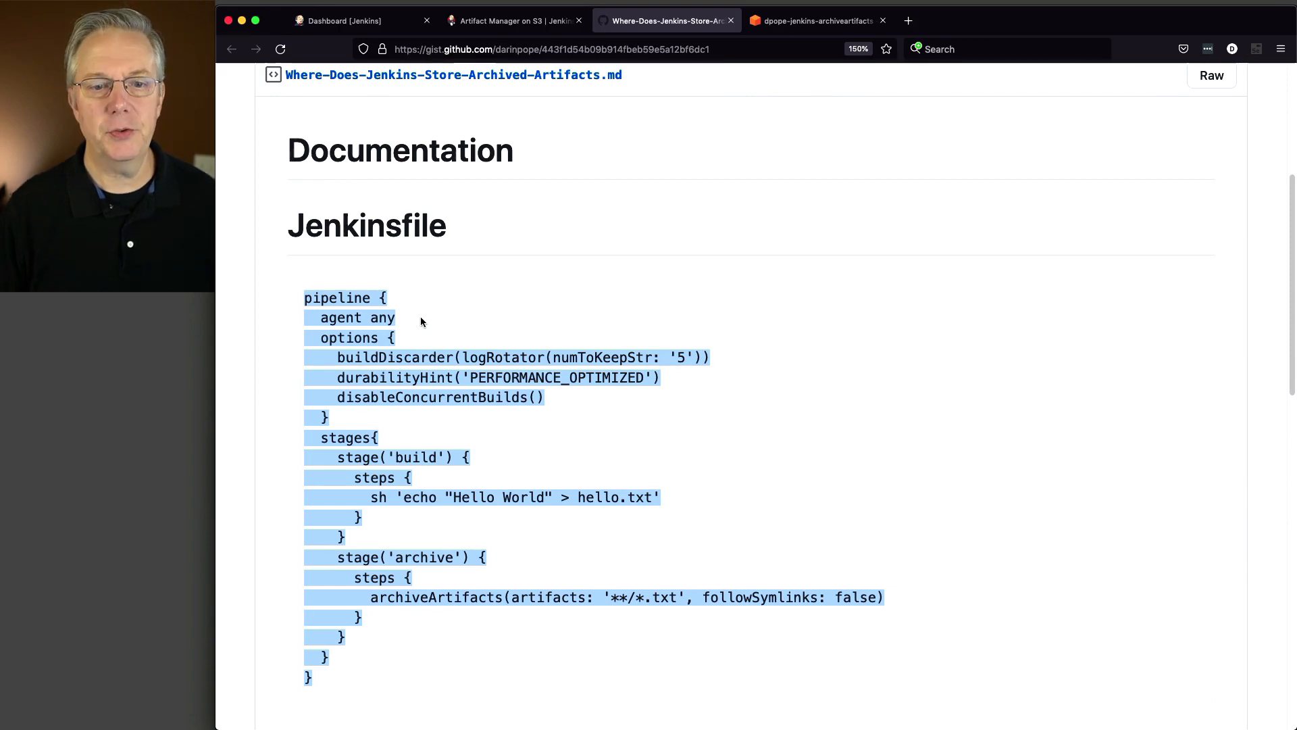
mouse_move(419, 369)
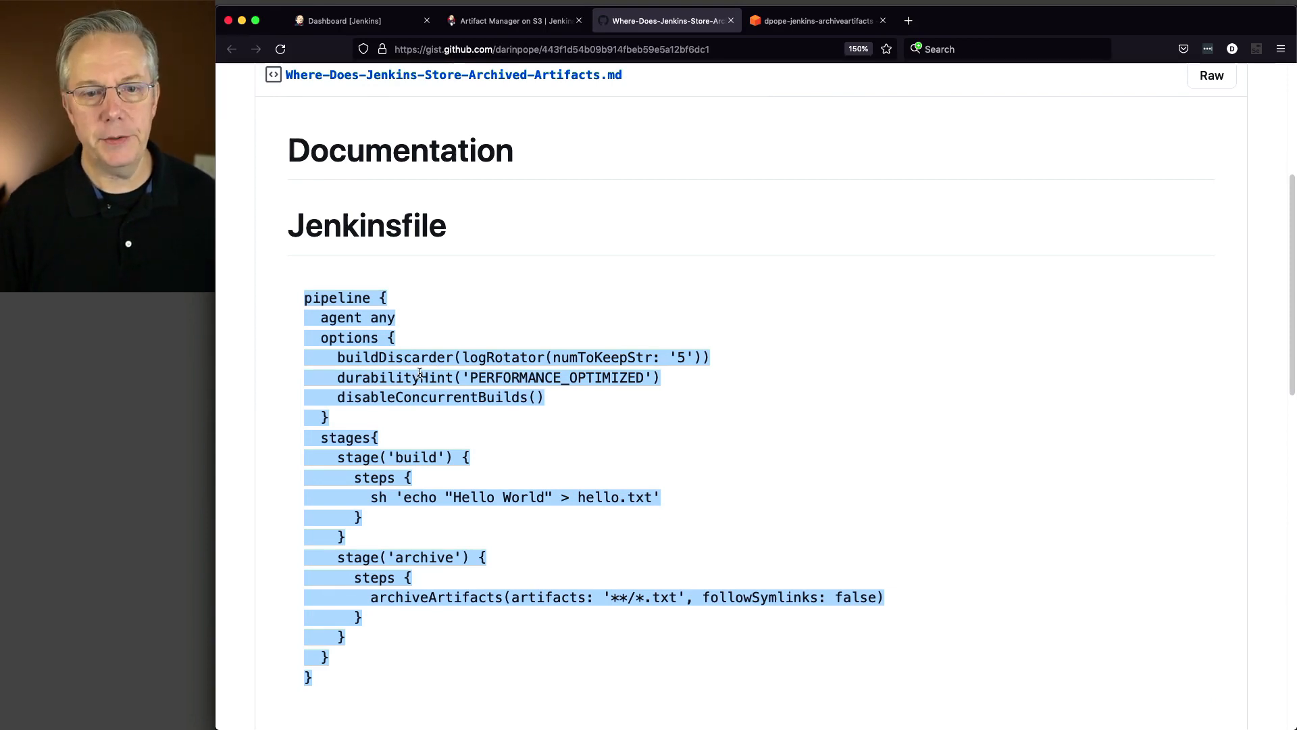
- Highlight the archiveArtifacts step, then select the entire pipeline script for copying
scroll(down, 3)
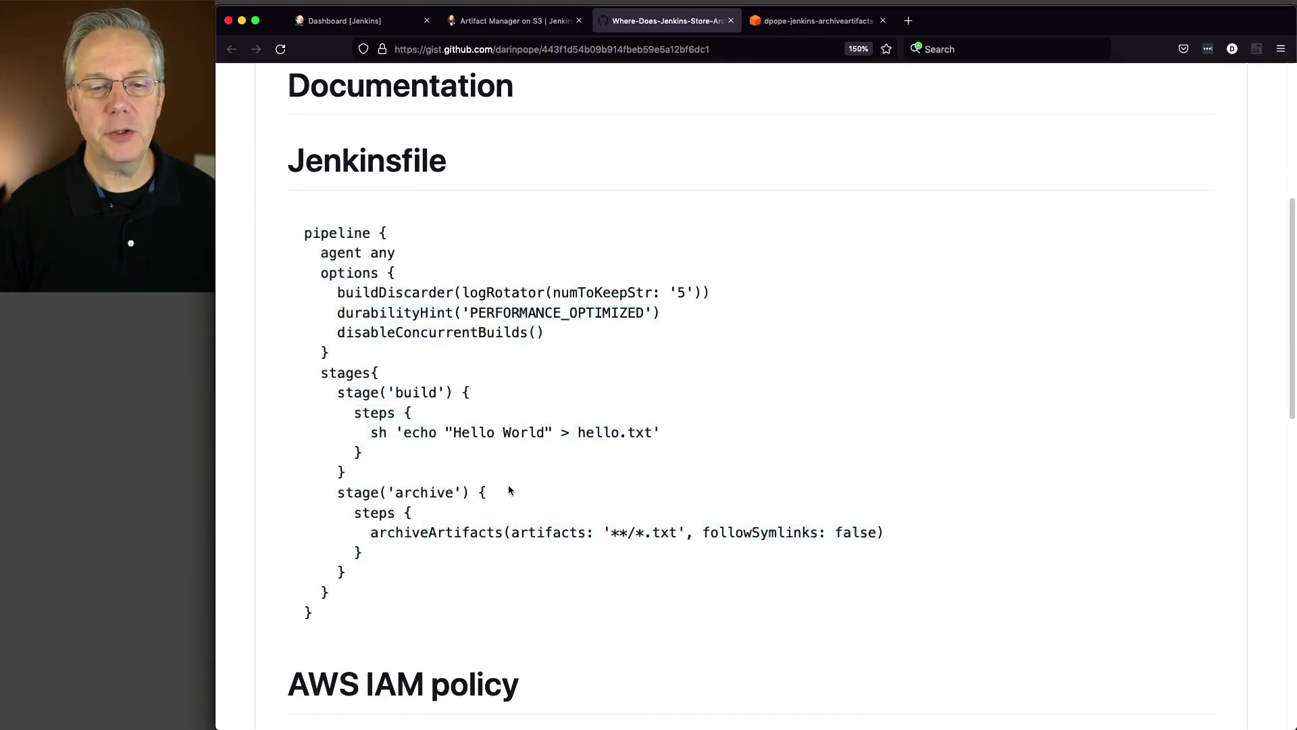
mouse_move(418, 451)
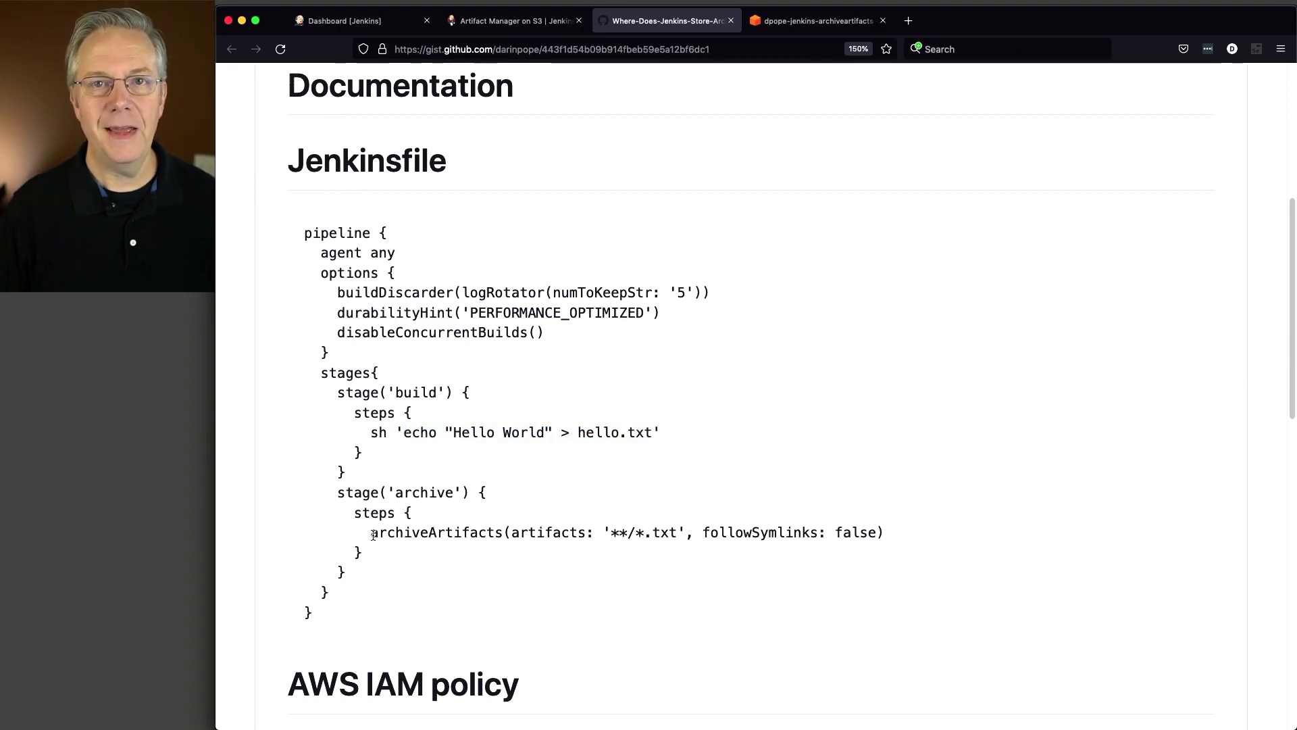
double_click(433, 534)
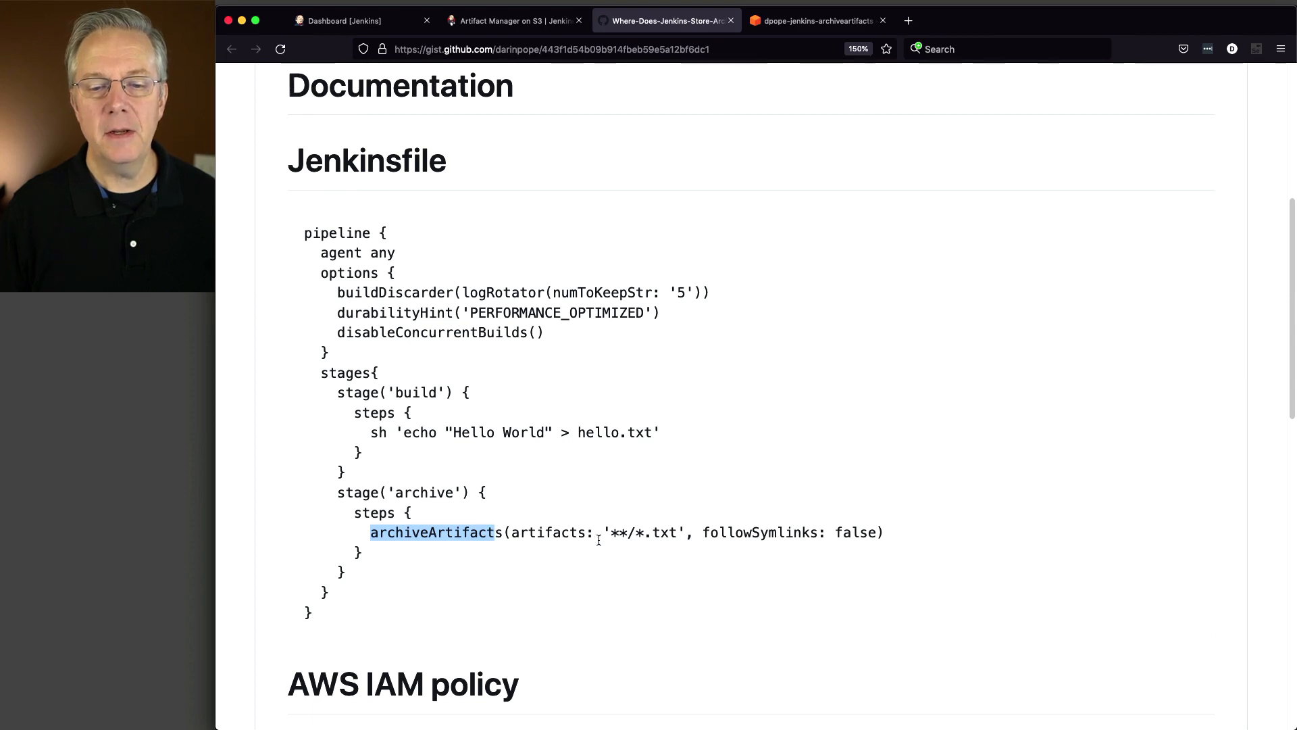
mouse_move(649, 548)
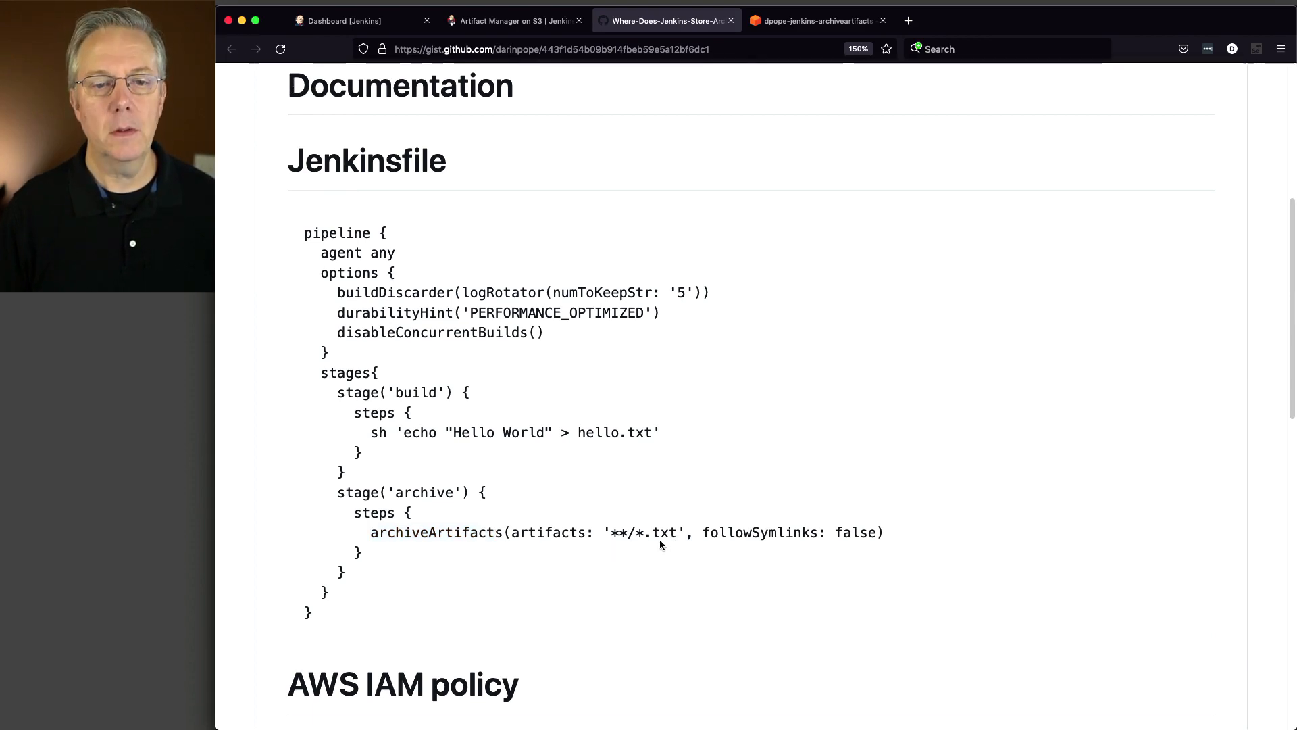
drag(304, 232, 357, 513)
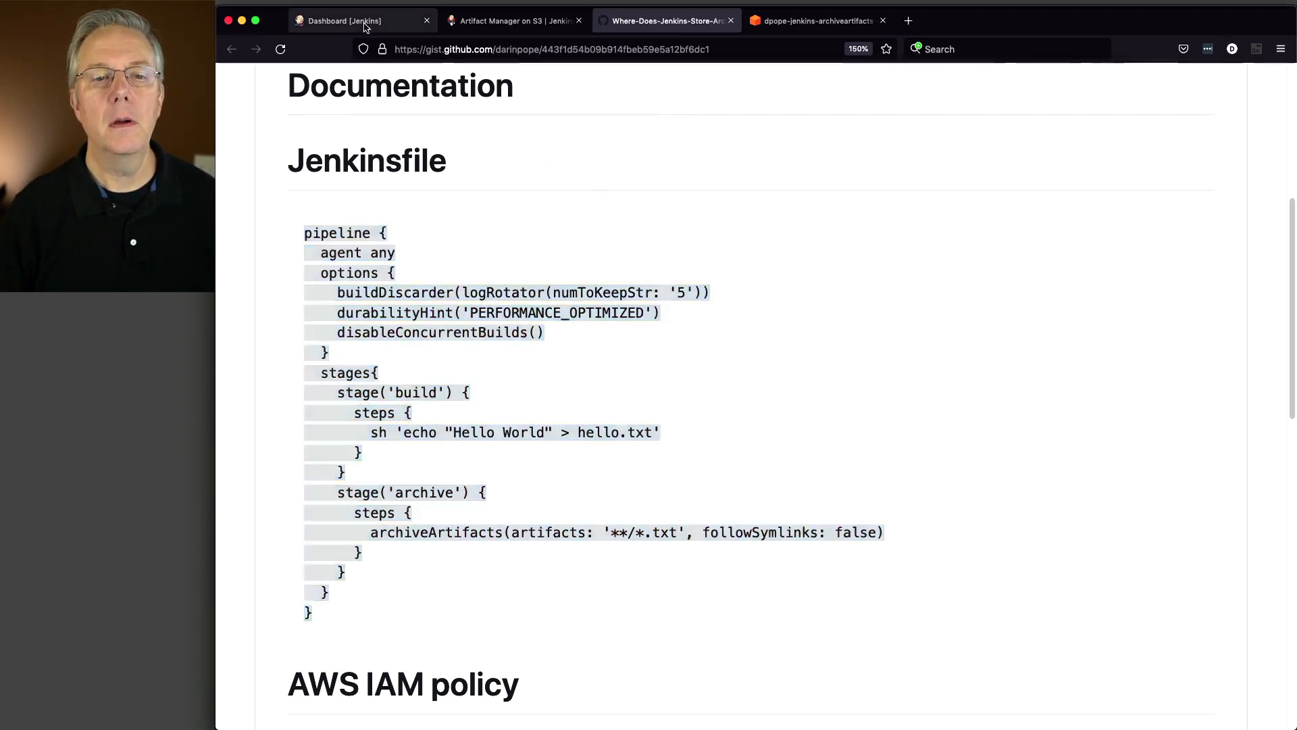
- Create a Pipeline job named archive-artifacts in Jenkins with the pasted script and save it
click(364, 20)
text(ar)
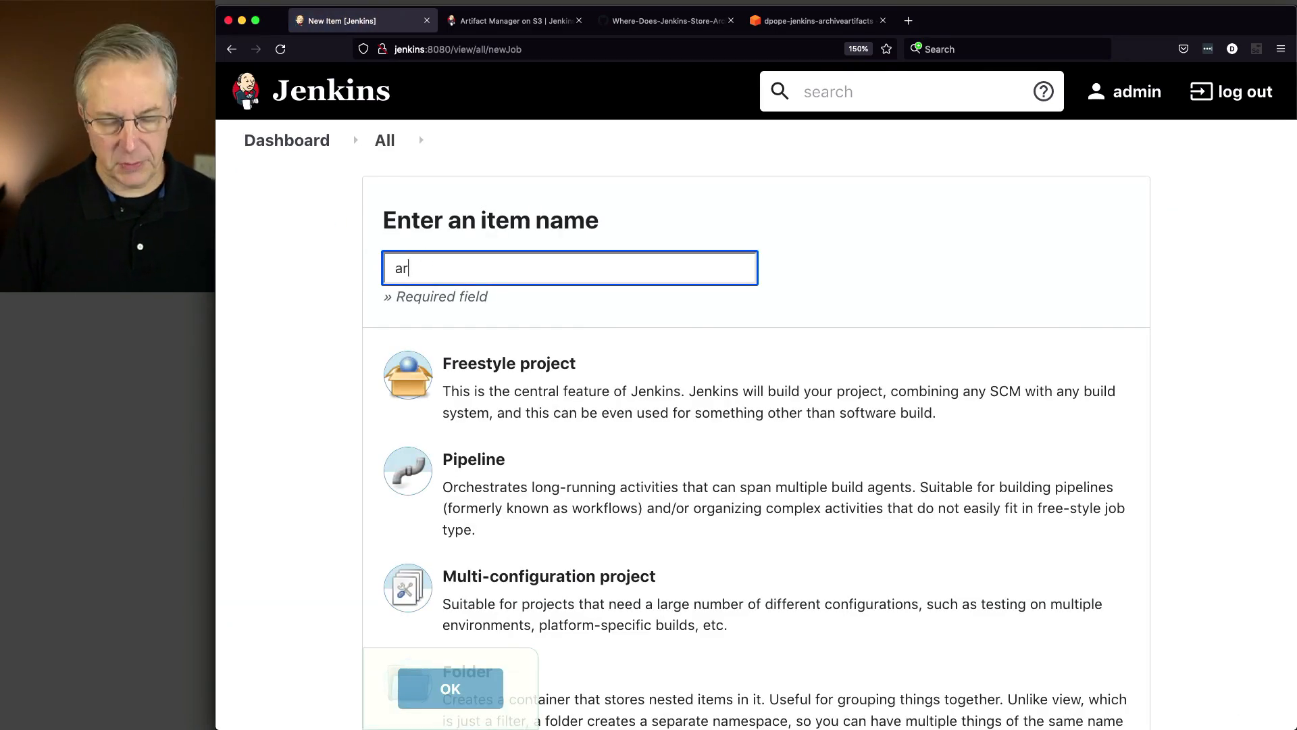
text(h)
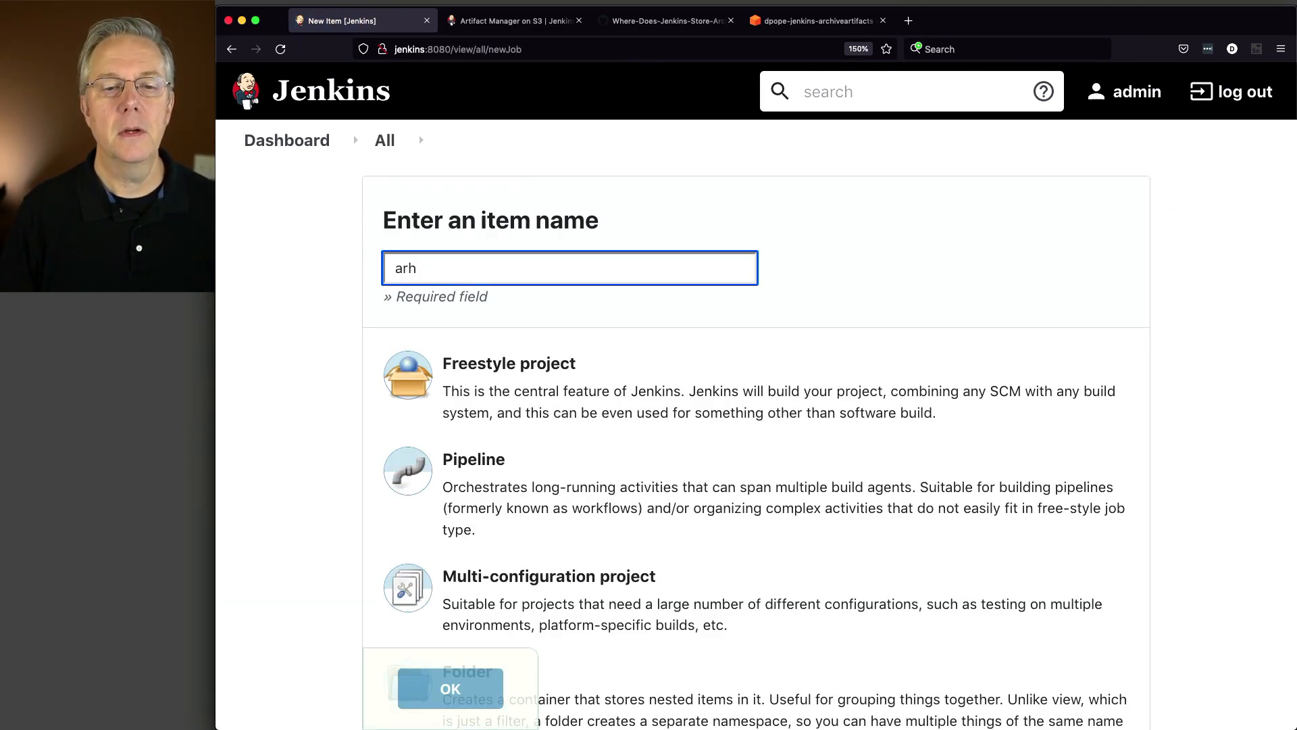
text(archive-artifacts)
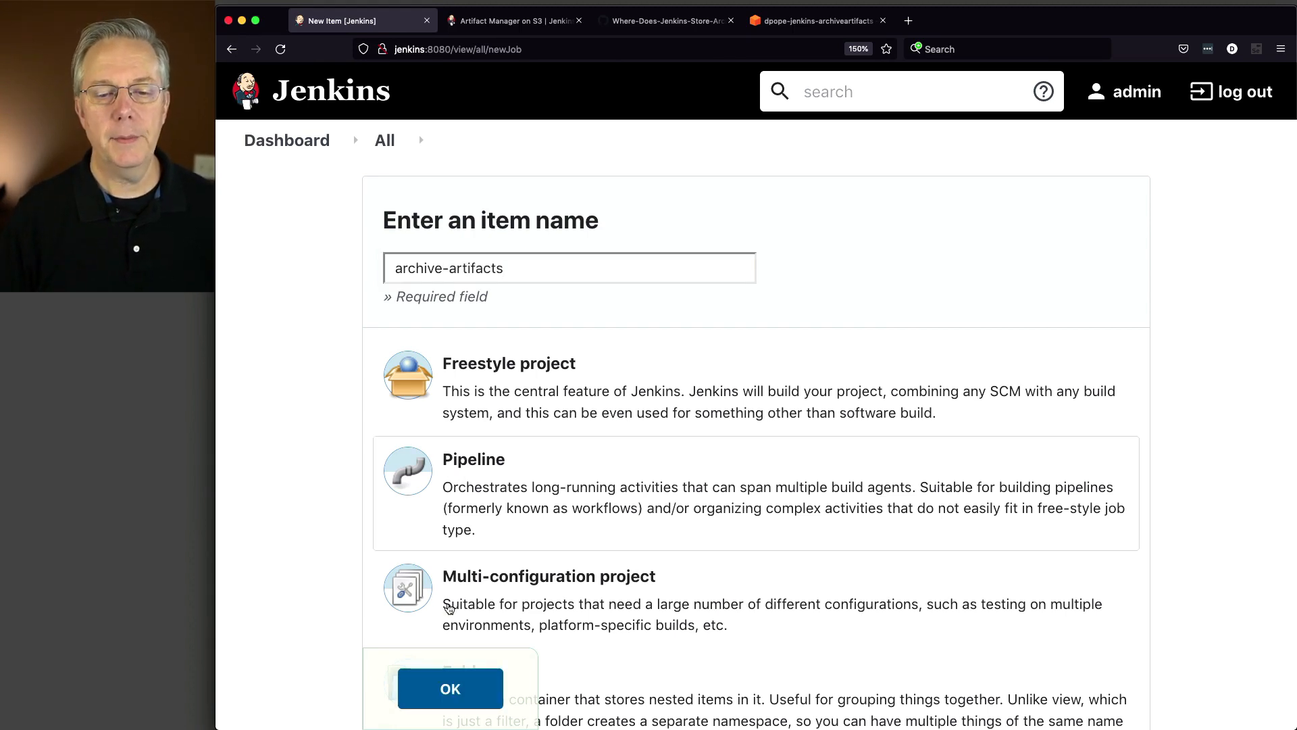
click(450, 687)
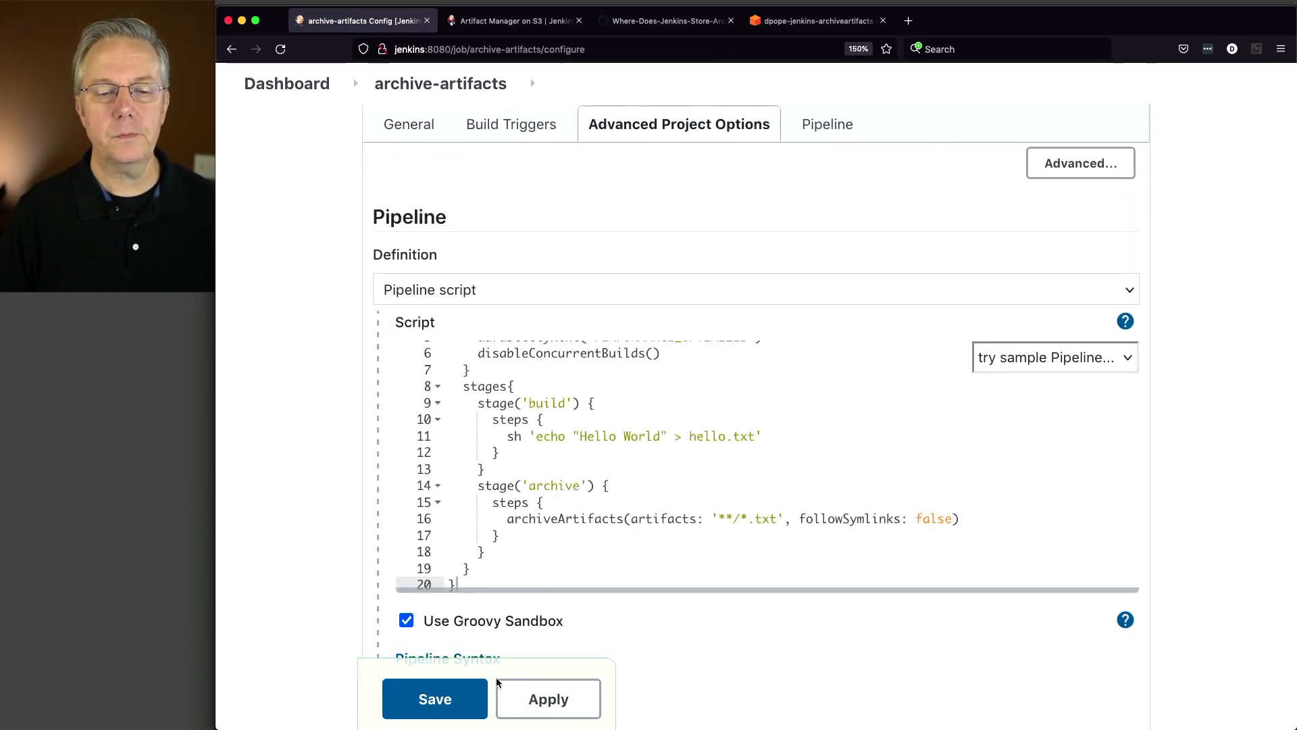
click(435, 699)
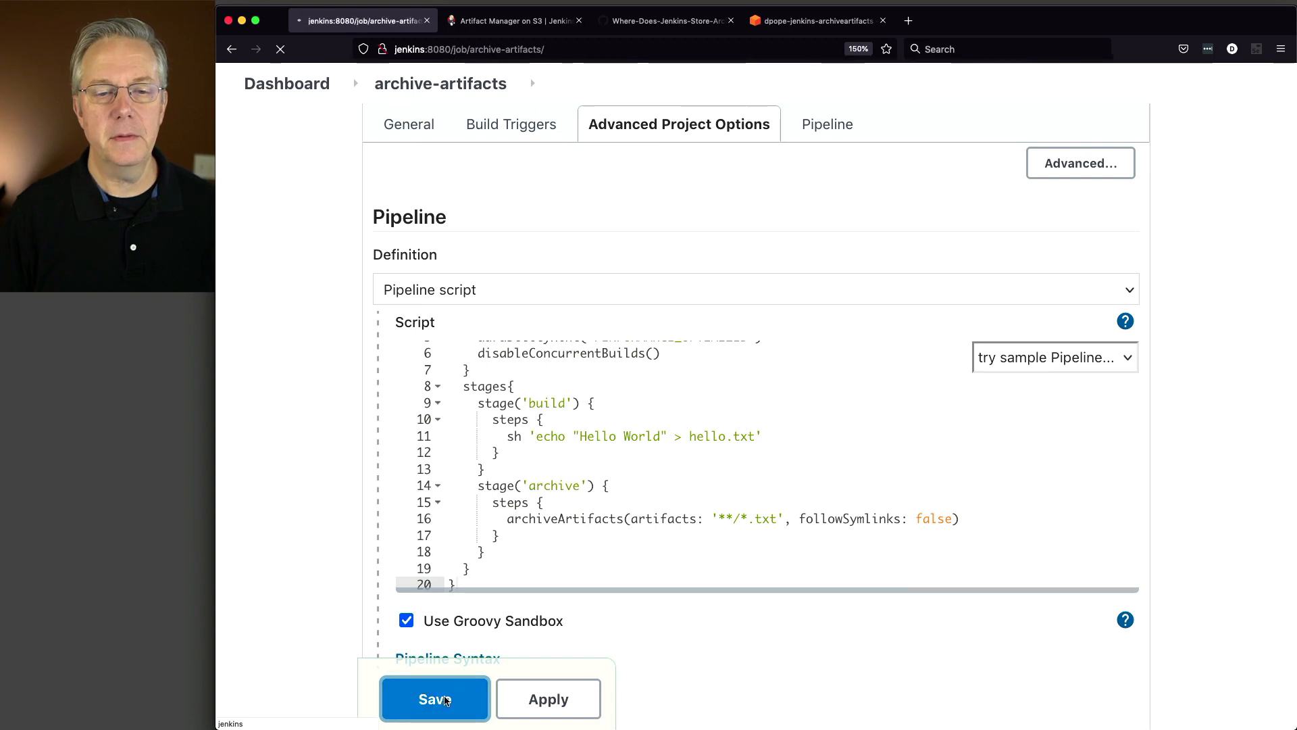
- Start build #1 of the archive-artifacts pipeline
click(435, 699)
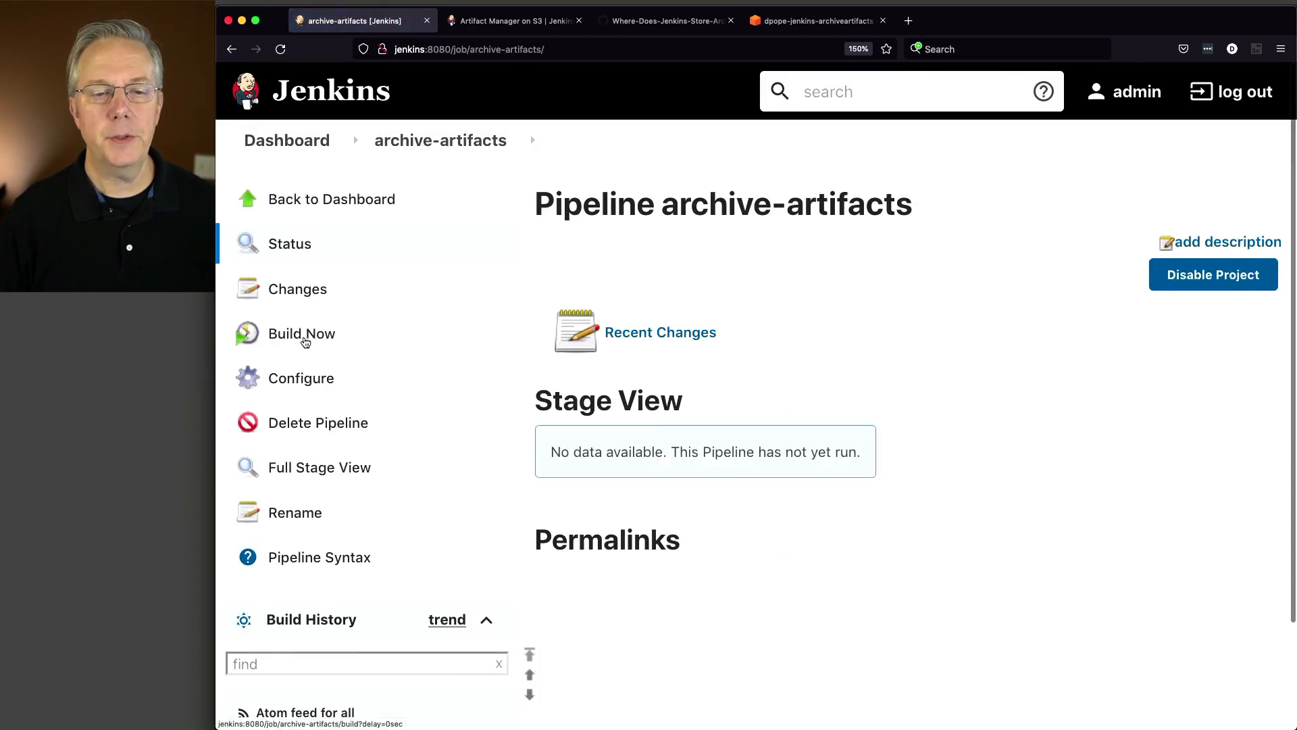
click(301, 334)
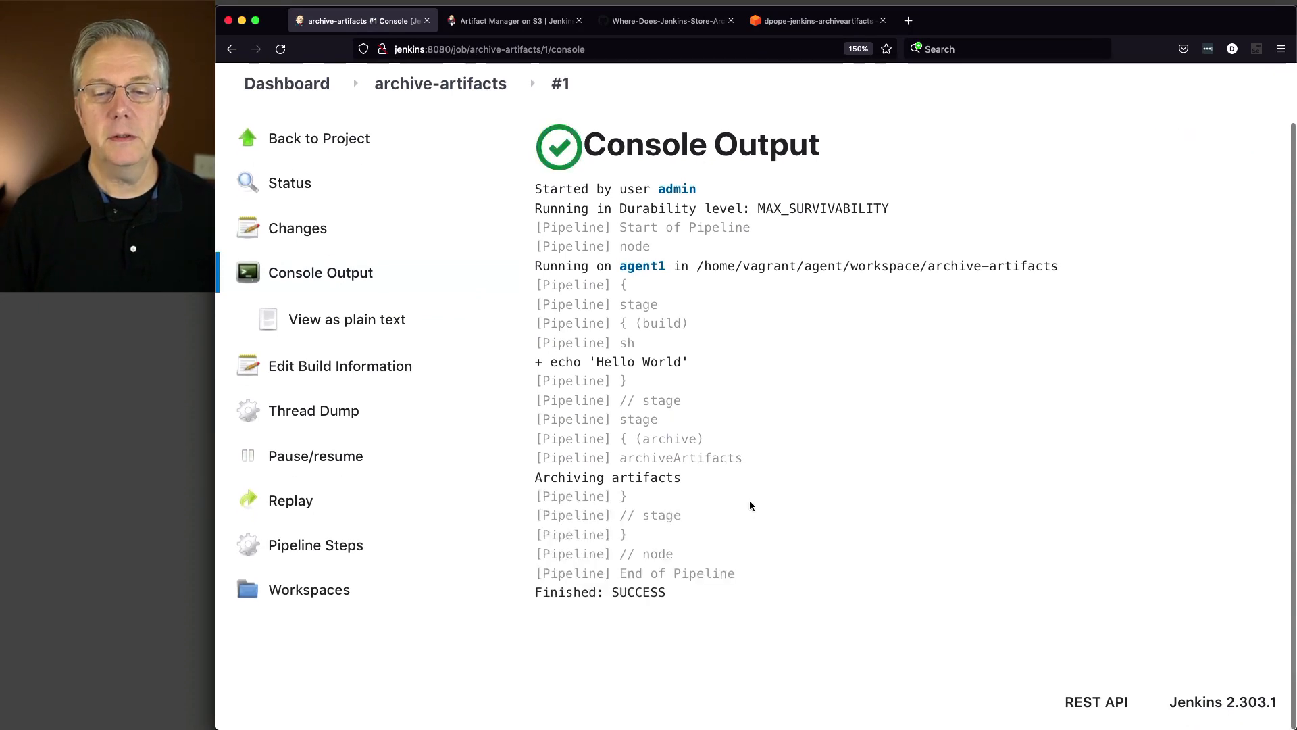
mouse_move(714, 483)
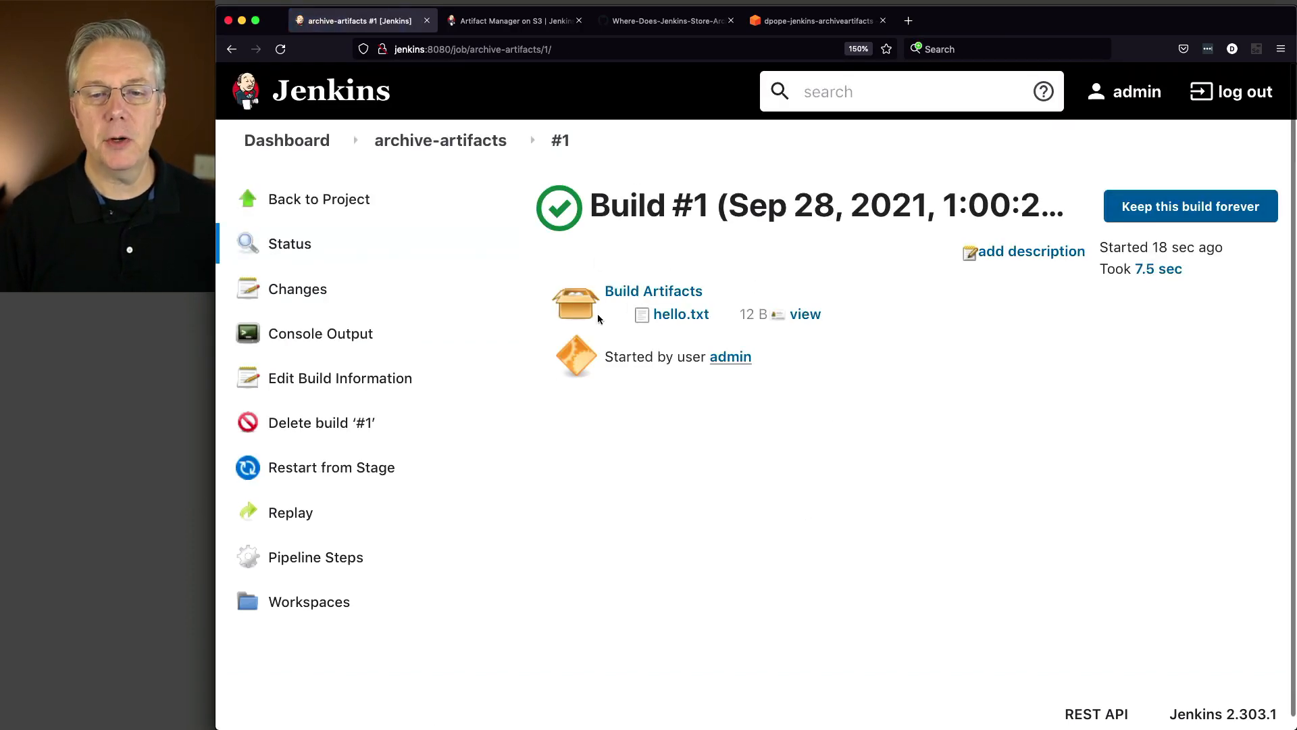
mouse_move(688, 323)
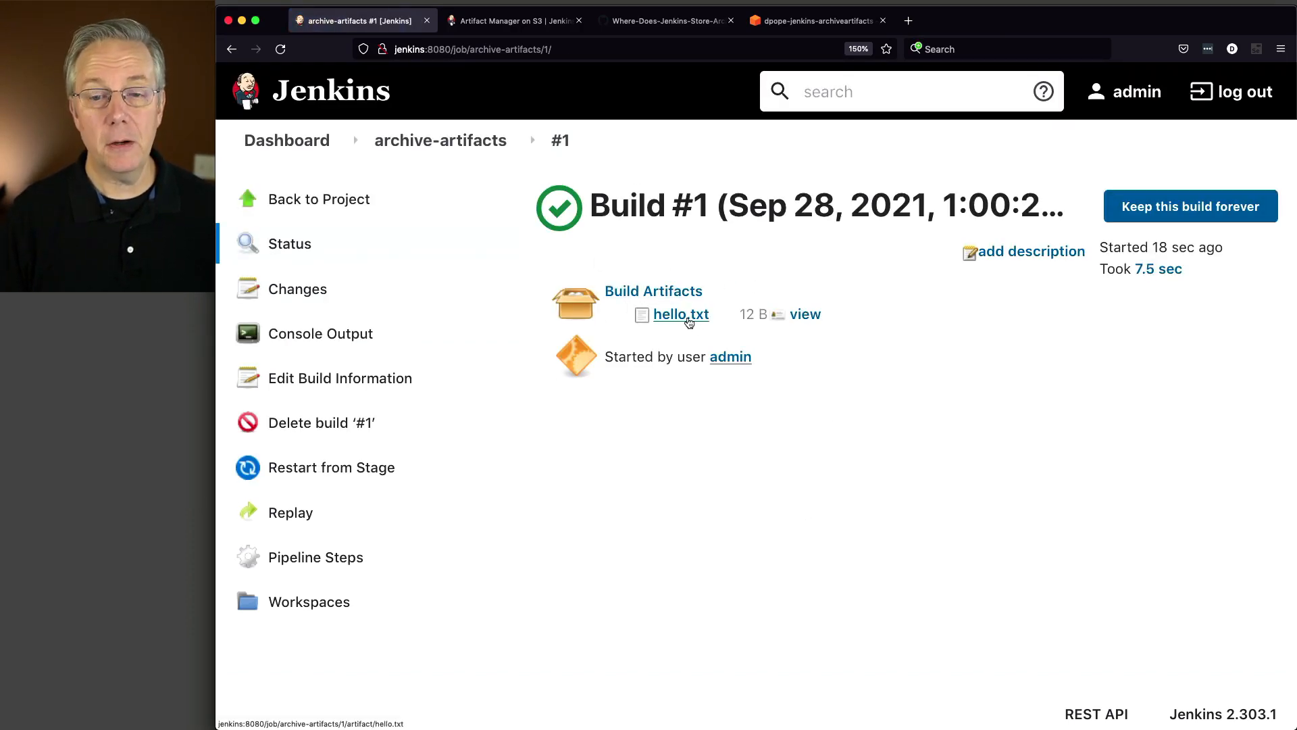
click(679, 313)
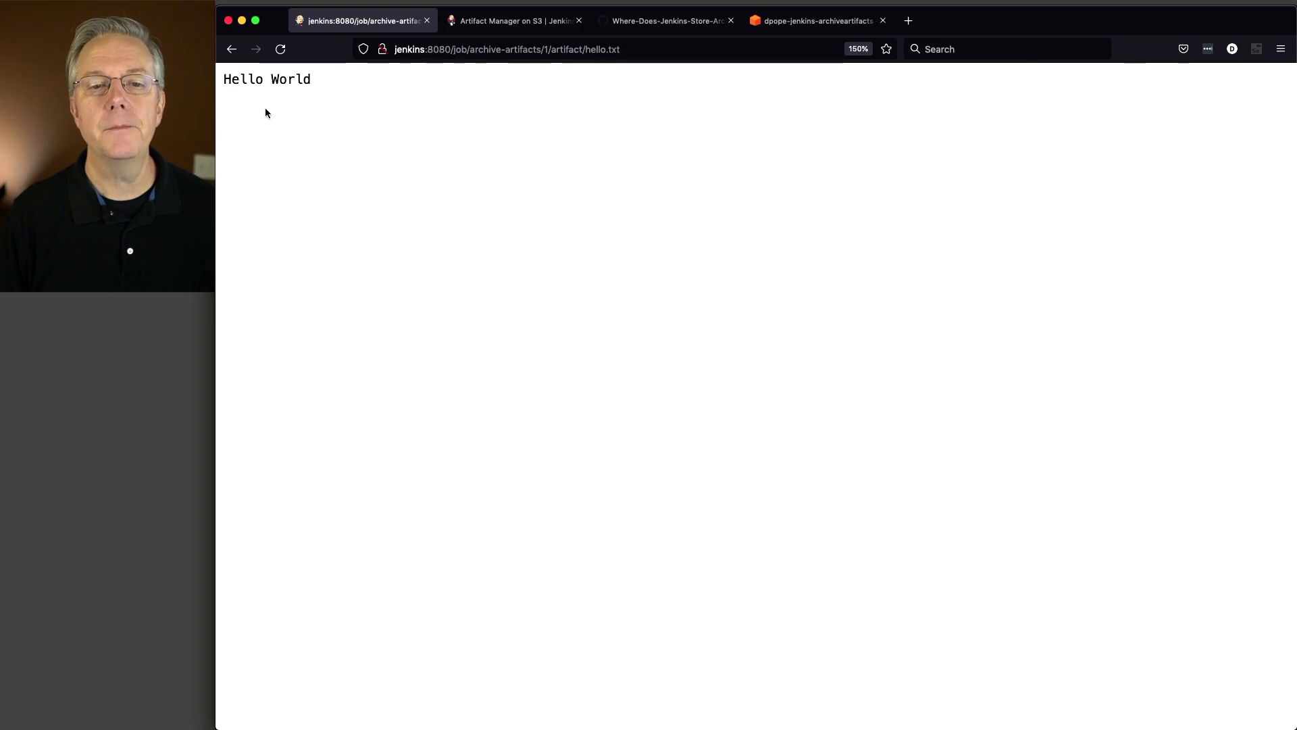
mouse_move(610, 114)
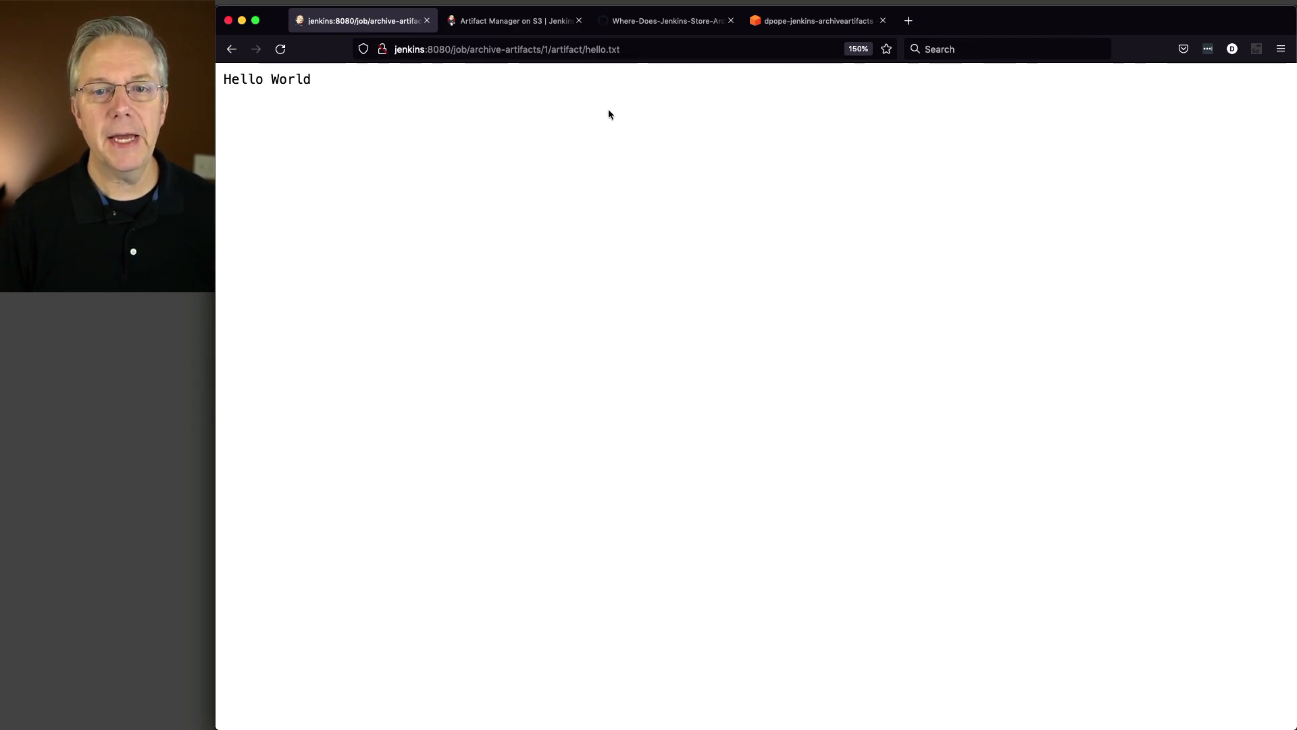
click(535, 49)
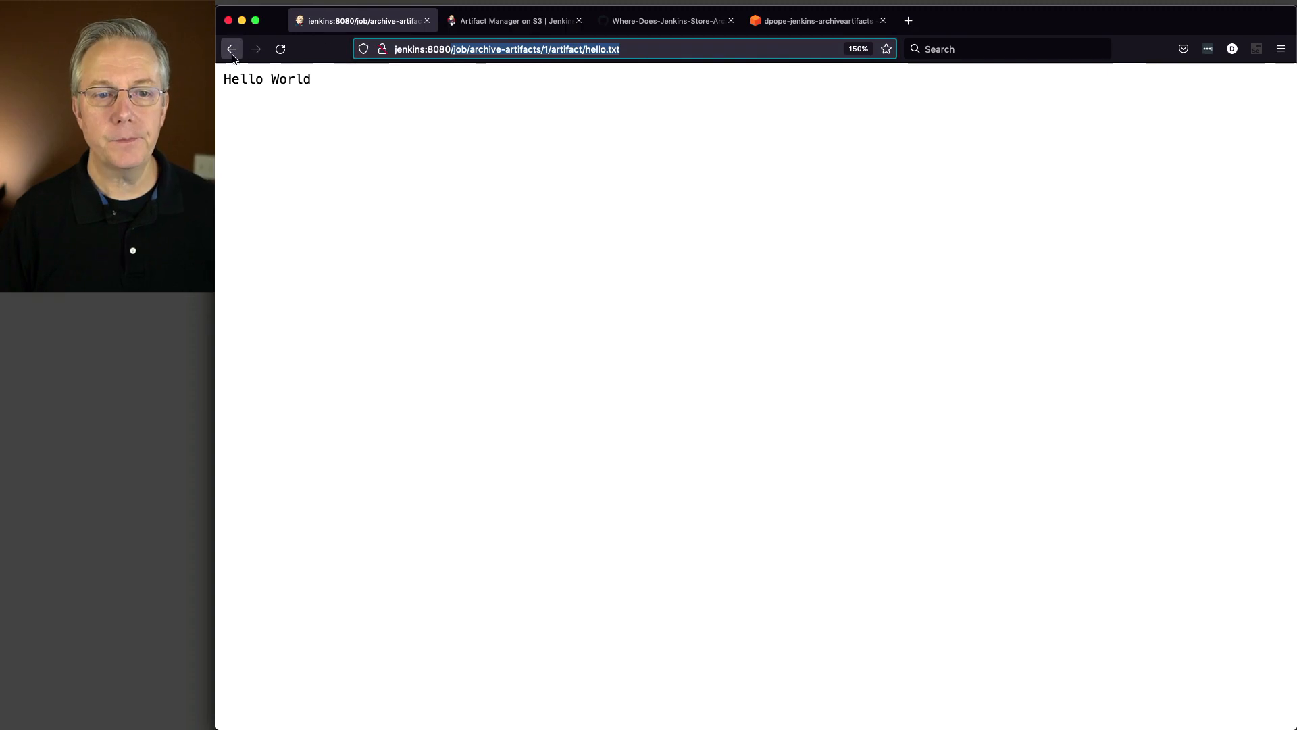
mouse_move(232, 49)
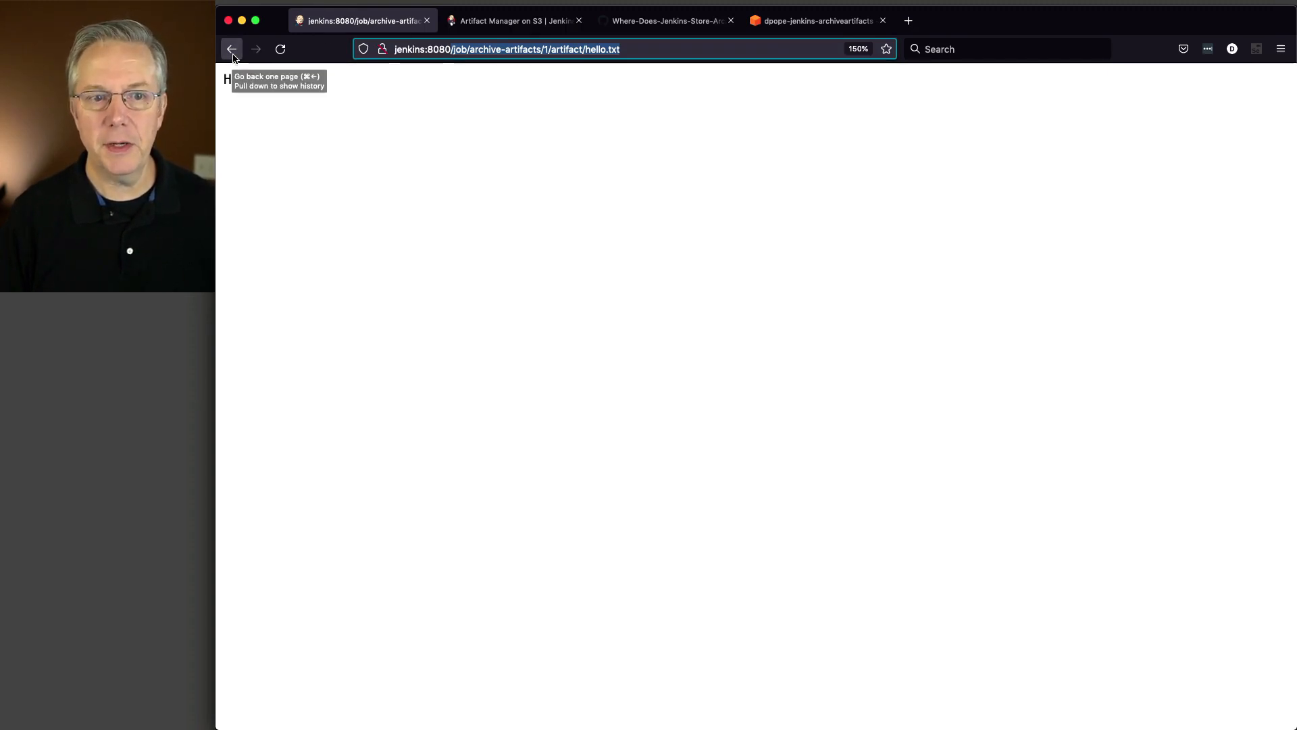
click(232, 48)
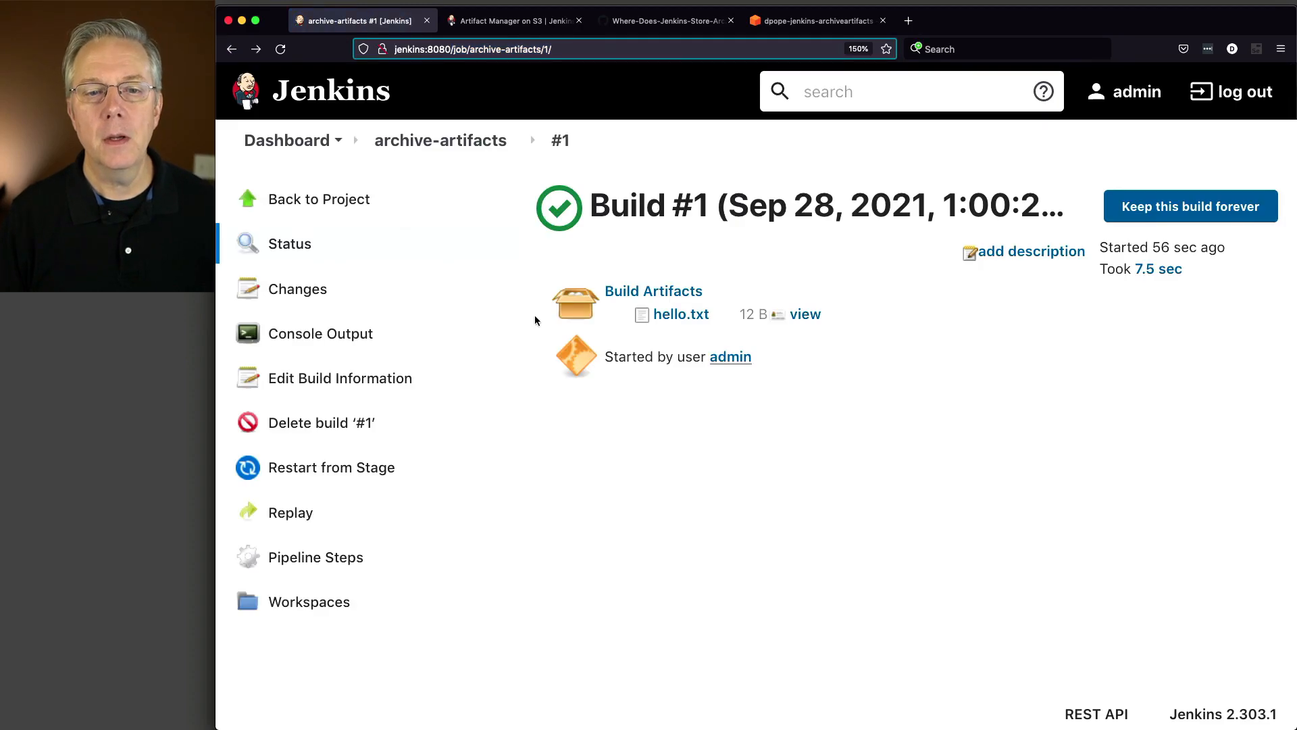
mouse_move(460, 151)
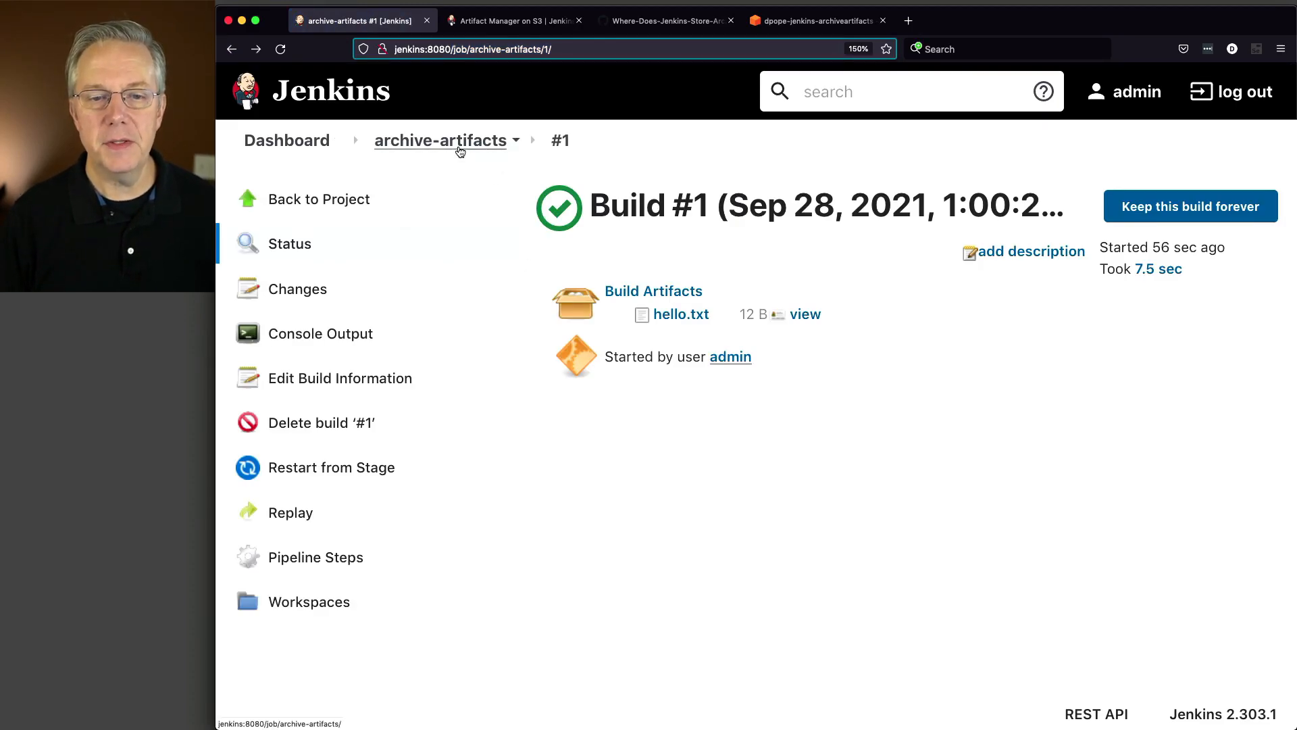
- View hello.txt from the archive-artifacts project's Last Successful Artifacts, showing Hello World
click(438, 141)
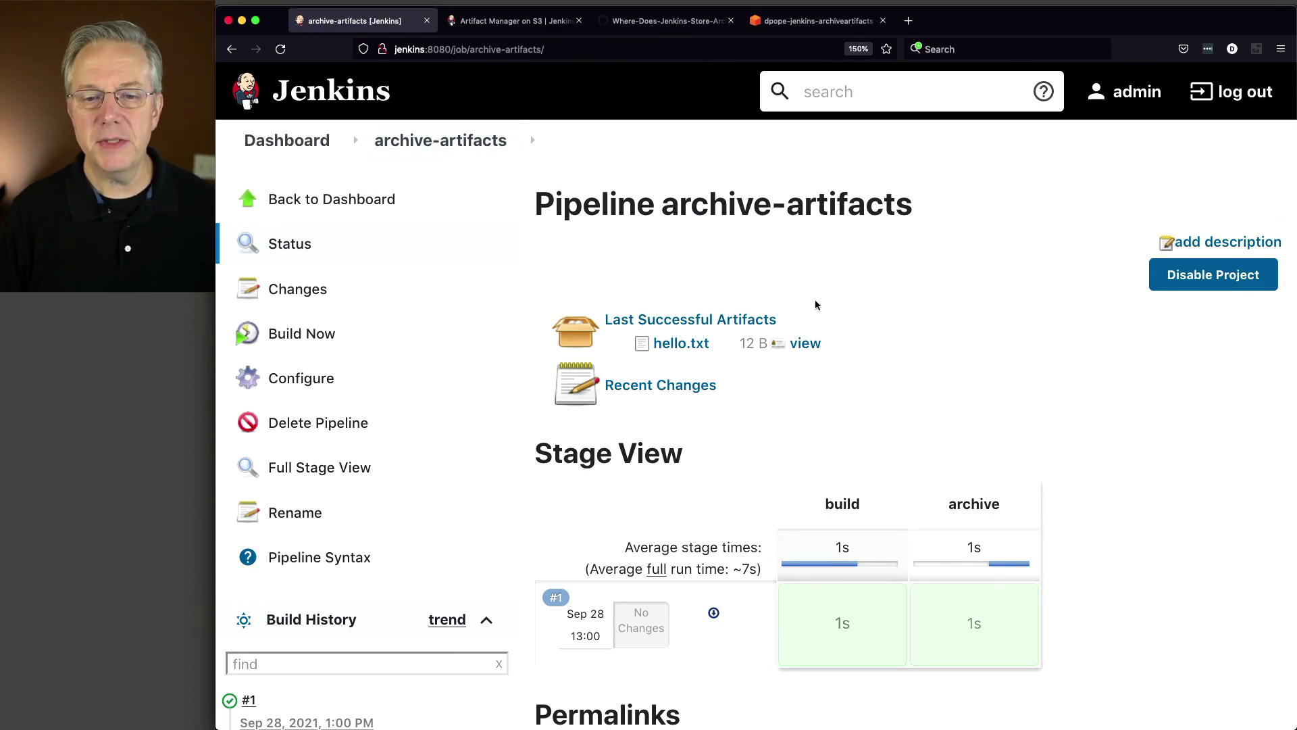
mouse_move(616, 352)
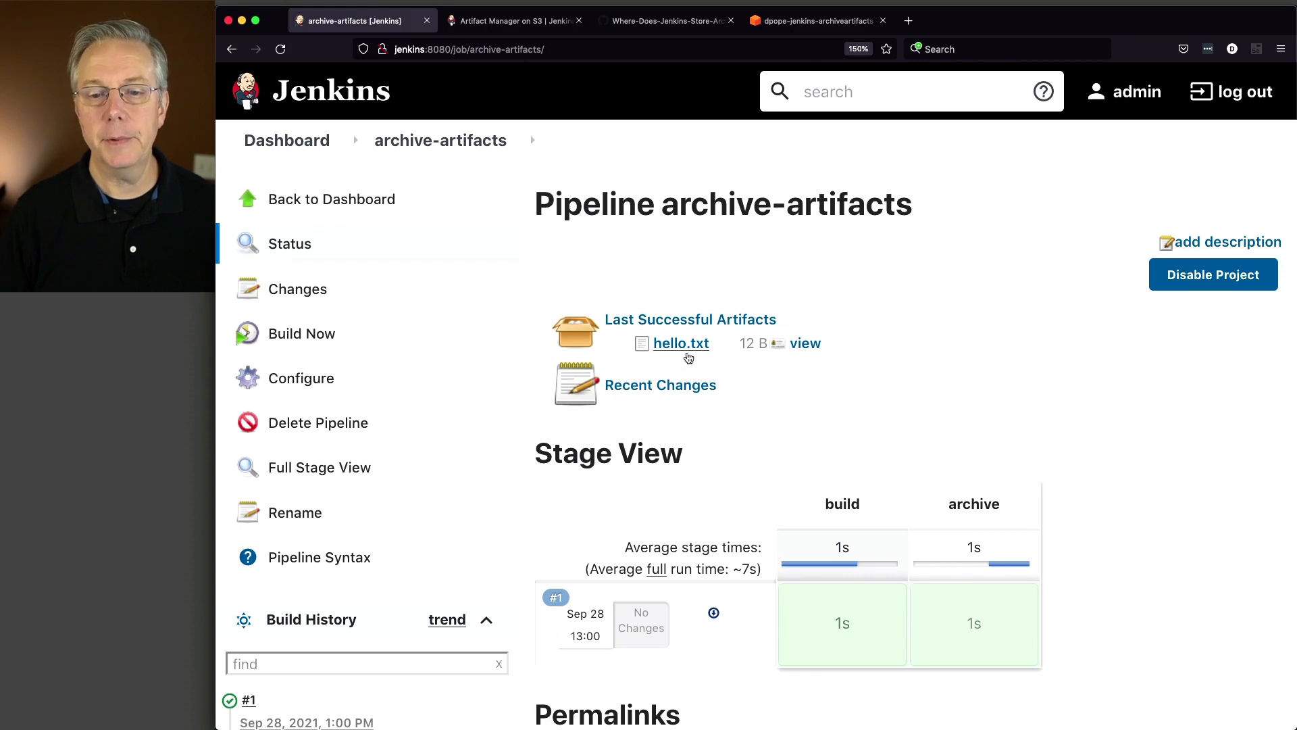
mouse_move(683, 351)
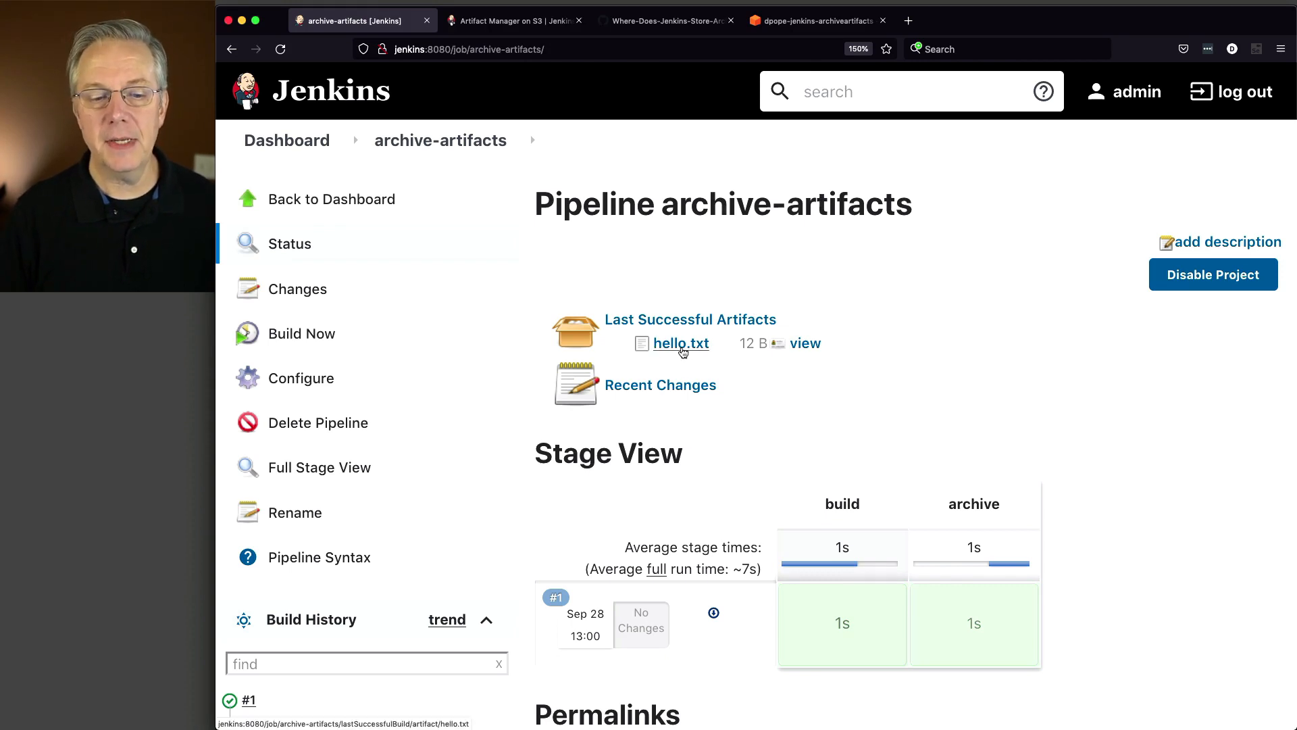
click(680, 344)
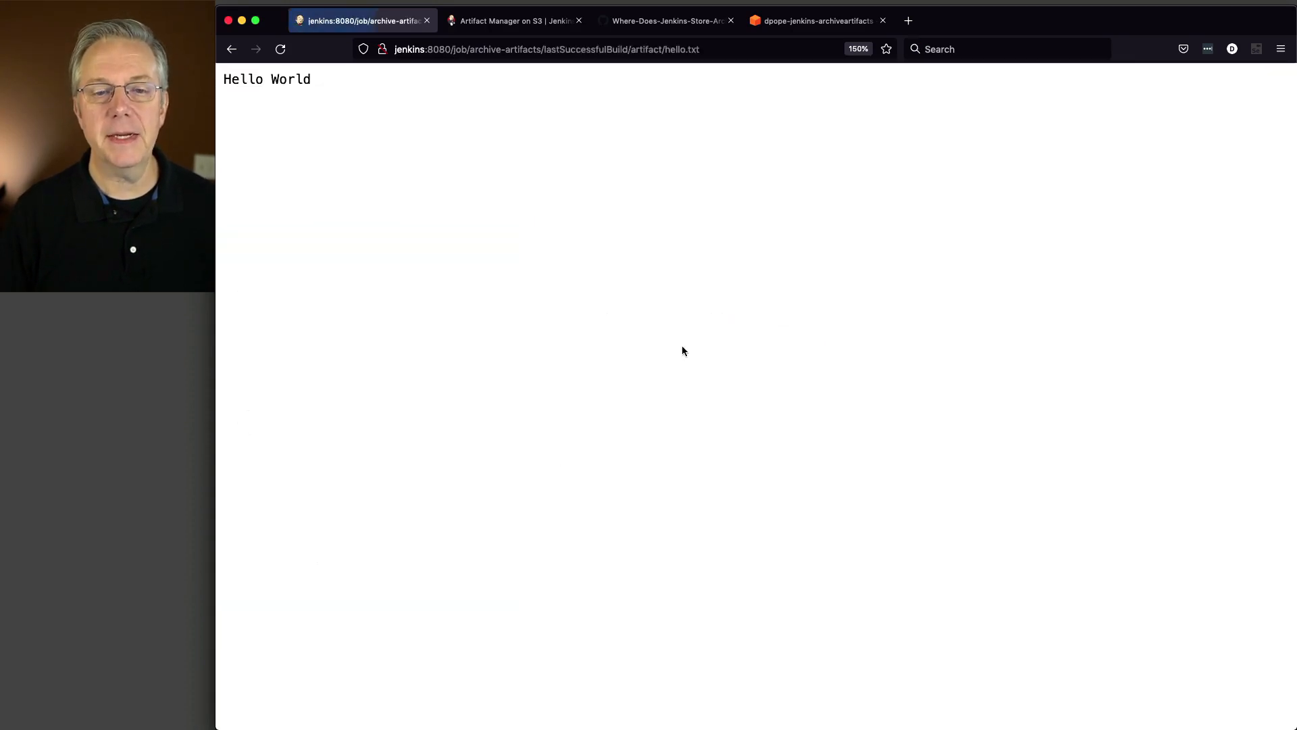
mouse_move(730, 82)
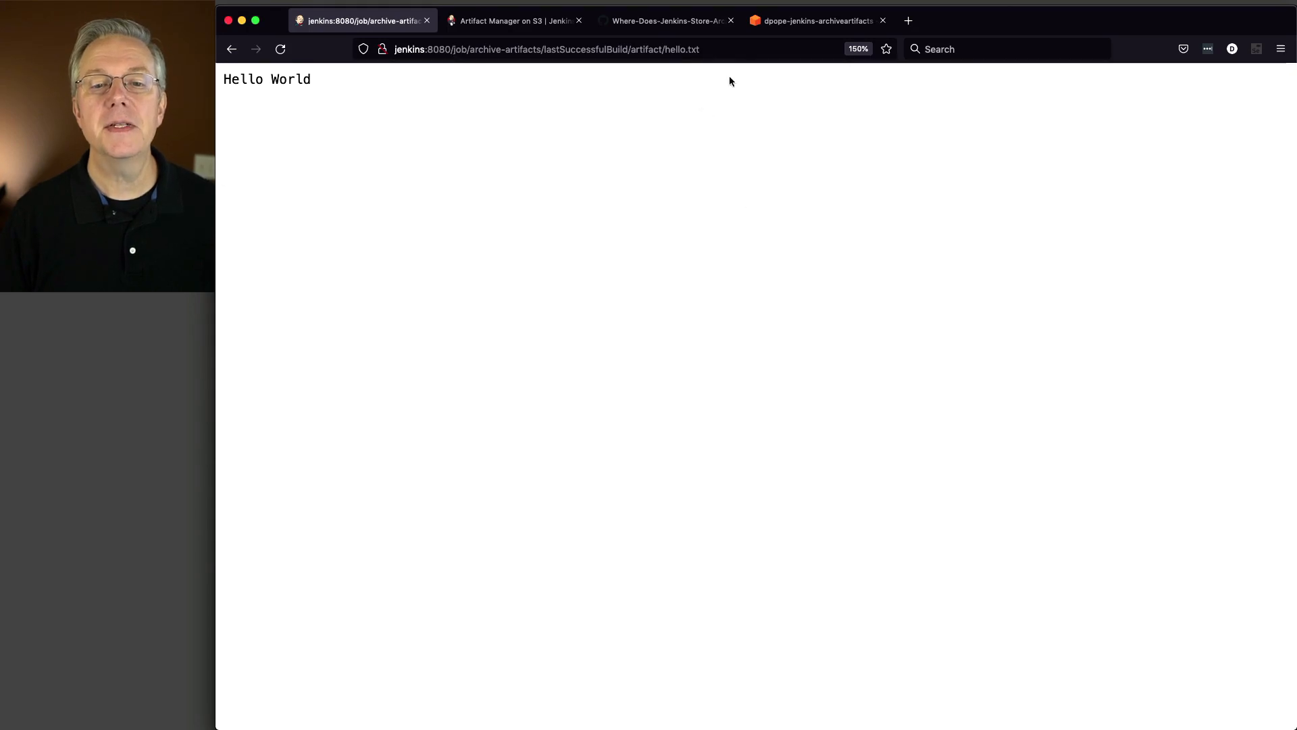
mouse_move(575, 62)
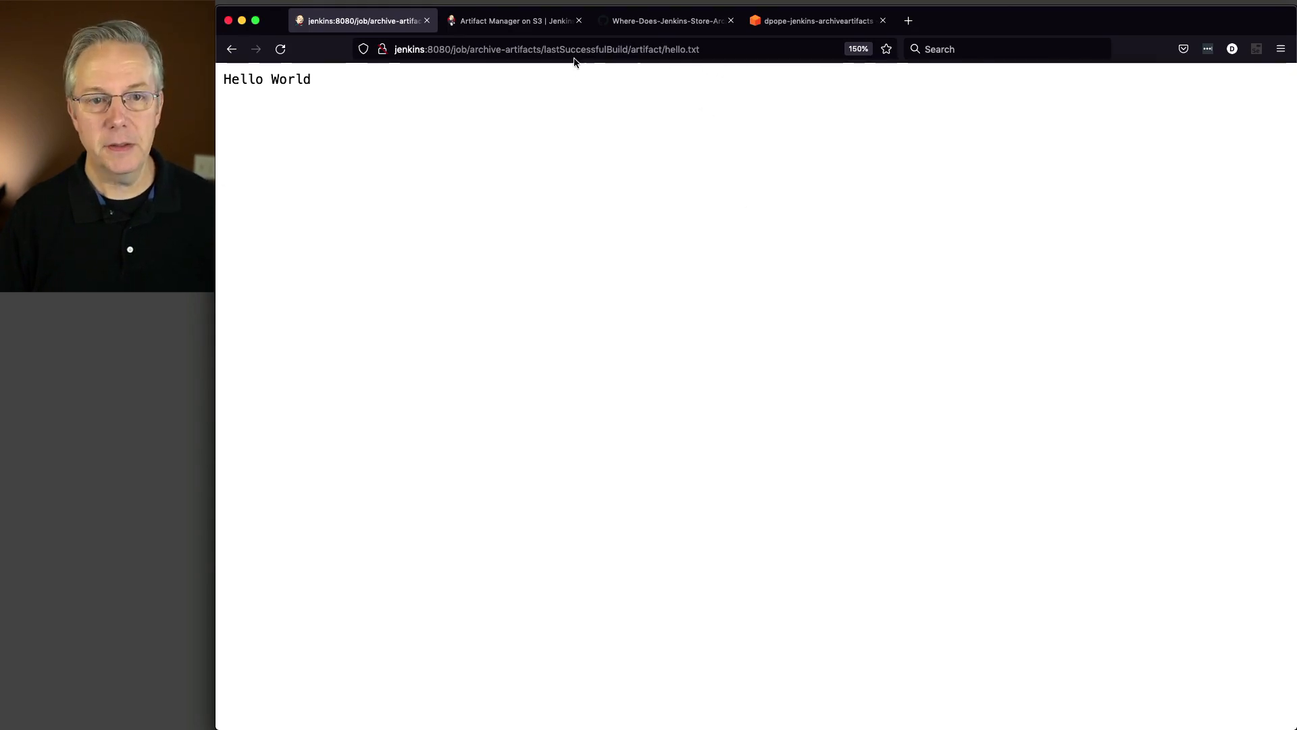
mouse_move(595, 273)
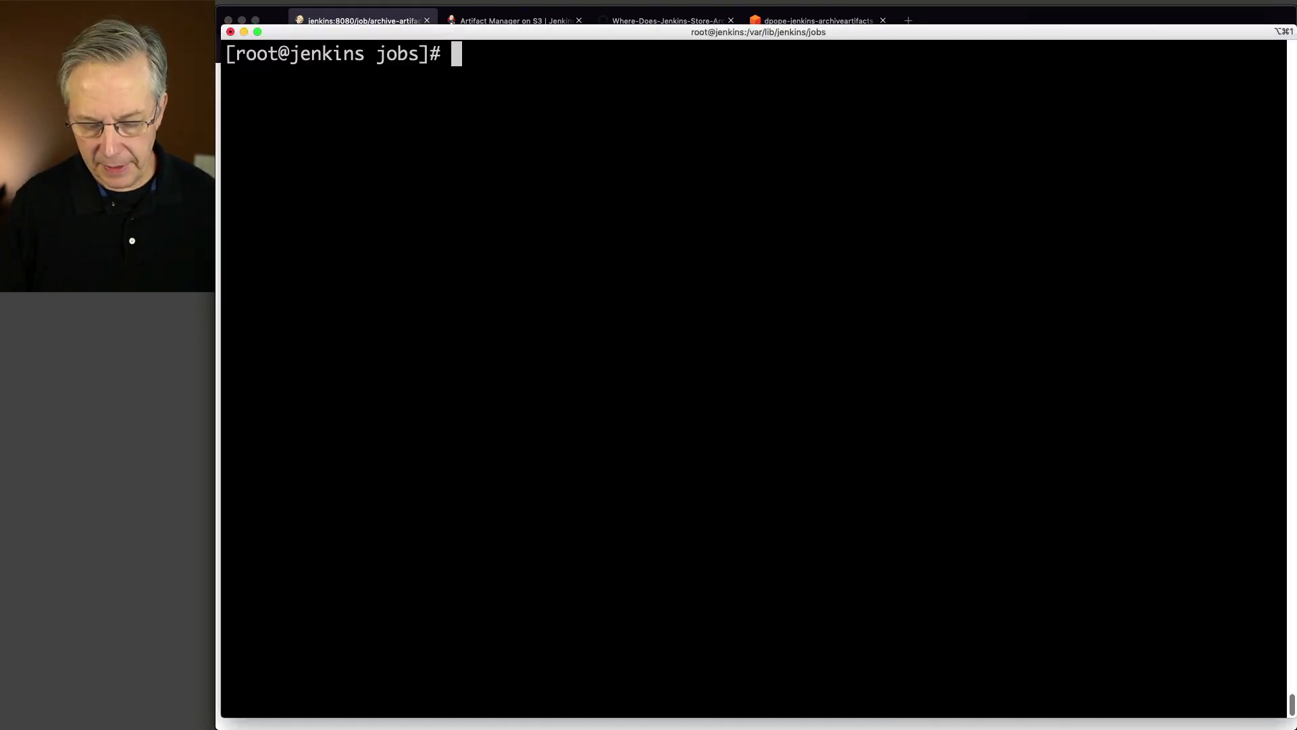
- Run pwd and tree in /var/lib/jenkins/jobs, pointing out build 1's archived hello.txt
text(pwd)
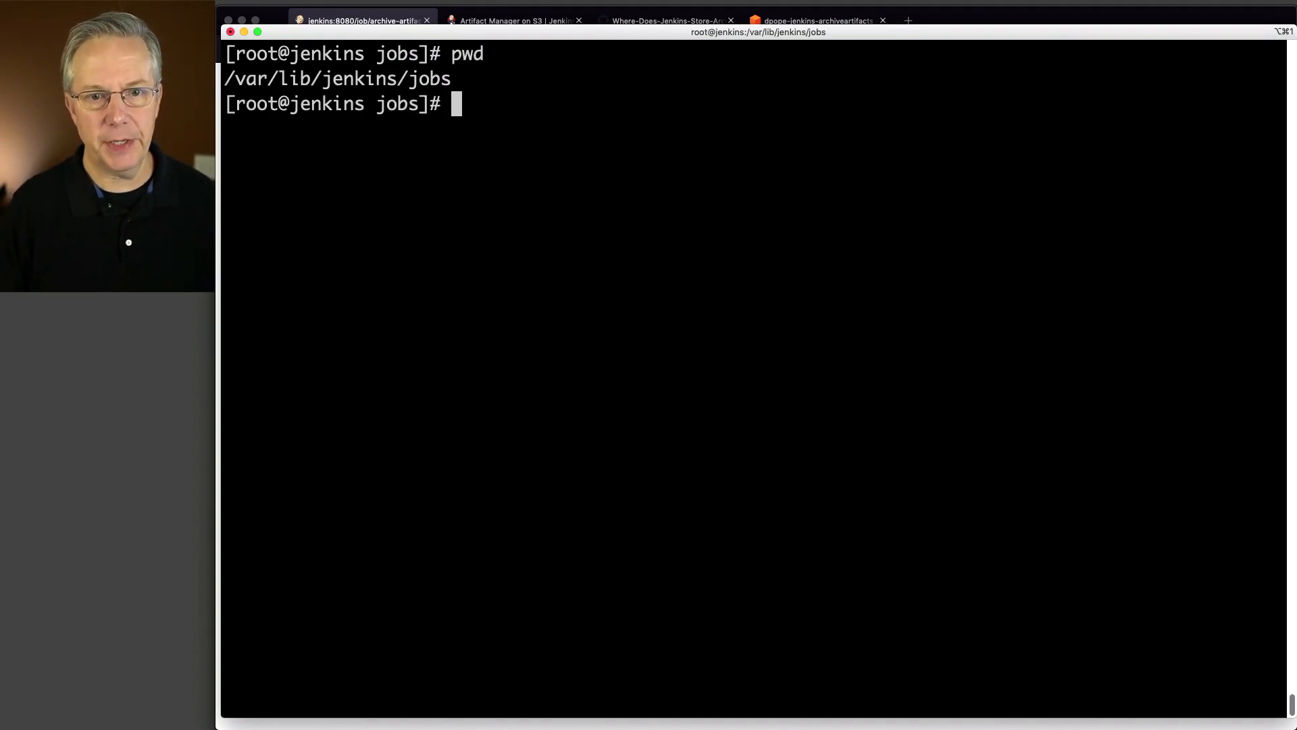
text(tree)
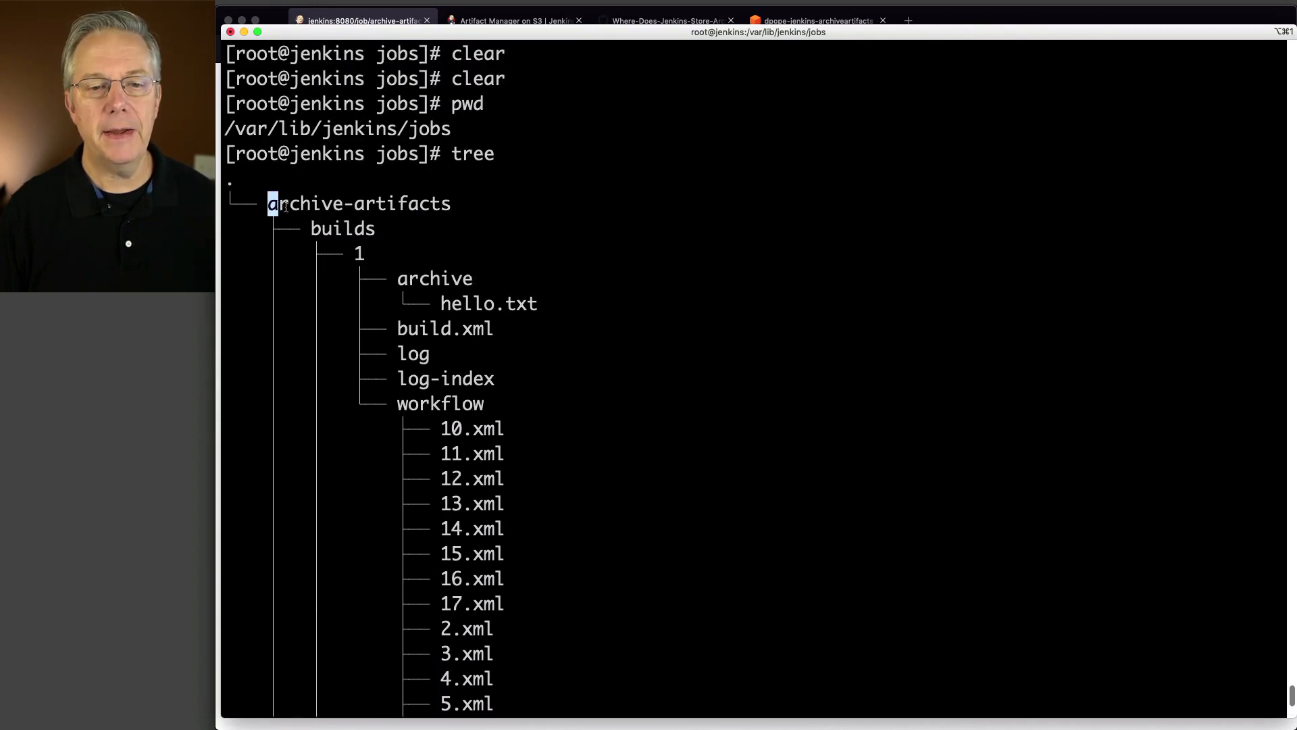
double_click(358, 202)
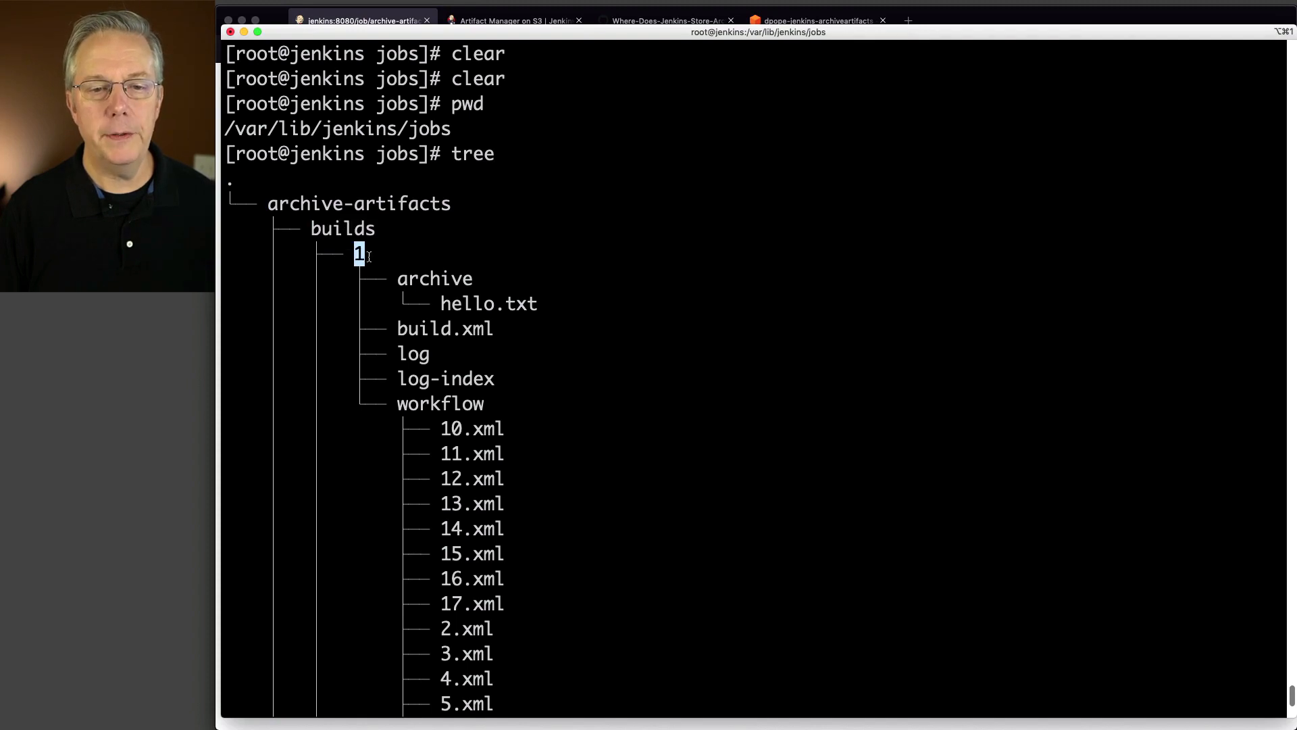
double_click(436, 278)
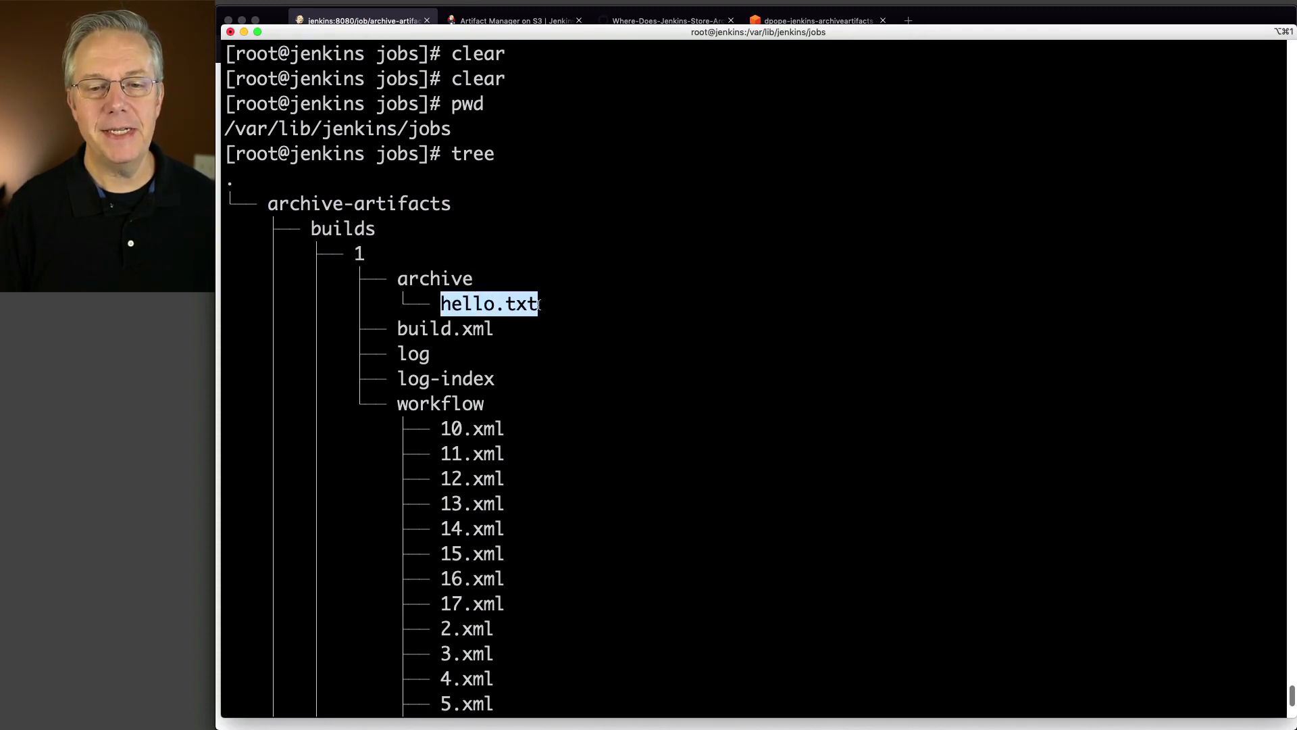
click(651, 311)
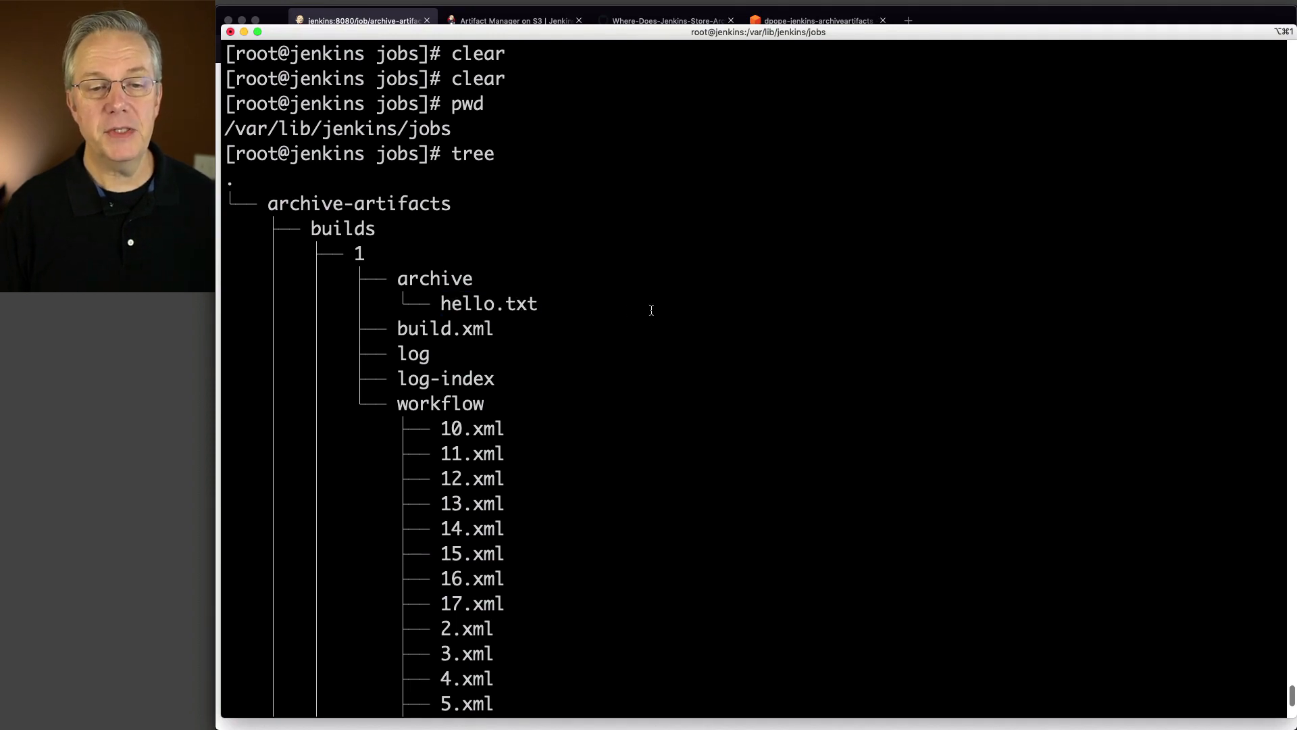
- Cat archive-artifacts/builds/1/archive/hello.txt to show its contents
text(cat a)
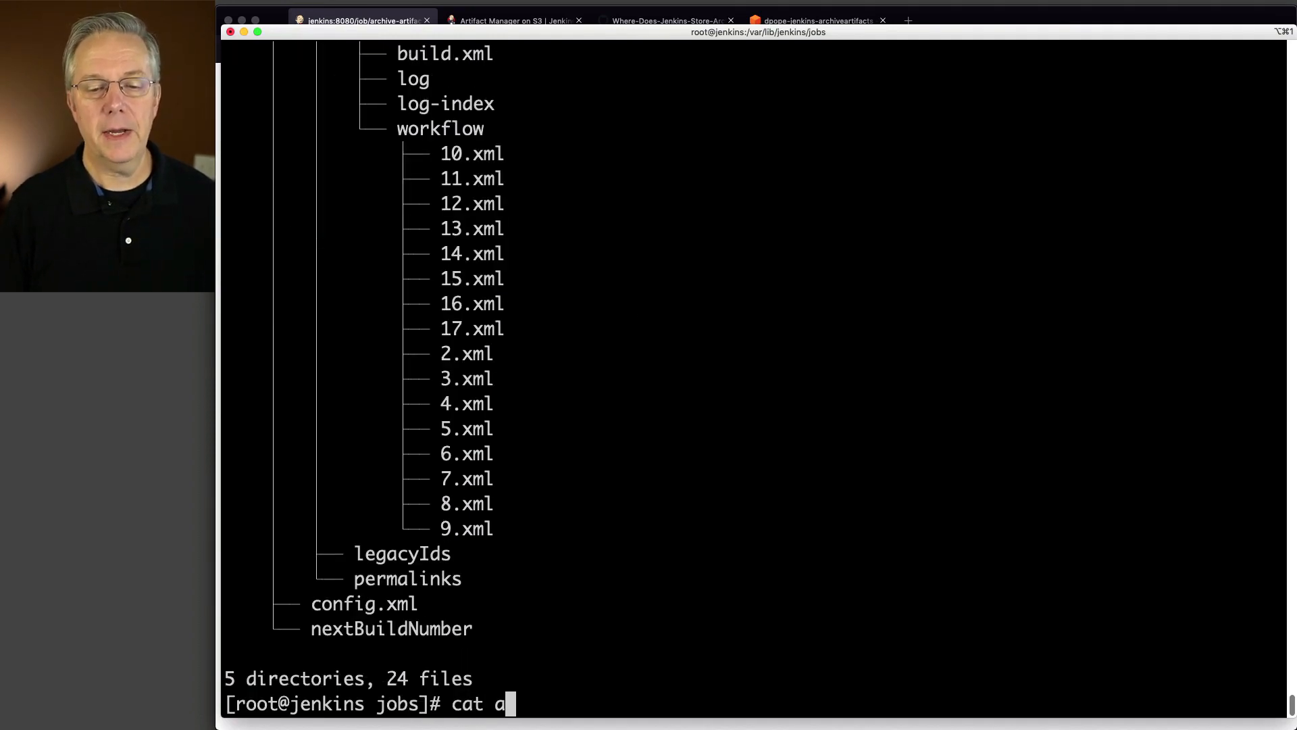
text(rchive-artifacts/builds/1/)
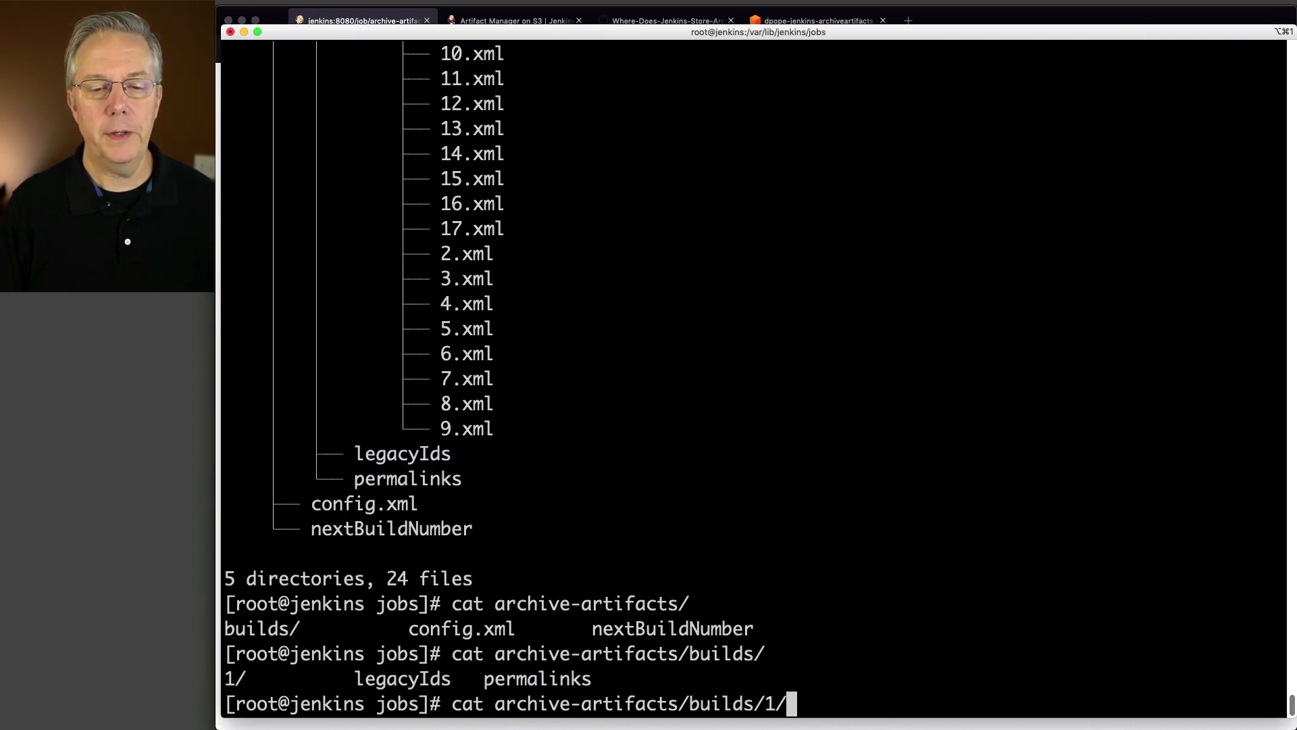
text(archive/)
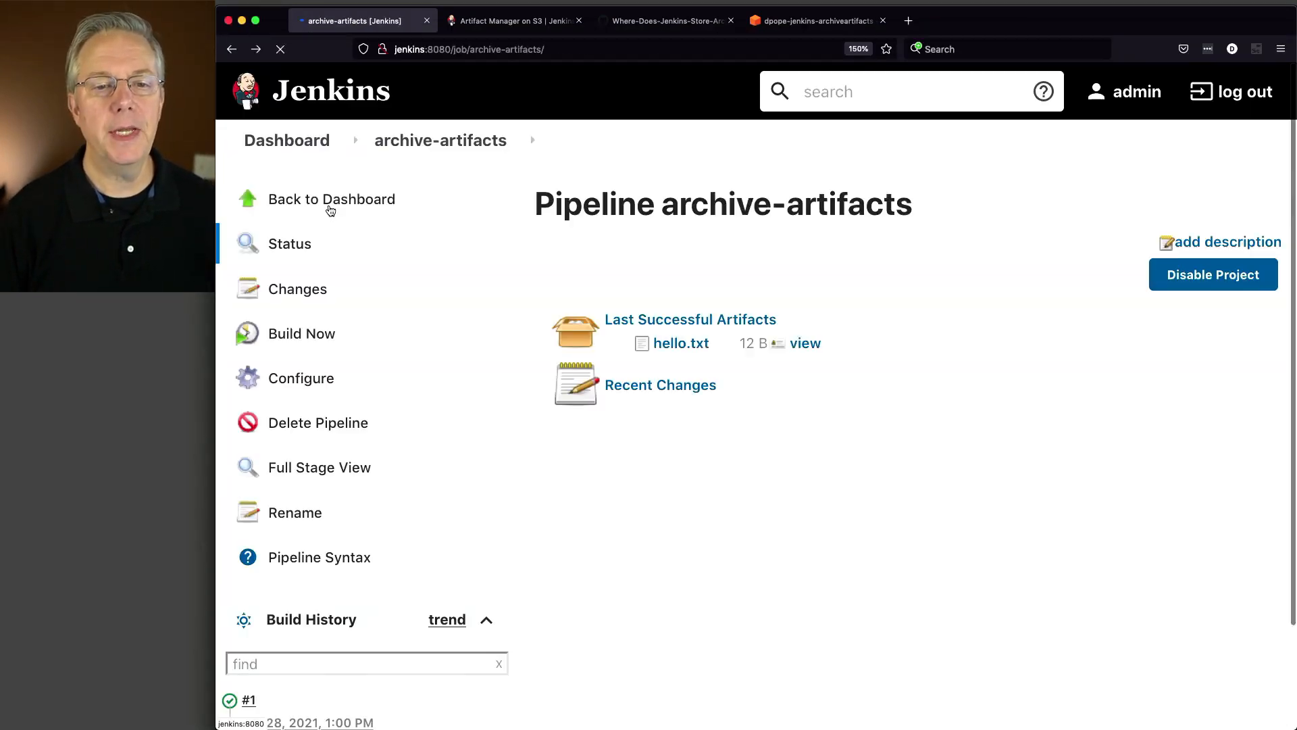
- Install the Artifact Manager on S3 plugin from Available plugins, with restart when complete
click(331, 199)
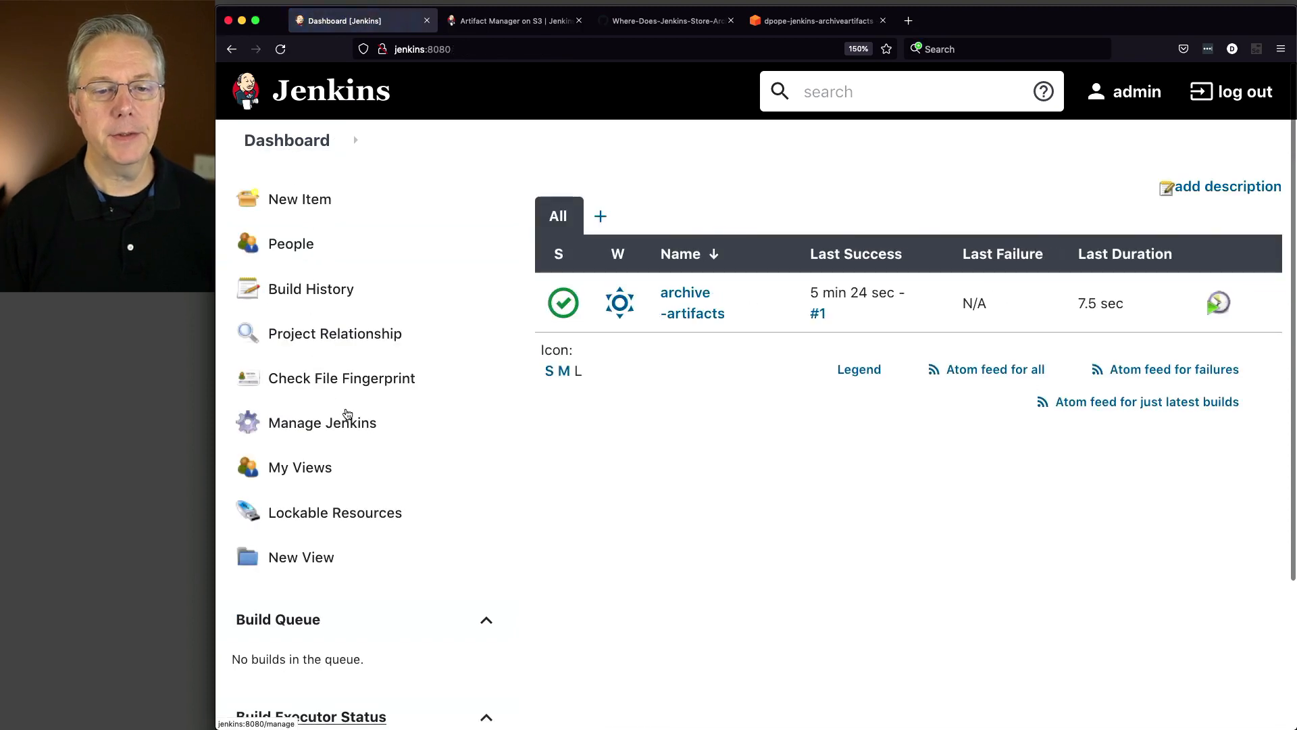
click(322, 422)
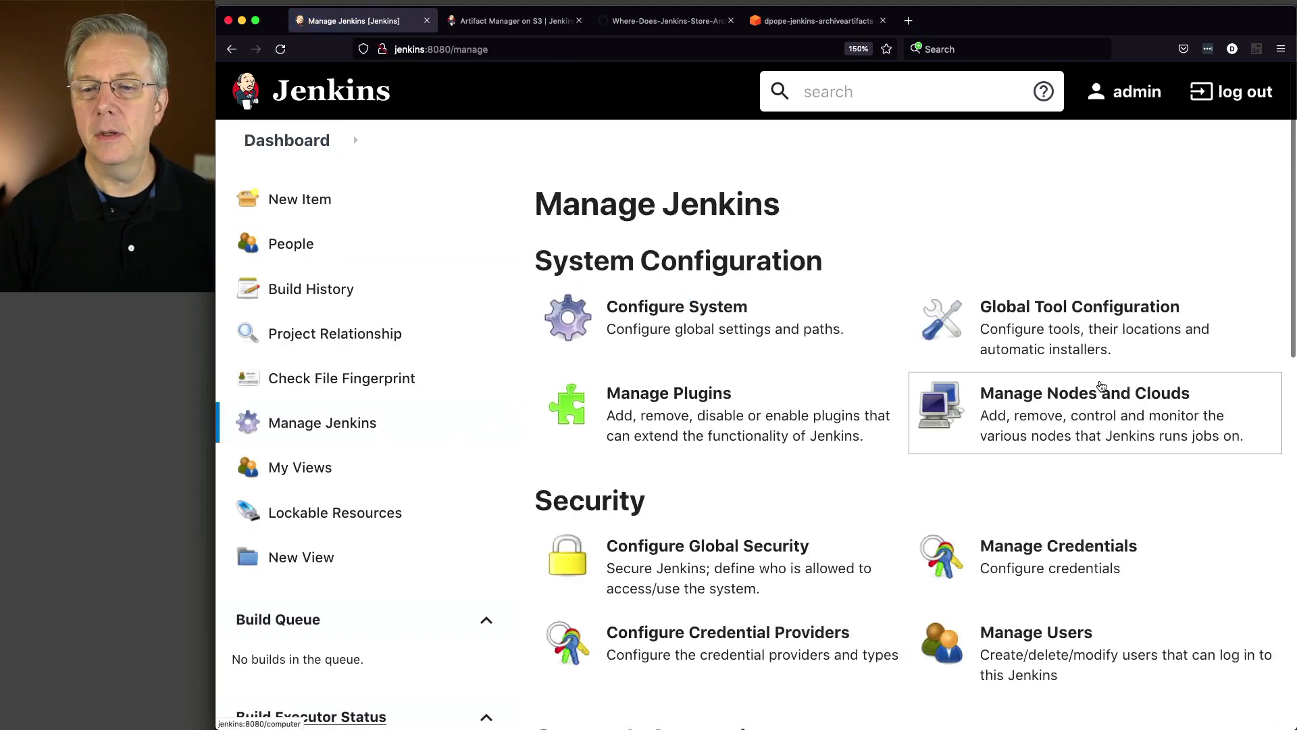
click(669, 392)
text(a)
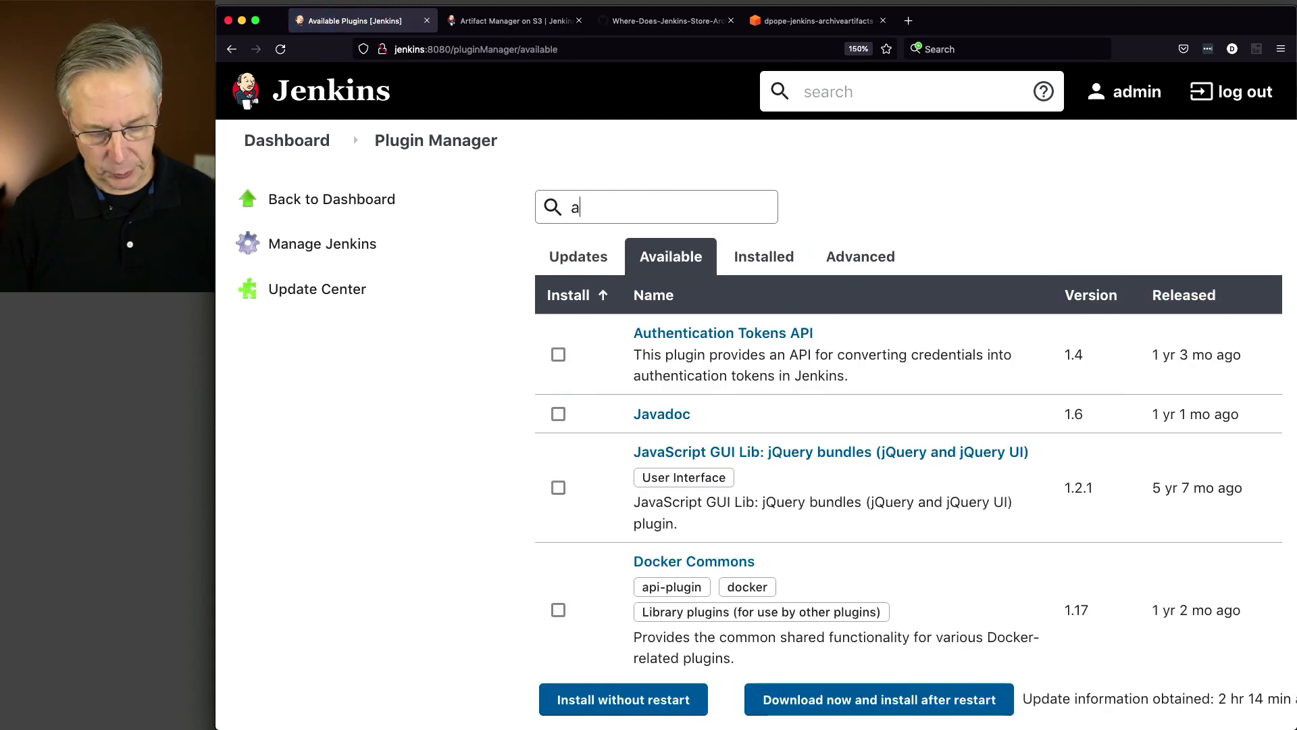
text(rtifact ma)
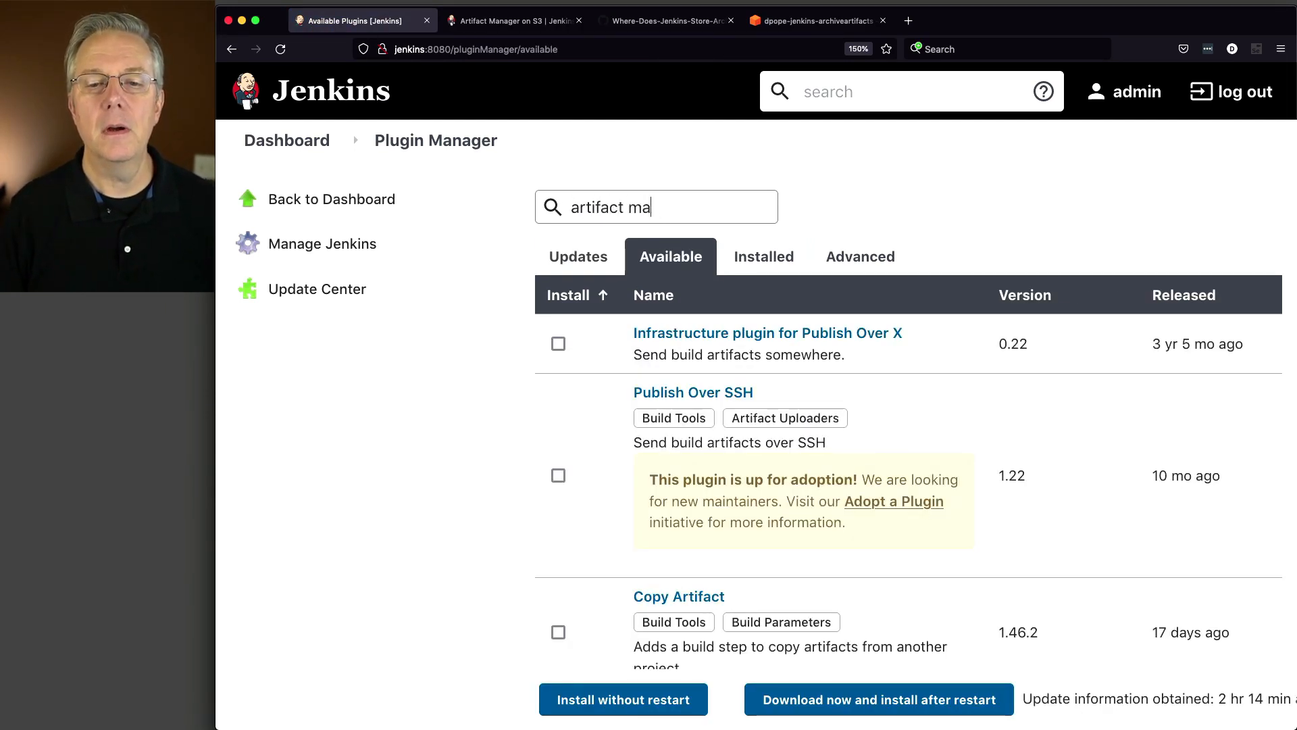
text(n)
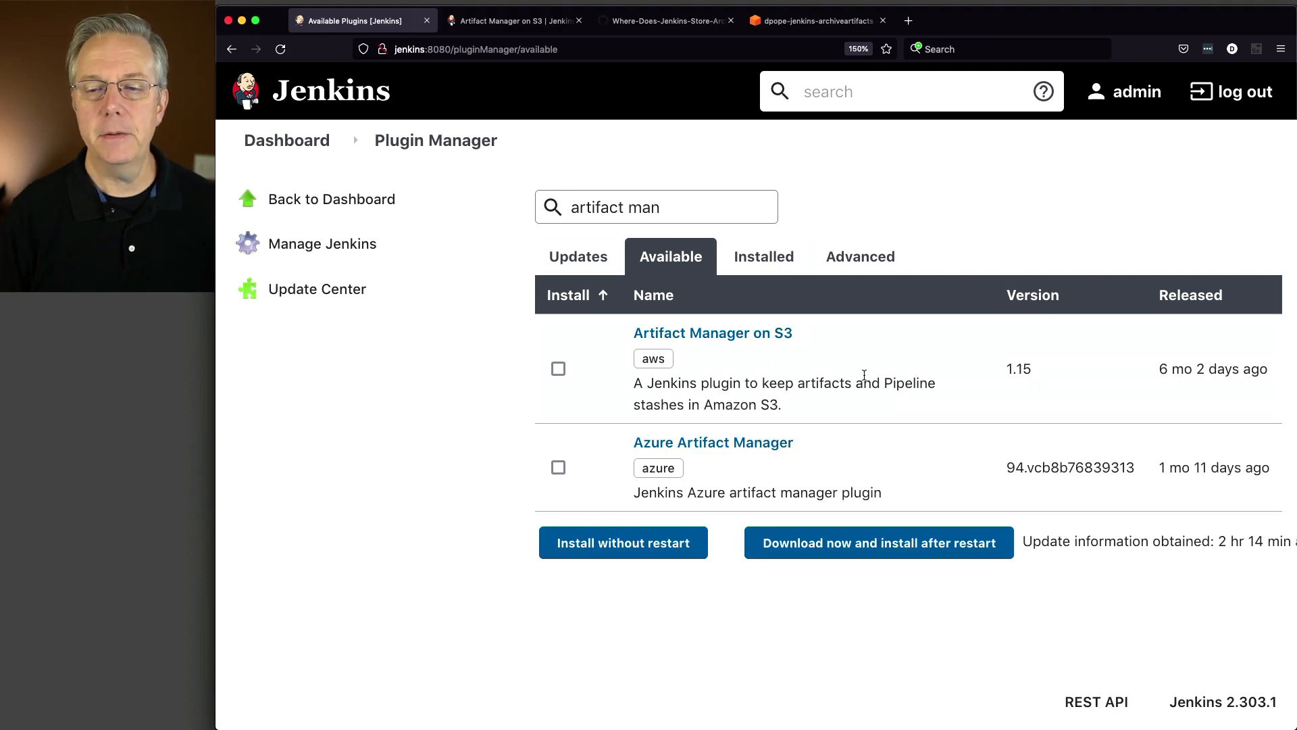
click(558, 368)
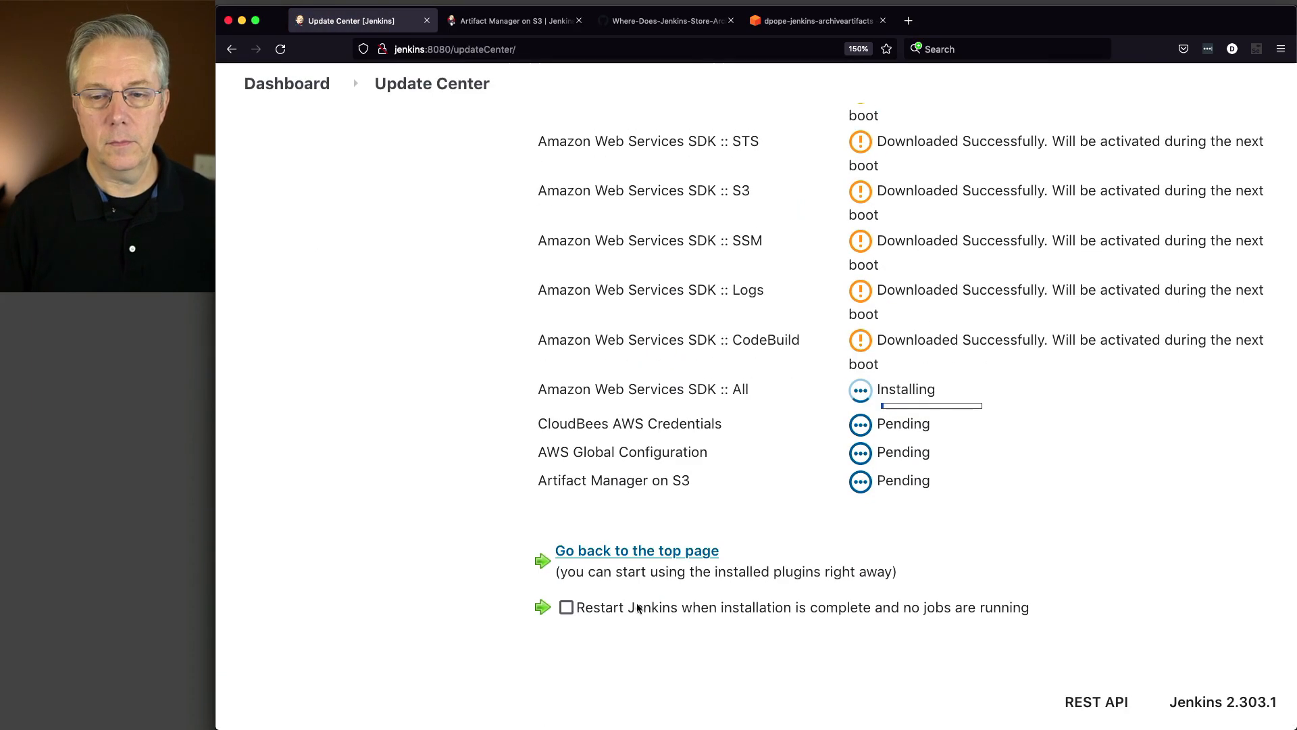
click(567, 608)
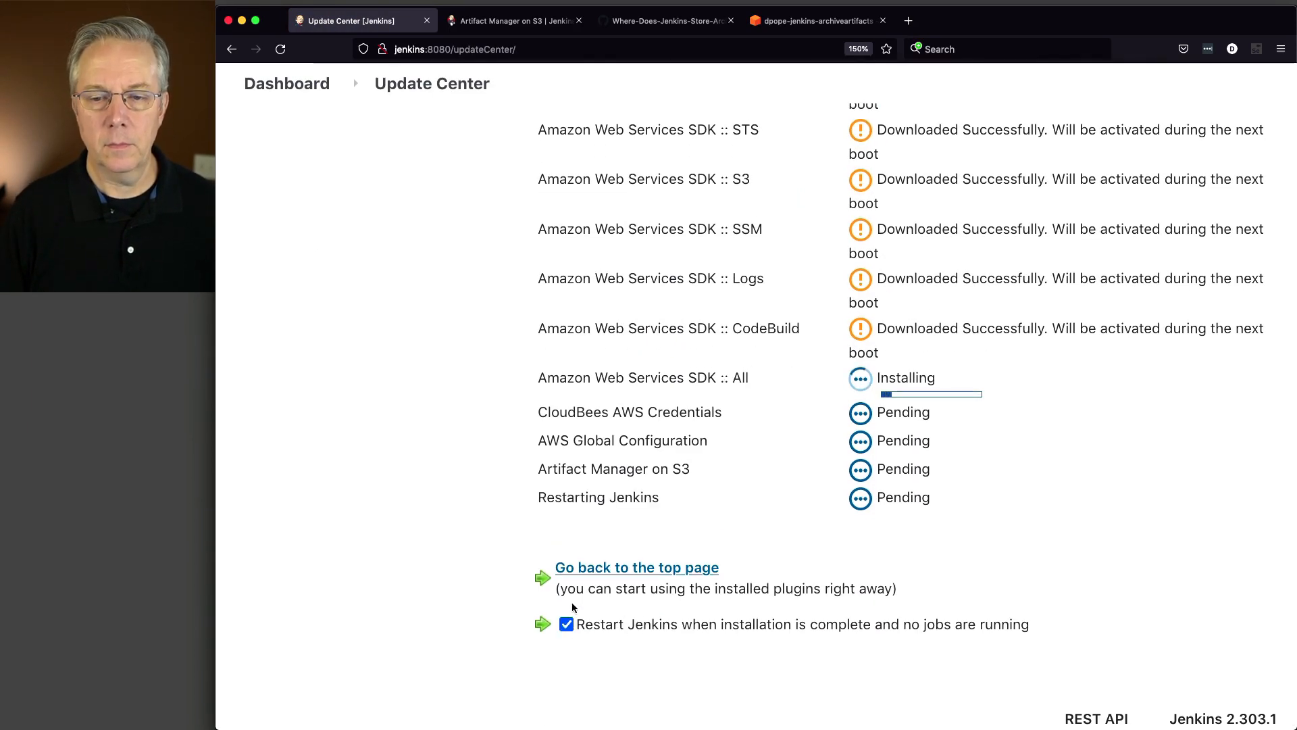
- Filter Installed plugins by 'artifact man' to confirm Artifact Manager on S3 1.15 is installed
click(636, 568)
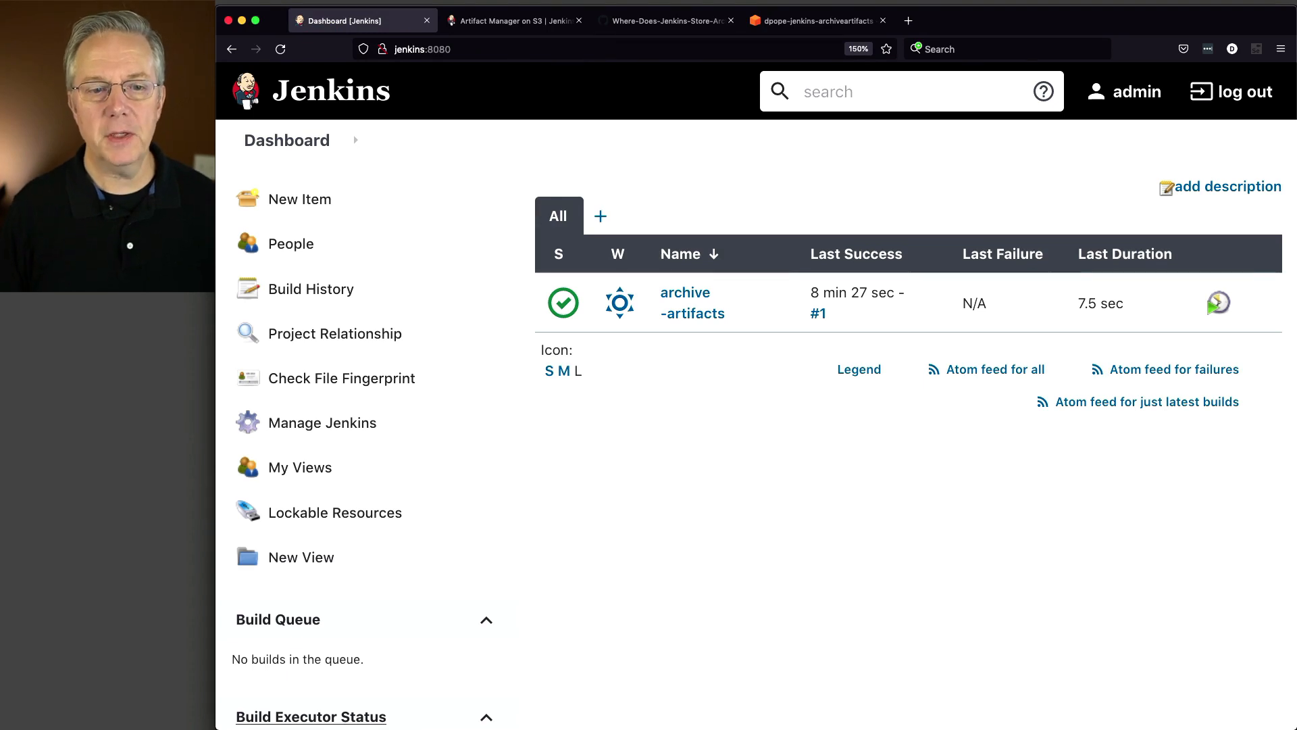
click(322, 421)
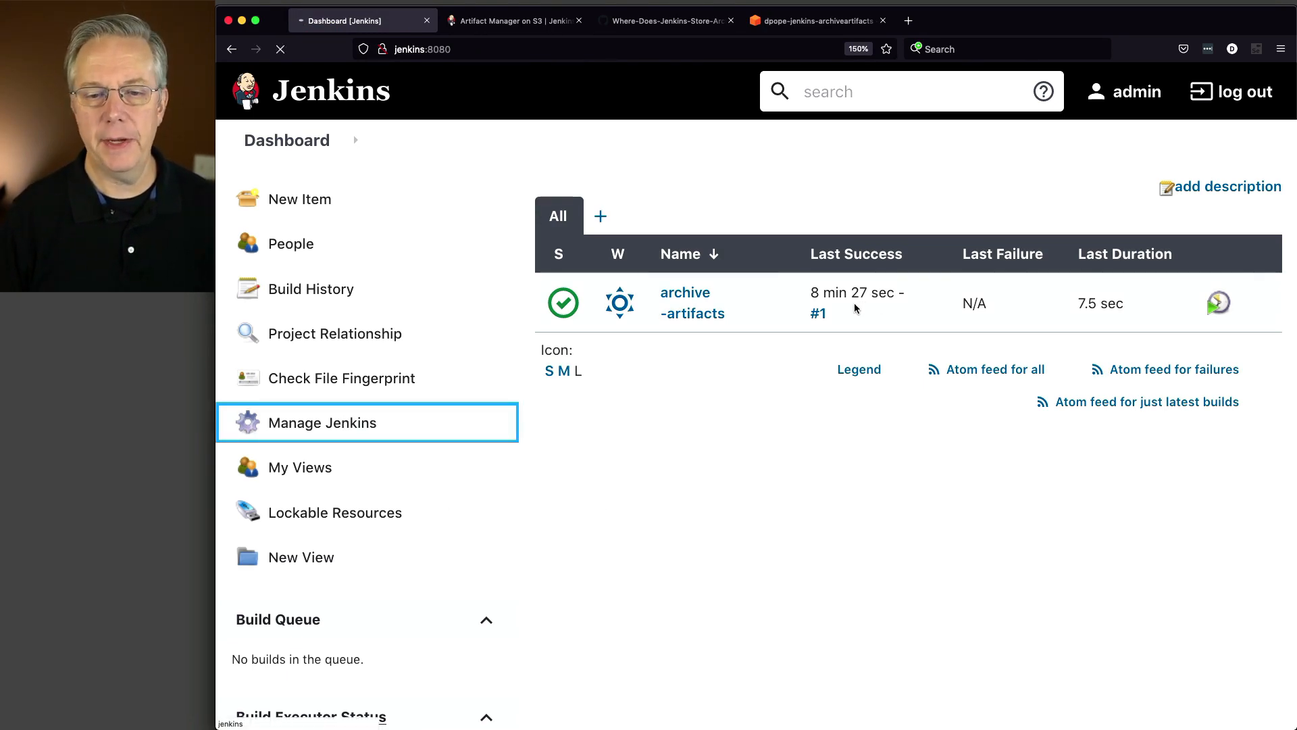
click(322, 422)
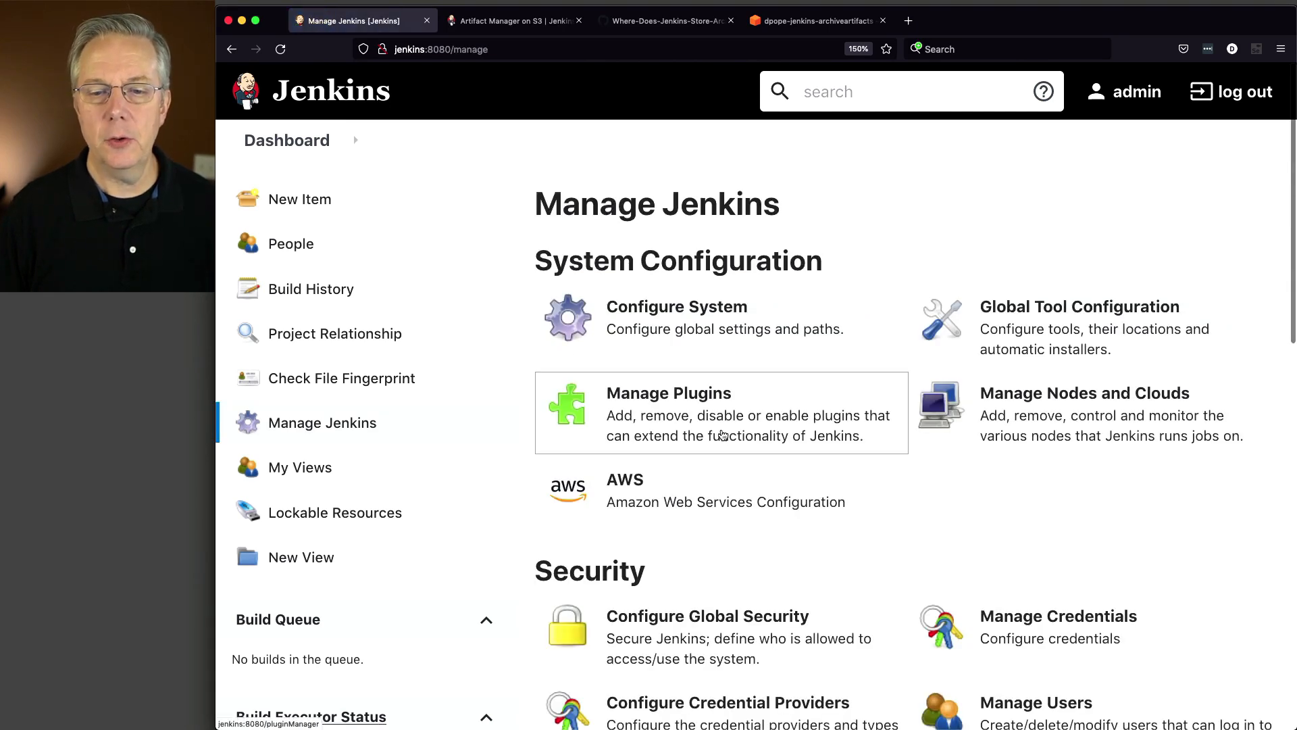
click(669, 393)
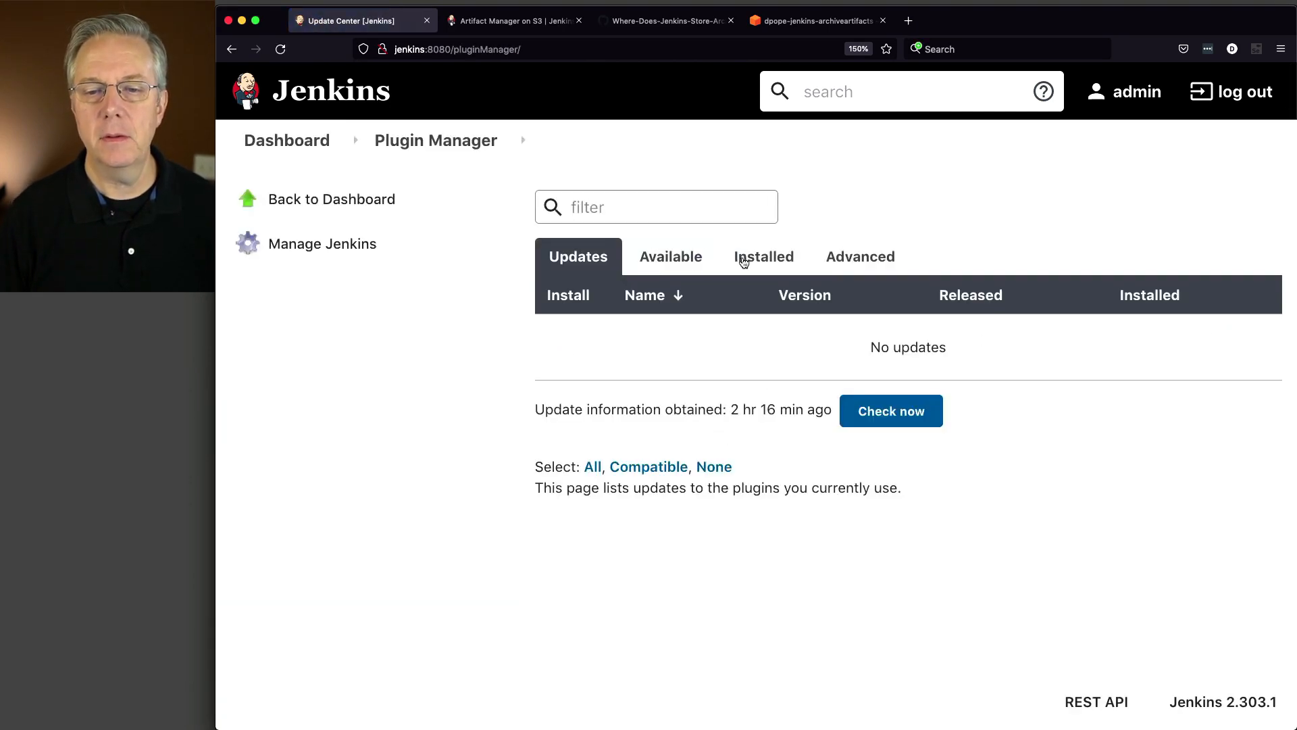
click(763, 257)
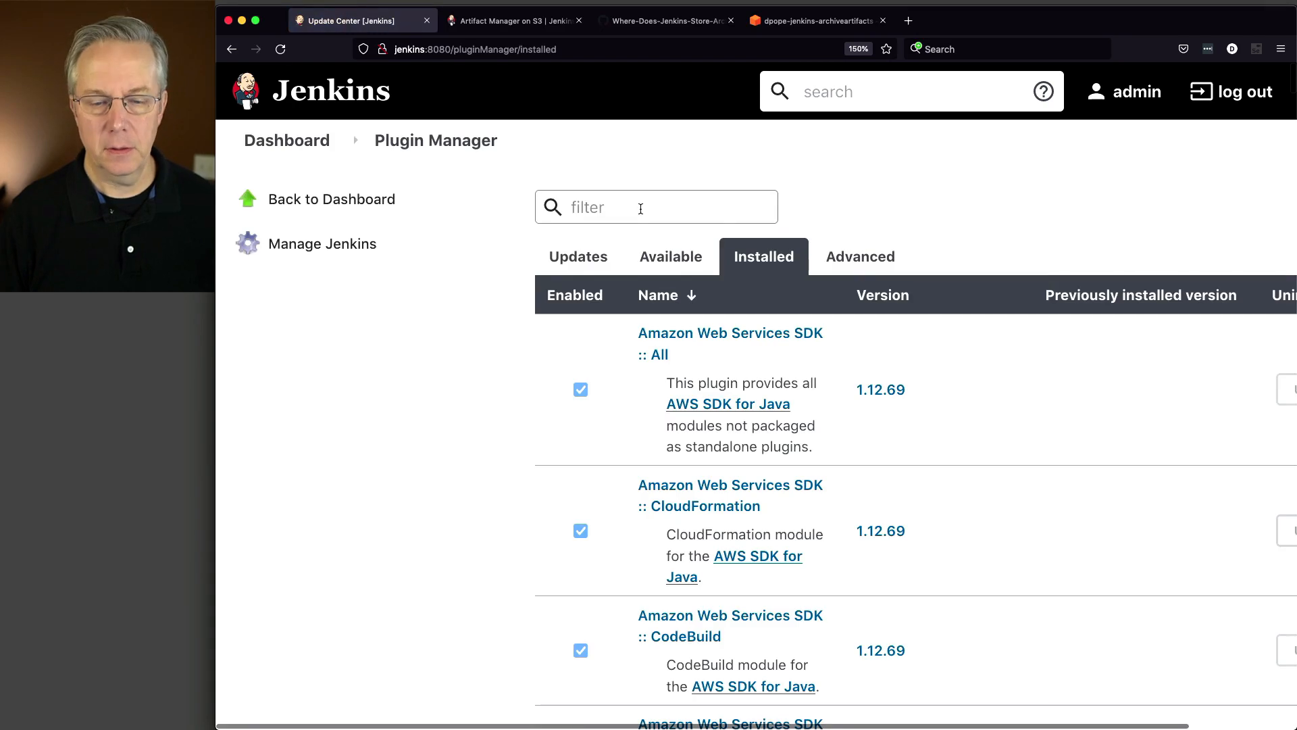
text(artifact man)
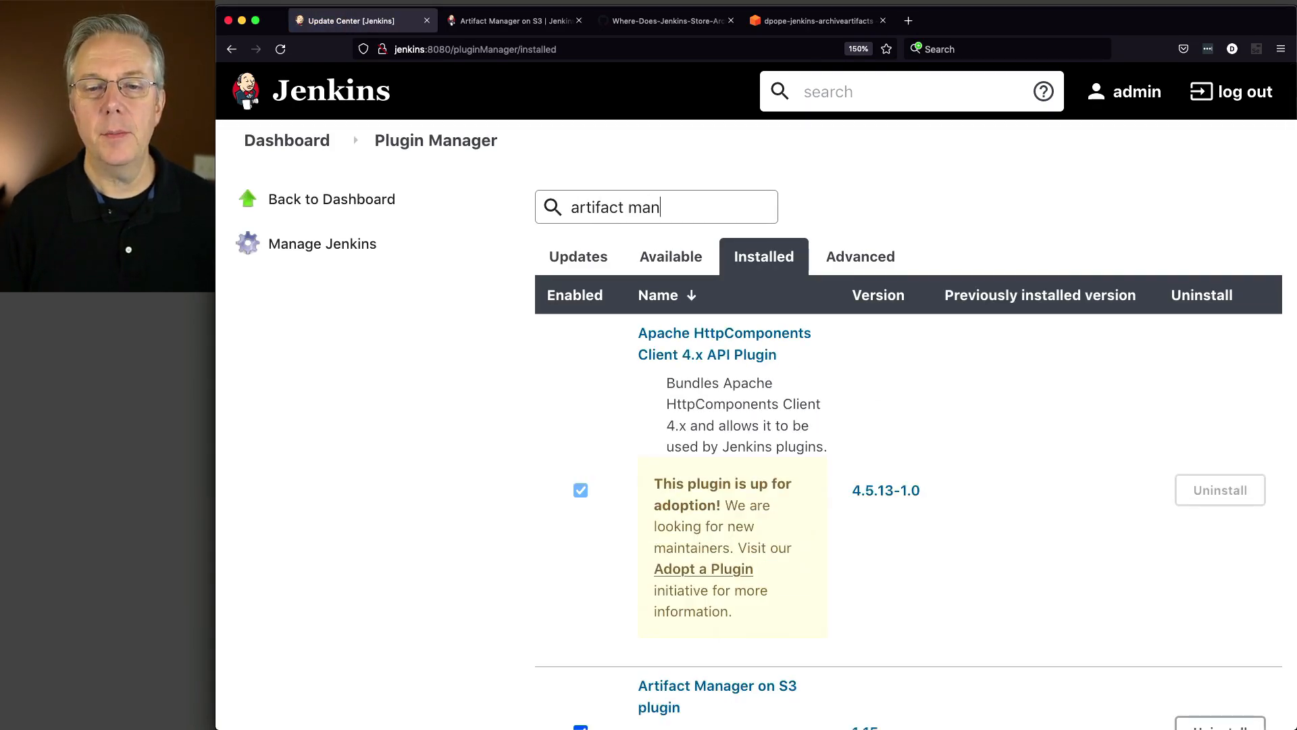
scroll(down, 3)
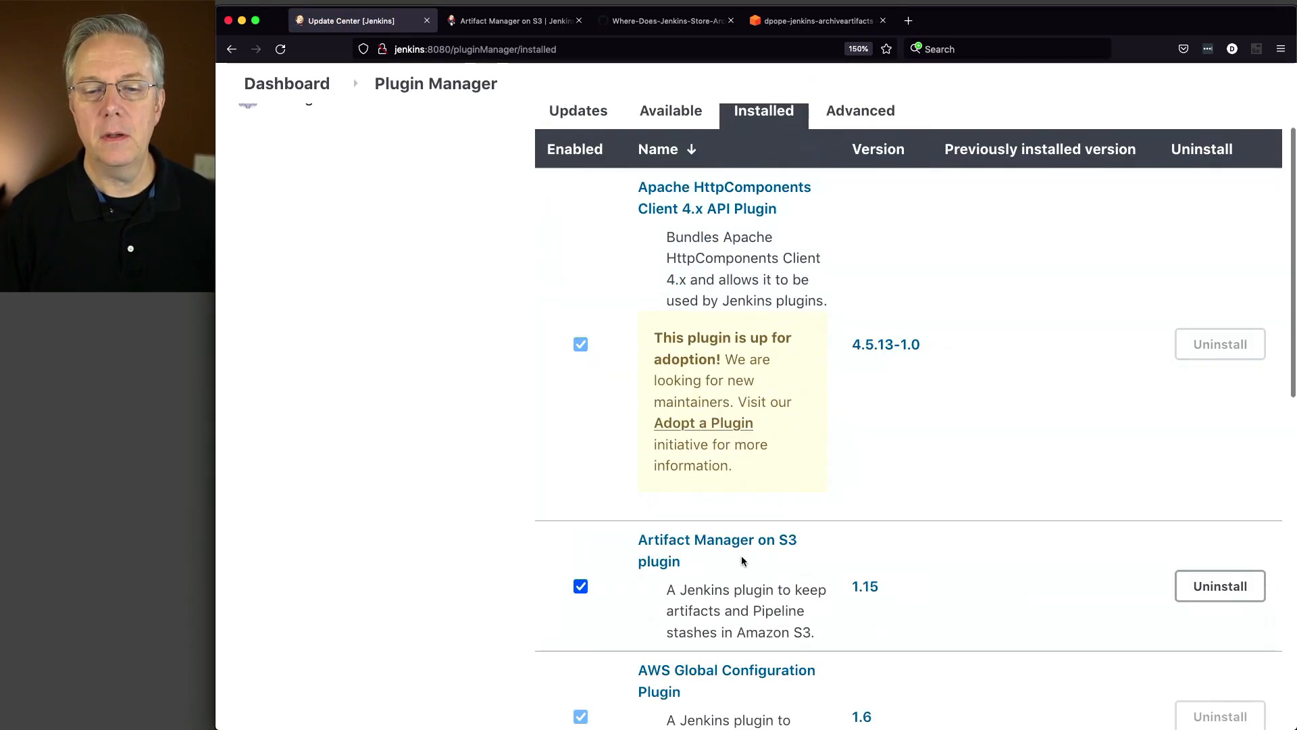
mouse_move(837, 571)
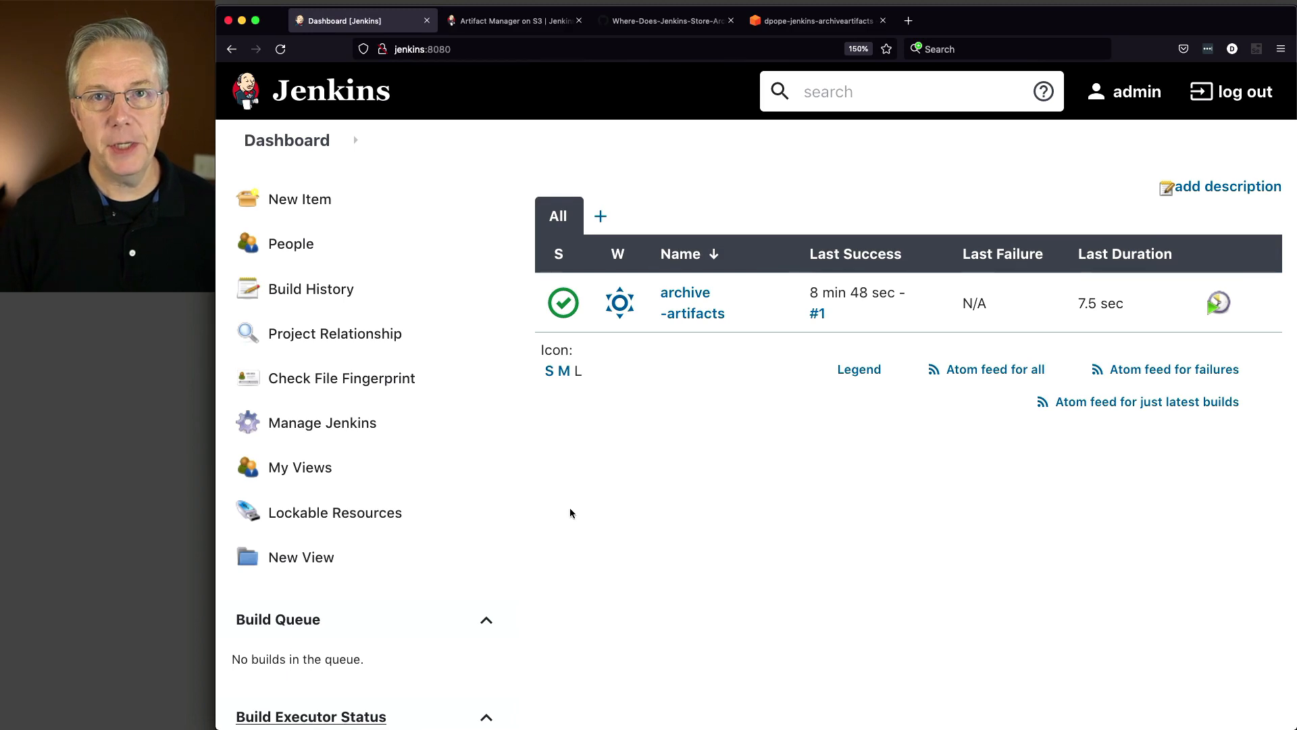
click(513, 20)
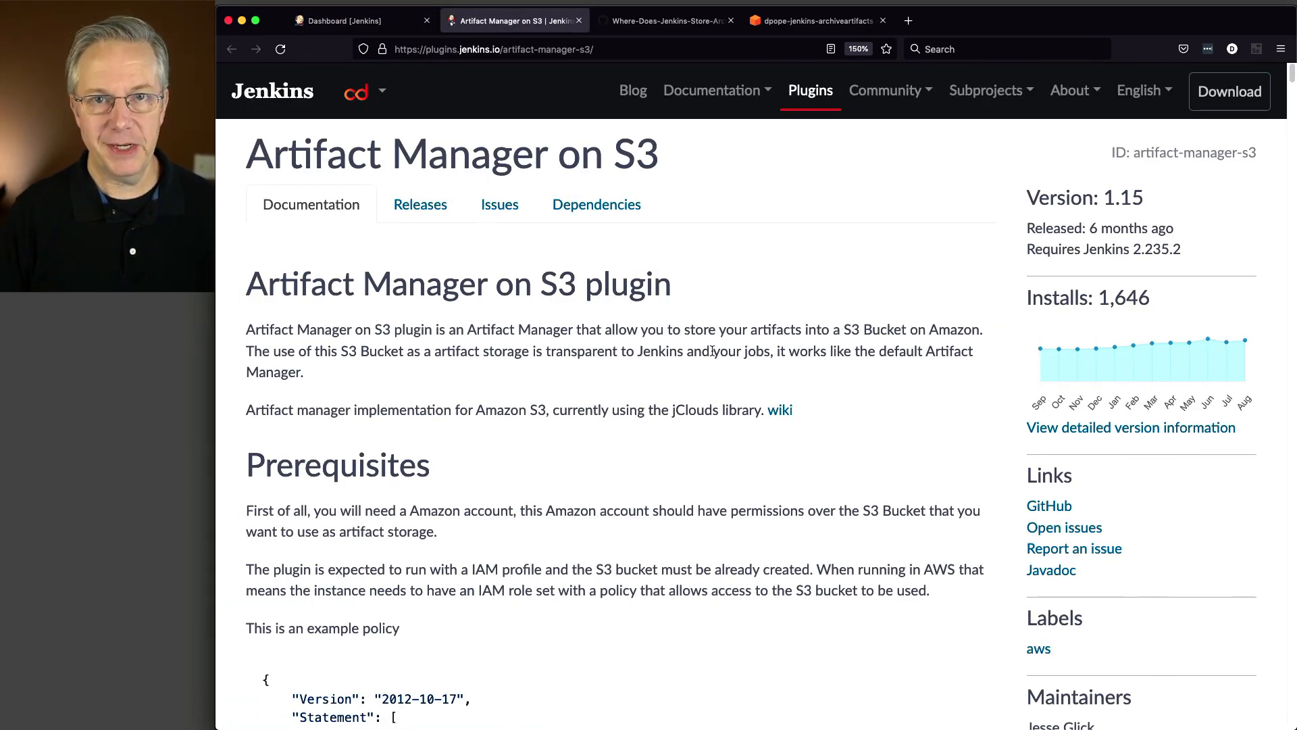
scroll(down, 3)
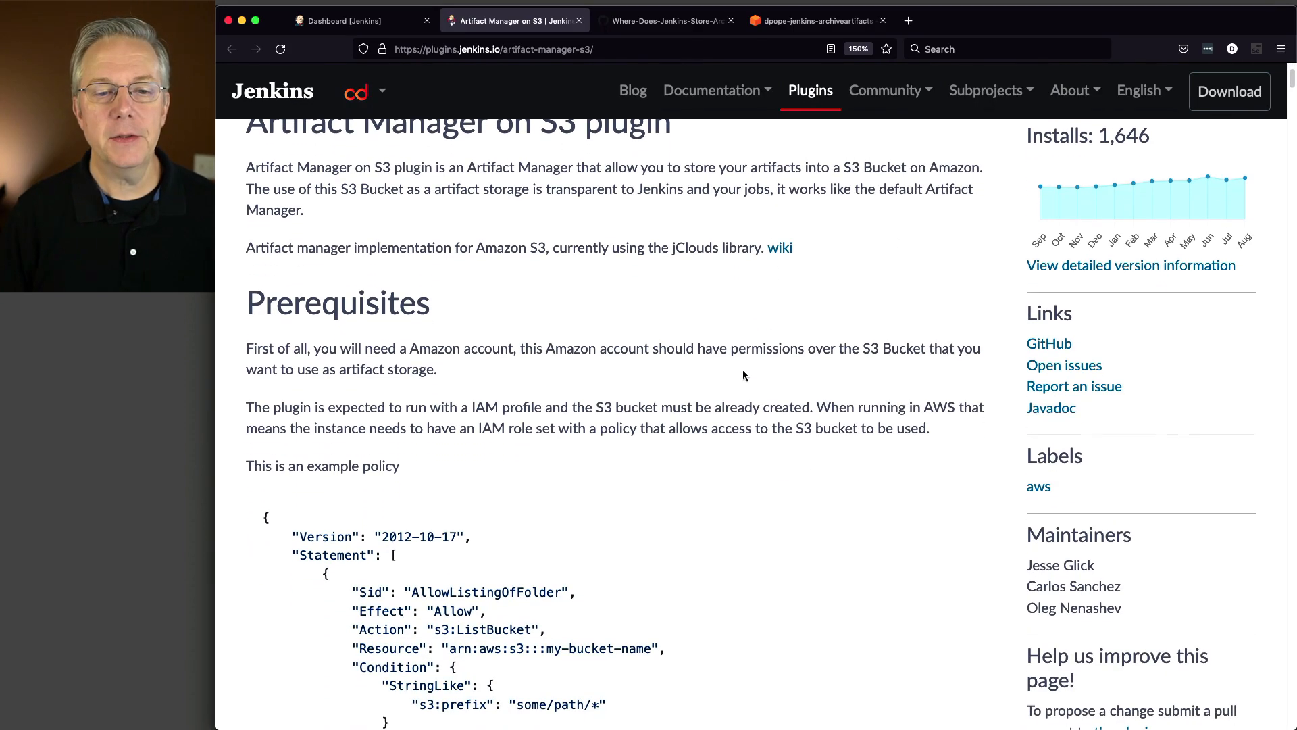
mouse_move(749, 371)
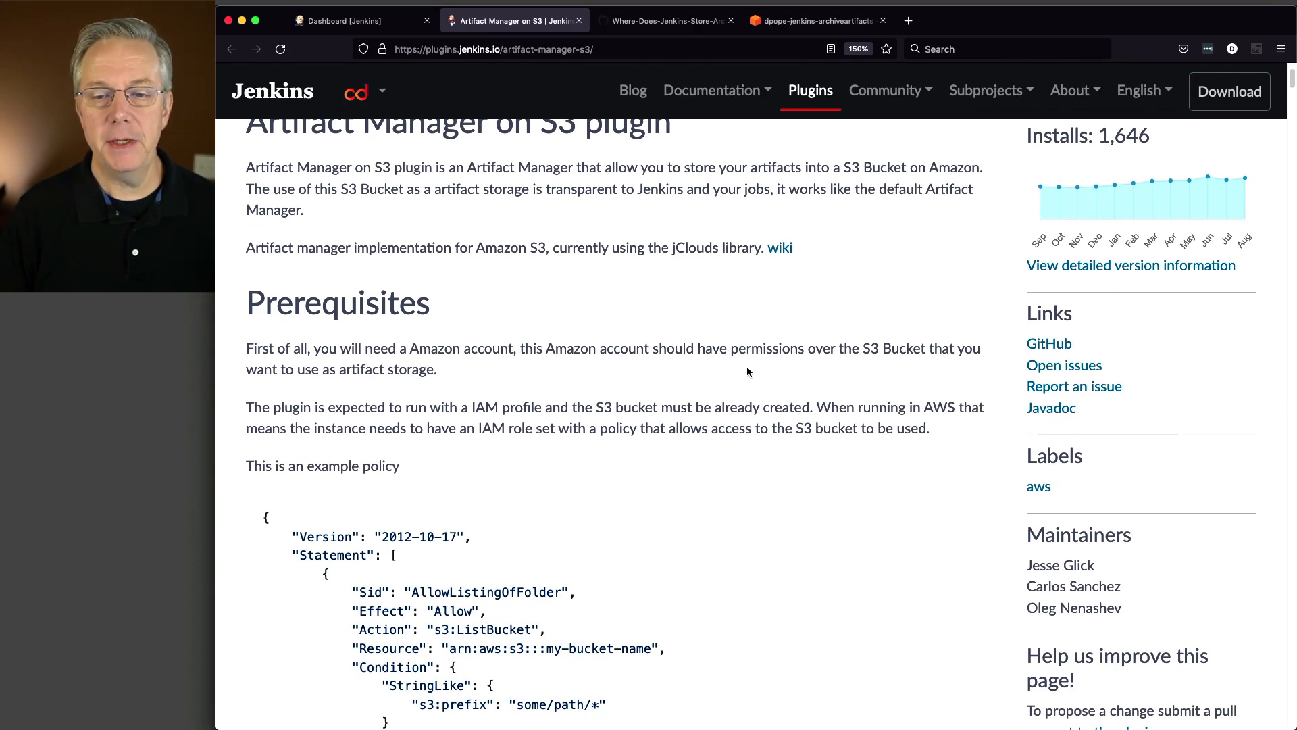
mouse_move(754, 367)
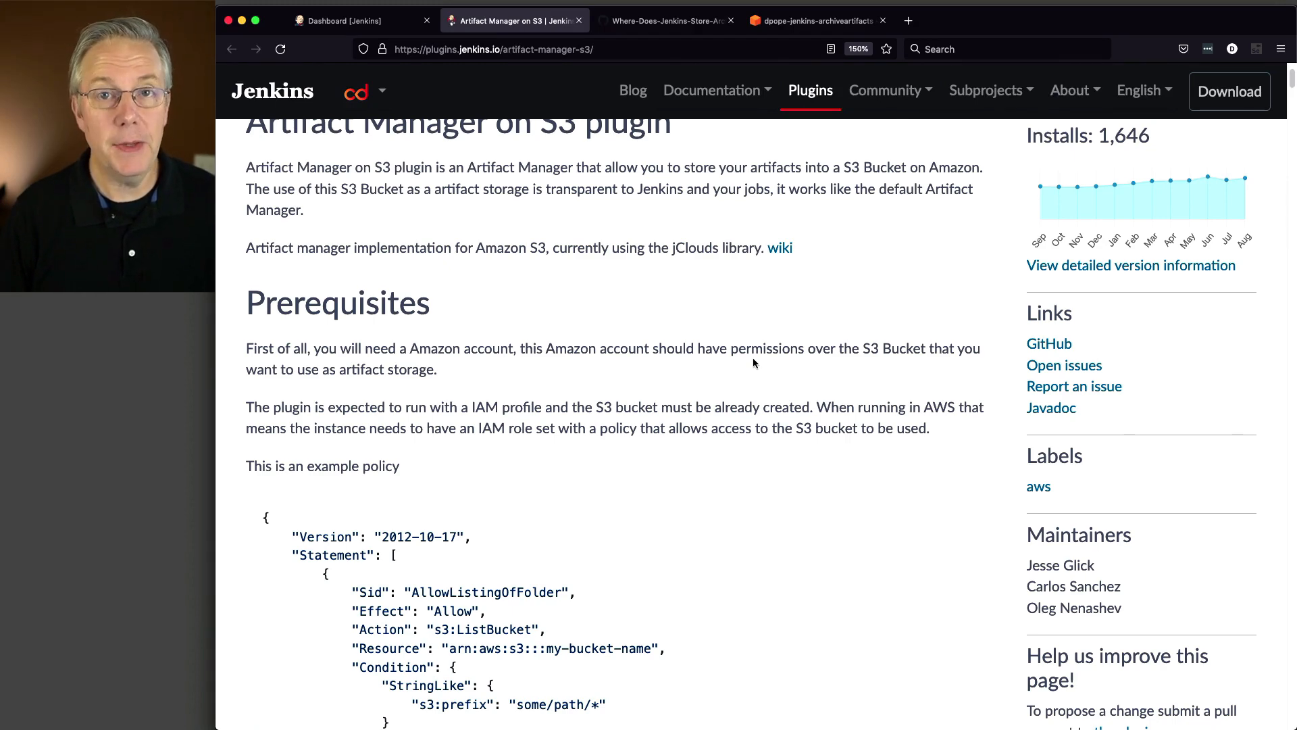
scroll(down, 3)
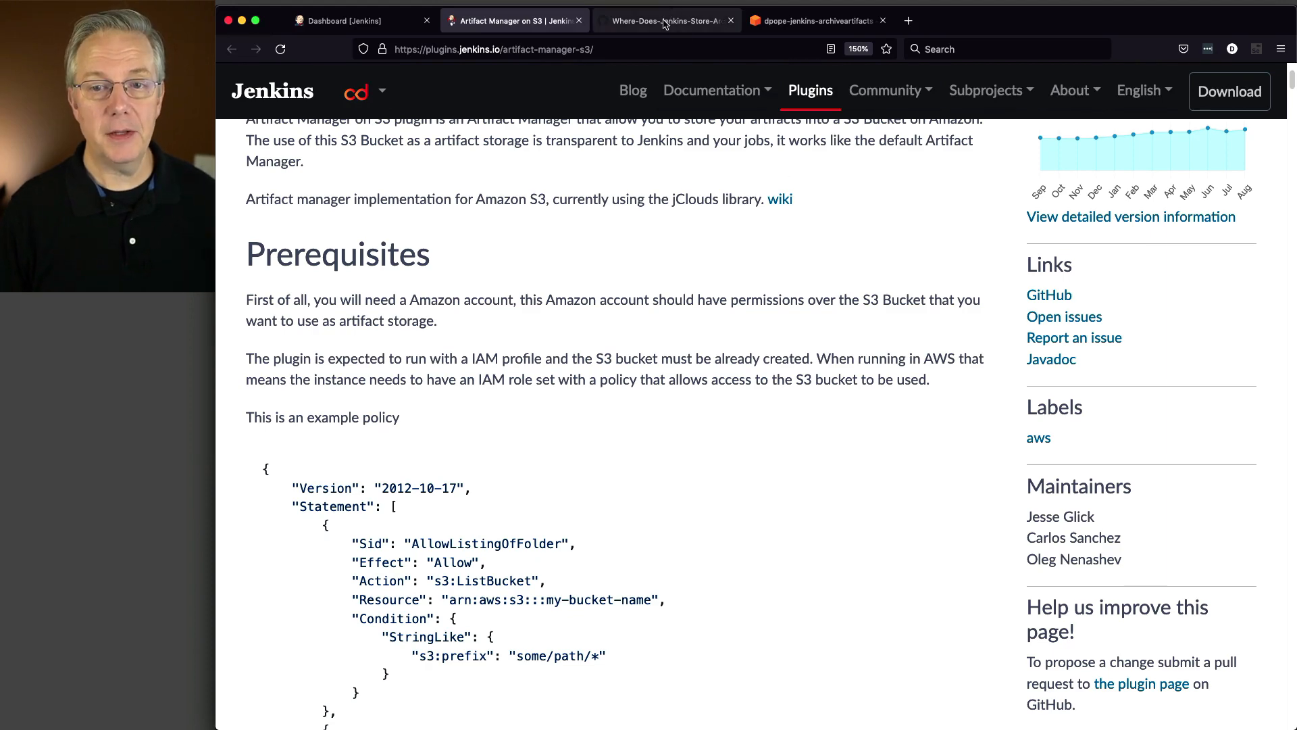
- Scroll the Gist to the AWS IAM policy and select the bucket name
click(665, 20)
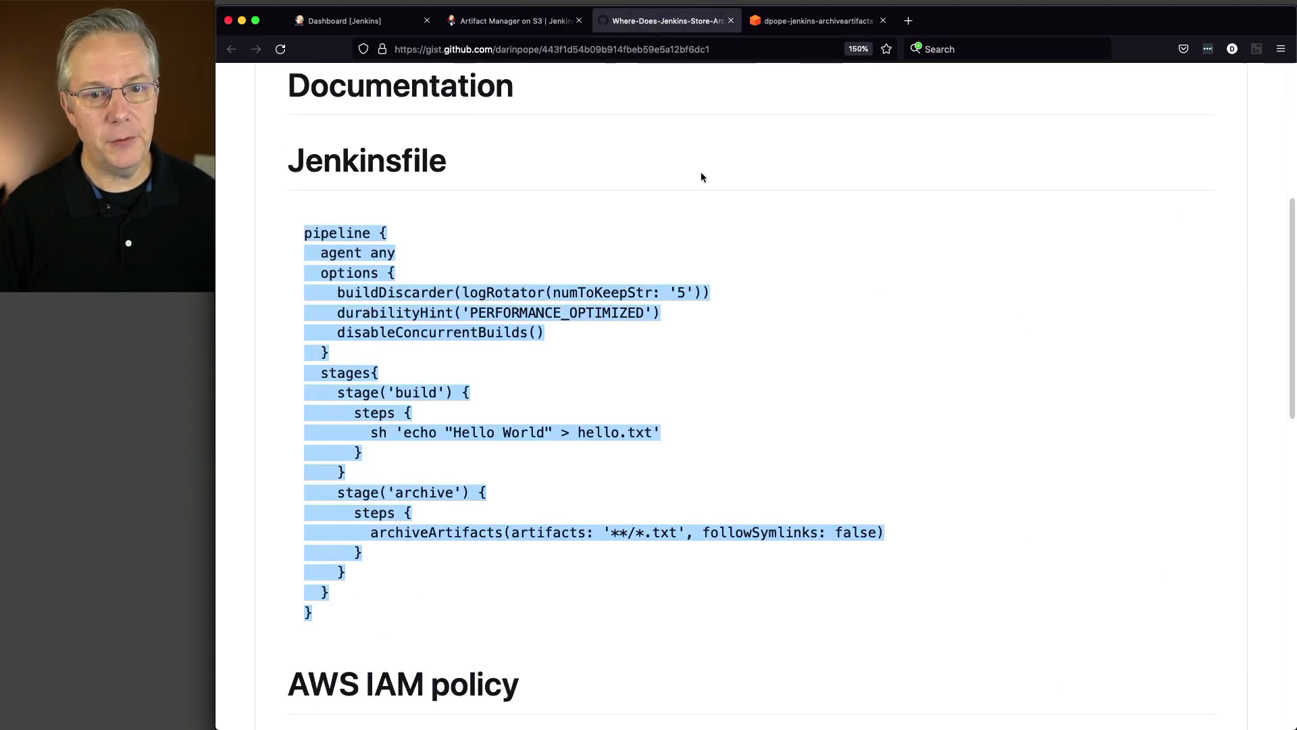
scroll(down, 3)
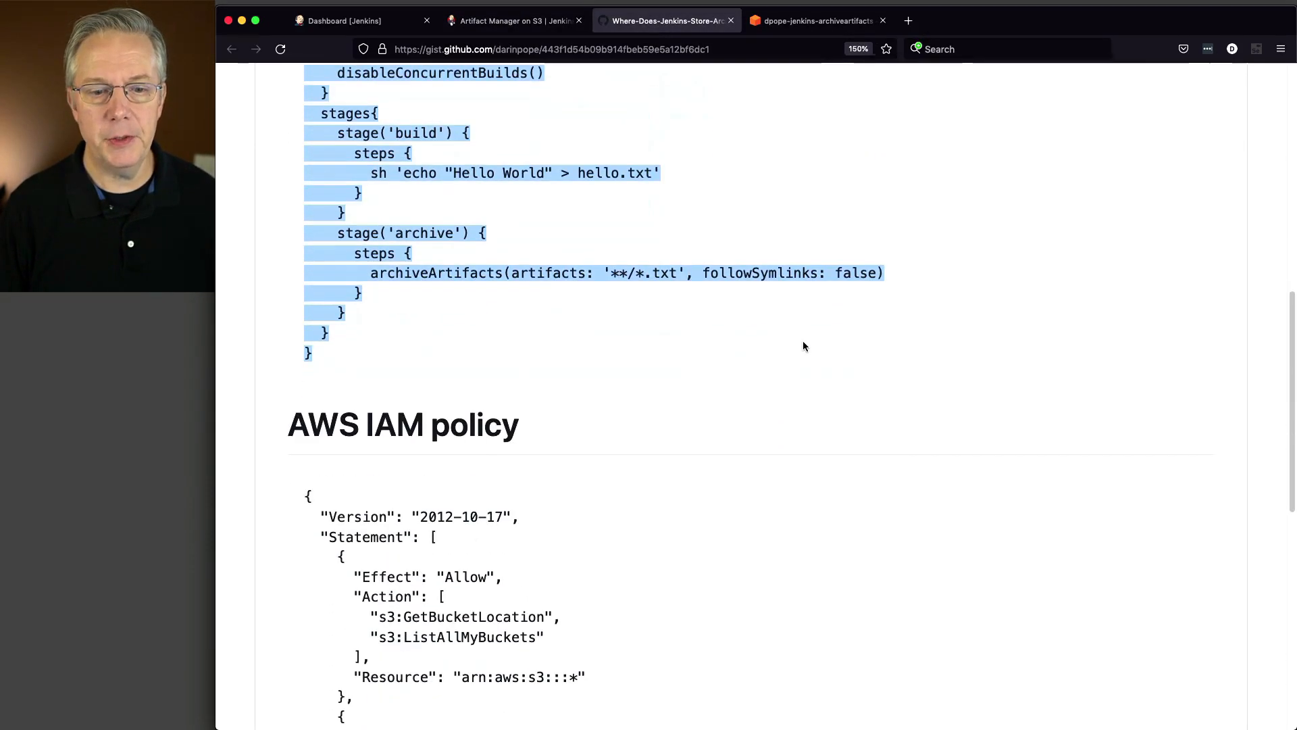
scroll(down, 3)
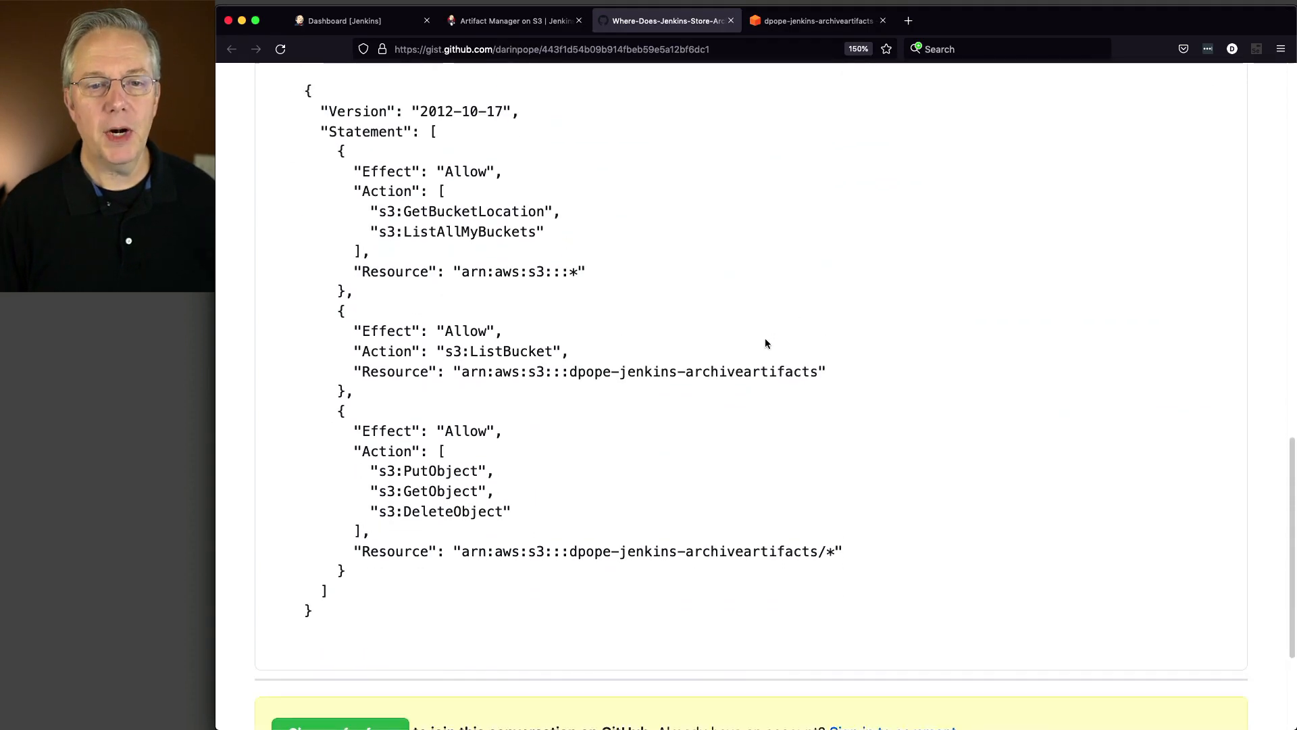
mouse_move(646, 374)
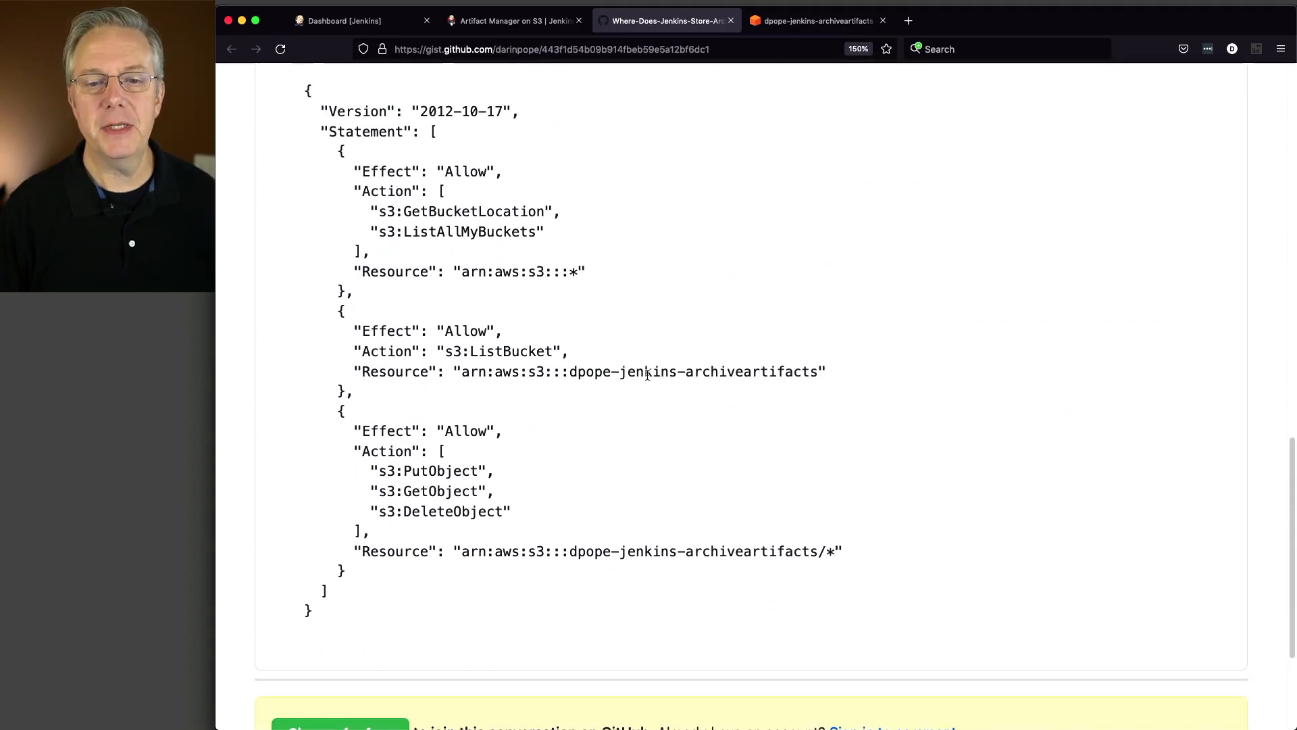
double_click(639, 372)
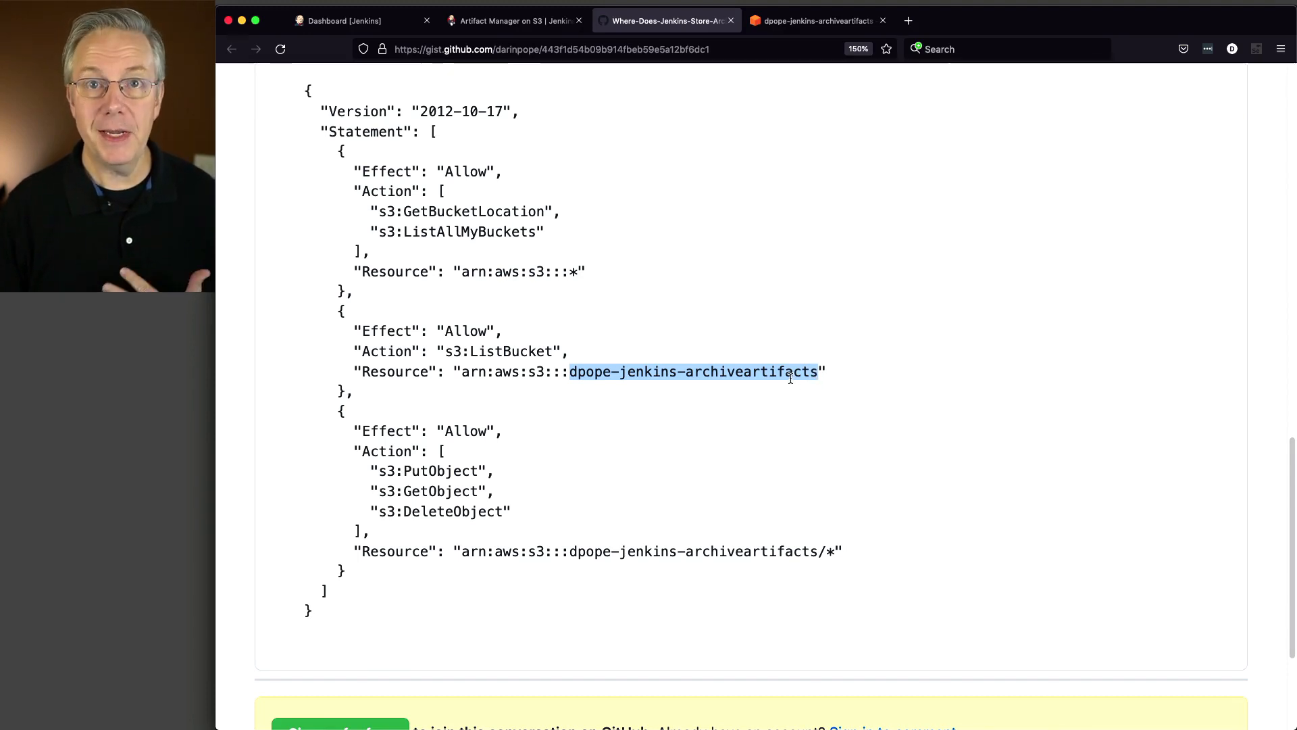
mouse_move(789, 373)
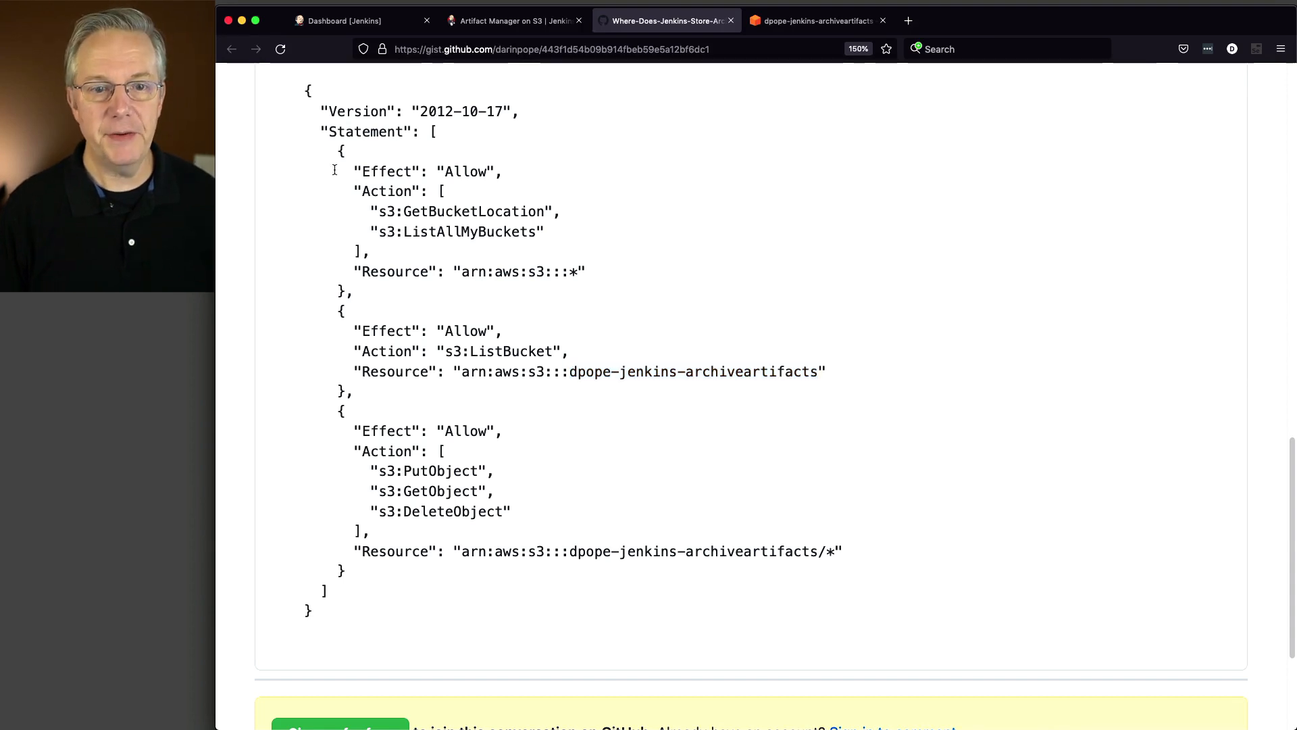
- Highlight dpope-jenkins-archiveartifacts in the policy, then switch to the S3 console tab
drag(339, 150, 353, 292)
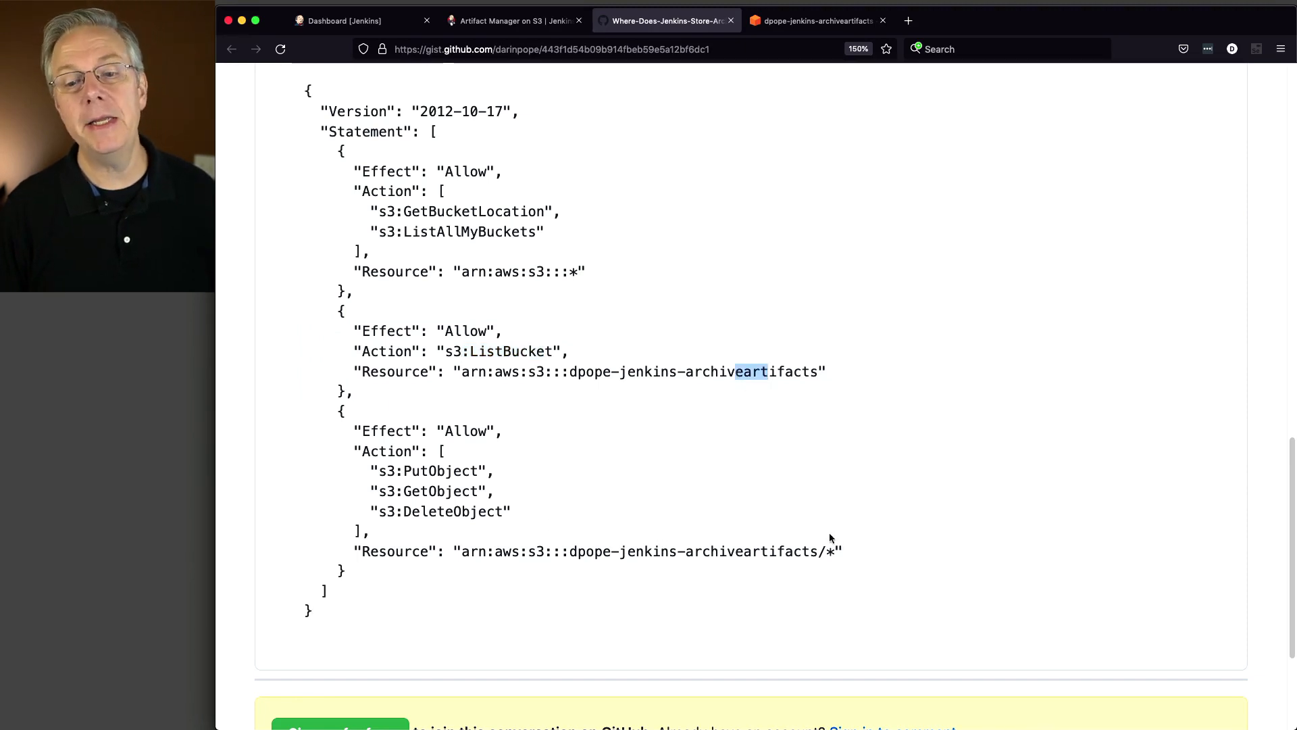
mouse_move(541, 500)
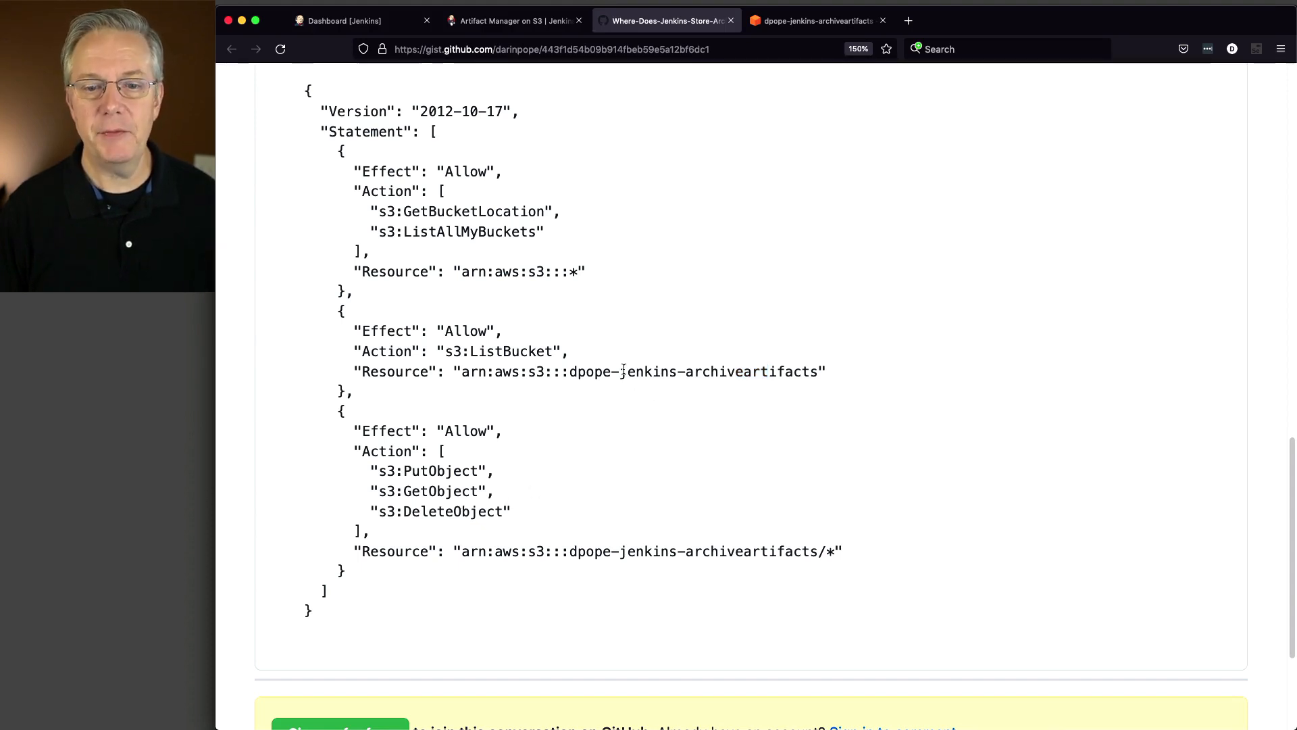
drag(569, 370, 819, 371)
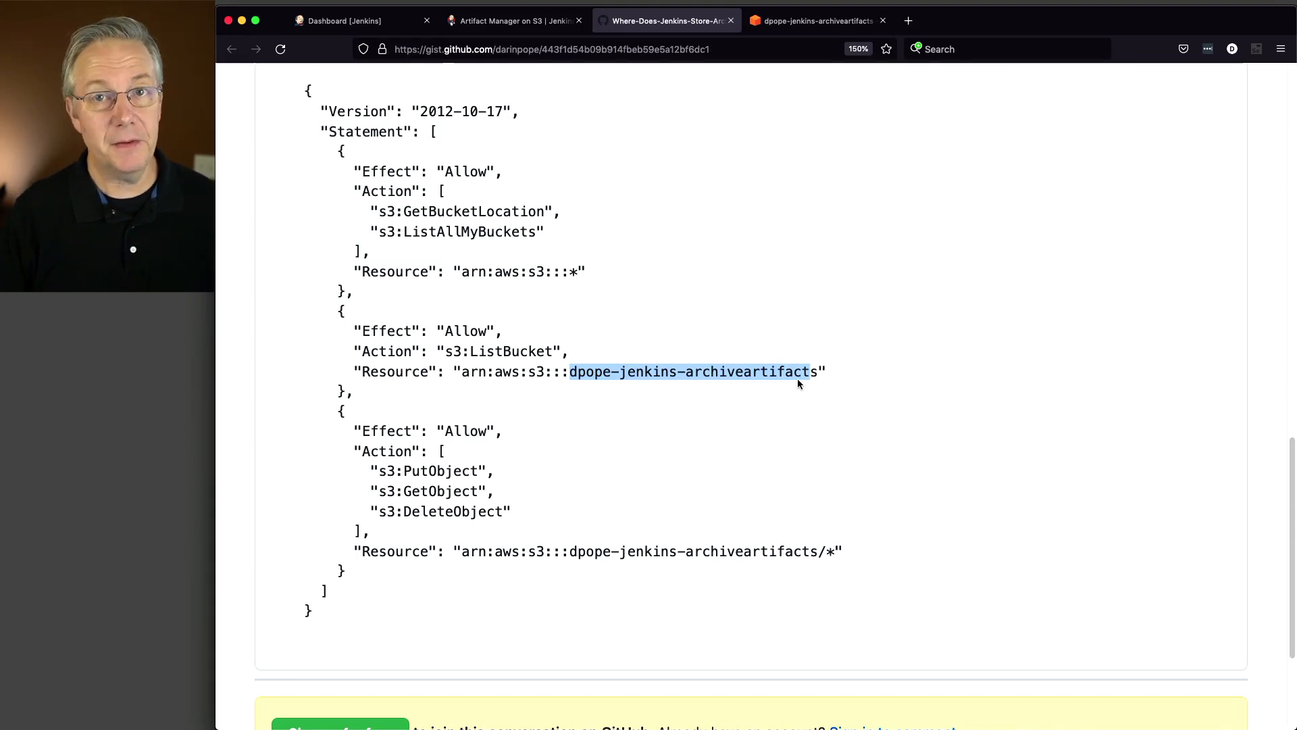
click(815, 20)
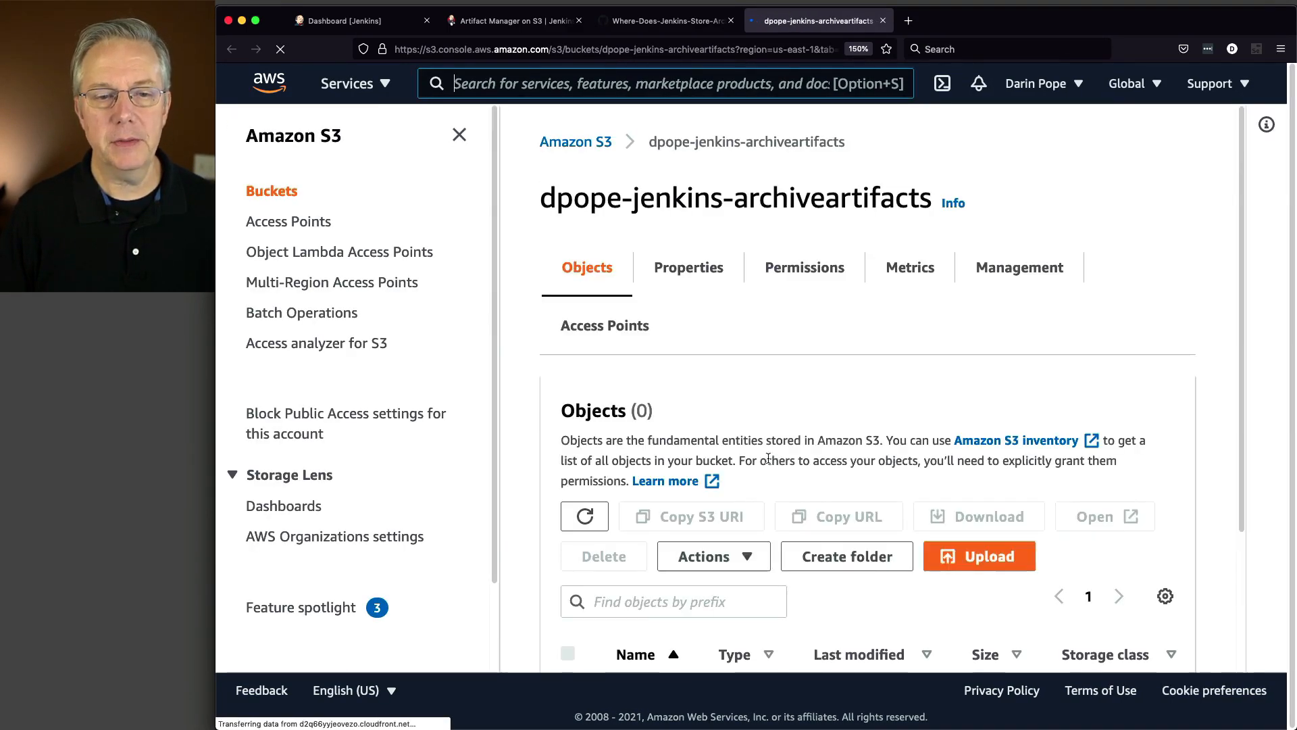
- Check the bucket holds 0 objects, then return to the Jenkins dashboard tab
click(460, 133)
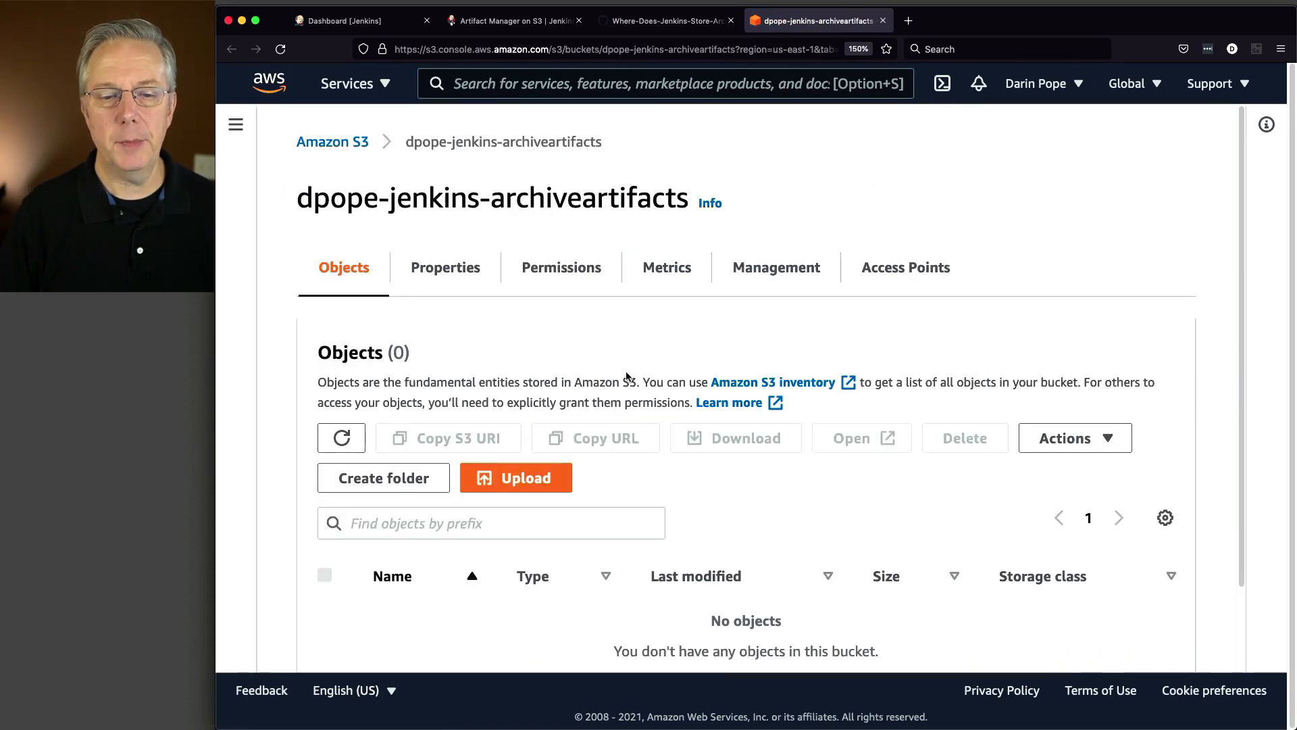
mouse_move(633, 361)
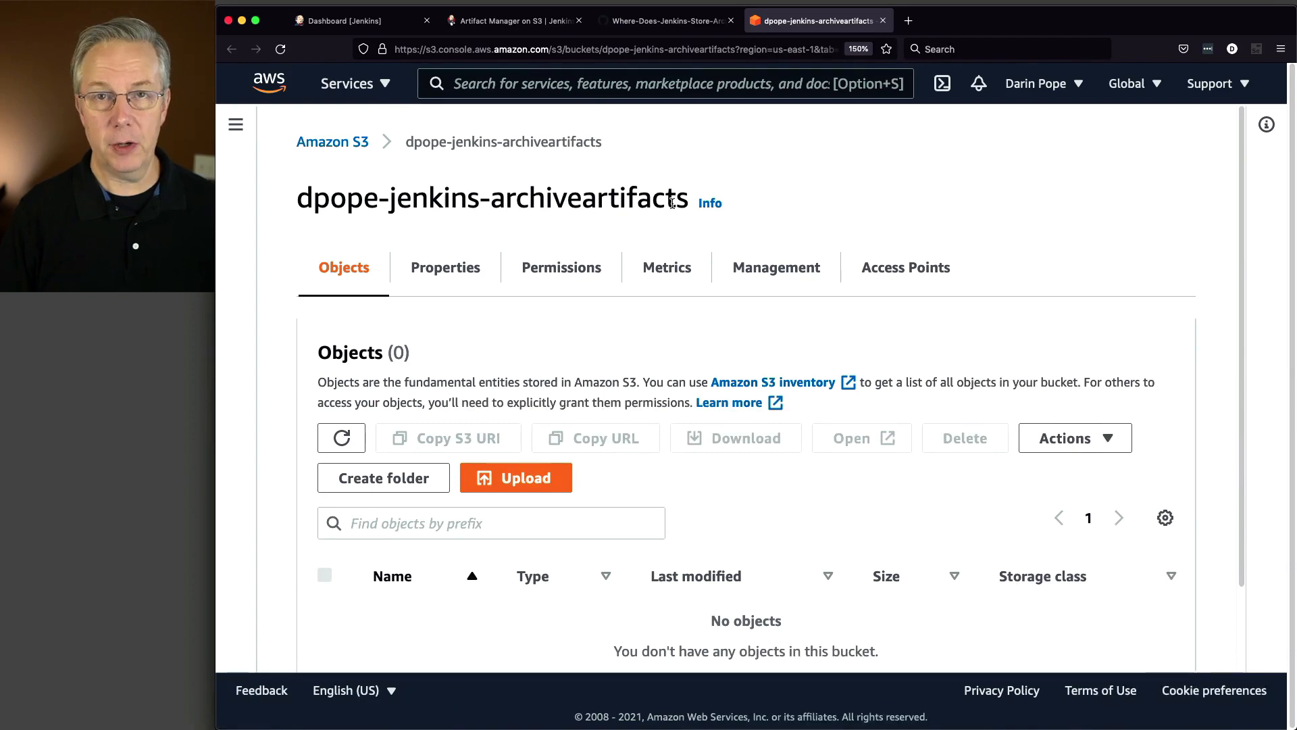
mouse_move(657, 229)
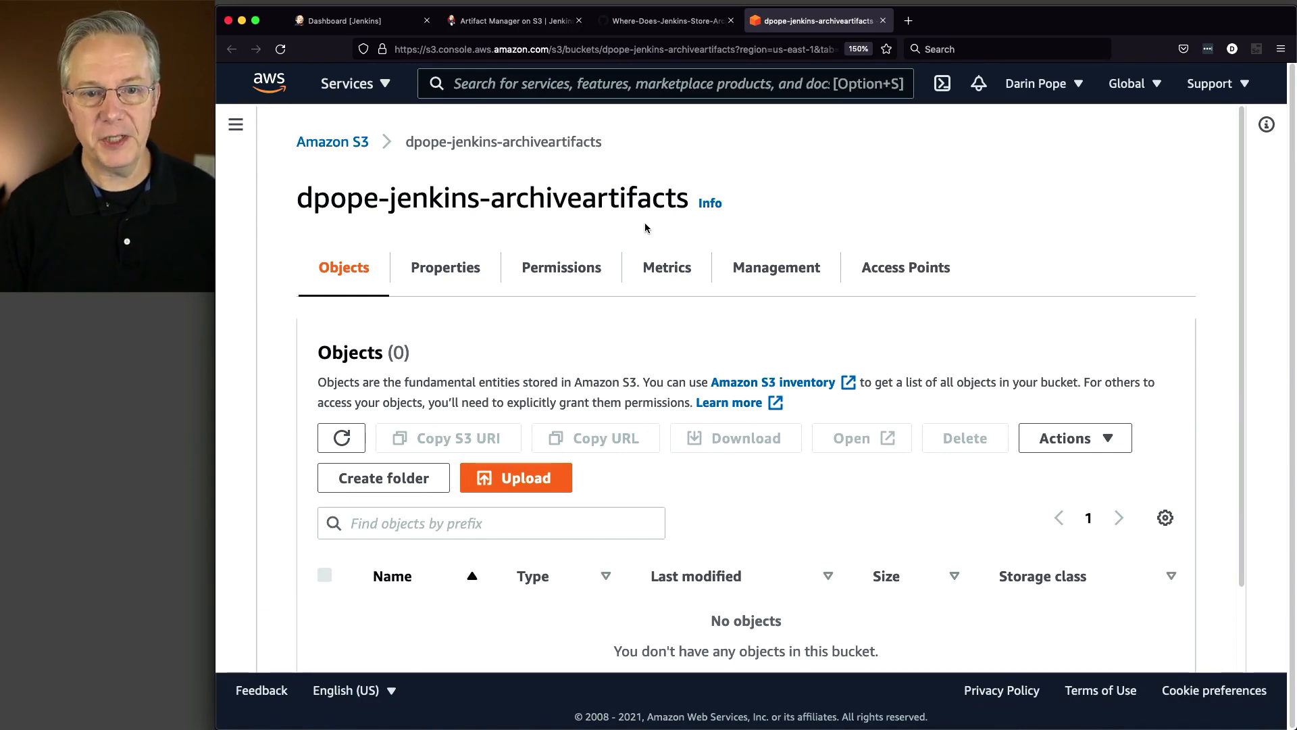
click(347, 19)
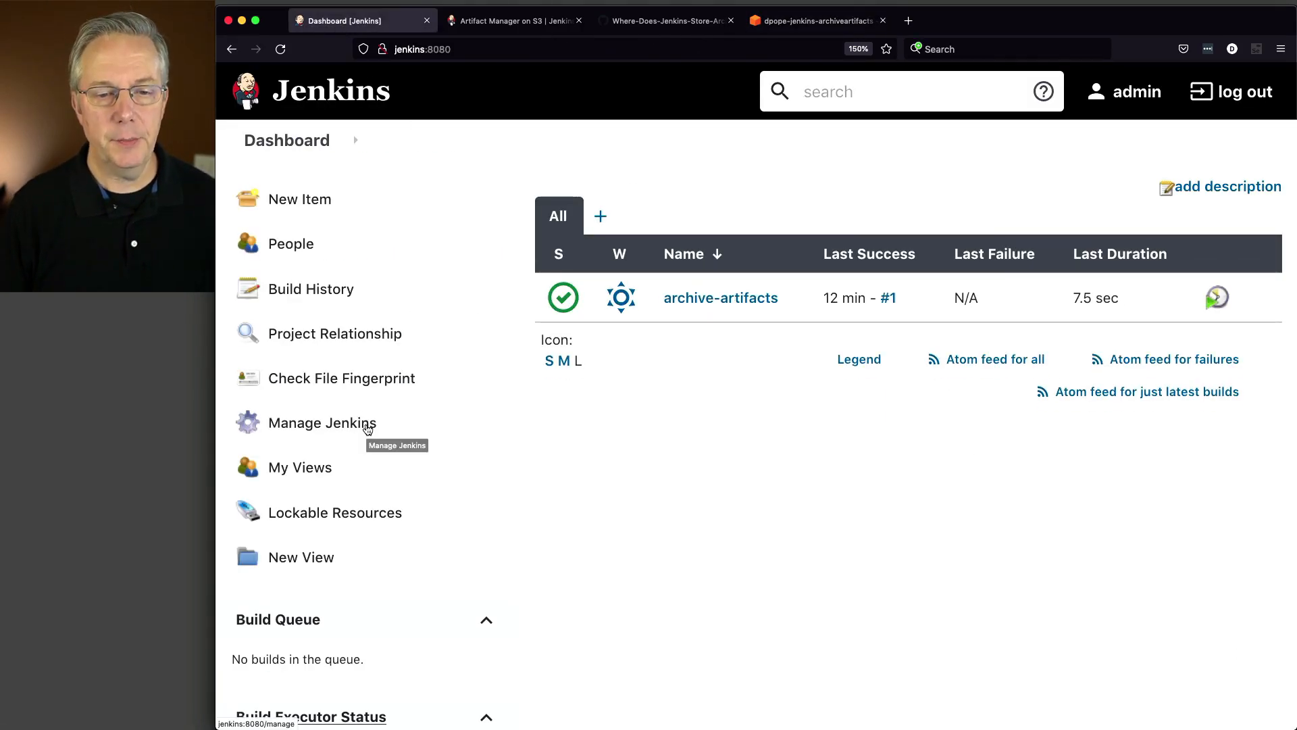
- Go to Configure System and scroll to Artifact Management for Builds
click(321, 423)
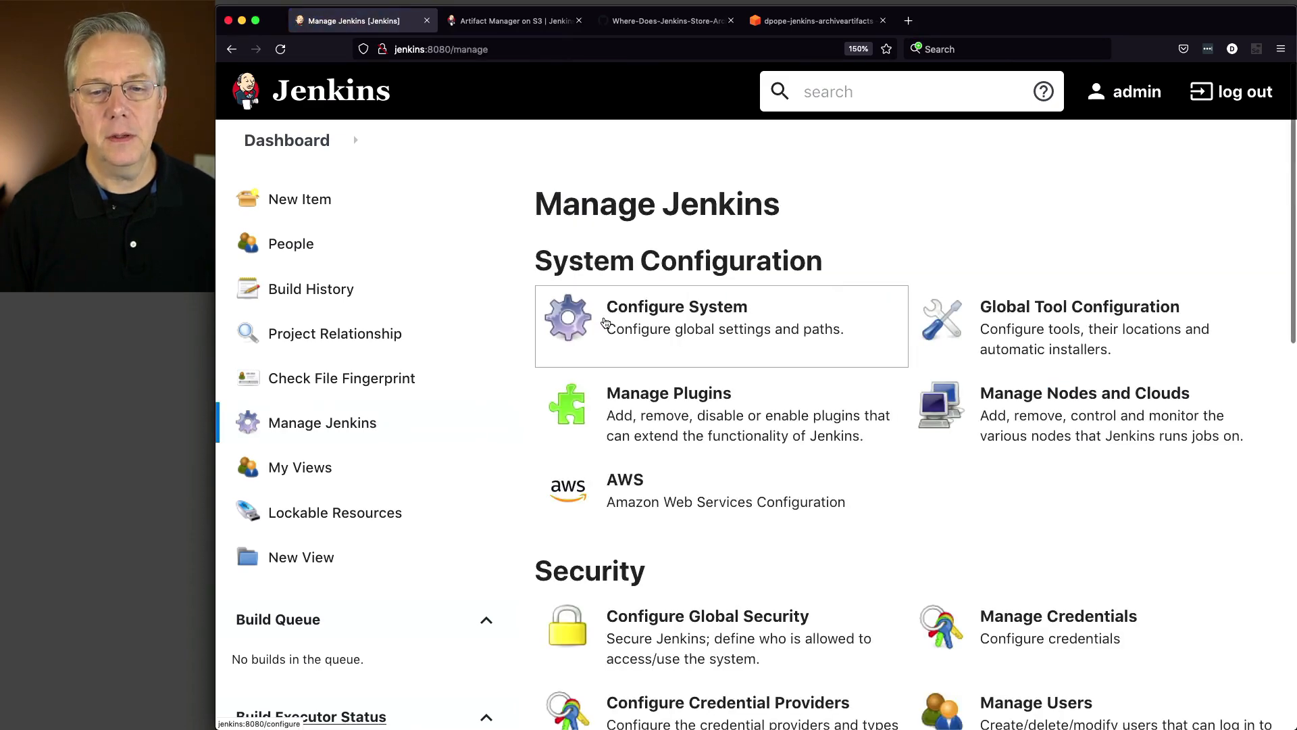
click(677, 307)
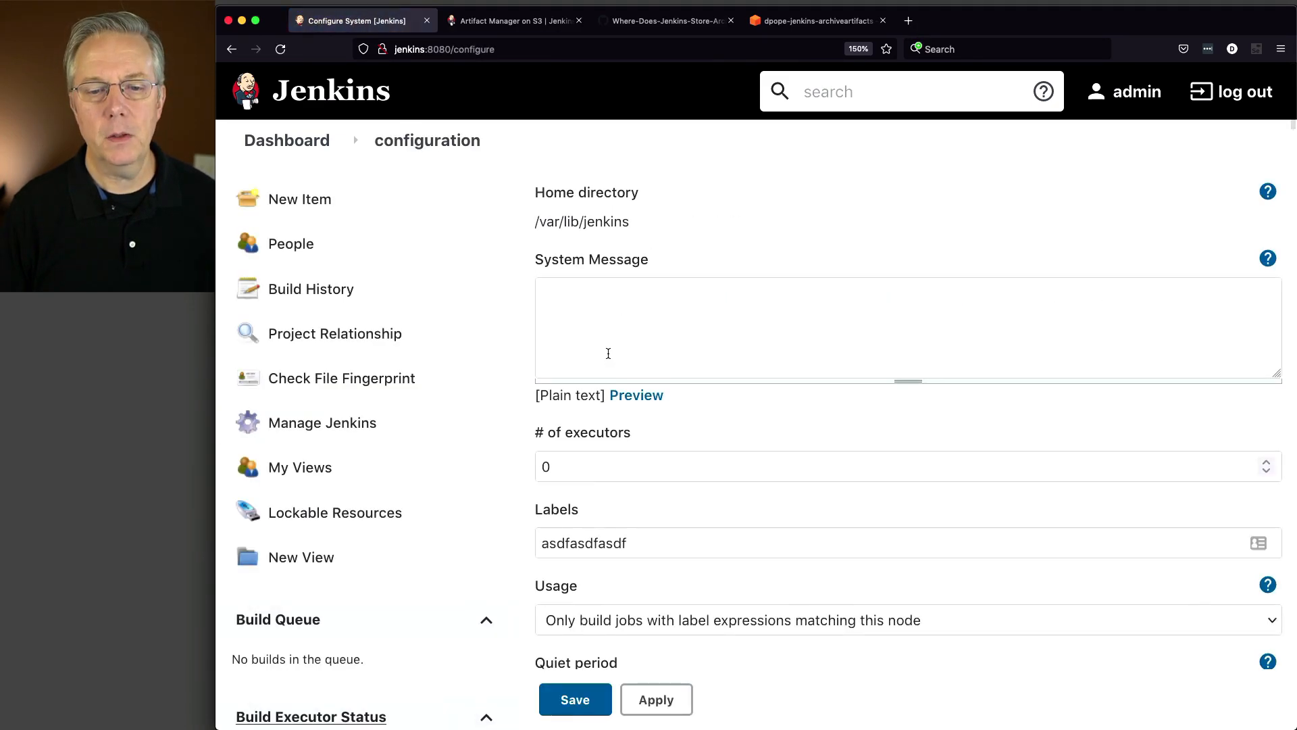
scroll(down, 3)
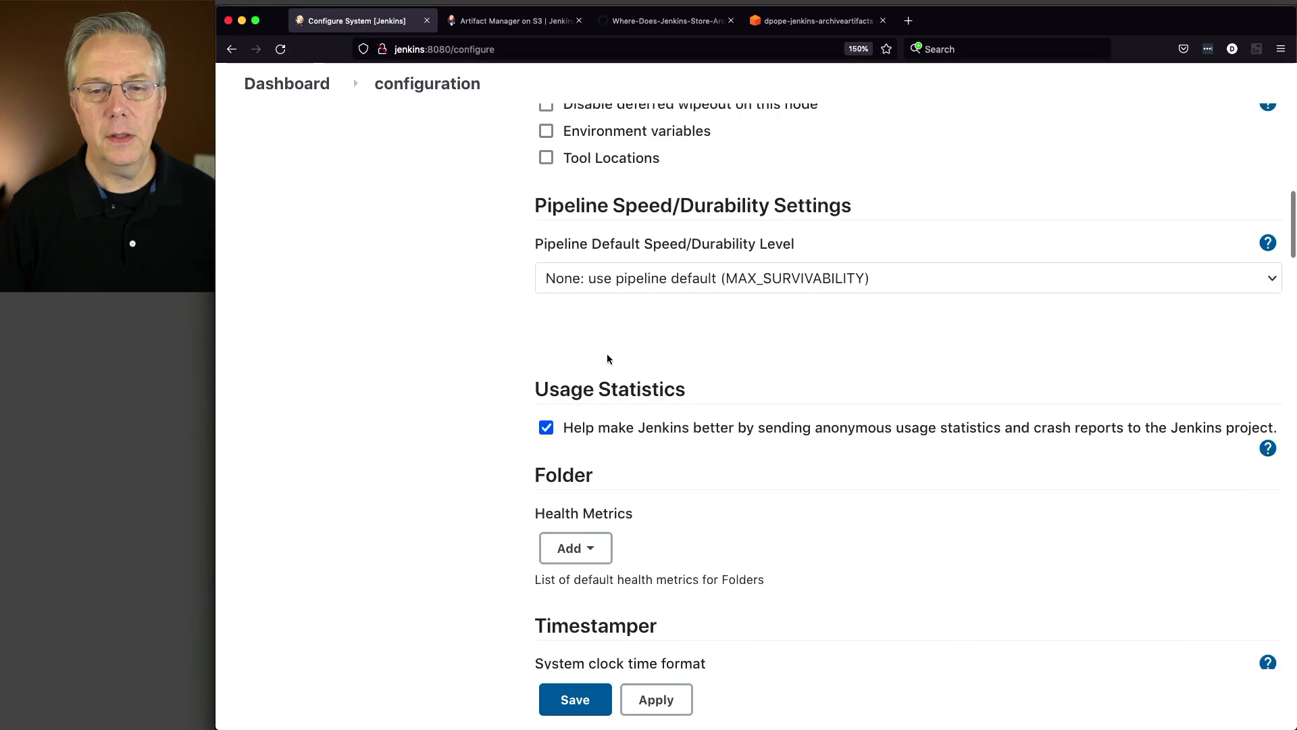
scroll(down, 3)
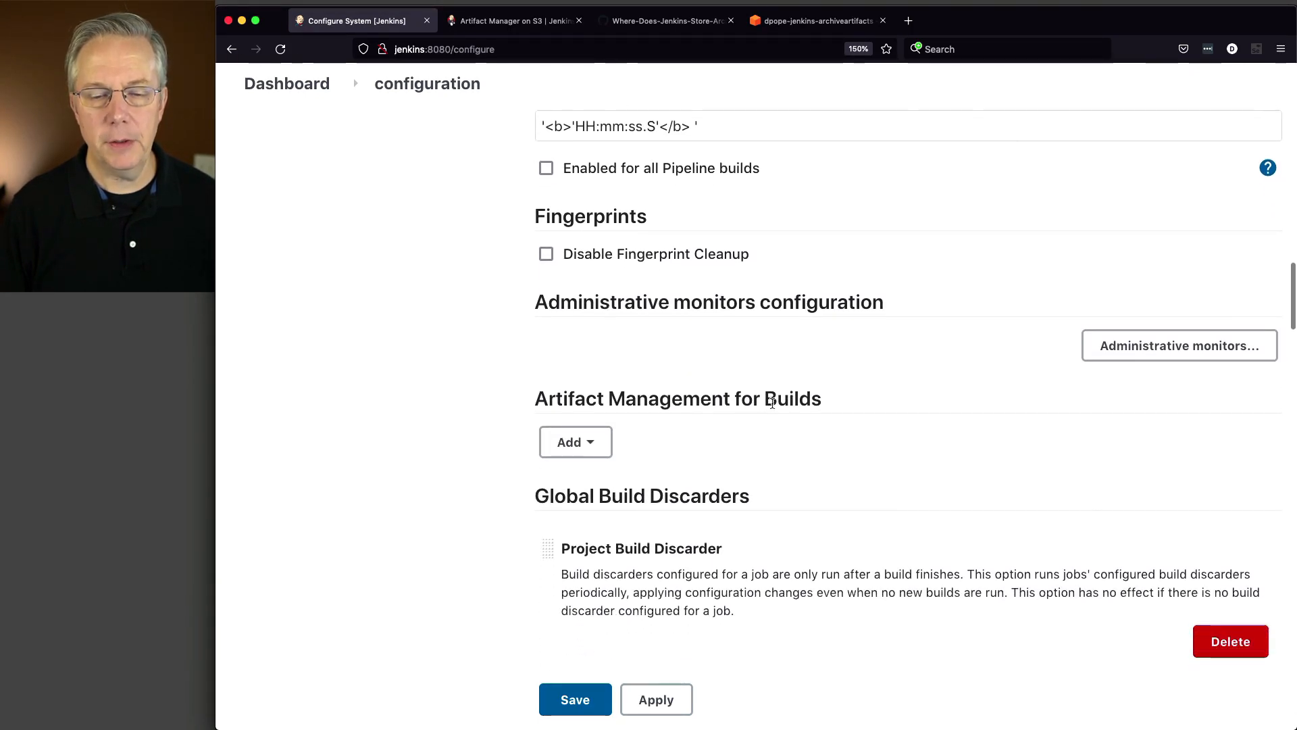
- Add a Cloud Artifact Storage entry with Amazon S3 as the provider
click(575, 442)
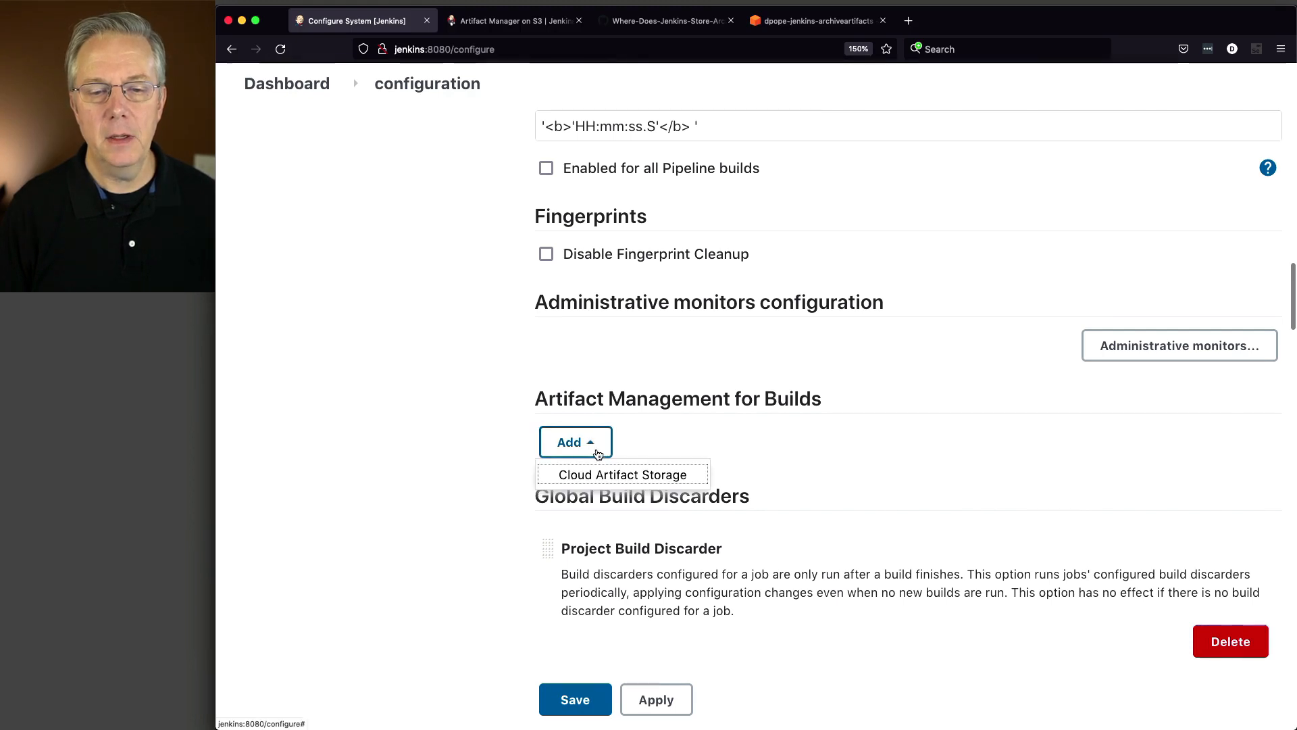
mouse_move(610, 483)
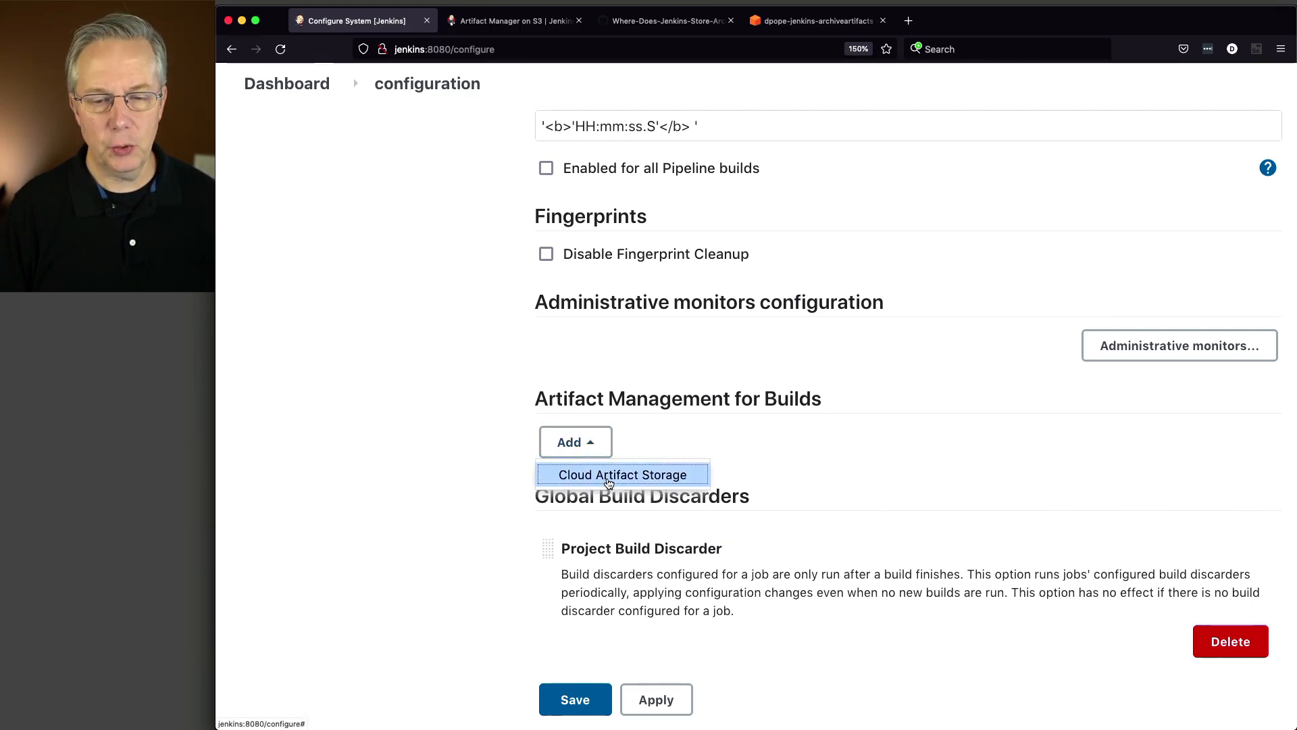
click(622, 474)
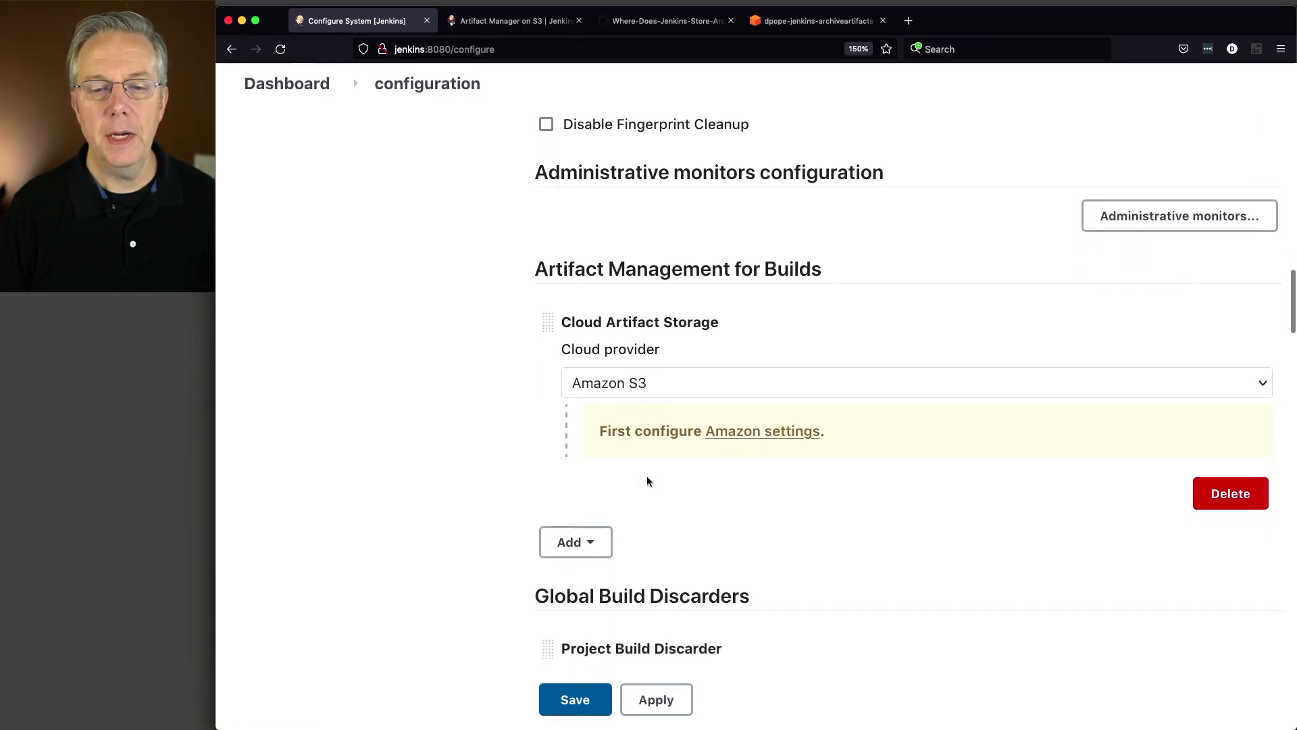
click(909, 381)
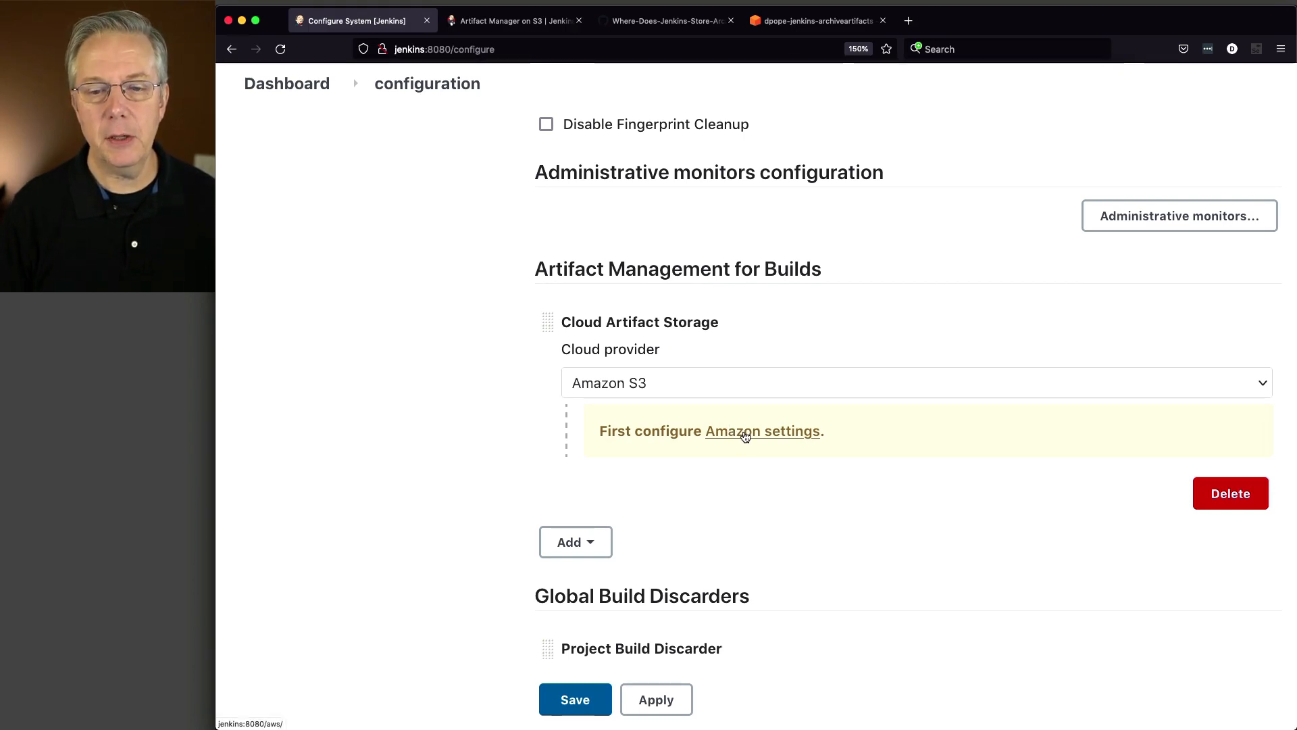
- Copy the bucket name from the S3 console and set S3 Bucket Name to dpope-jenkins-archiveartifacts
click(764, 431)
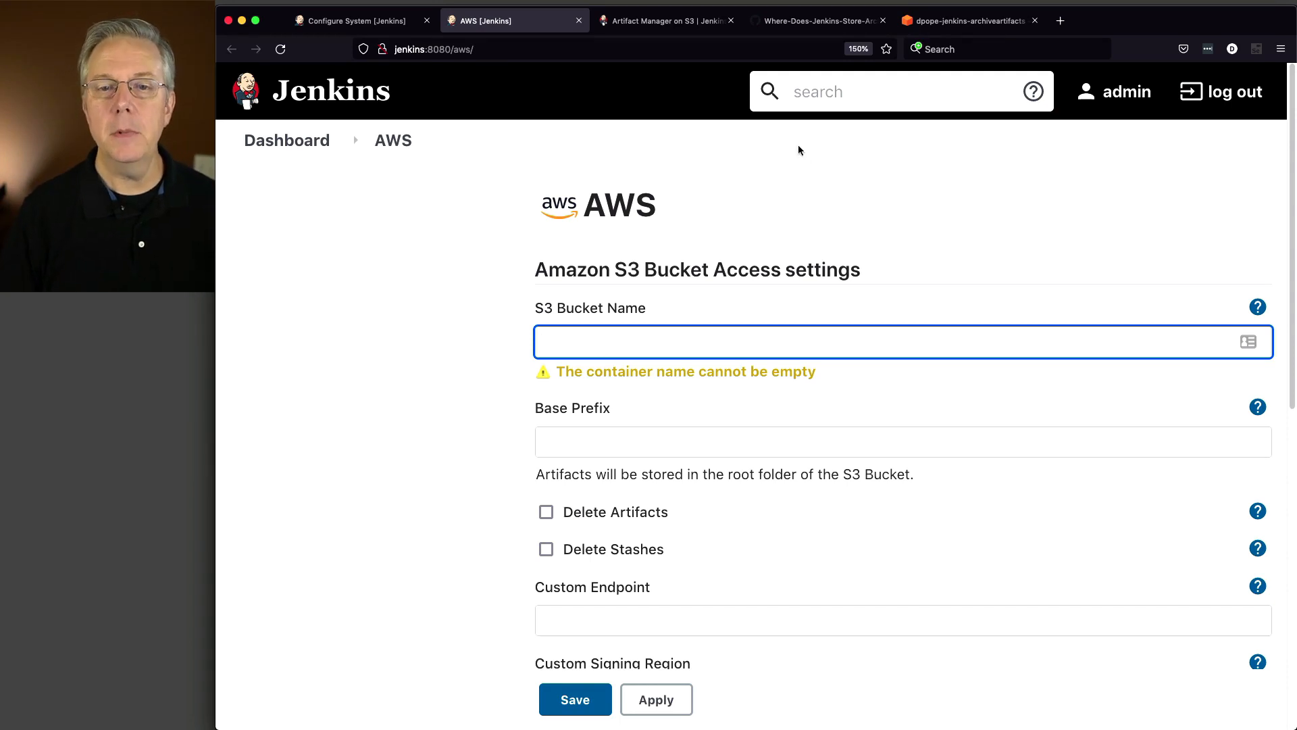
click(968, 20)
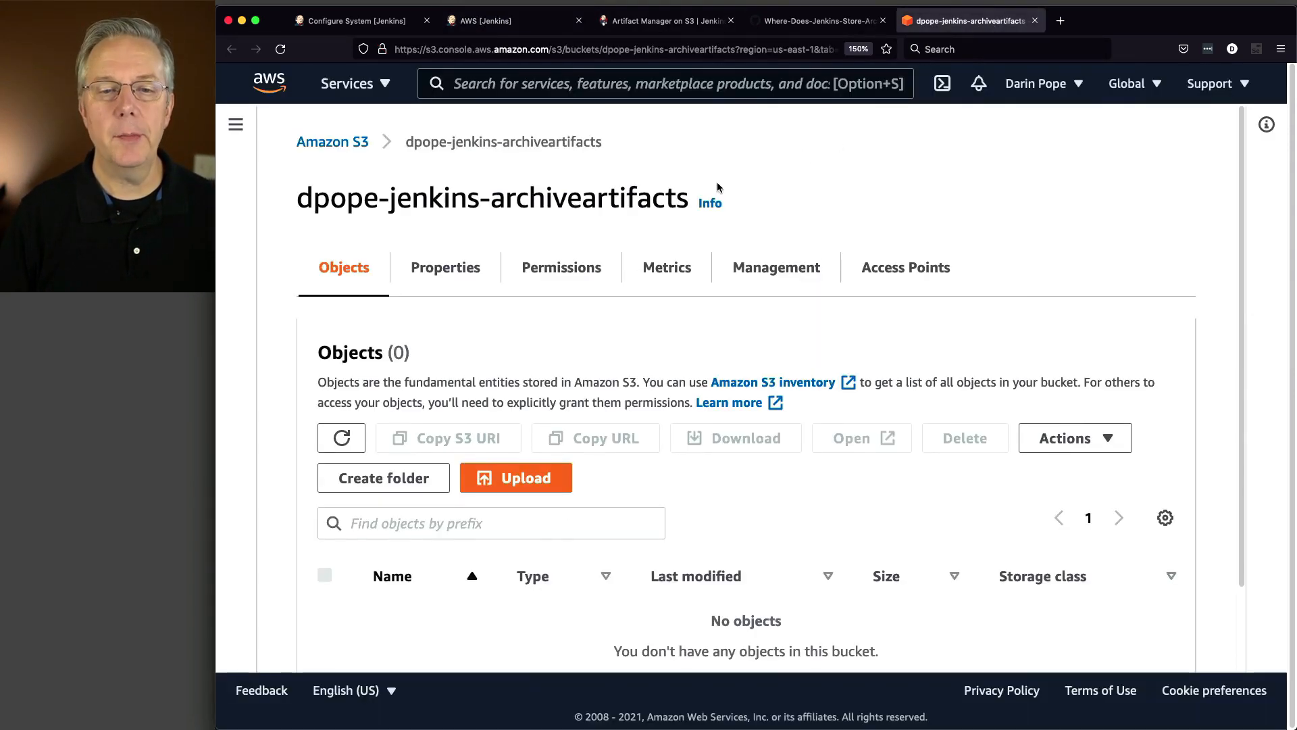
double_click(495, 197)
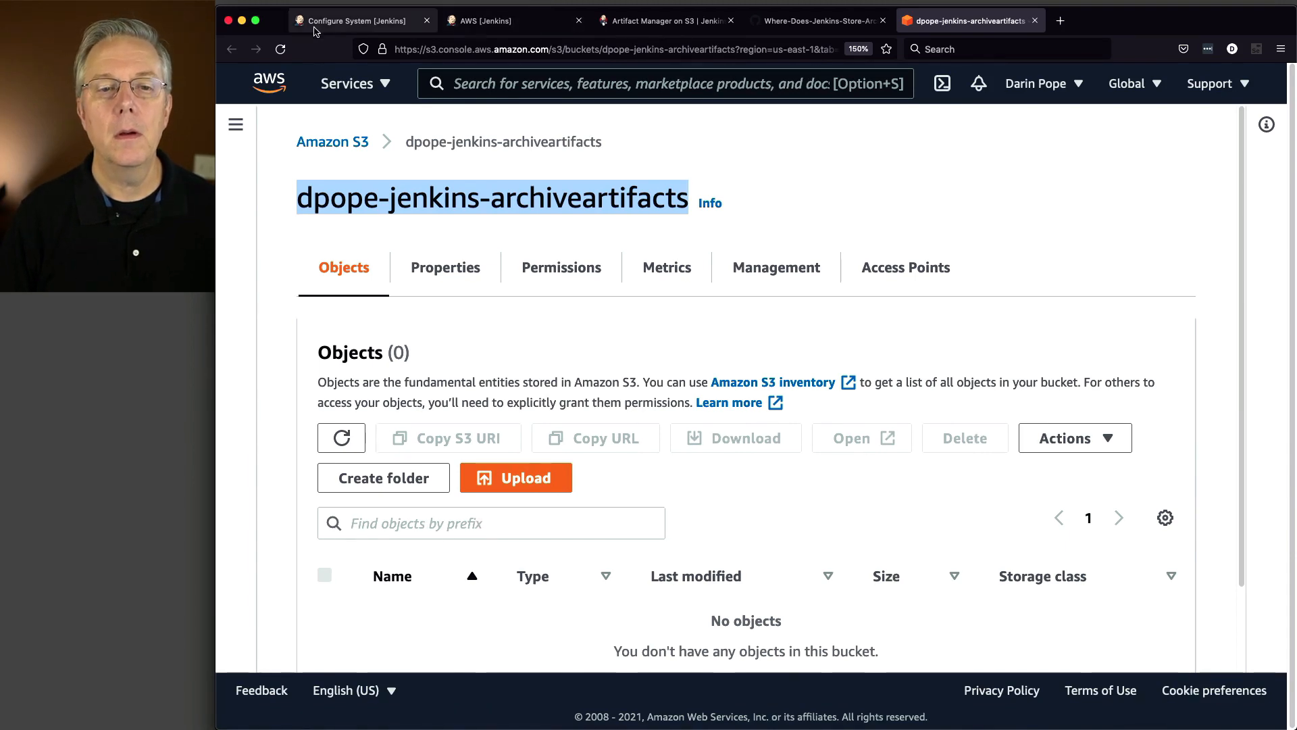
click(482, 21)
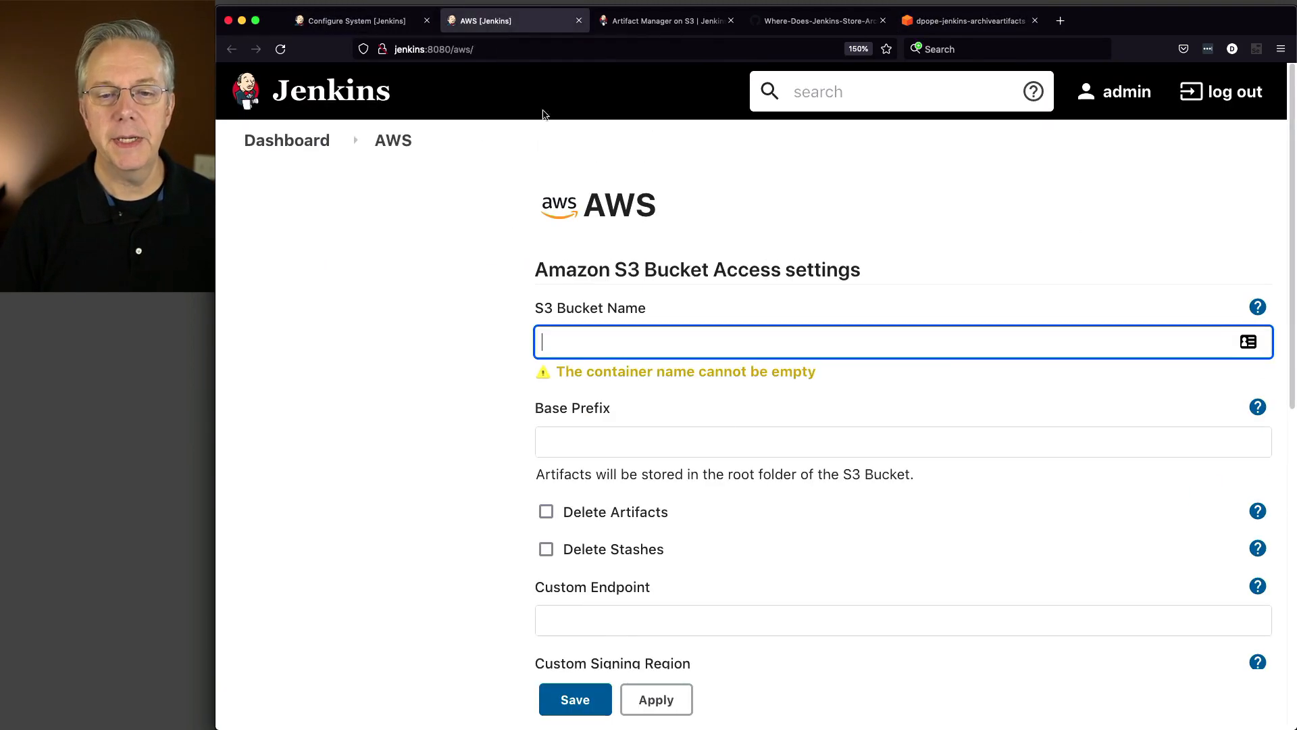
text(dpope-jenkins-archiveartifacts)
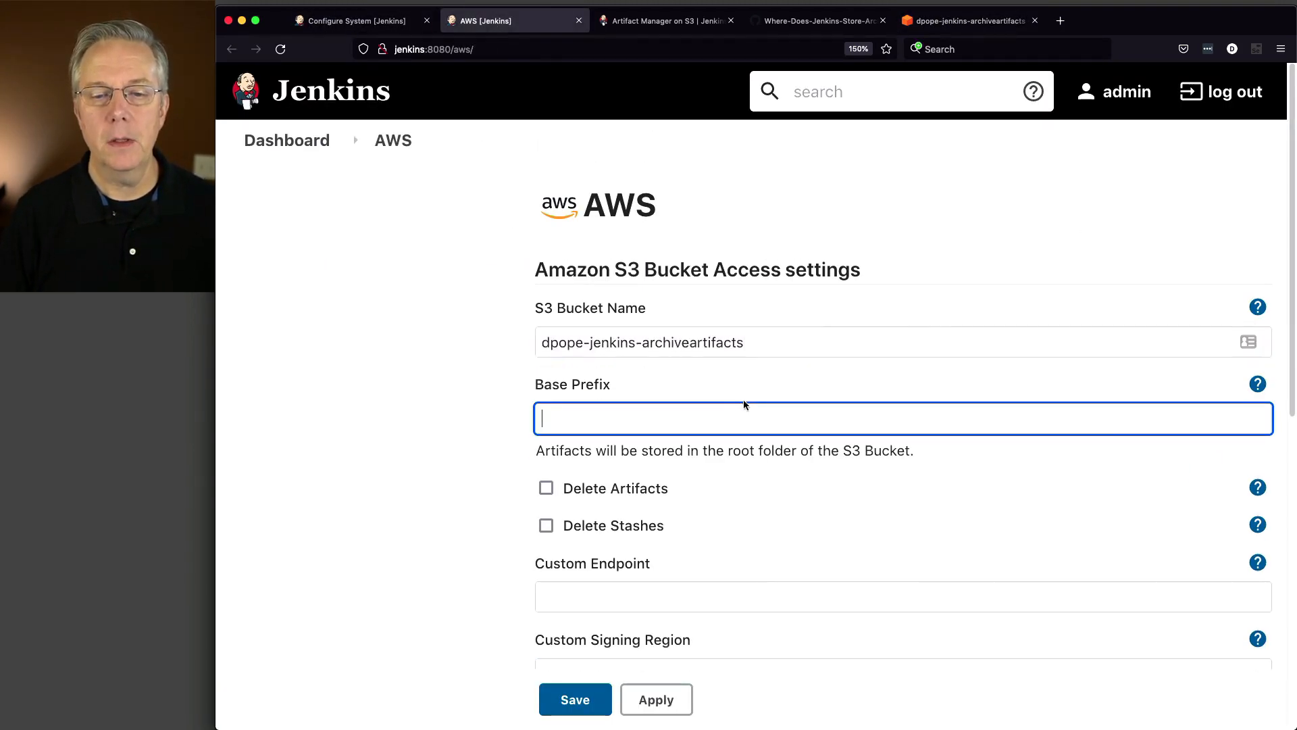
scroll(down, 3)
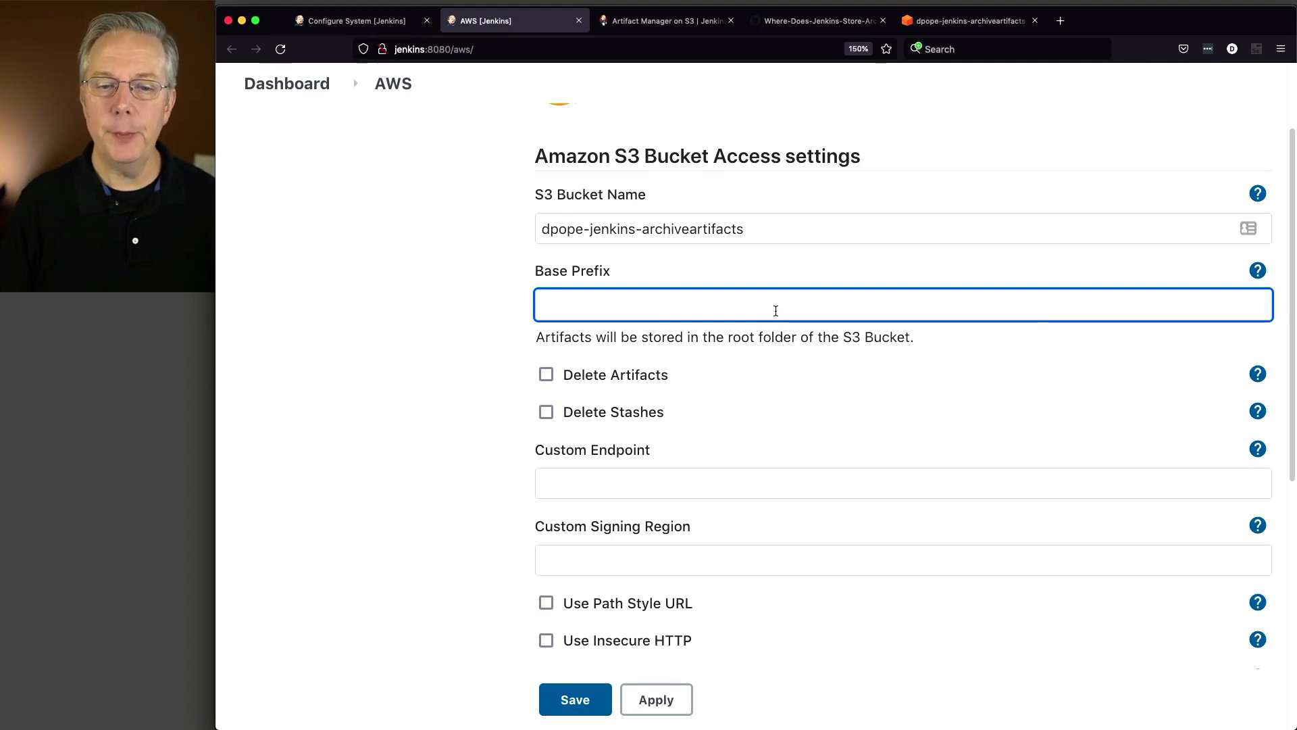
text(topfo)
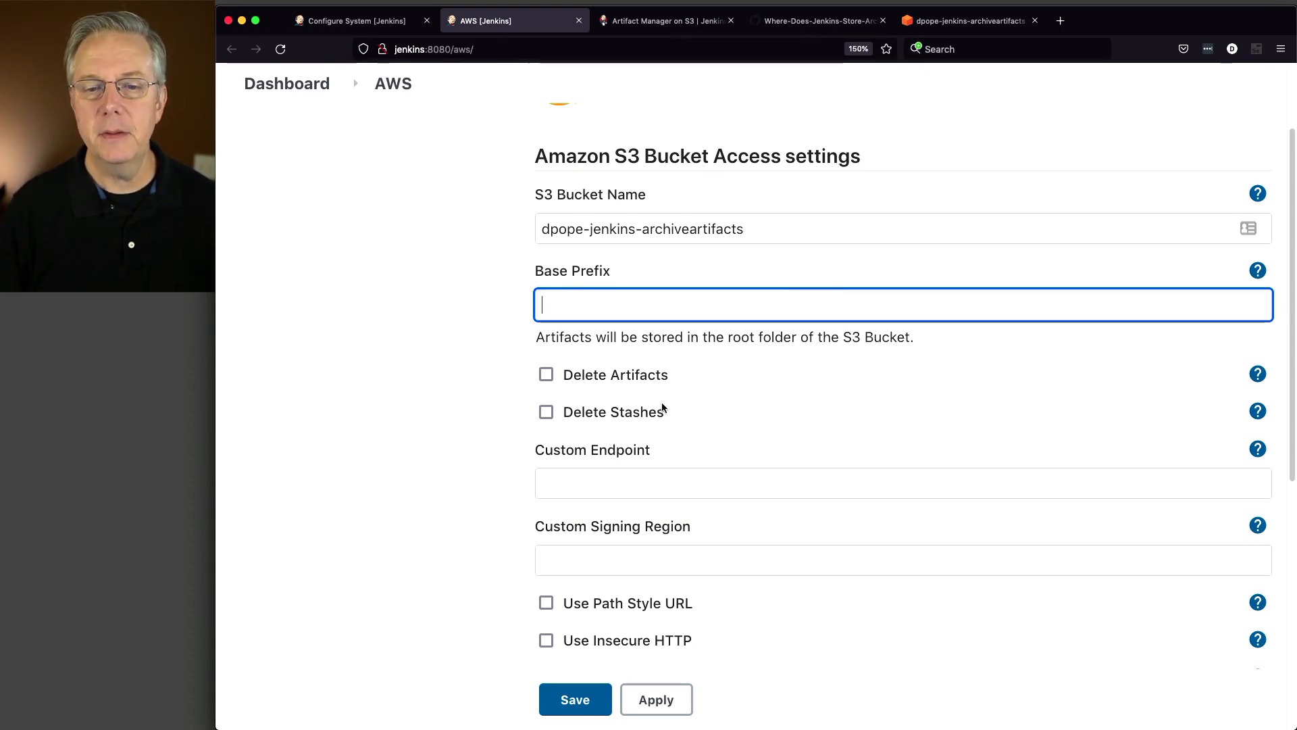
mouse_move(665, 376)
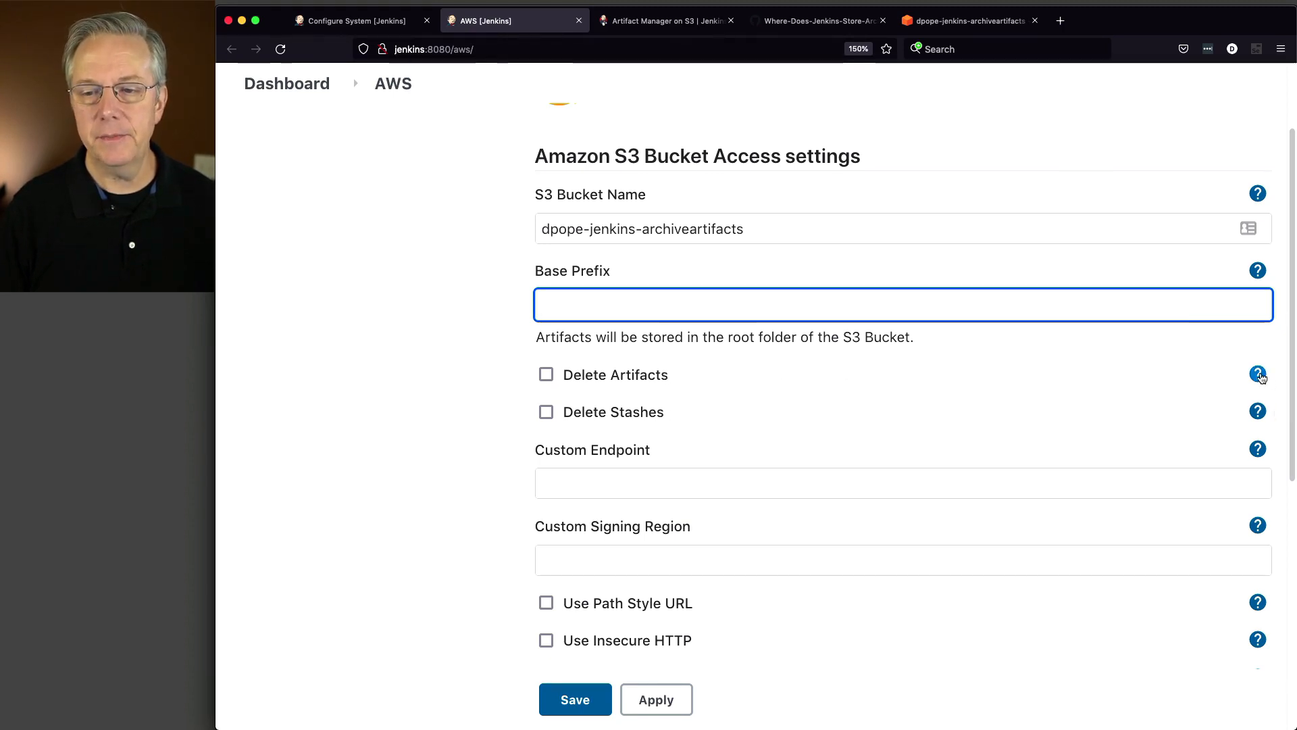
click(1256, 373)
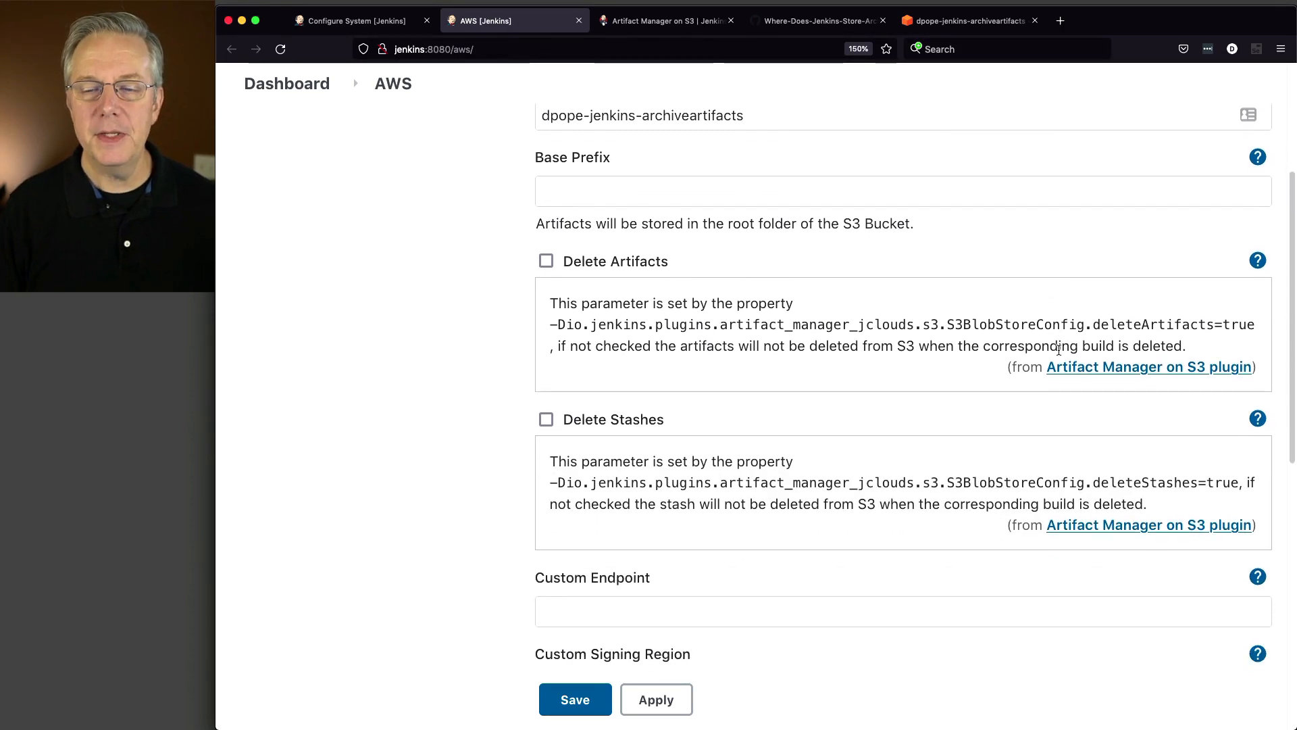
scroll(down, 3)
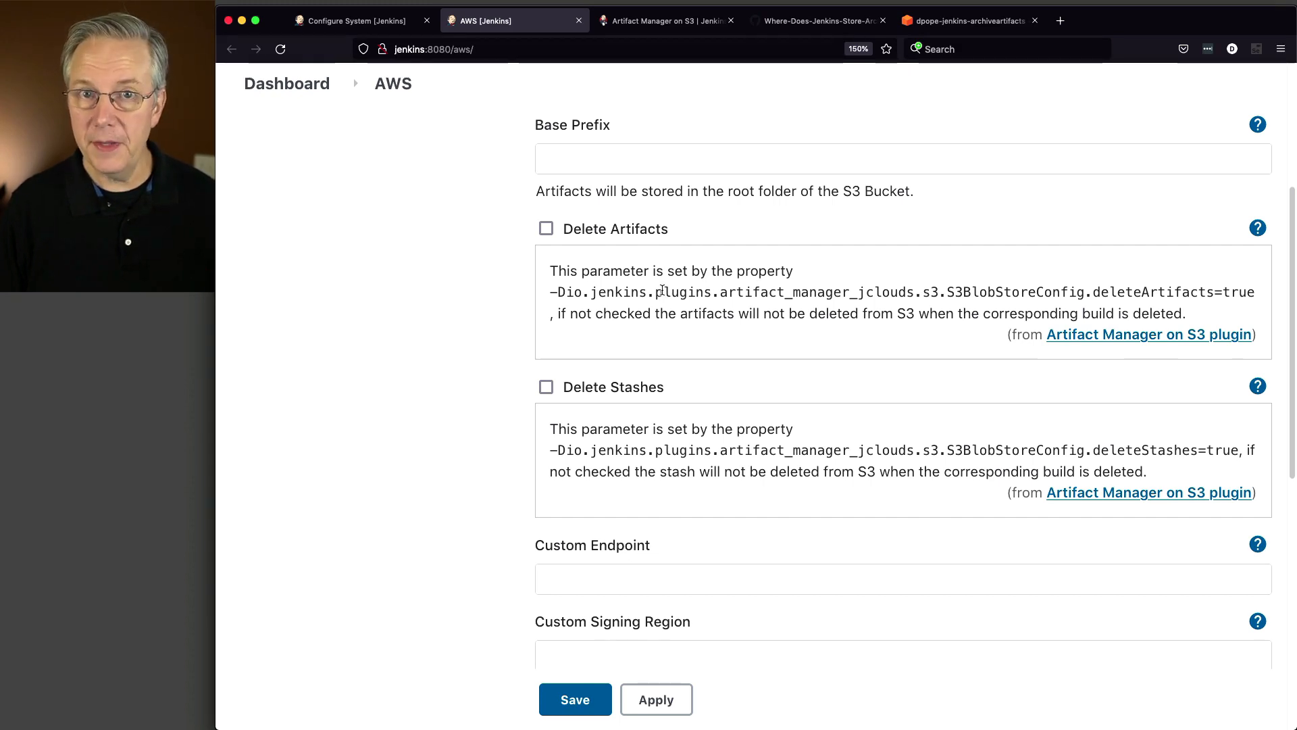
mouse_move(674, 290)
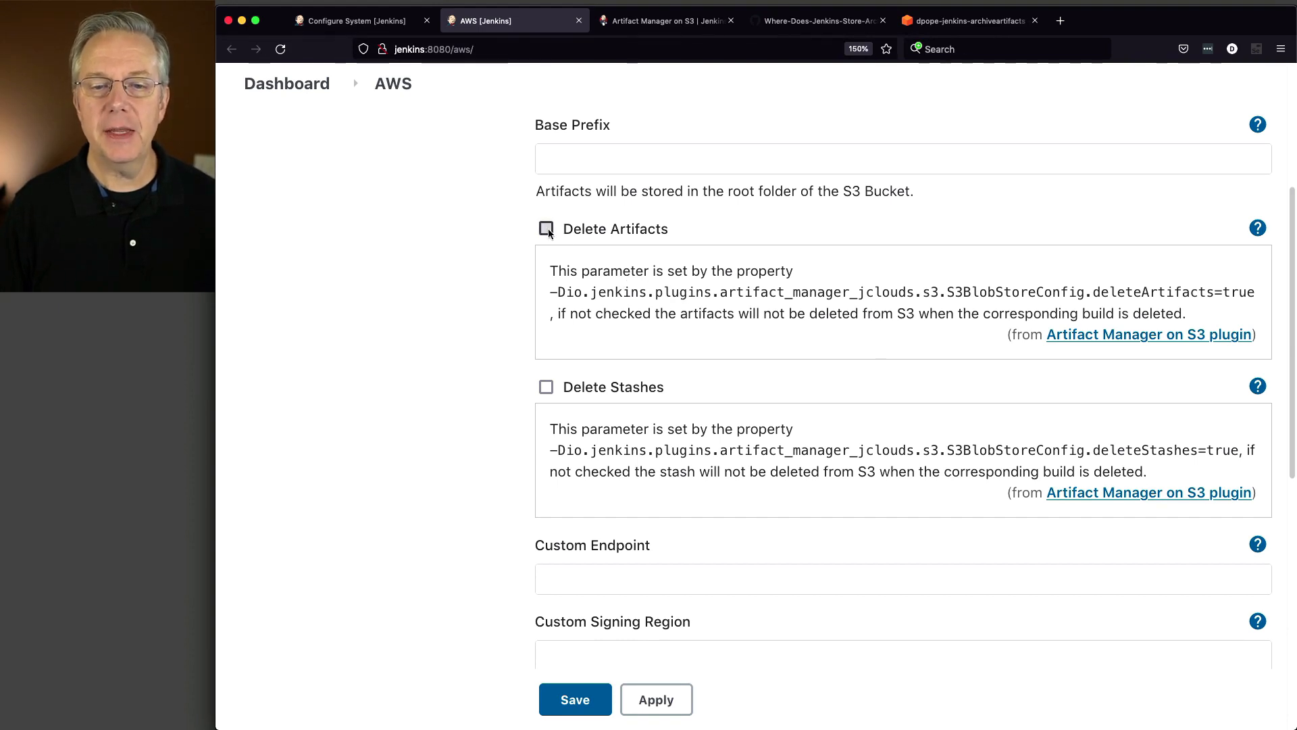
mouse_move(754, 302)
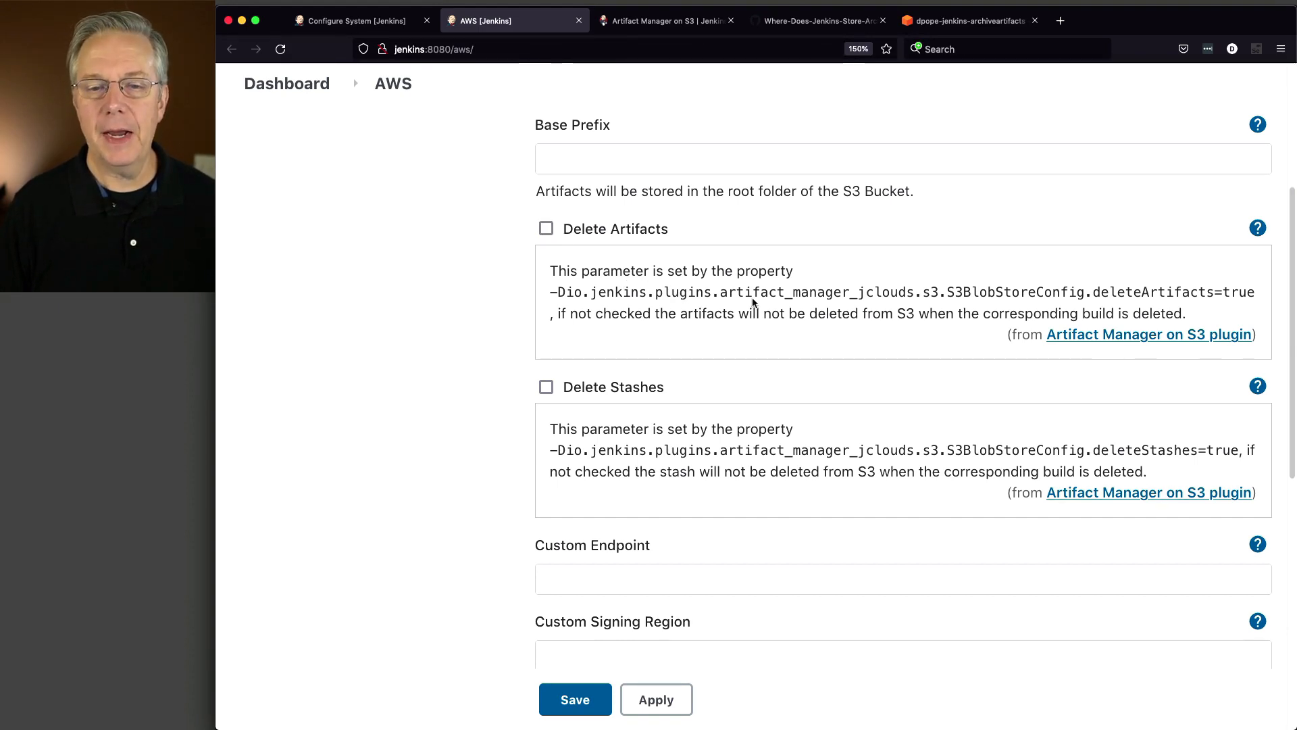
drag(552, 292, 761, 292)
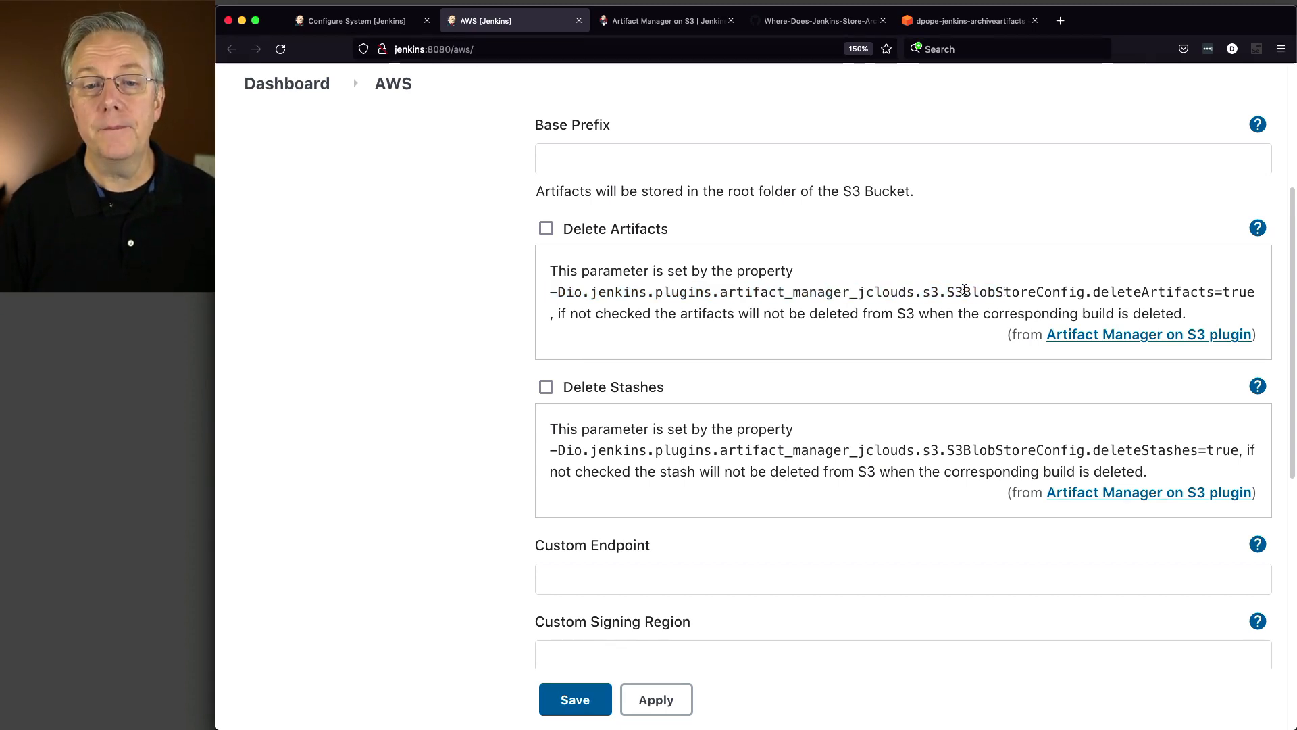
mouse_move(648, 379)
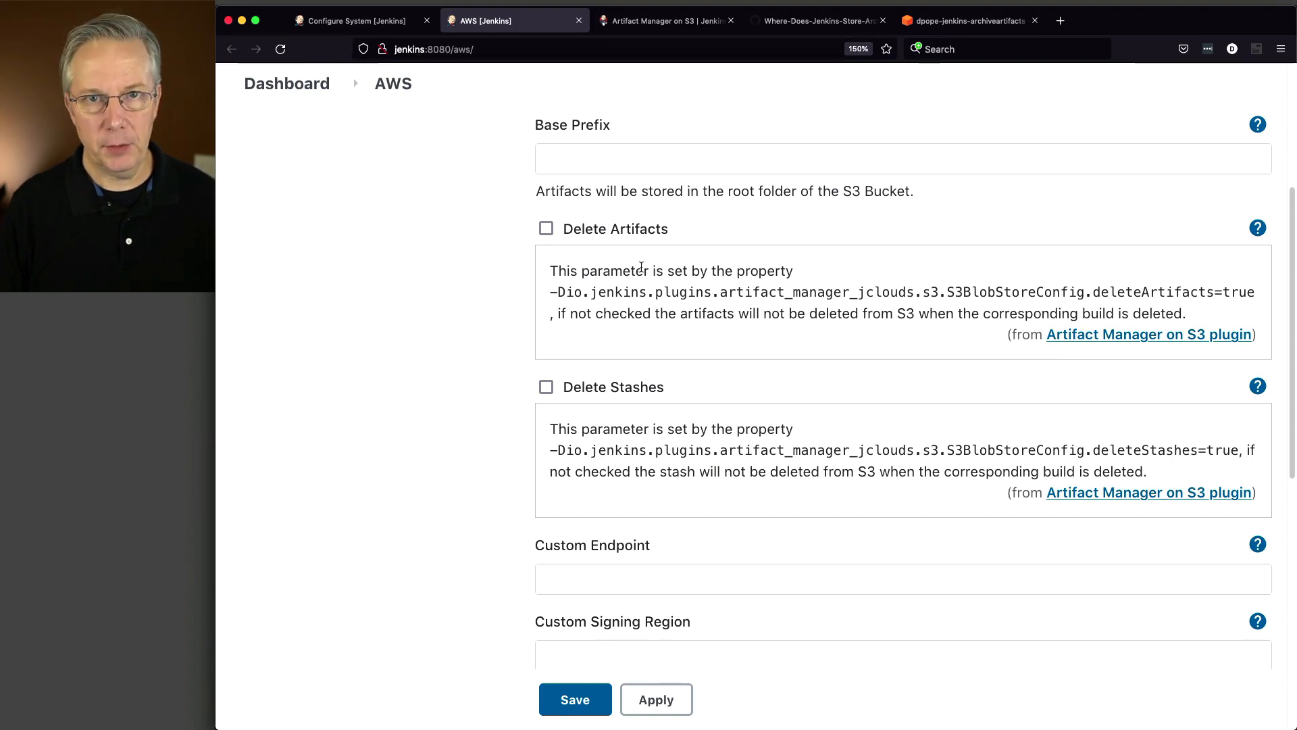
mouse_move(671, 266)
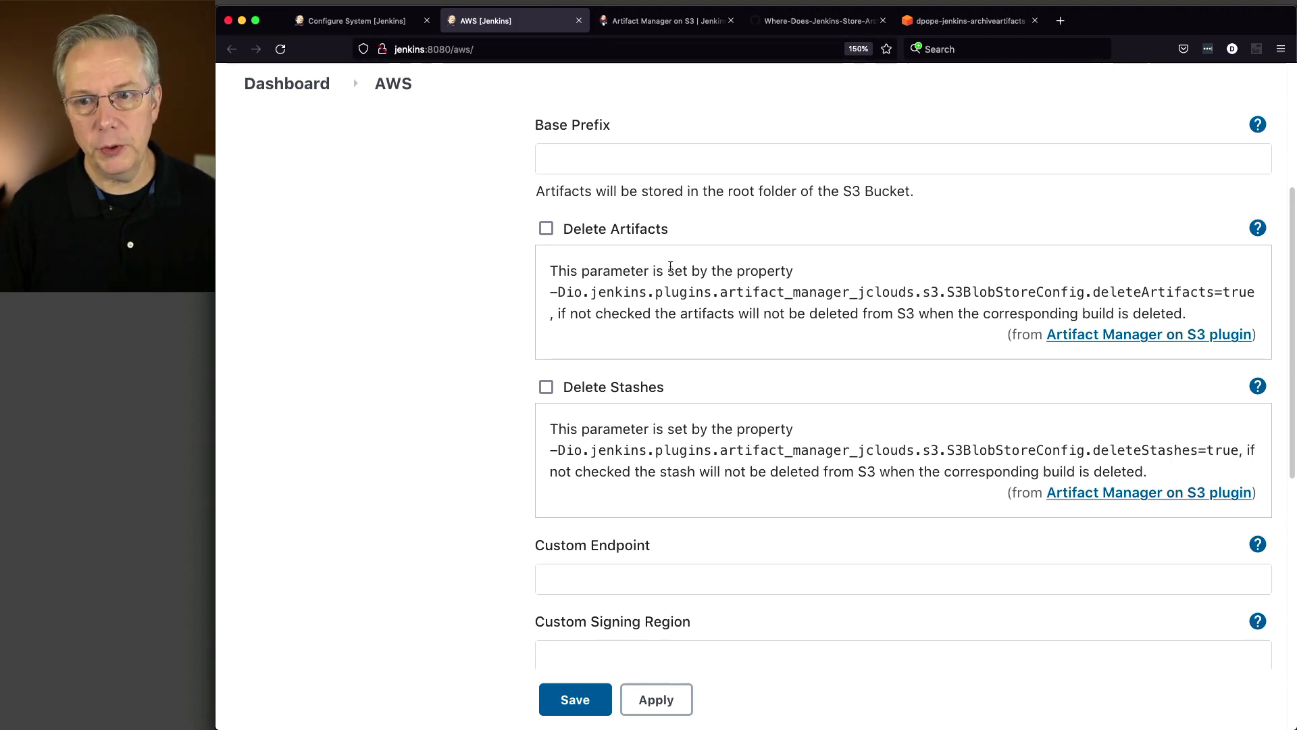
click(1258, 227)
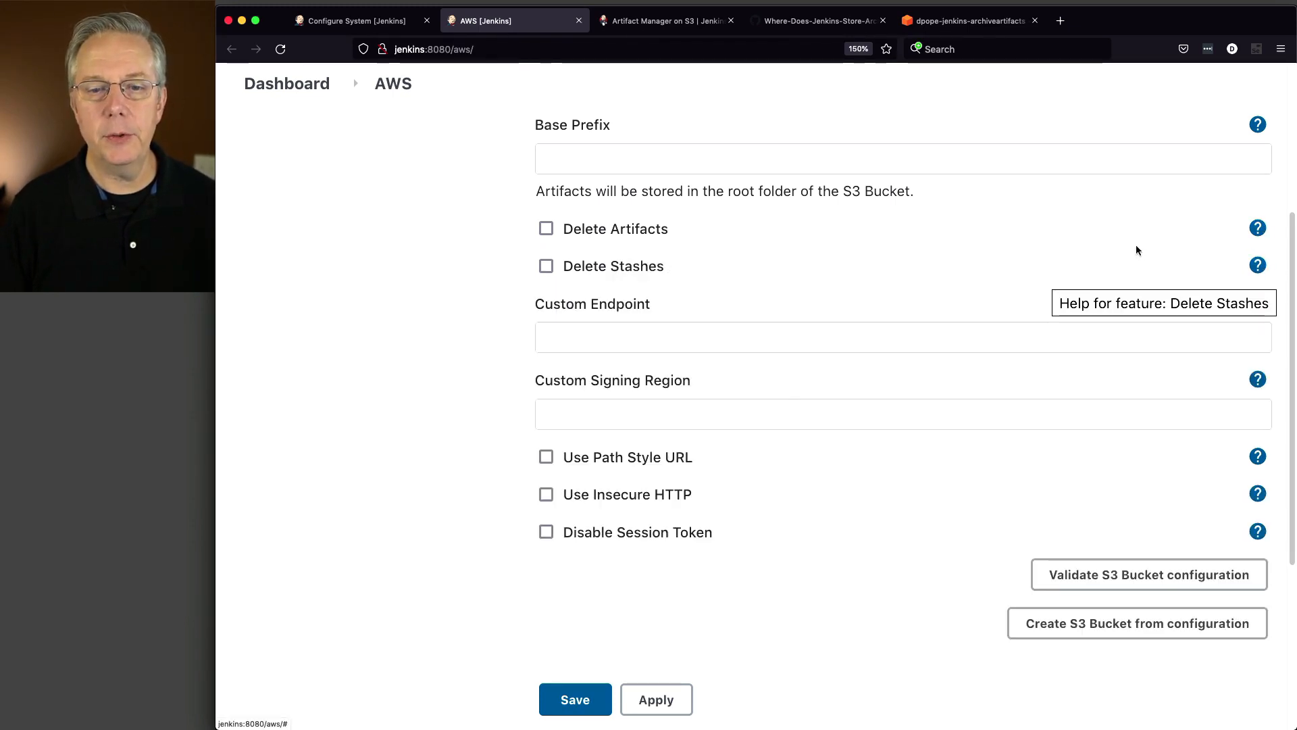
mouse_move(661, 327)
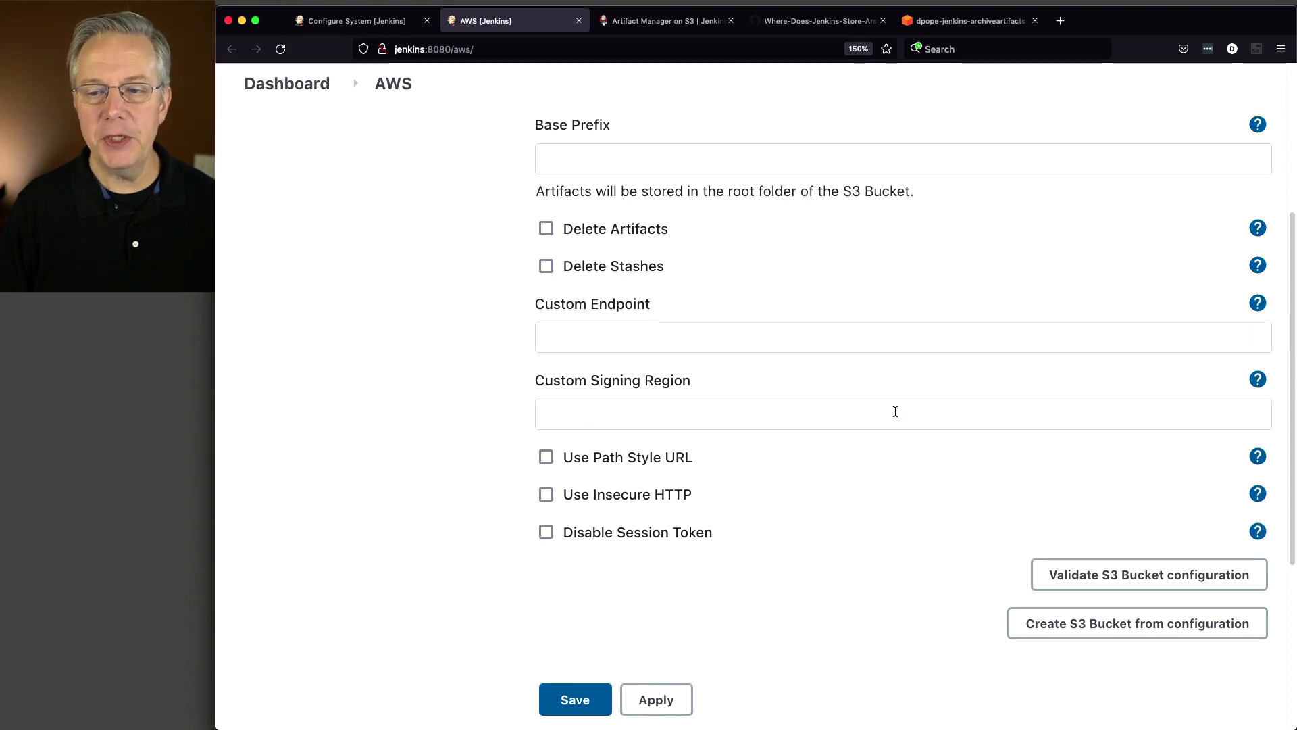
mouse_move(882, 411)
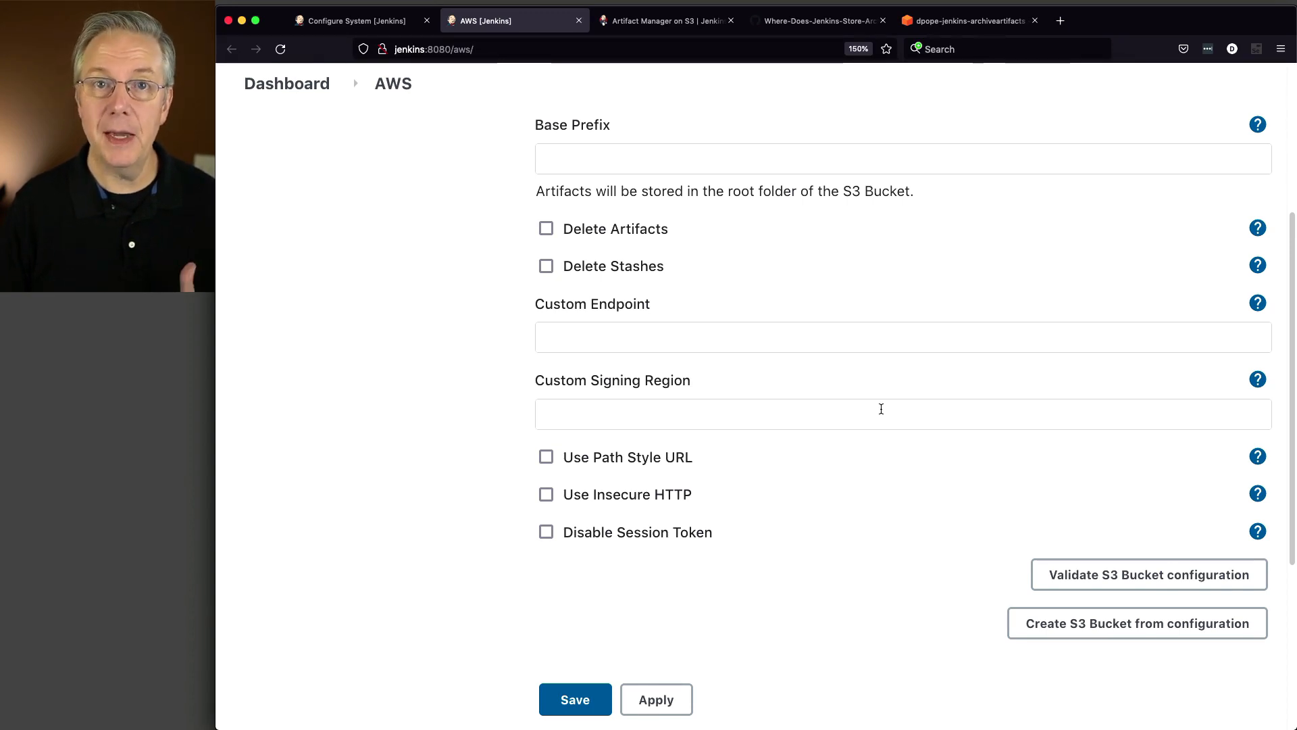
mouse_move(778, 344)
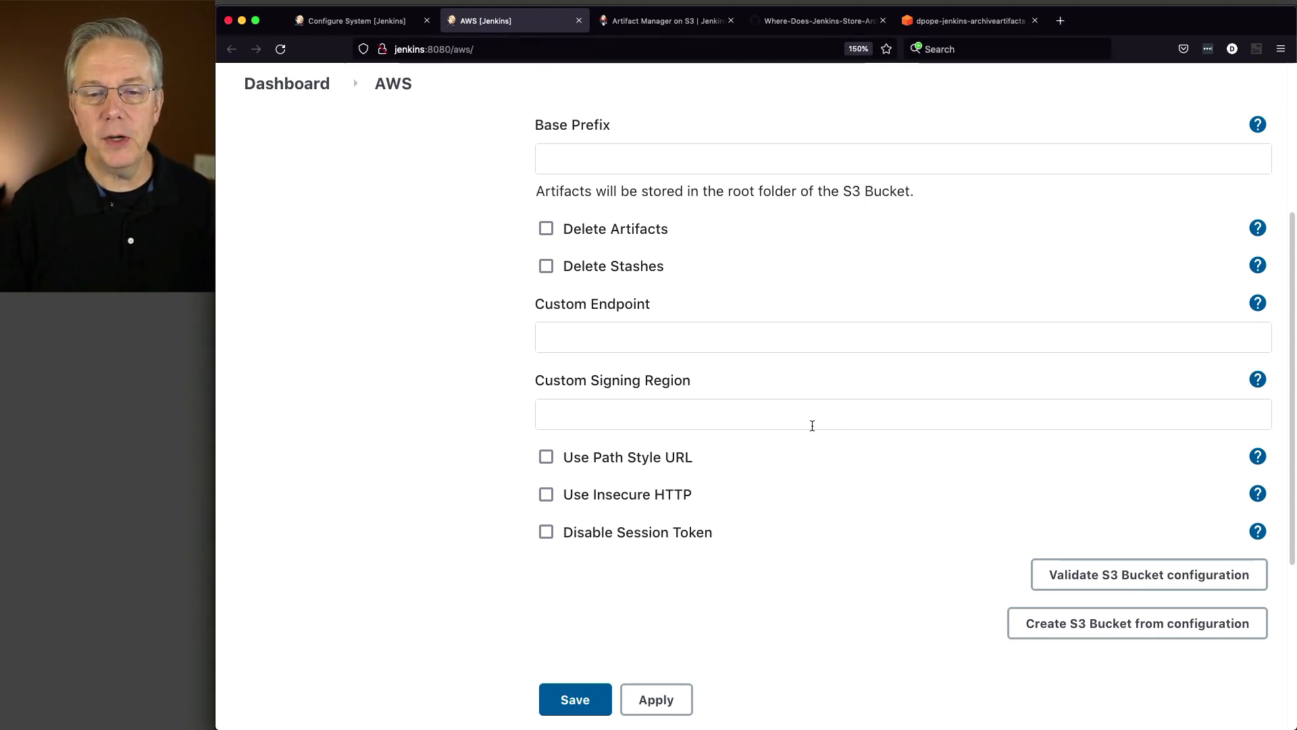
mouse_move(678, 462)
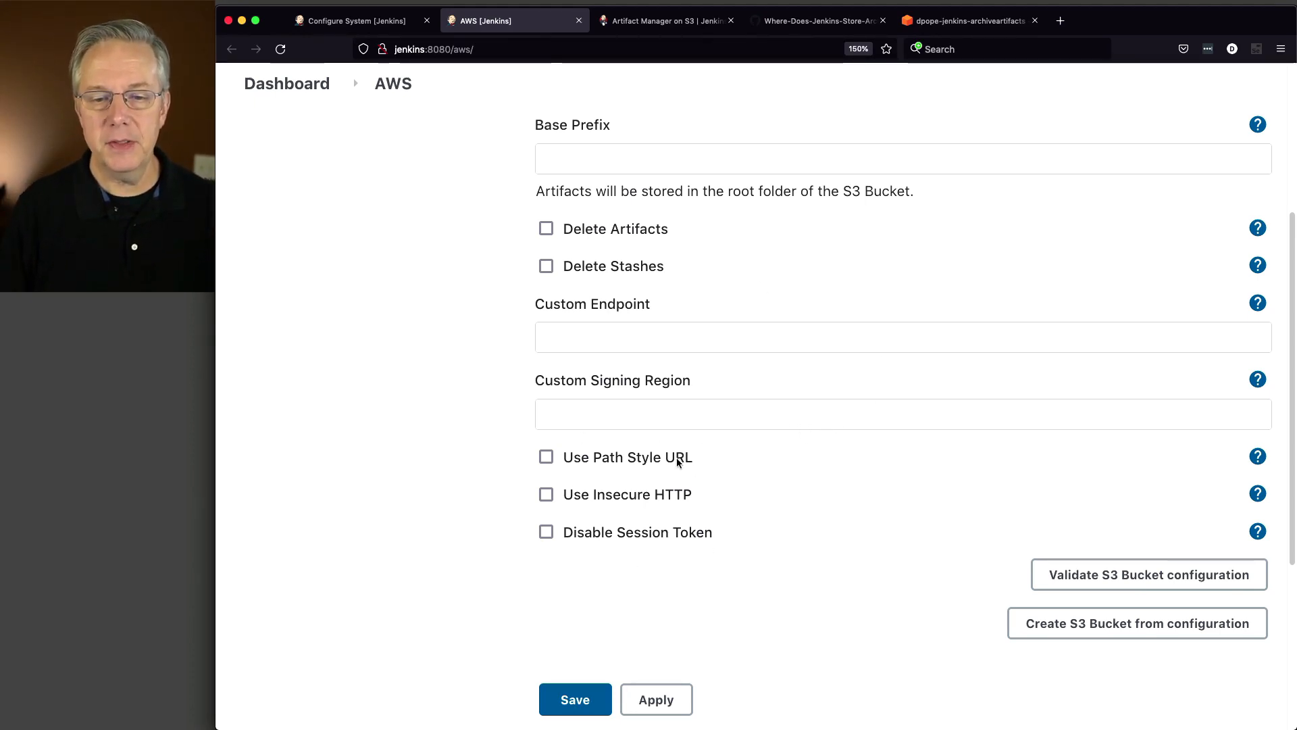
scroll(down, 3)
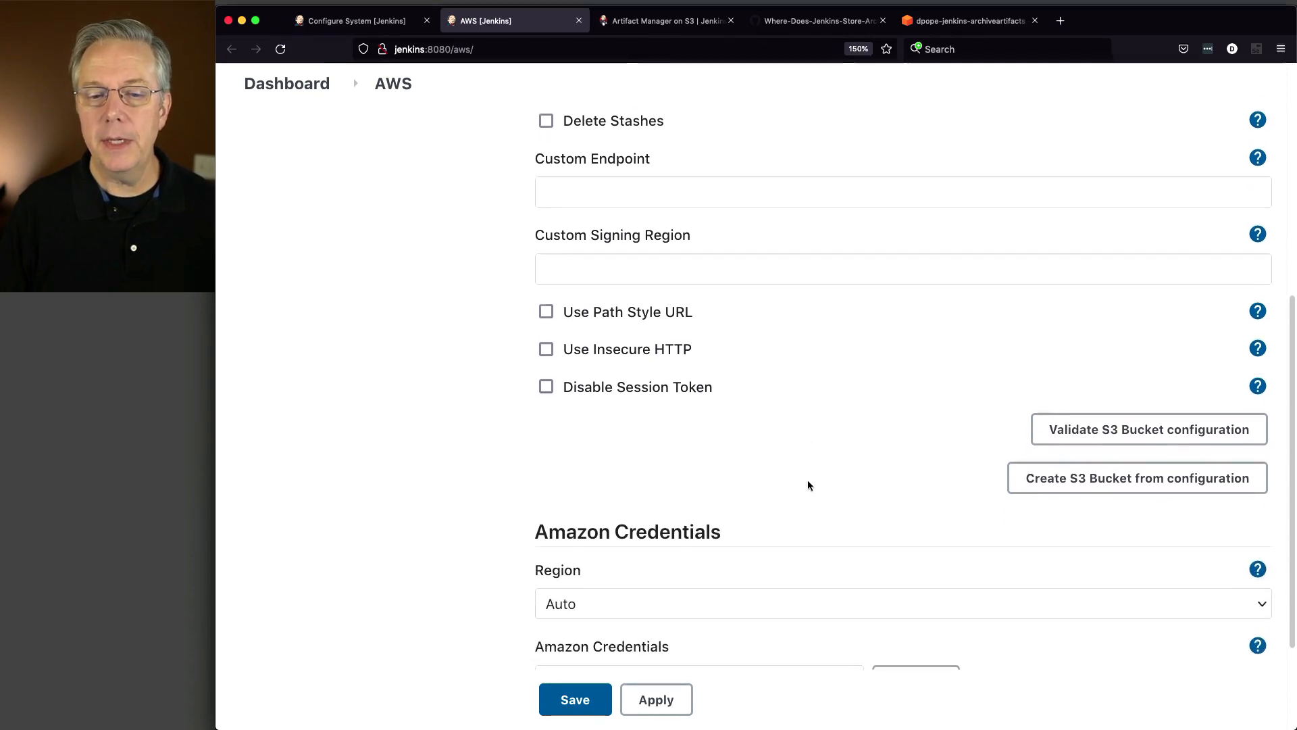
- Set the Amazon Credentials region to US East (N. Virginia) and start adding a new credential
scroll(down, 3)
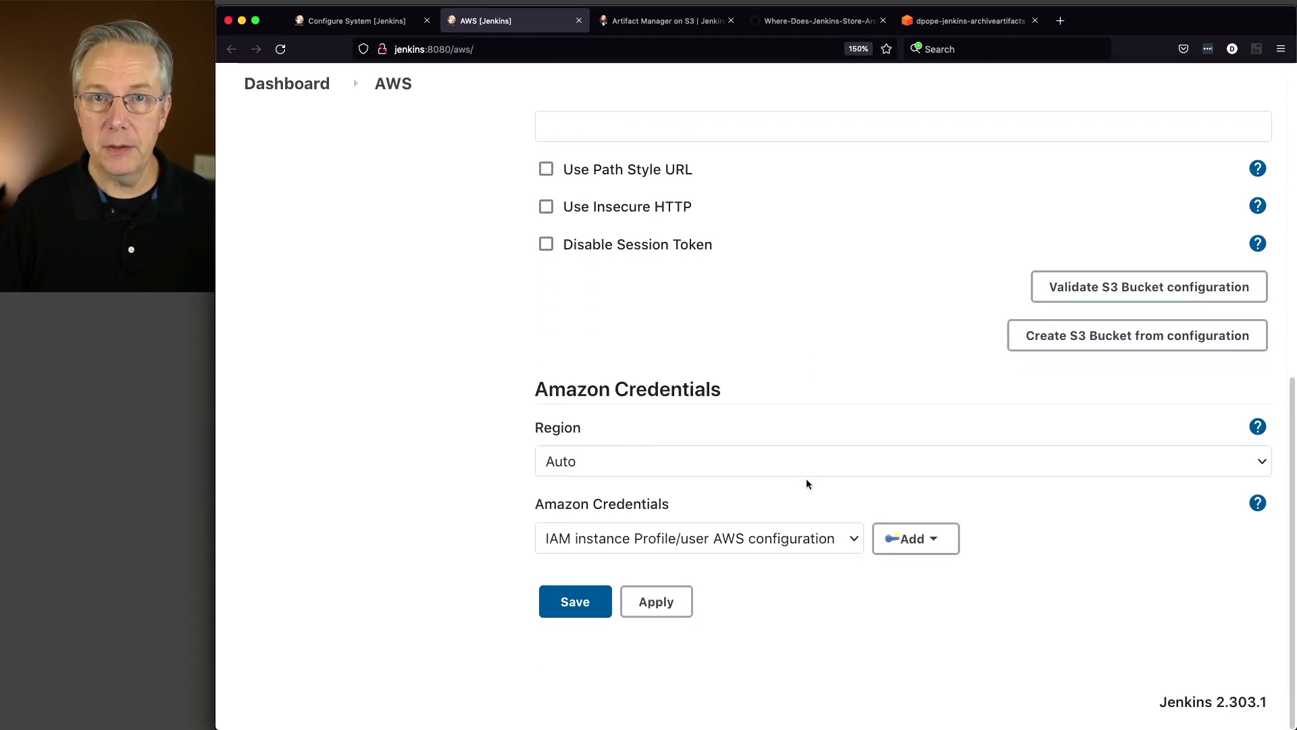
mouse_move(749, 475)
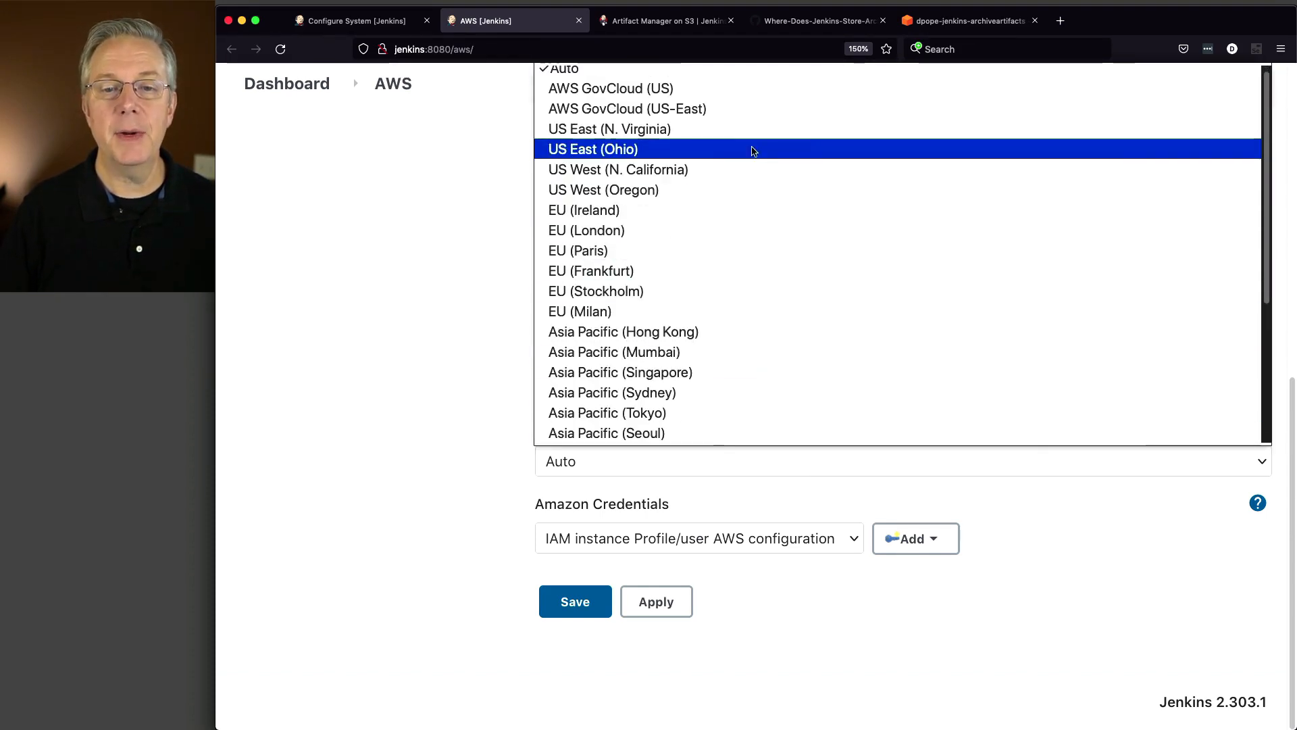
click(608, 130)
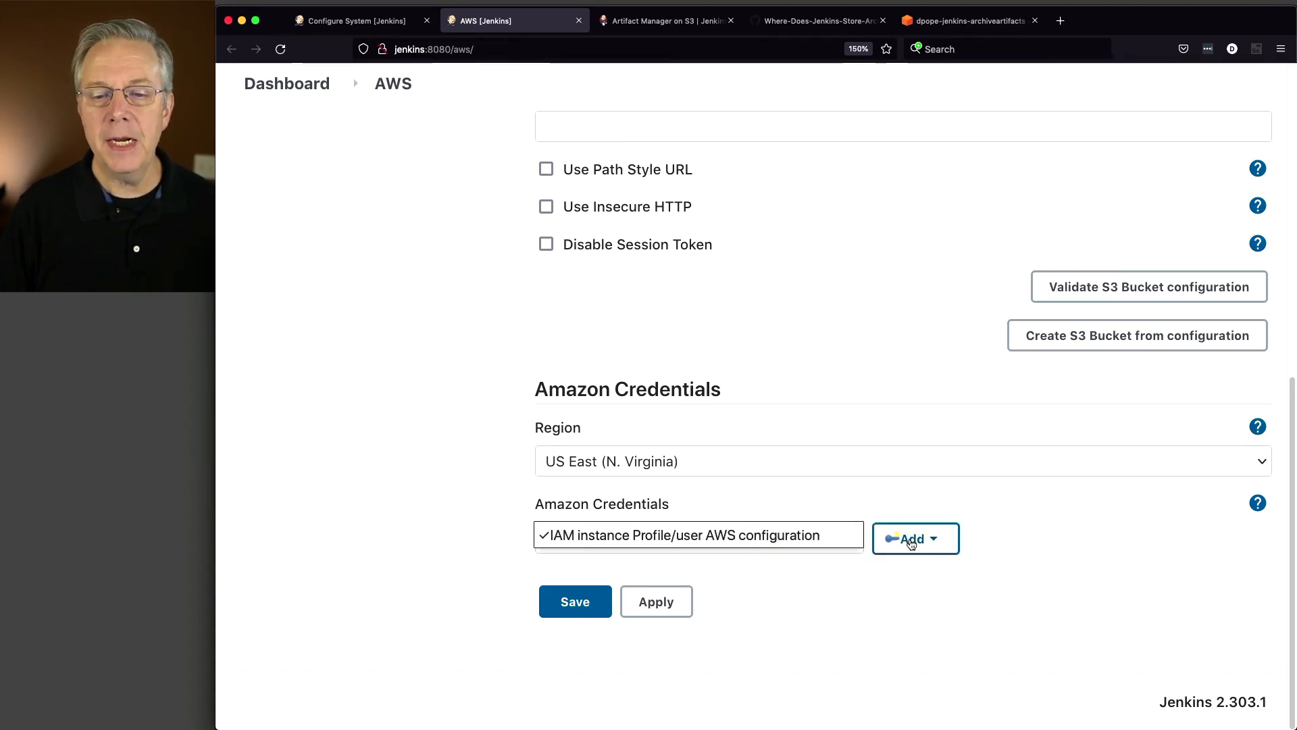
click(915, 538)
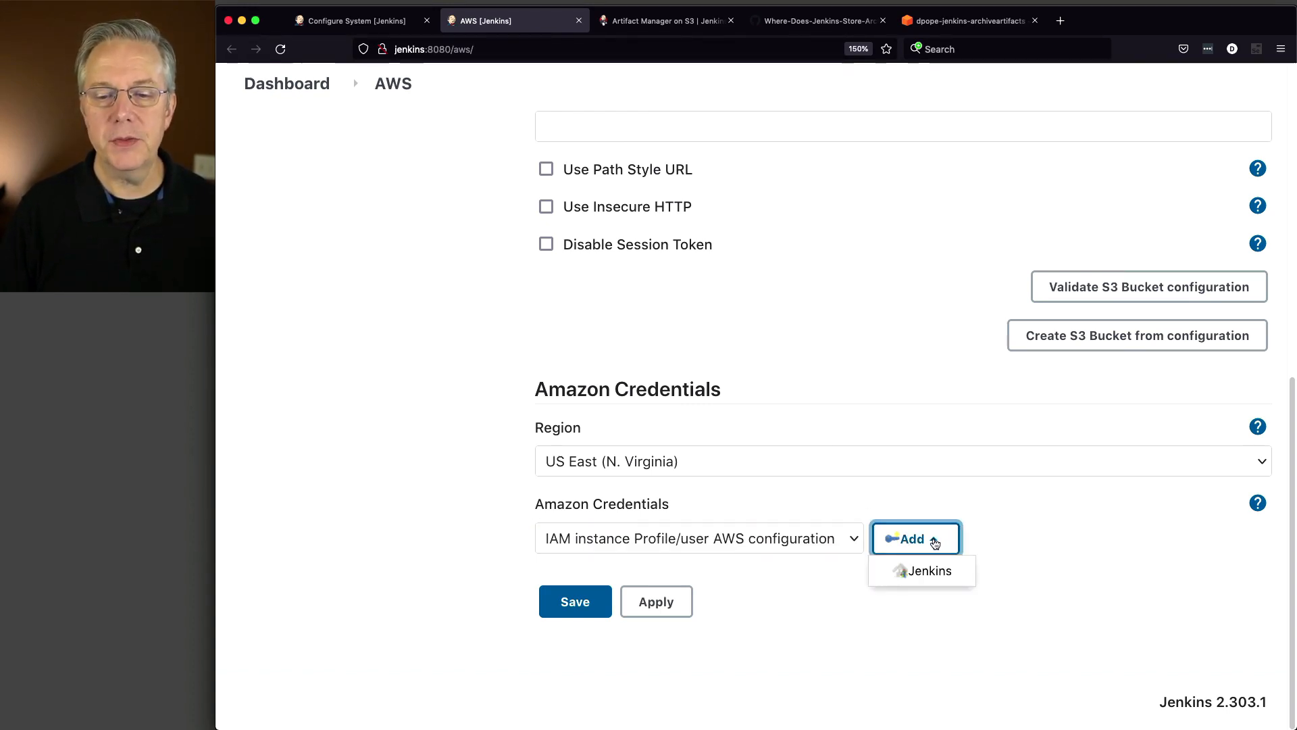
- Create an AWS Credentials entry in the Jenkins store with ID and description archive-artifacts and its access keys
click(928, 570)
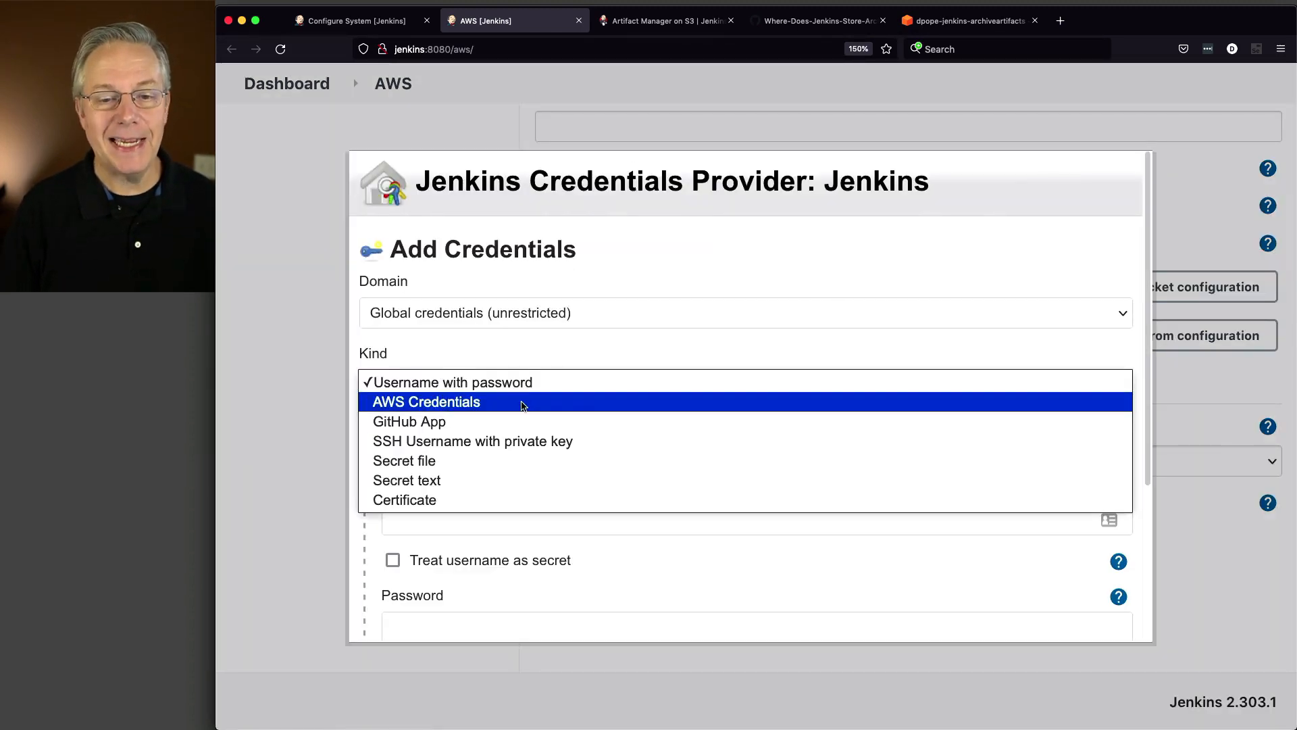
click(426, 401)
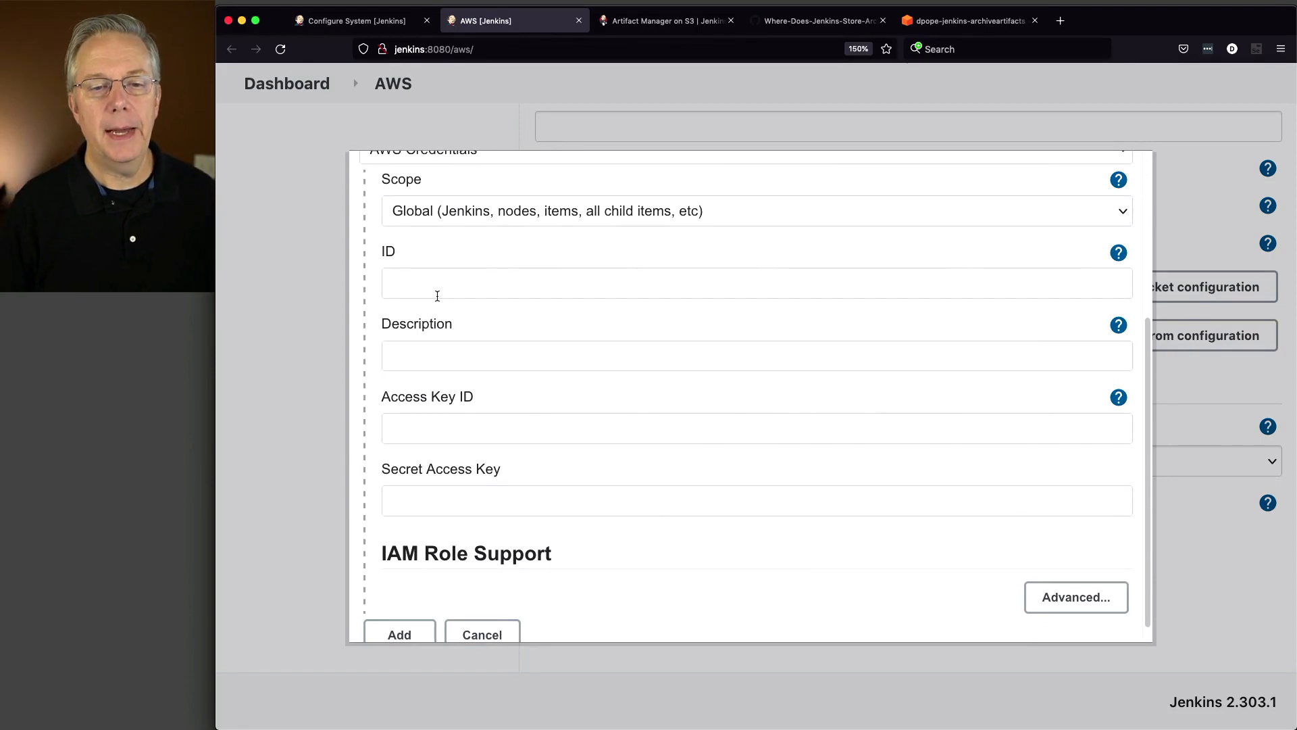
text(a)
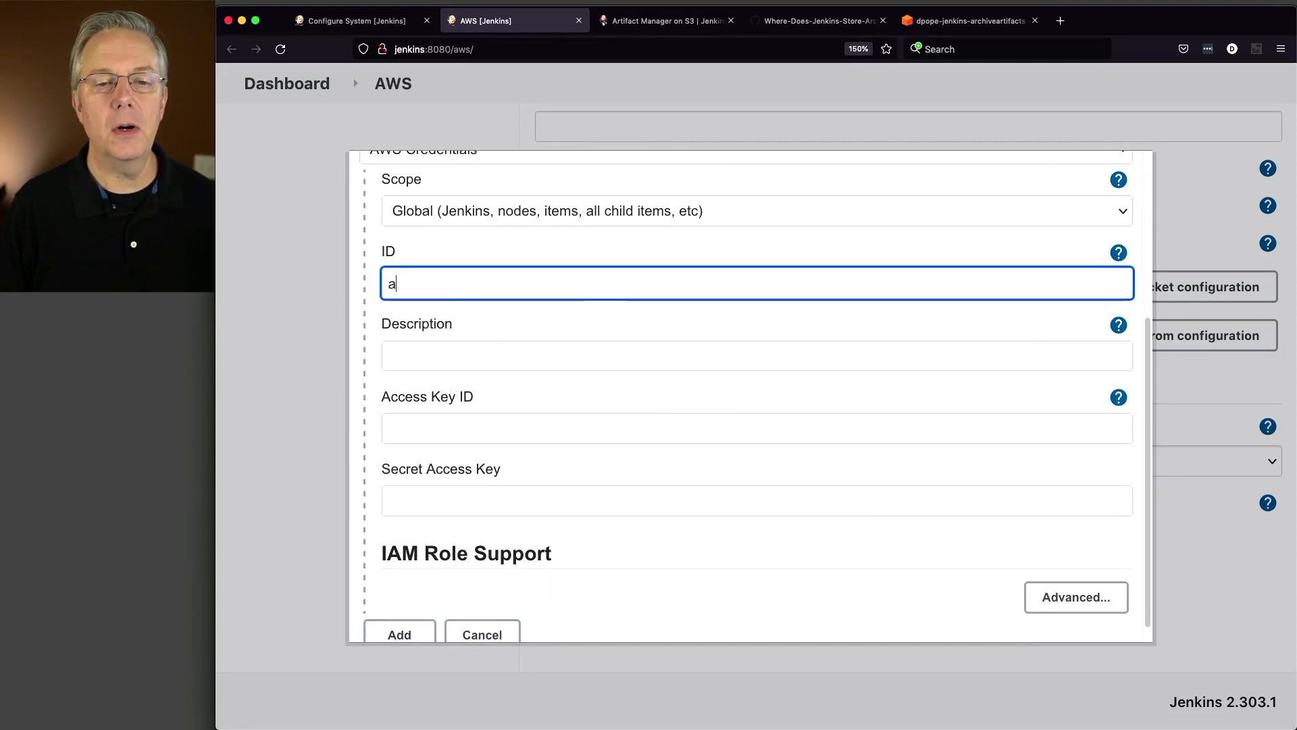
text(rchive-artifacts)
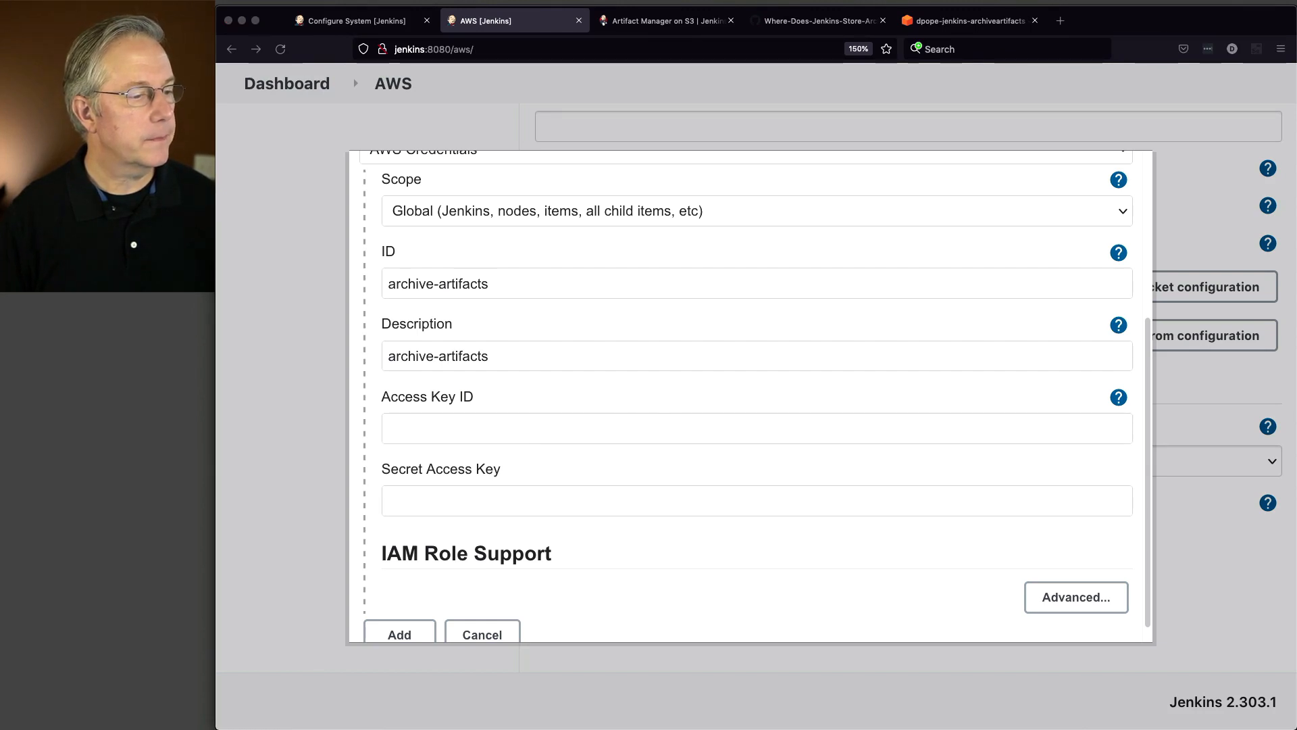
click(754, 444)
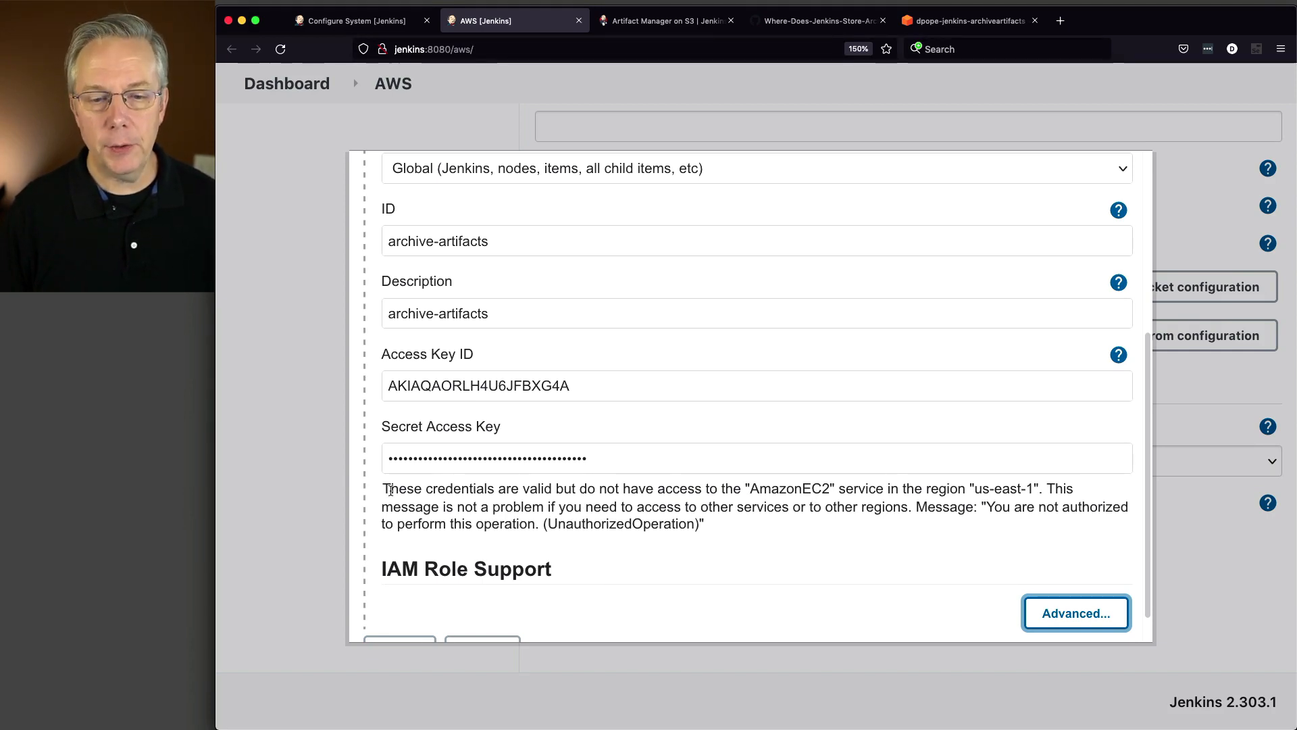
- Confirm the credentials are reported valid and add the new AWS credential
drag(383, 488, 557, 488)
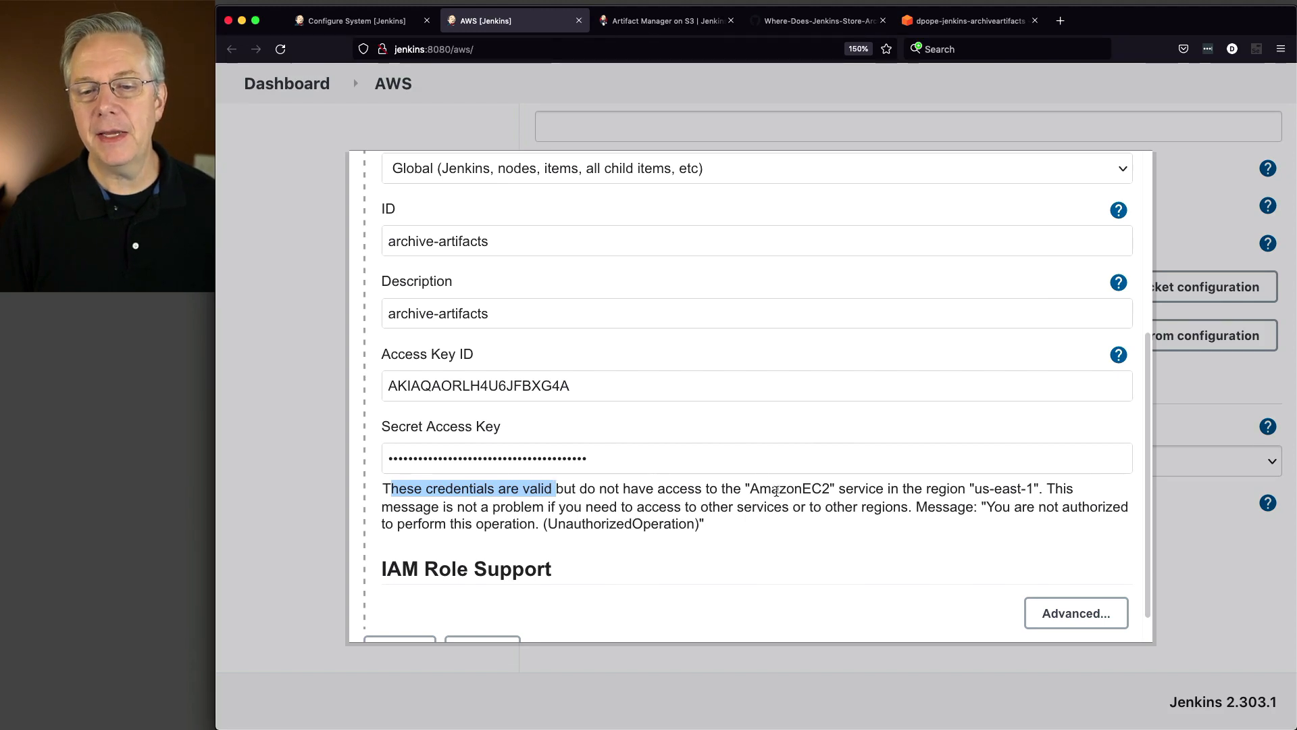
scroll(down, 3)
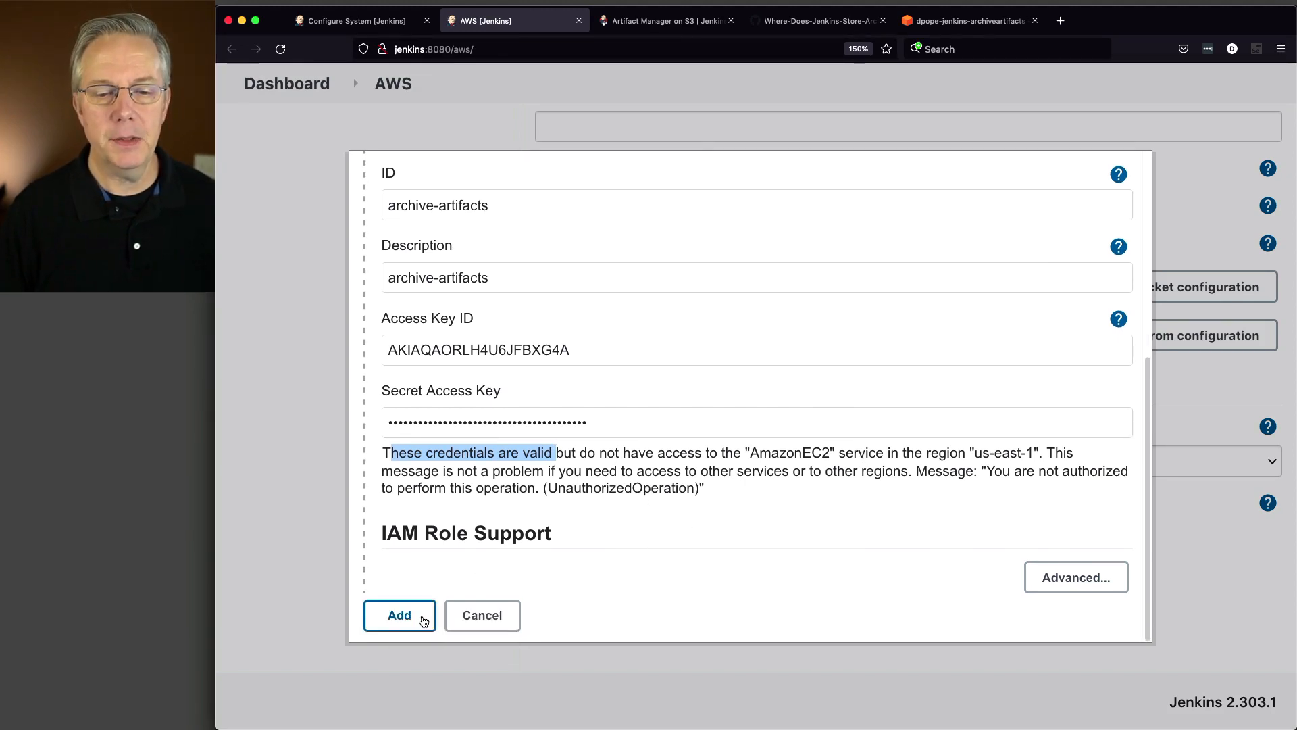
click(400, 616)
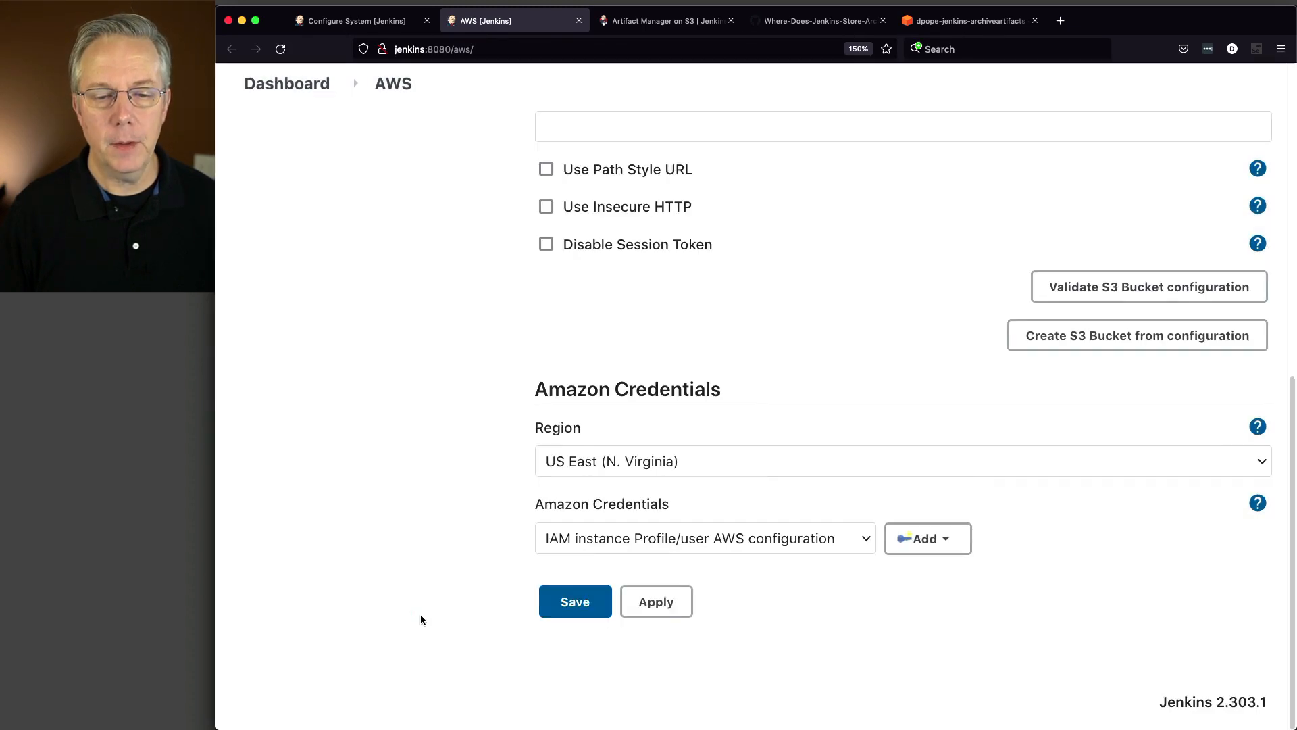
mouse_move(682, 548)
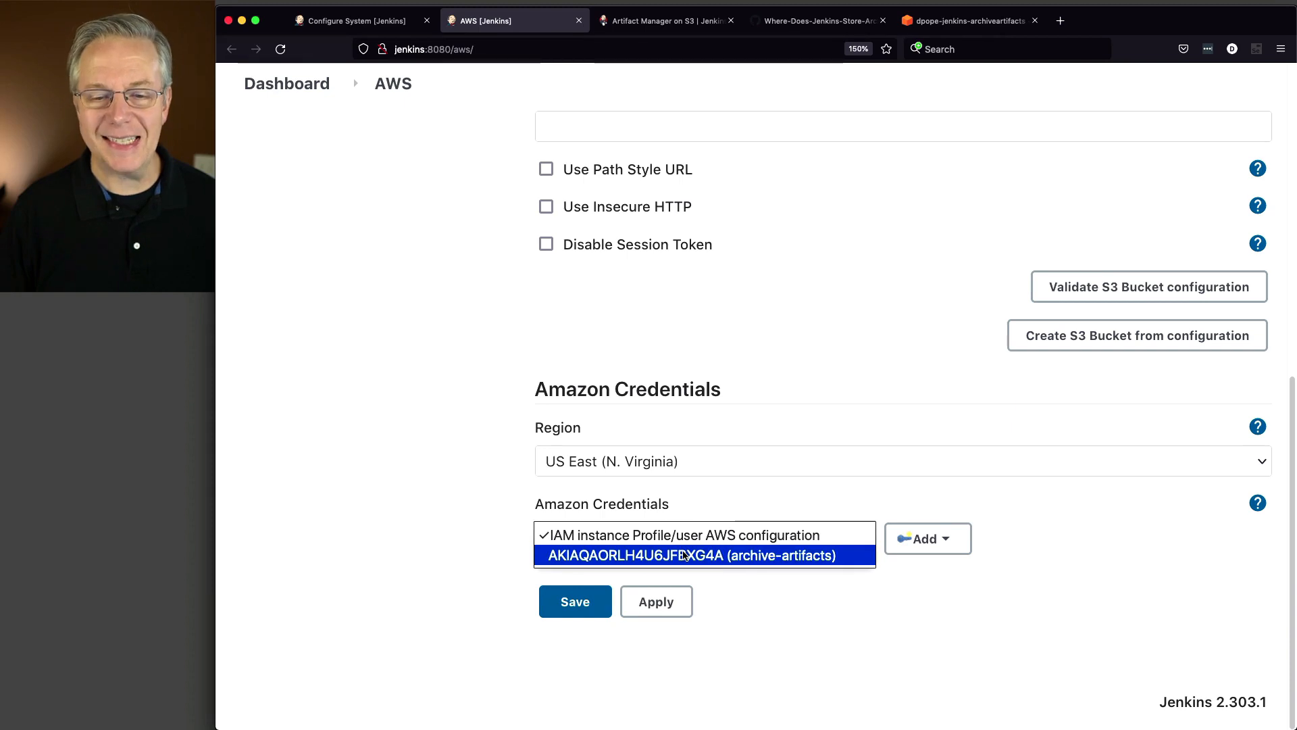
- Select the archive-artifacts AWS credentials and save the AWS artifact storage settings
click(703, 555)
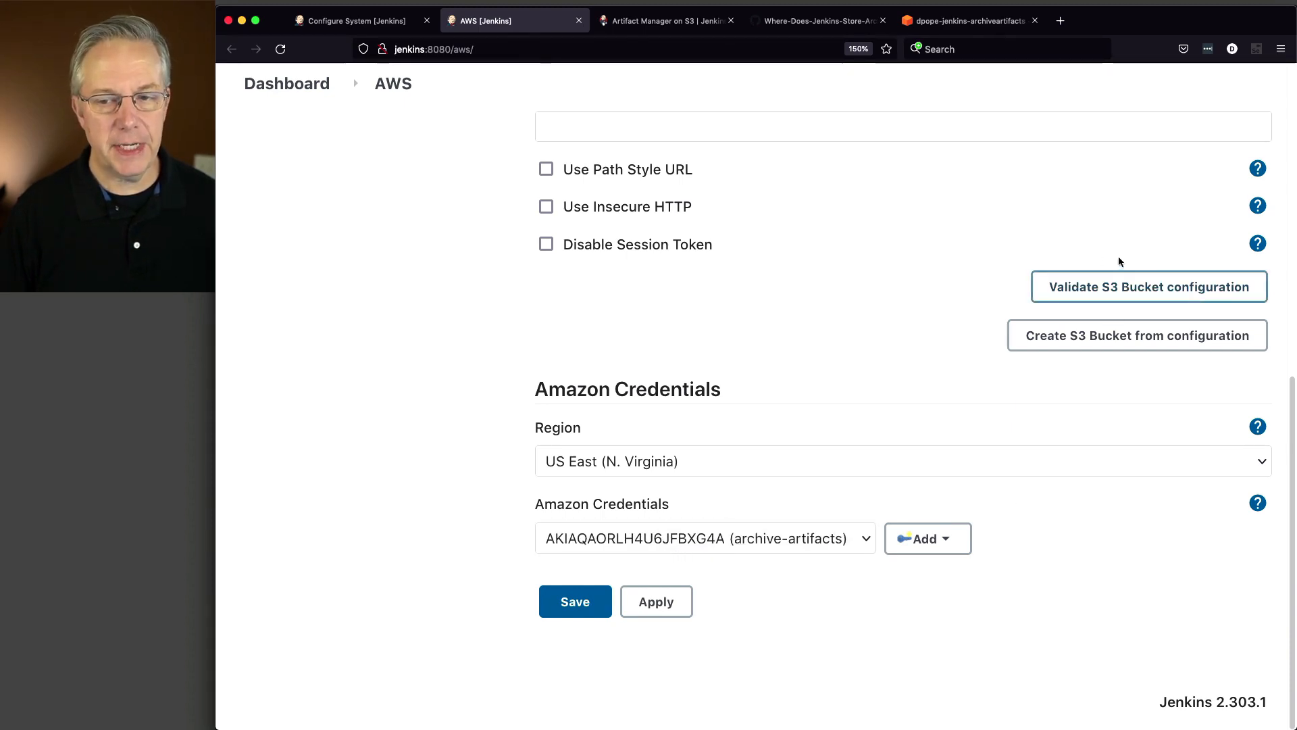
mouse_move(770, 424)
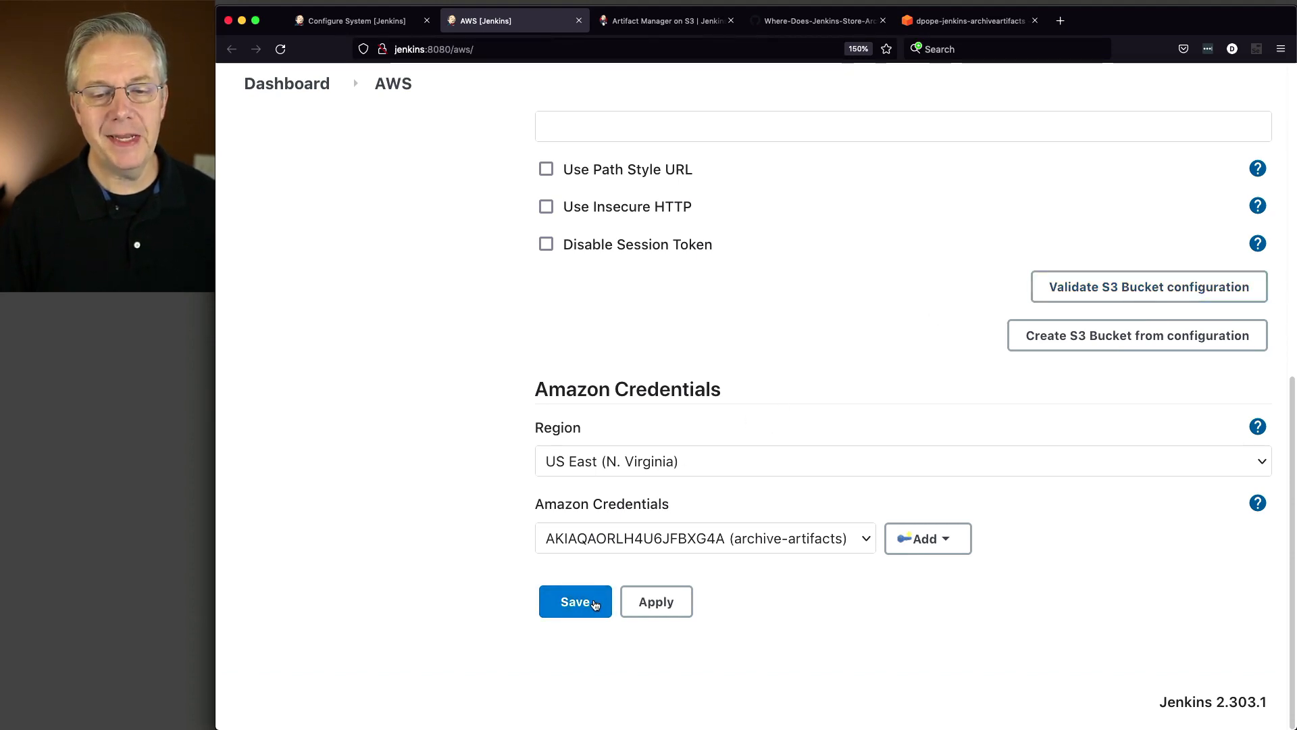
click(576, 602)
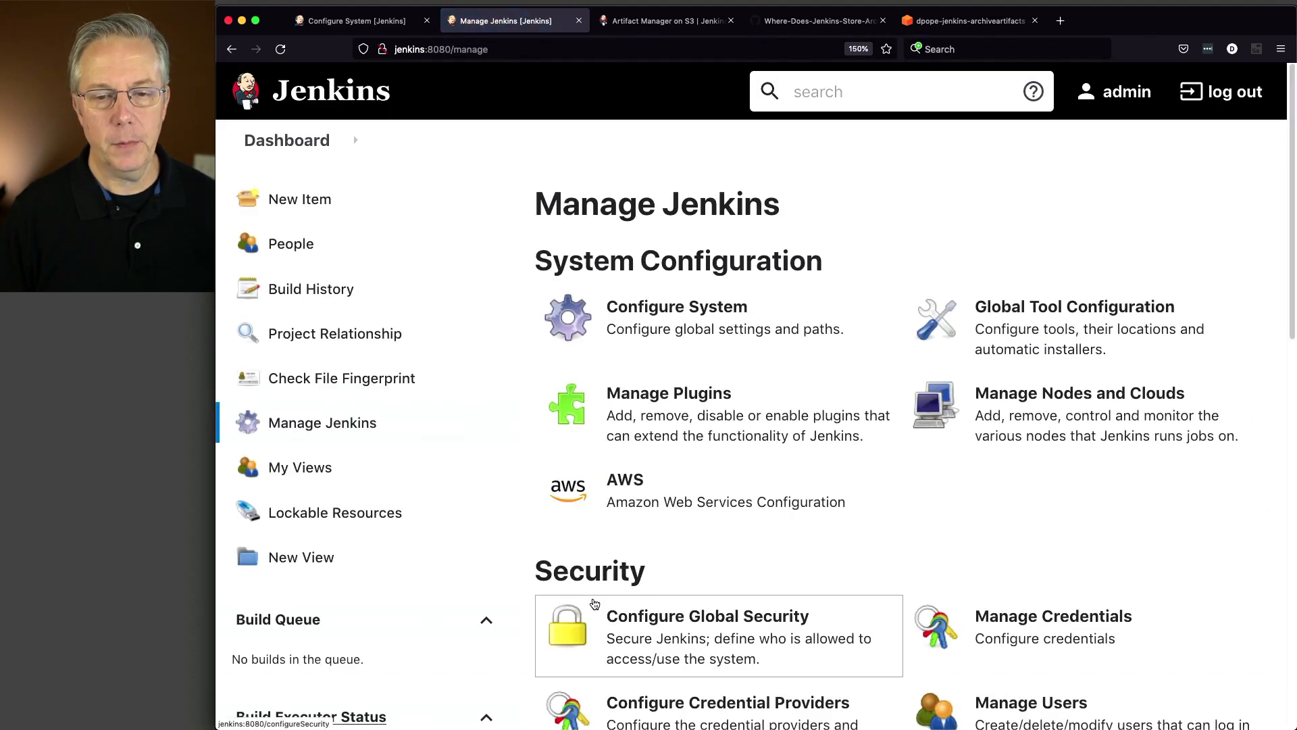
mouse_move(677, 542)
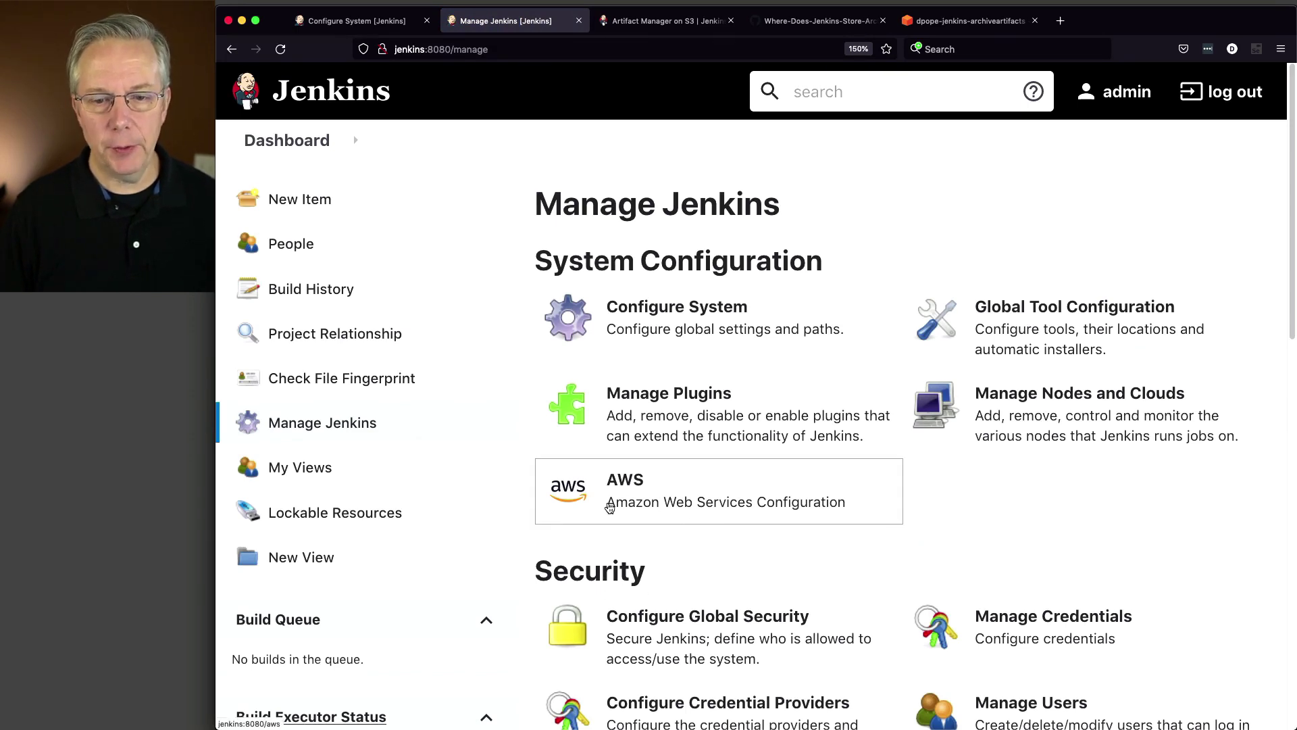
- Reopen the AWS settings from Manage Jenkins showing the saved dpope-jenkins-archiveartifacts bucket
click(624, 480)
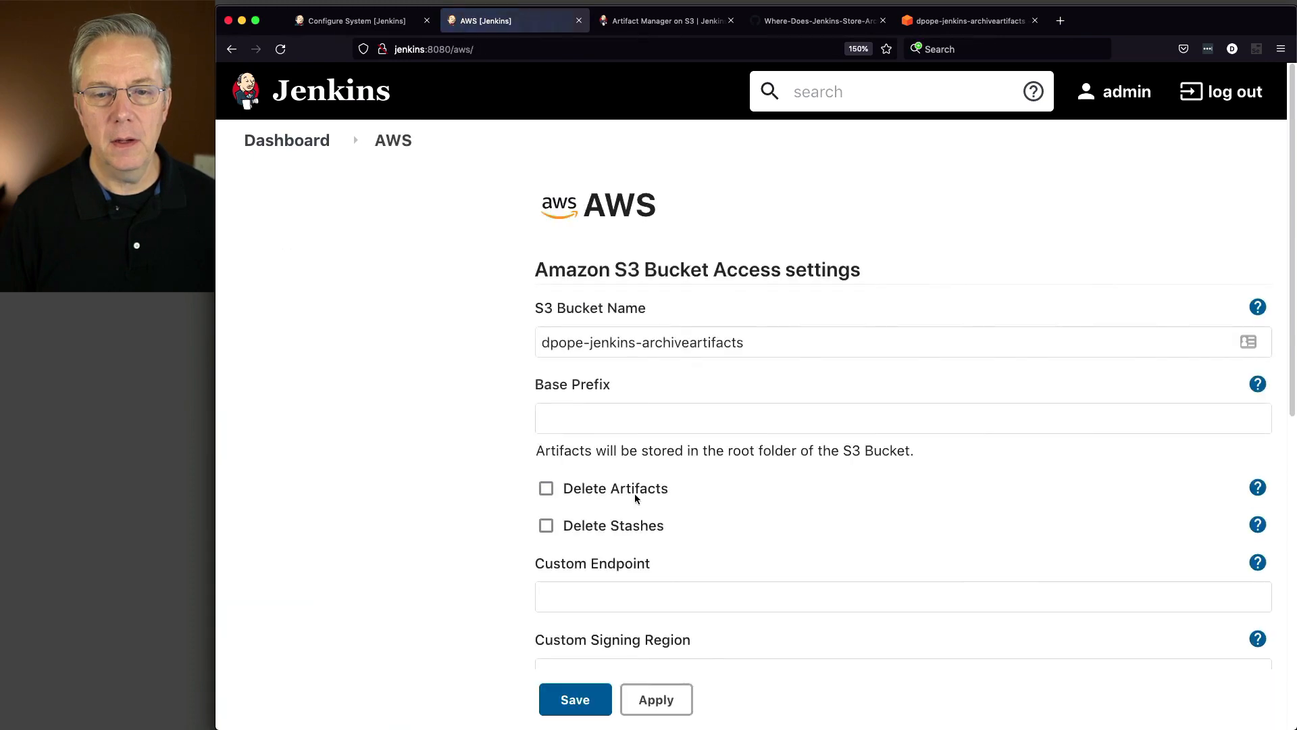
scroll(down, 3)
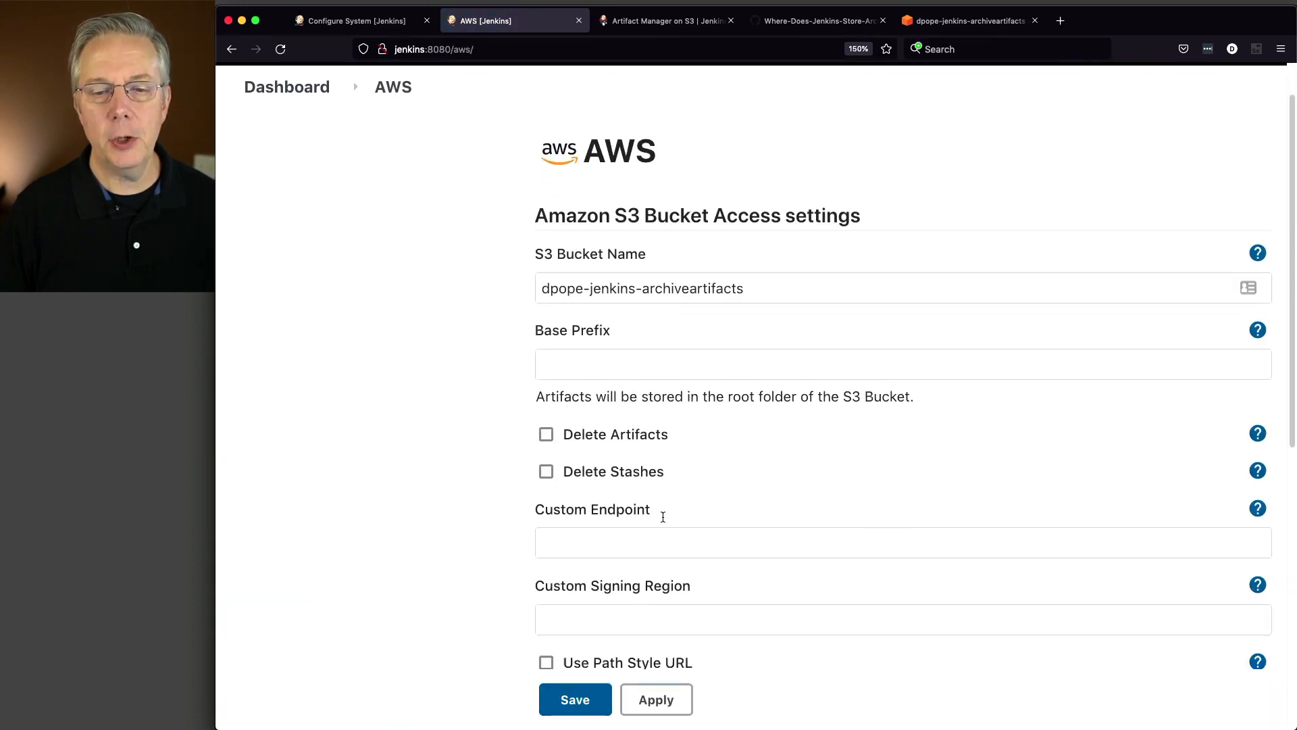
scroll(down, 3)
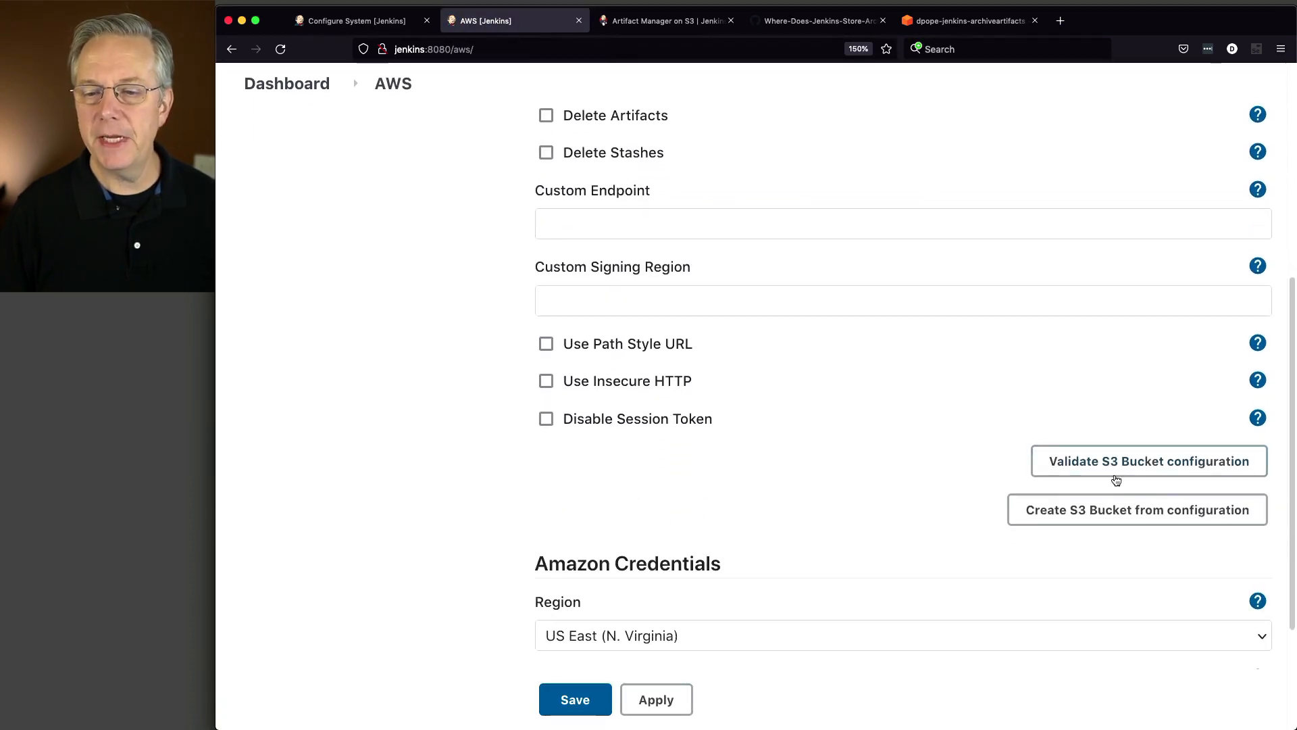
- Validate the S3 bucket configuration successfully, then check the bucket policy in the gist tab
click(1149, 461)
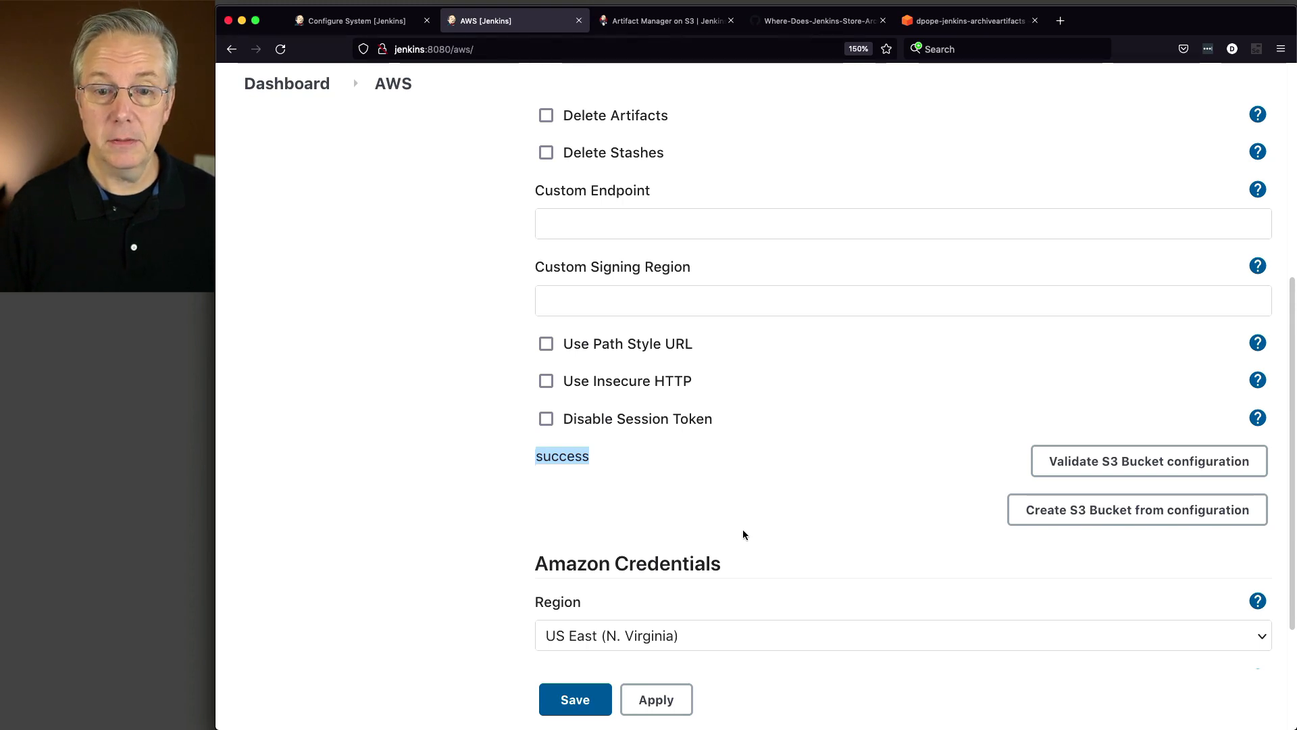
mouse_move(751, 513)
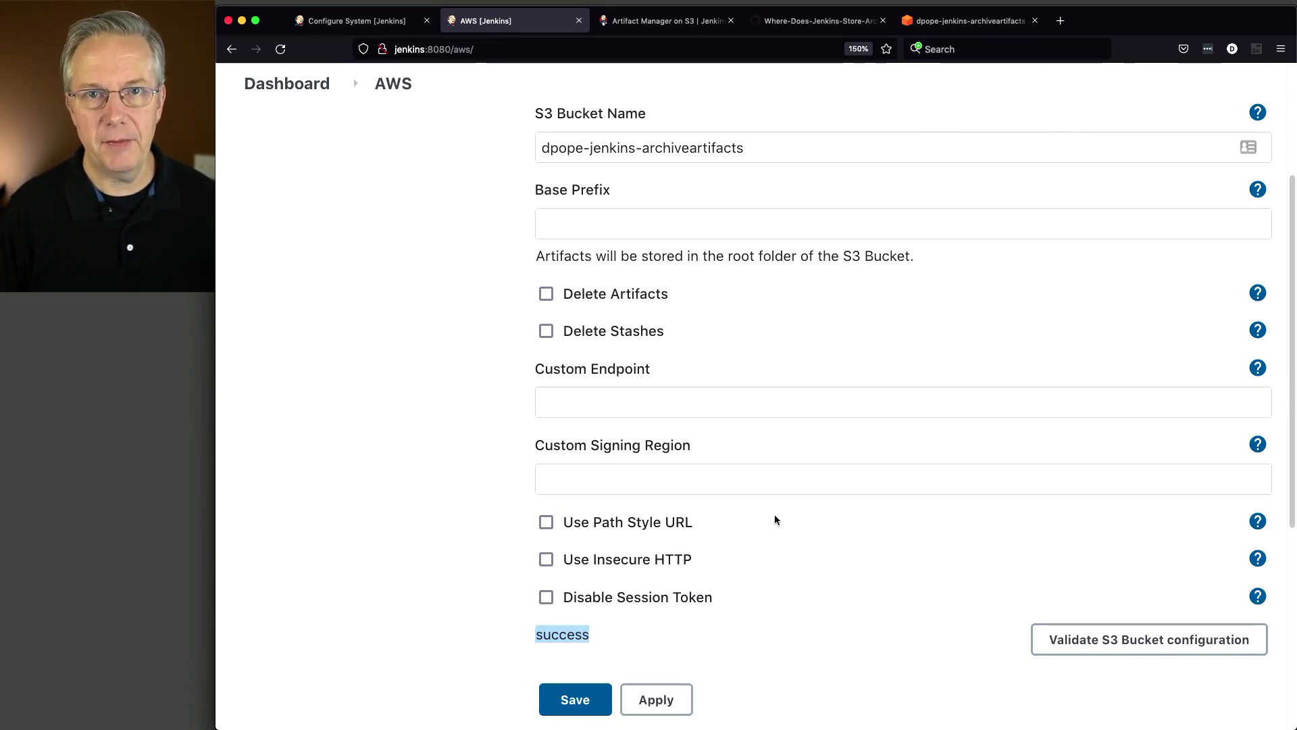
scroll(down, 3)
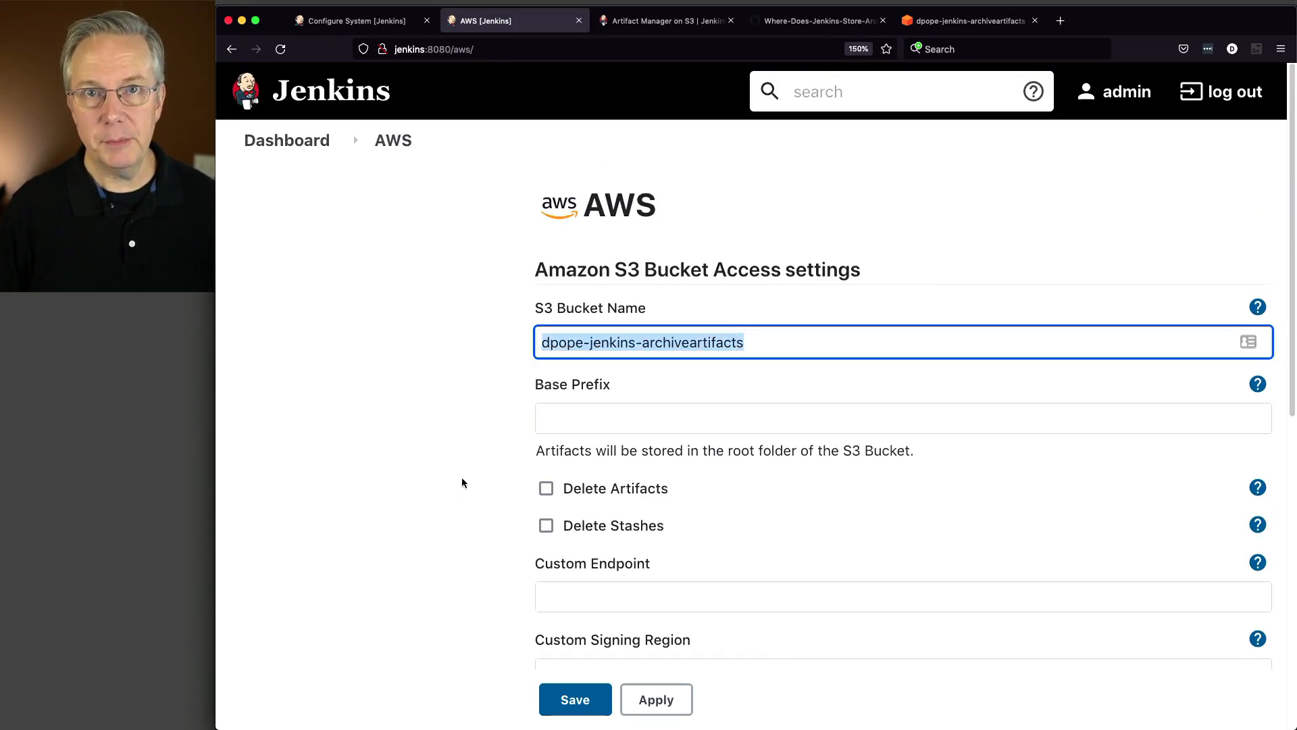
scroll(down, 3)
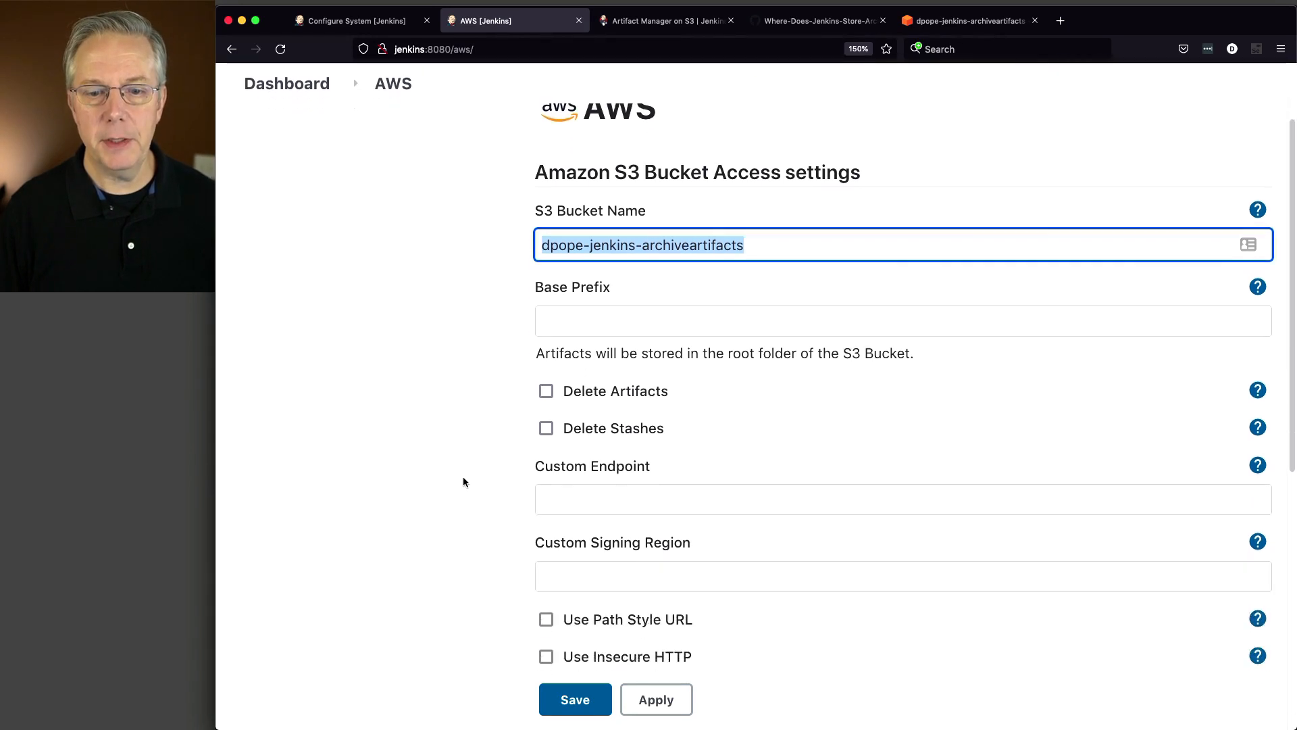
scroll(down, 3)
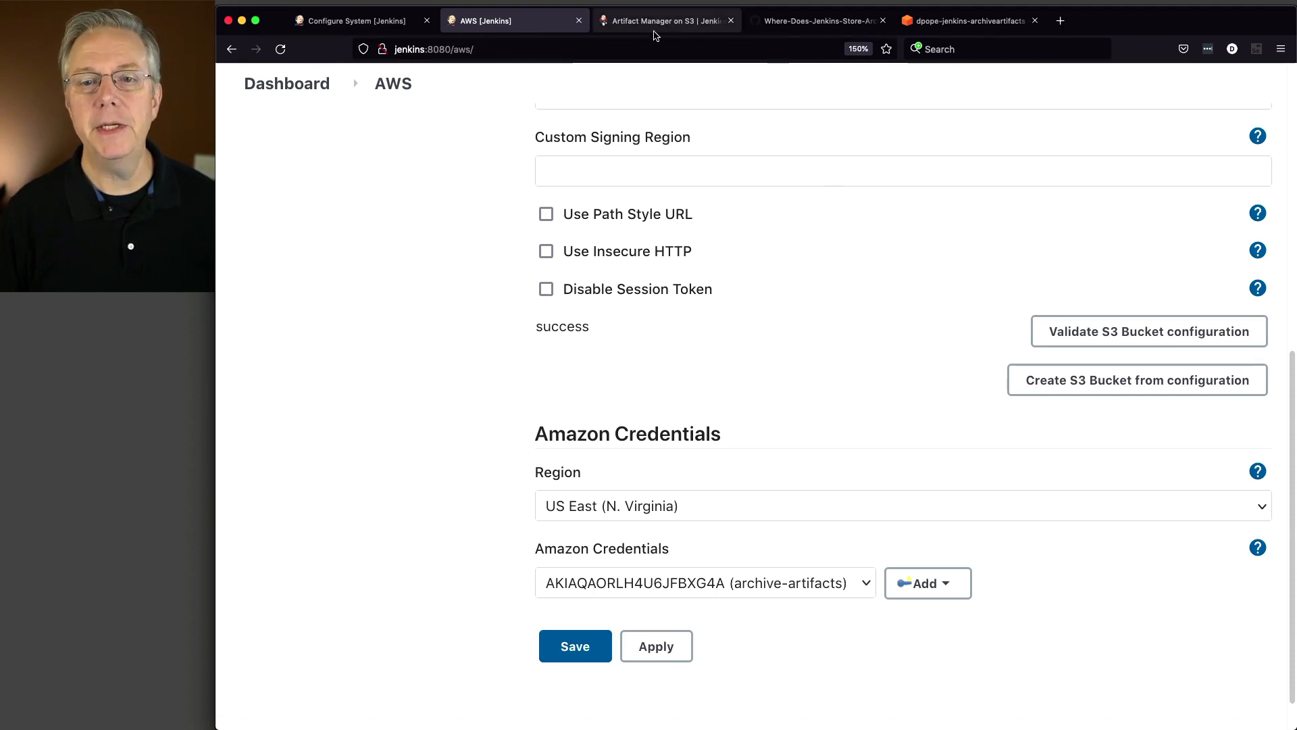
click(822, 20)
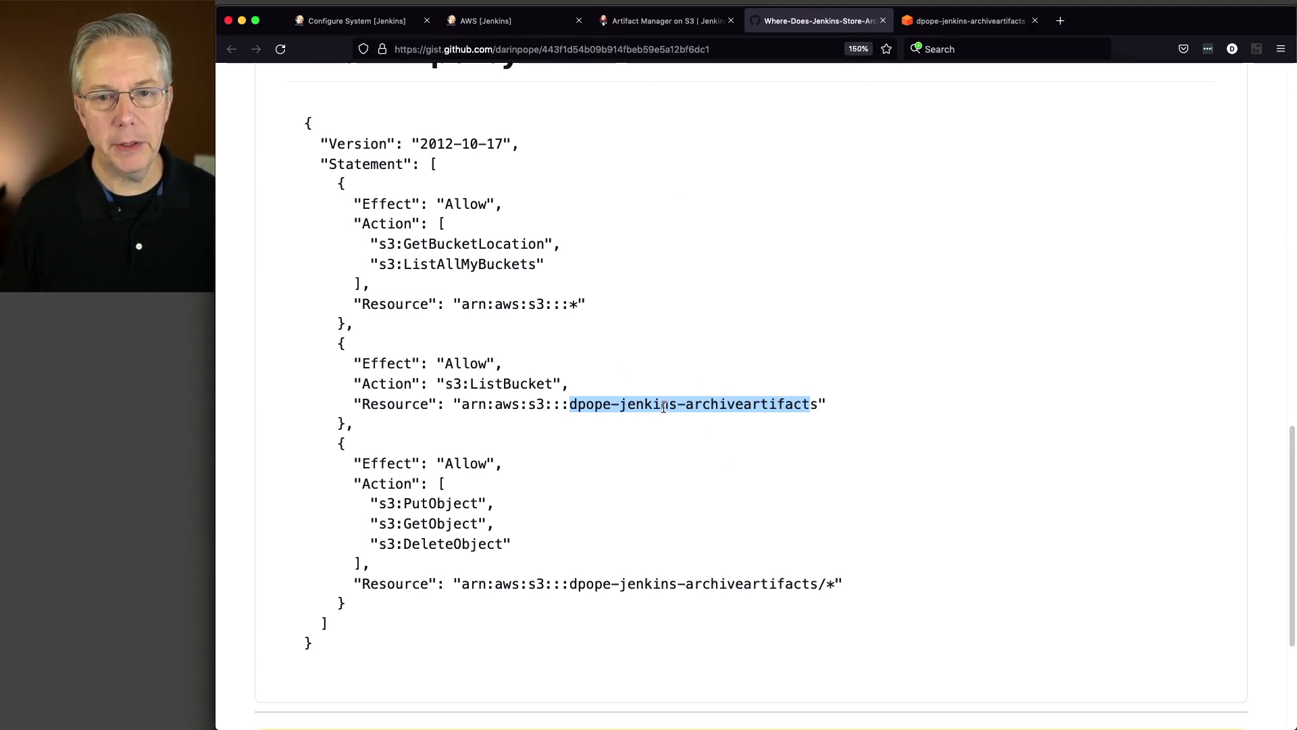
- Return to the Jenkins AWS settings, note the success message, and head to the dashboard
click(484, 20)
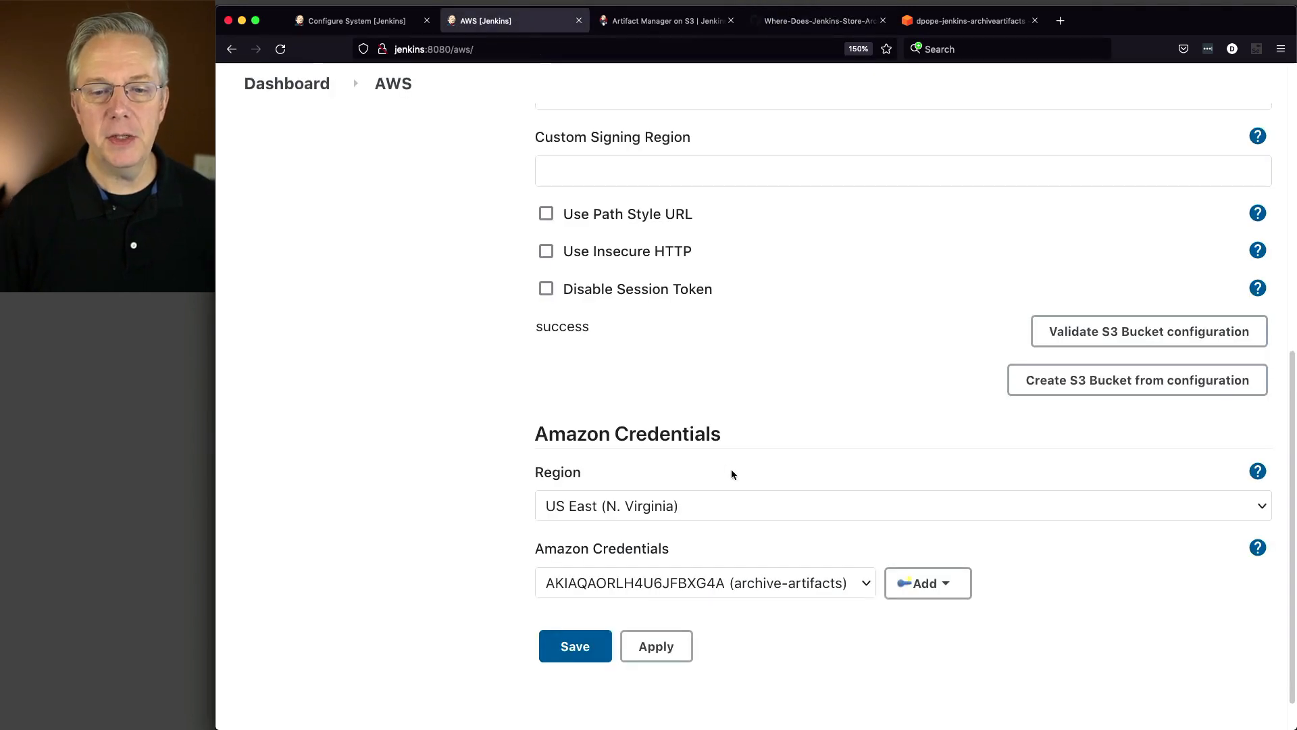
double_click(562, 325)
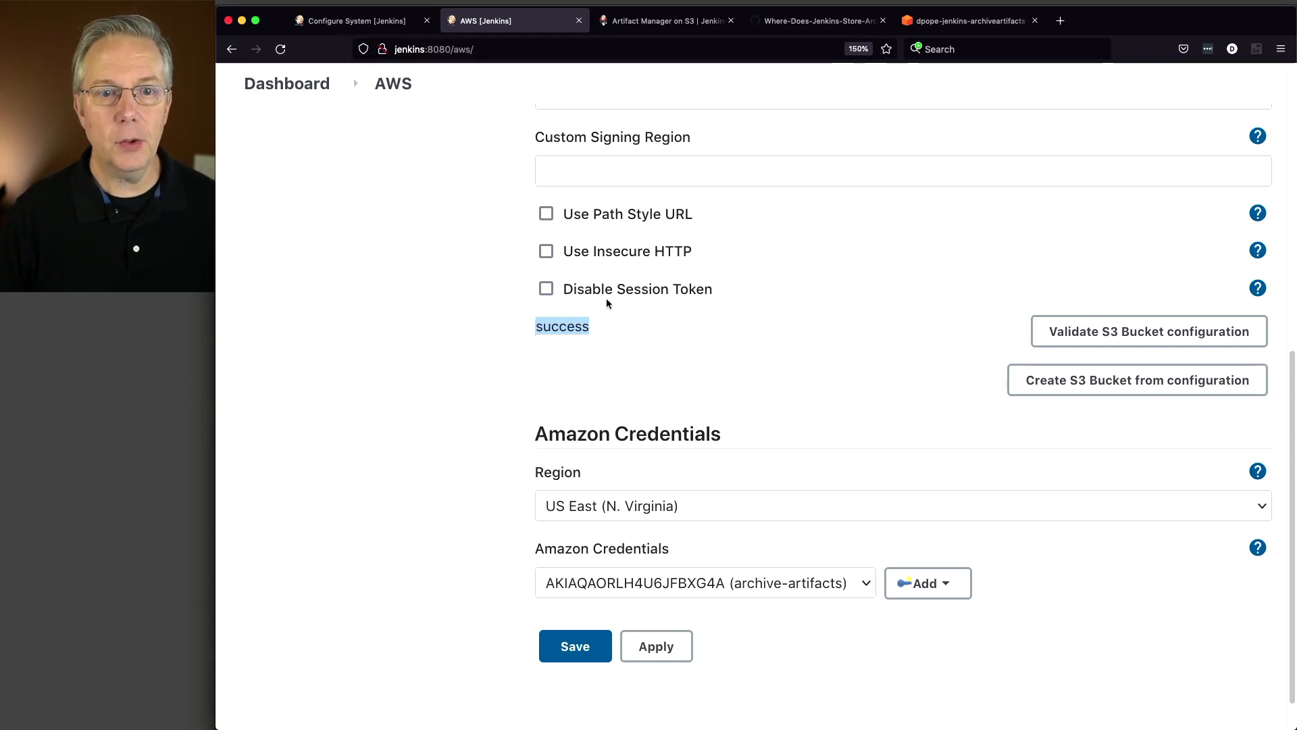
click(286, 84)
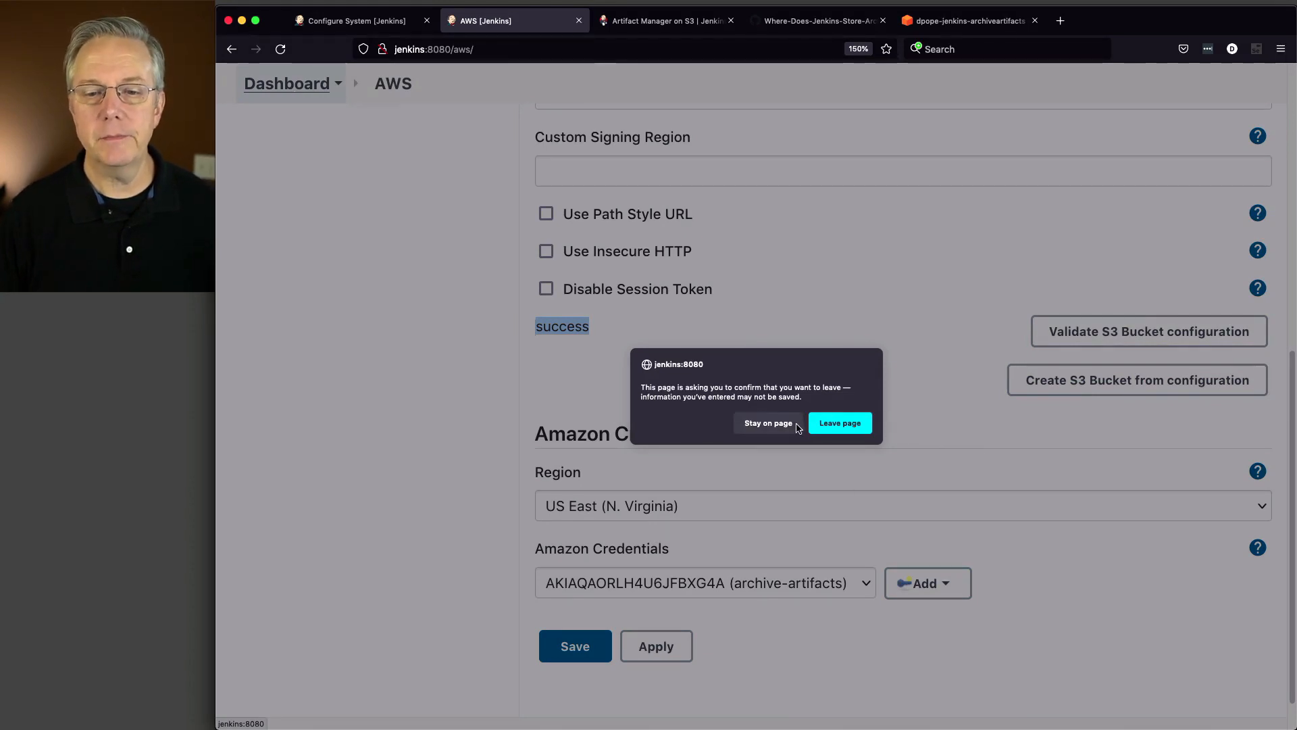
- Leave the AWS page and open the archive-artifacts pipeline's configuration from the dashboard
click(841, 423)
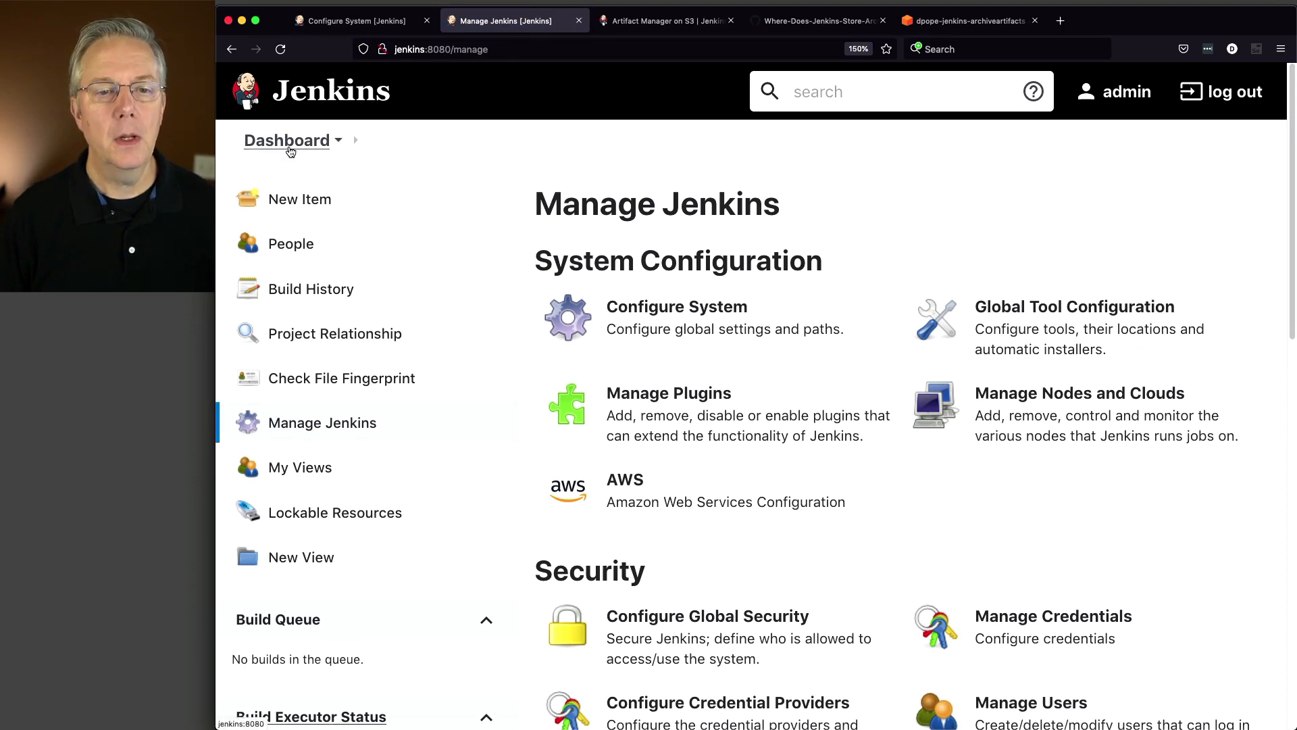
click(287, 140)
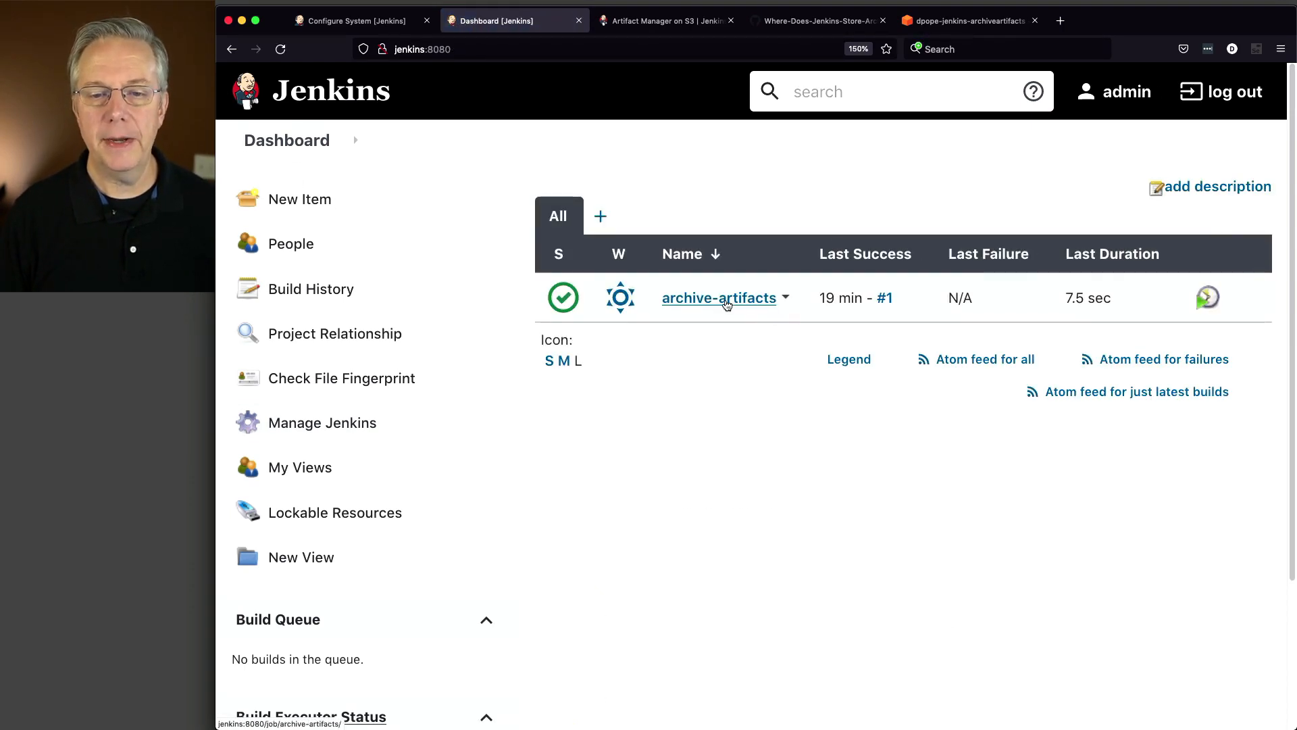
click(719, 297)
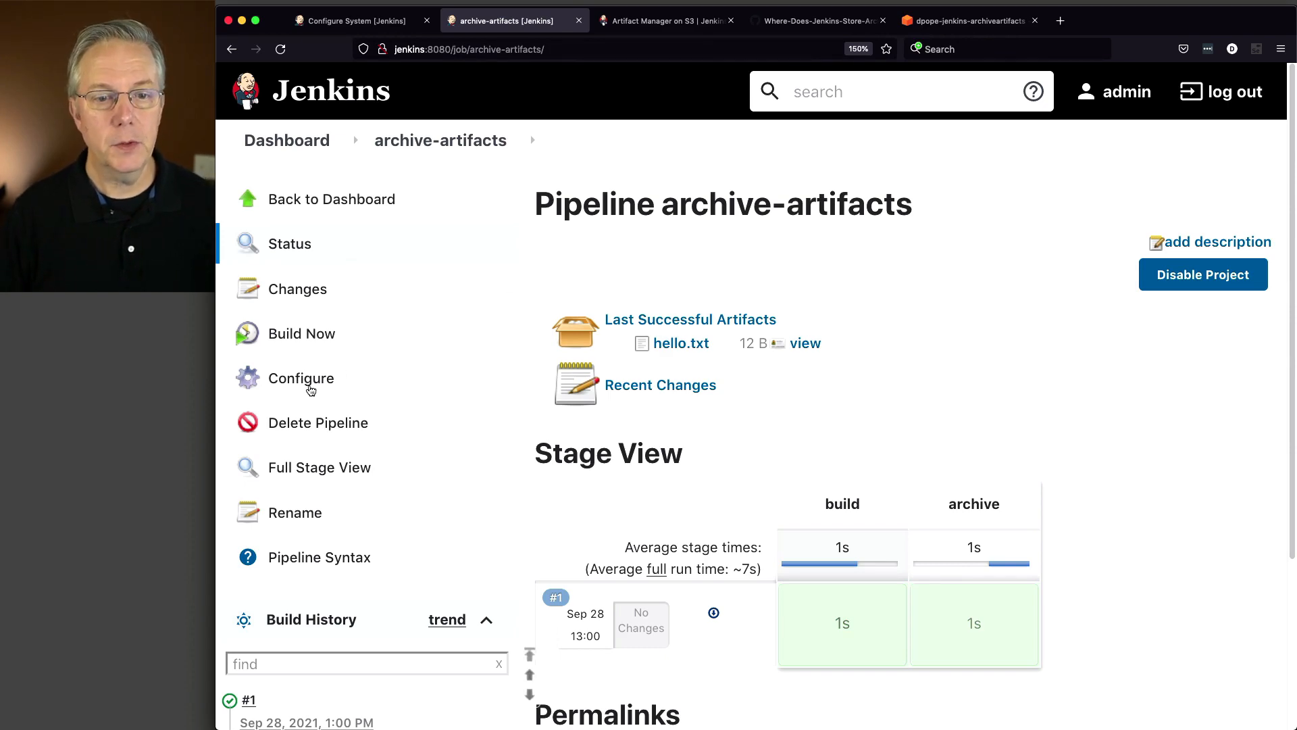
click(300, 379)
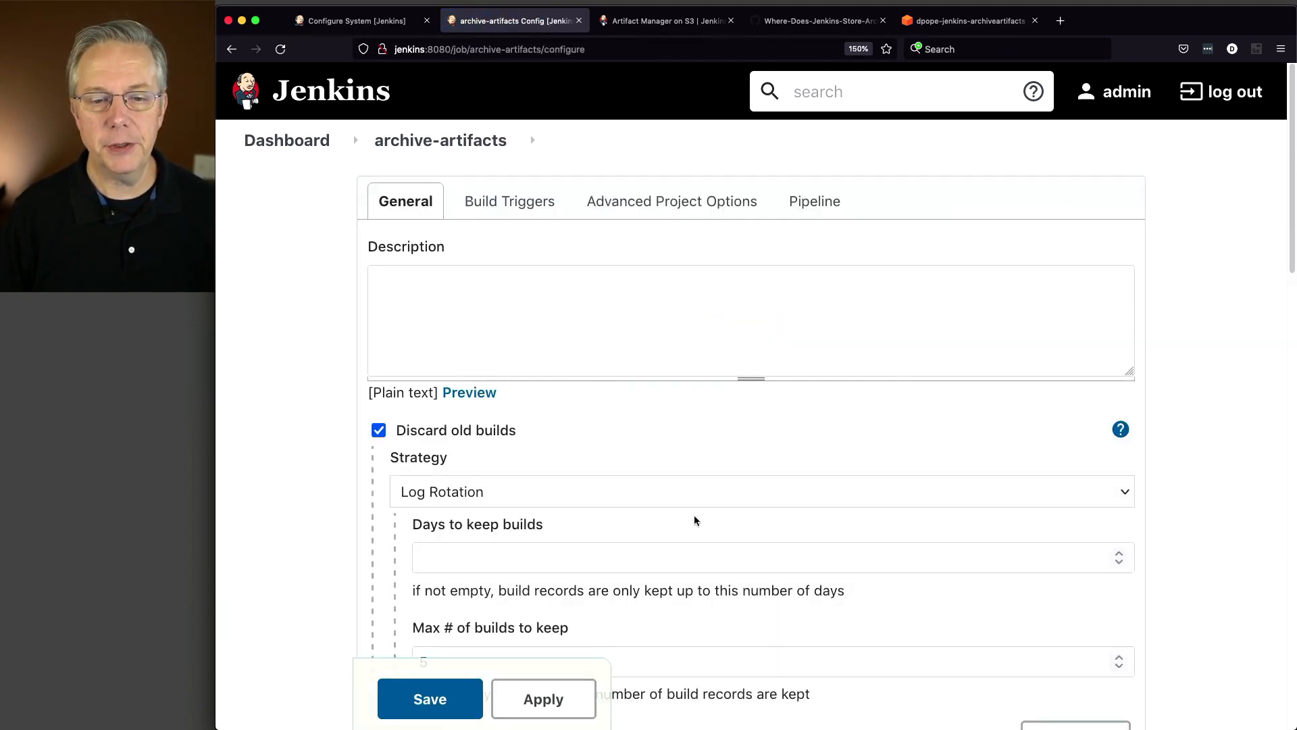
- Review the archiveArtifacts line in the pipeline script and return to the job page unchanged
click(672, 200)
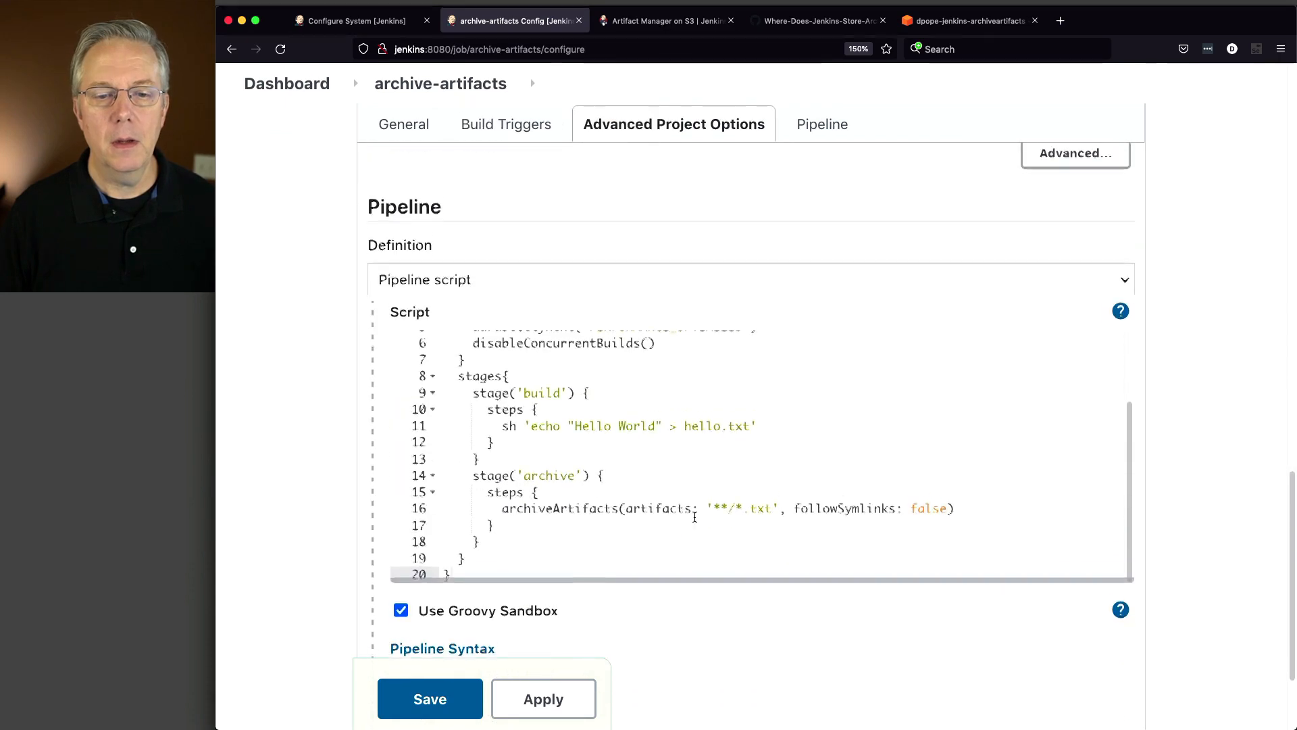
click(813, 123)
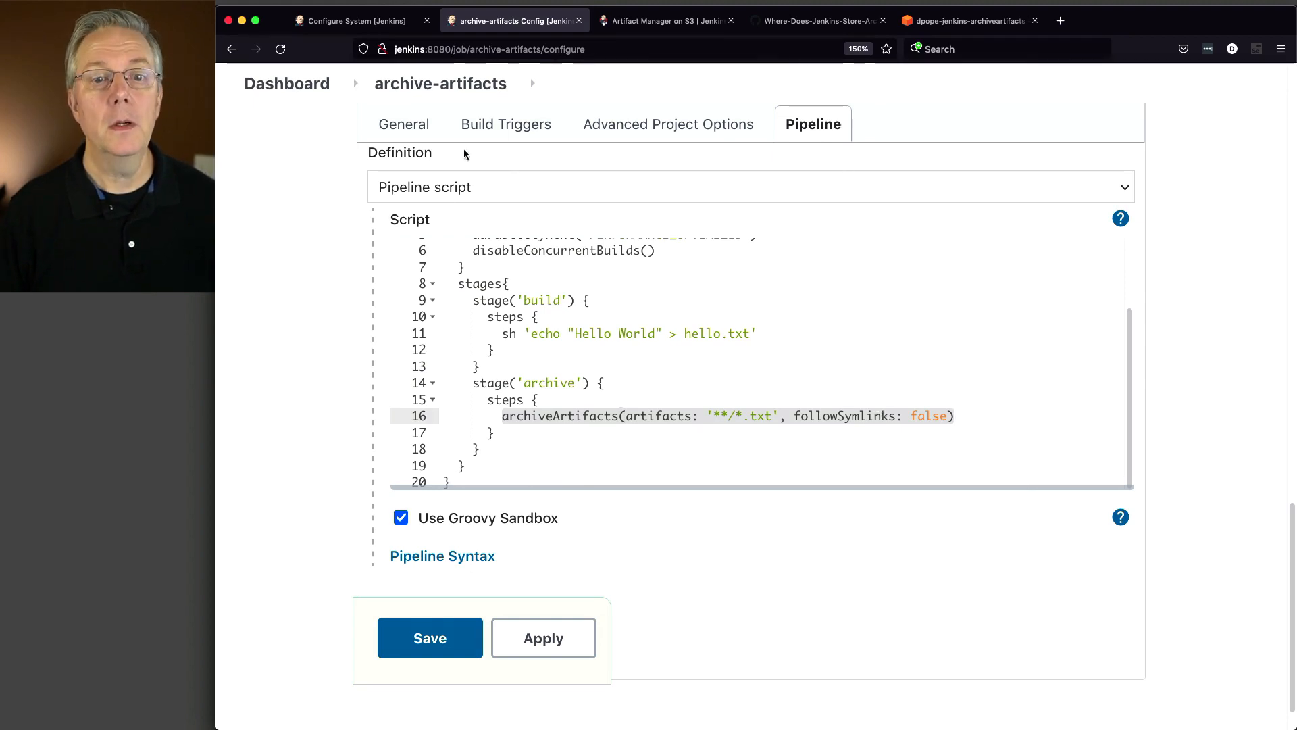
click(430, 637)
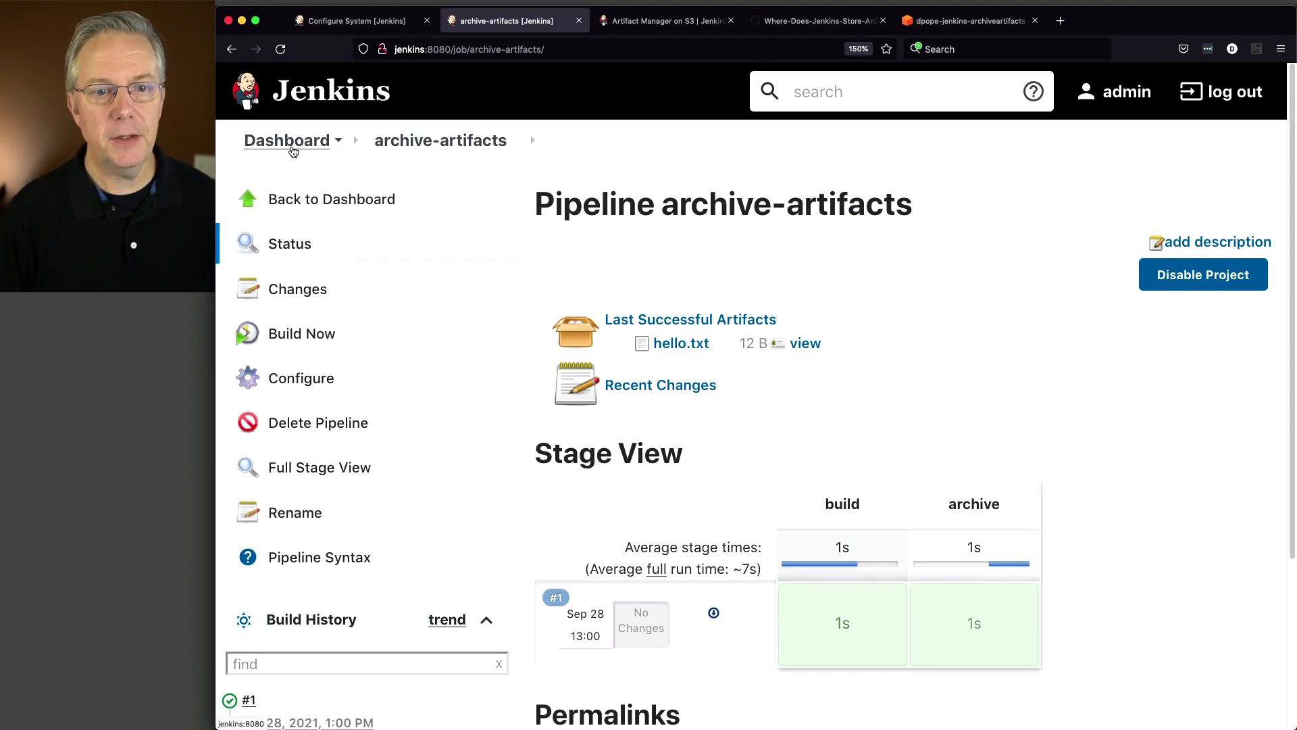
- Go to Manage Jenkins system configuration and scroll to Artifact Management for Builds
click(286, 139)
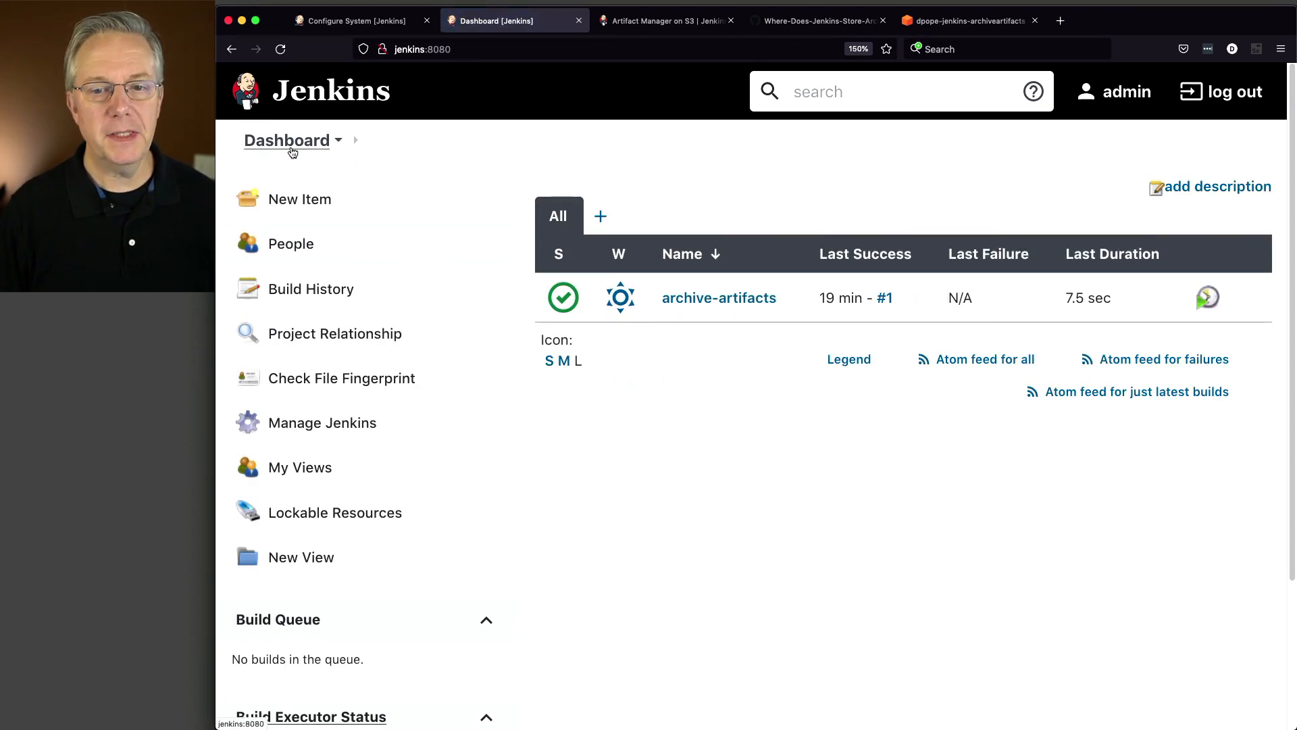
mouse_move(361, 431)
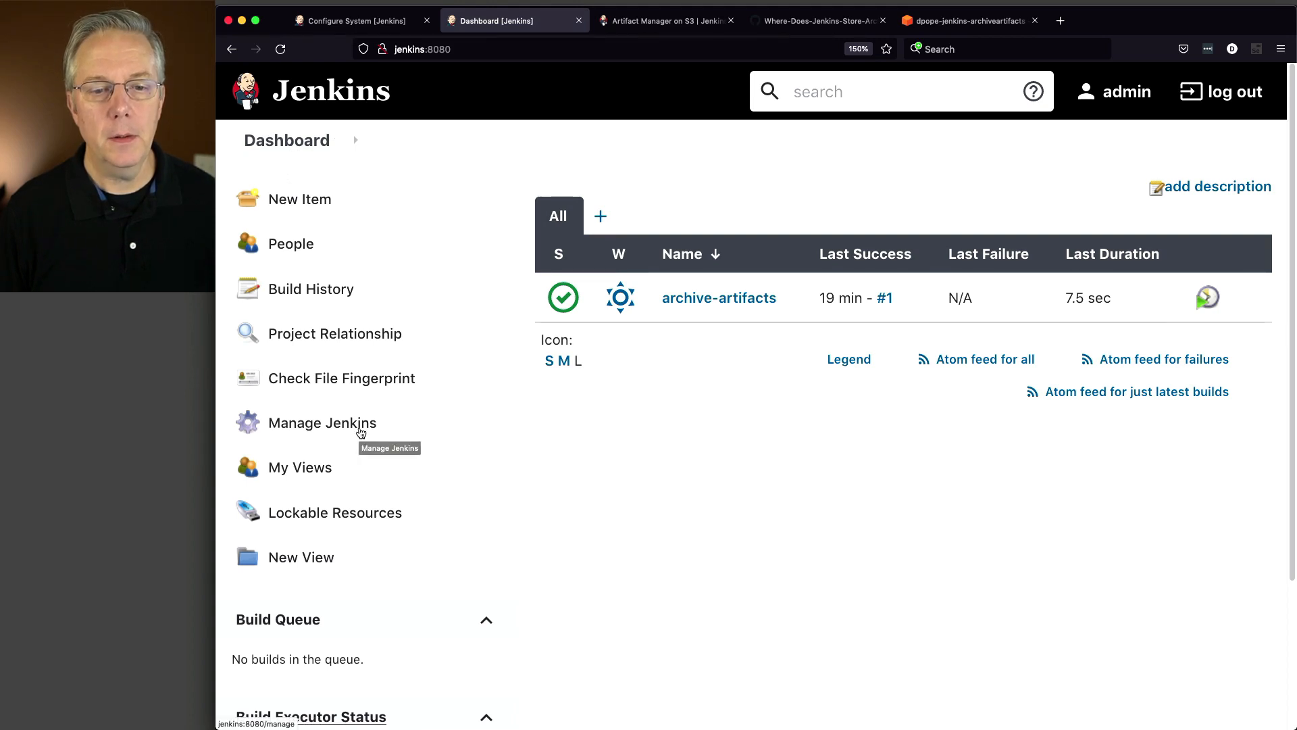
click(322, 422)
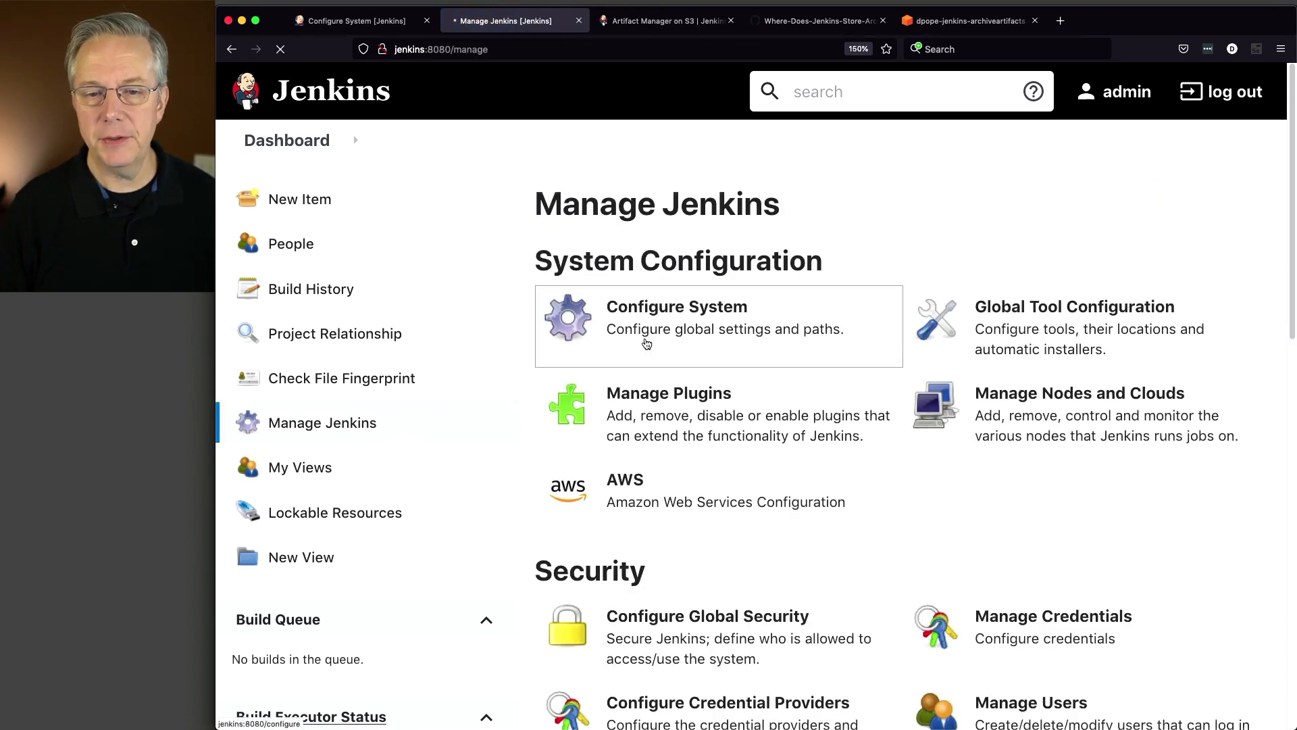
click(677, 307)
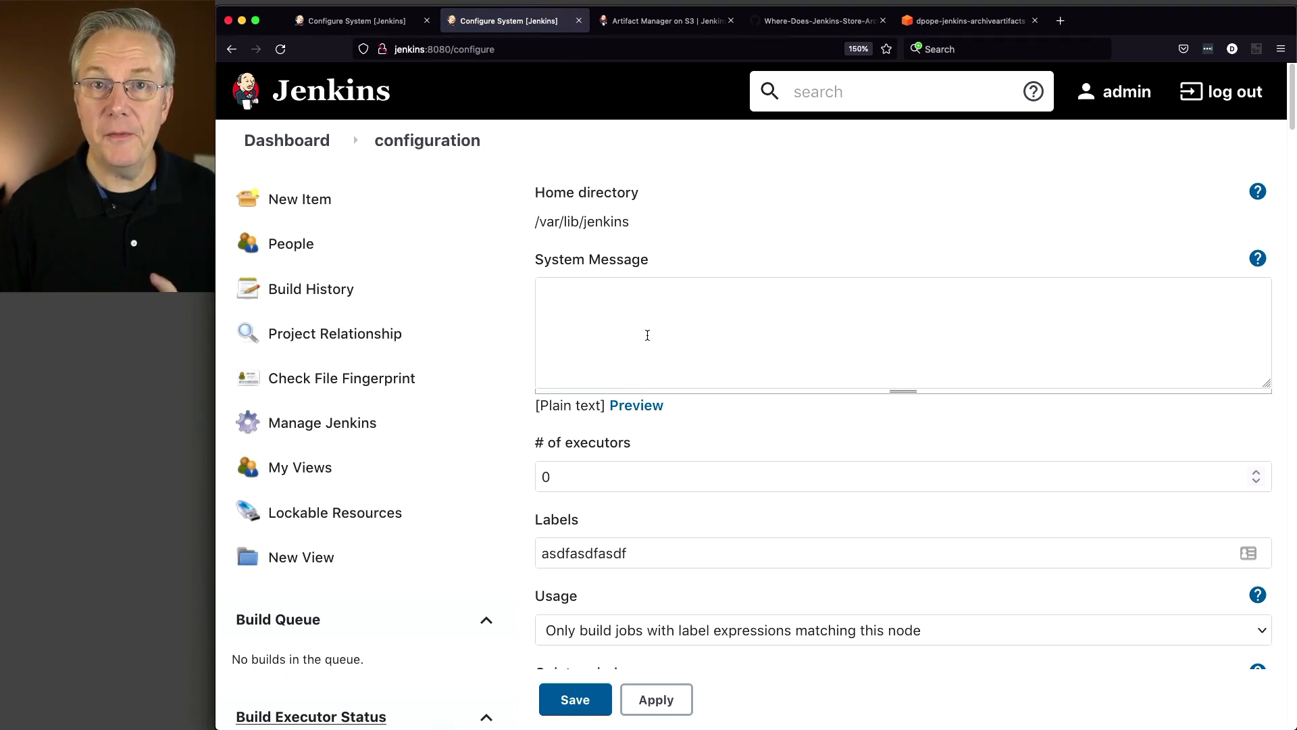
scroll(down, 3)
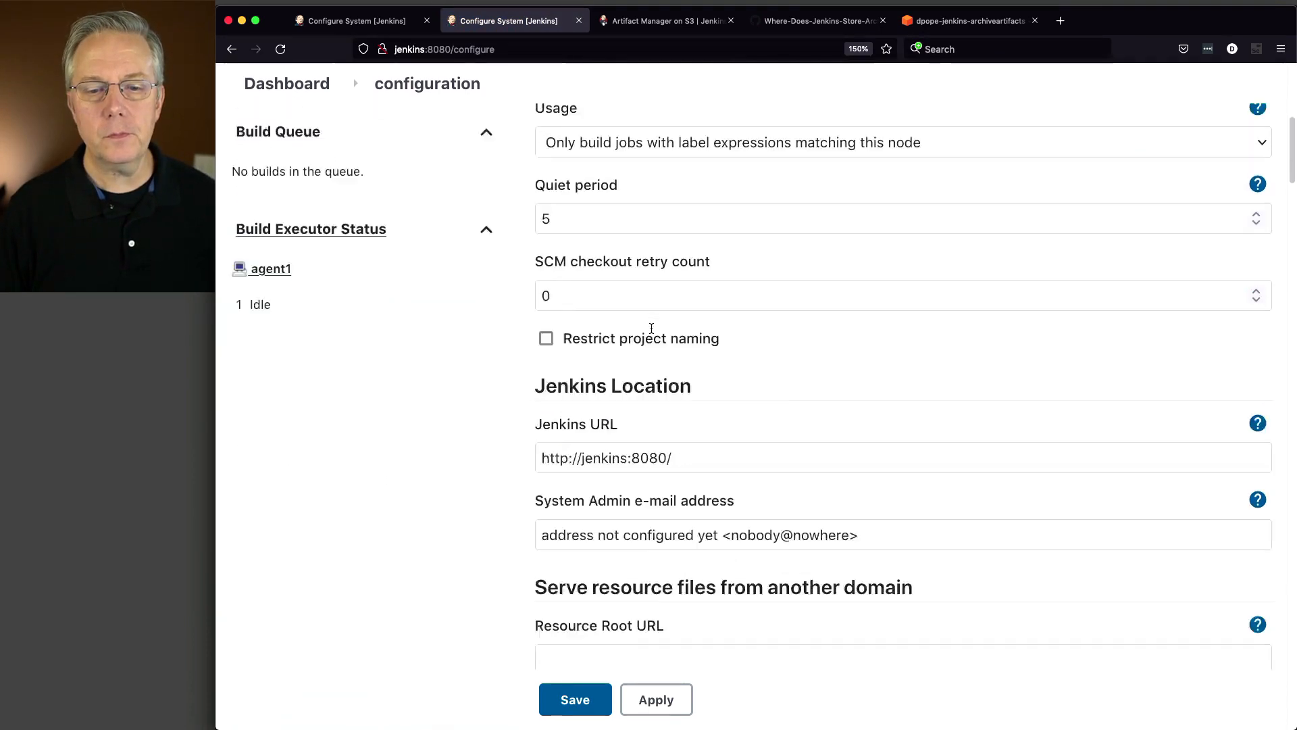
scroll(down, 3)
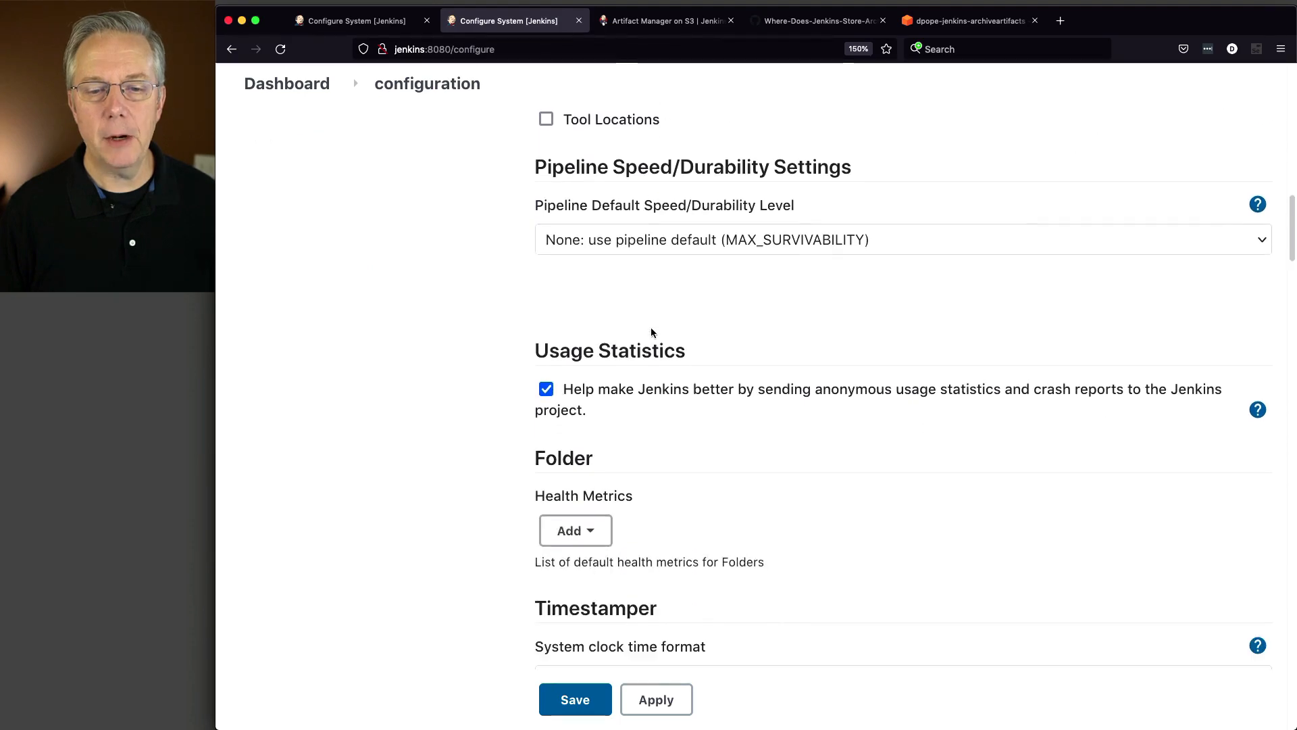
scroll(down, 3)
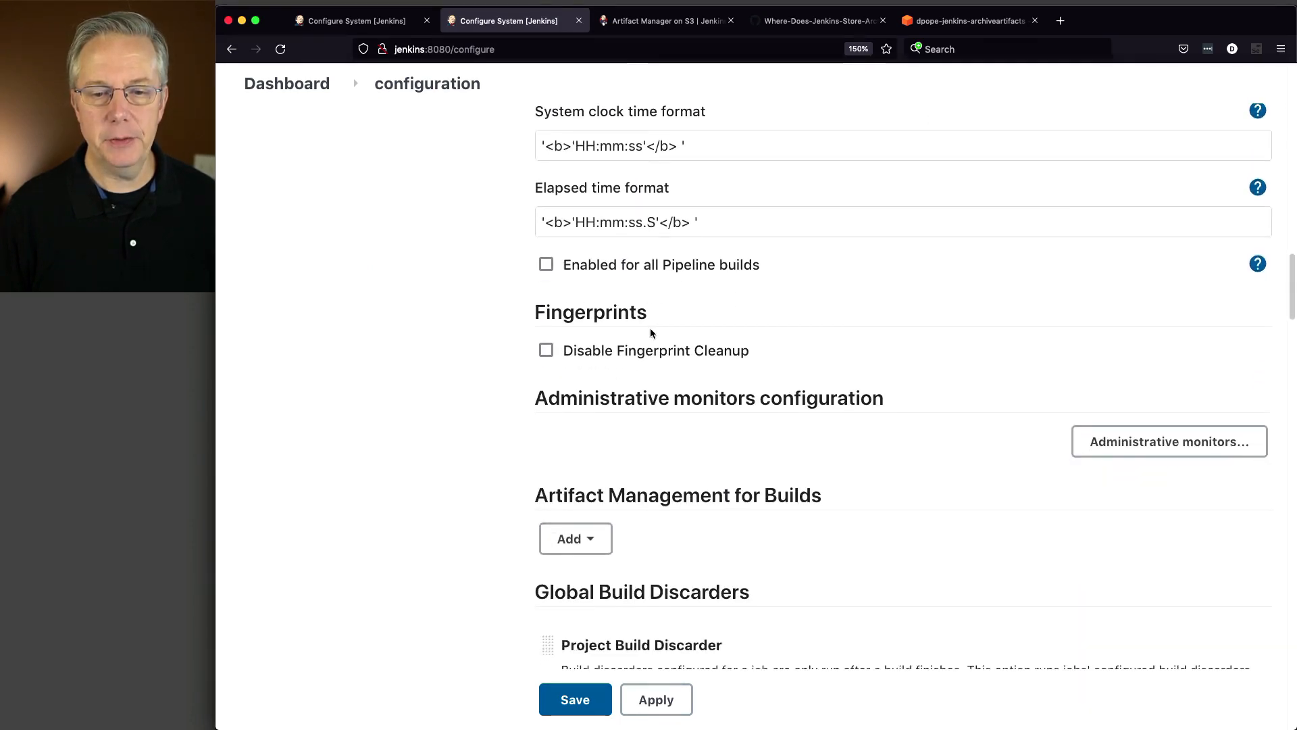
- Add Cloud Artifact Storage with Amazon S3 as the cloud provider and save the configuration
click(576, 537)
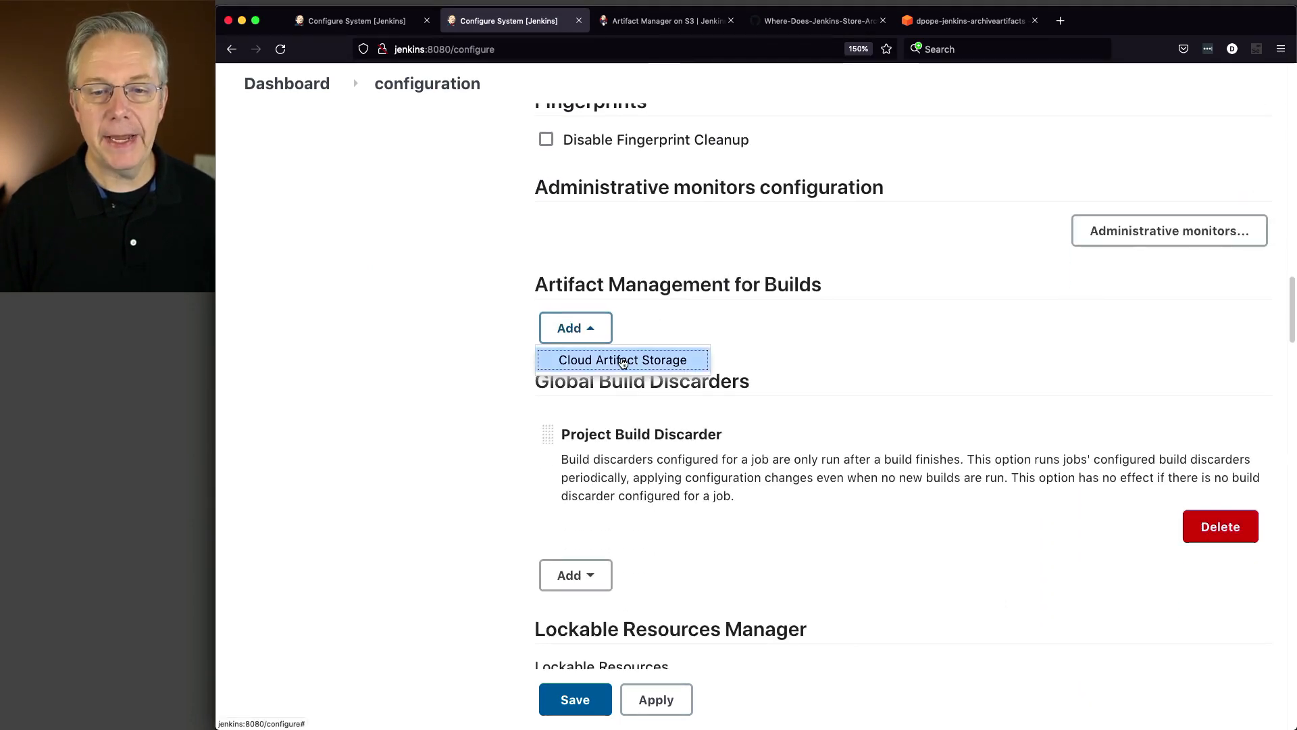
click(623, 360)
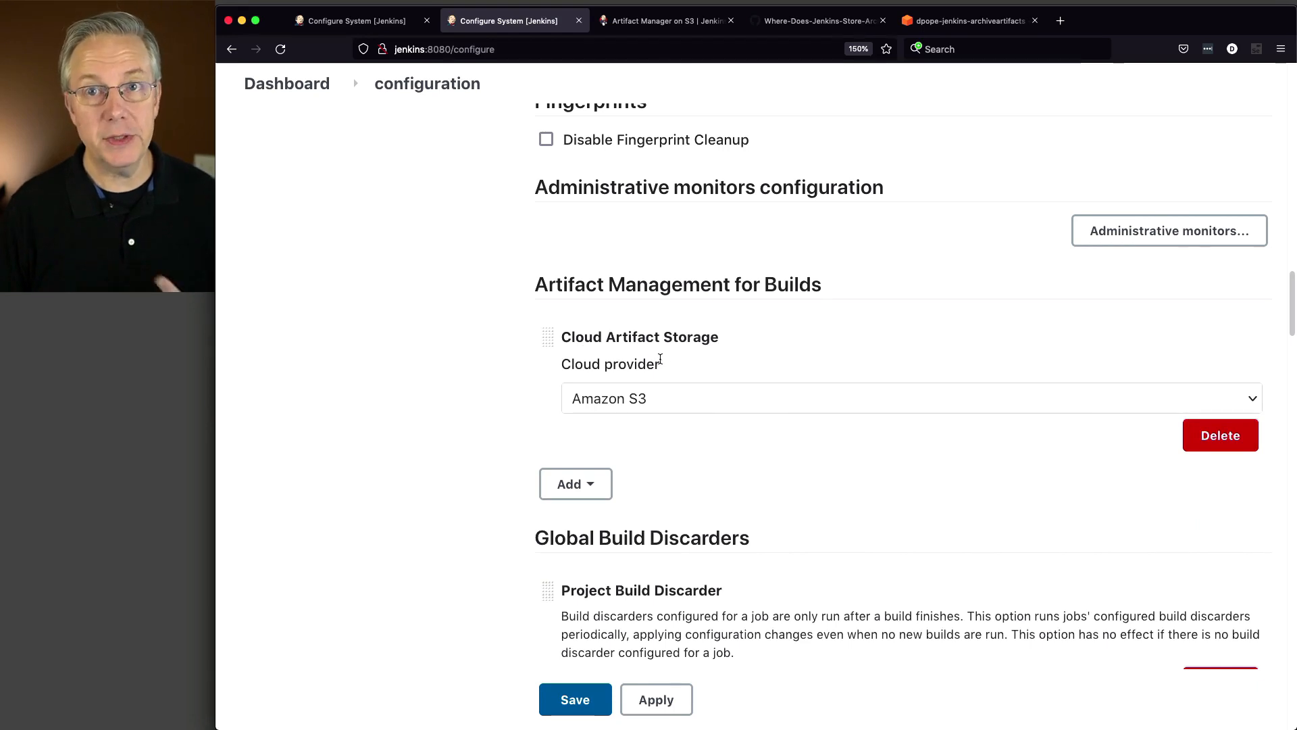
click(908, 395)
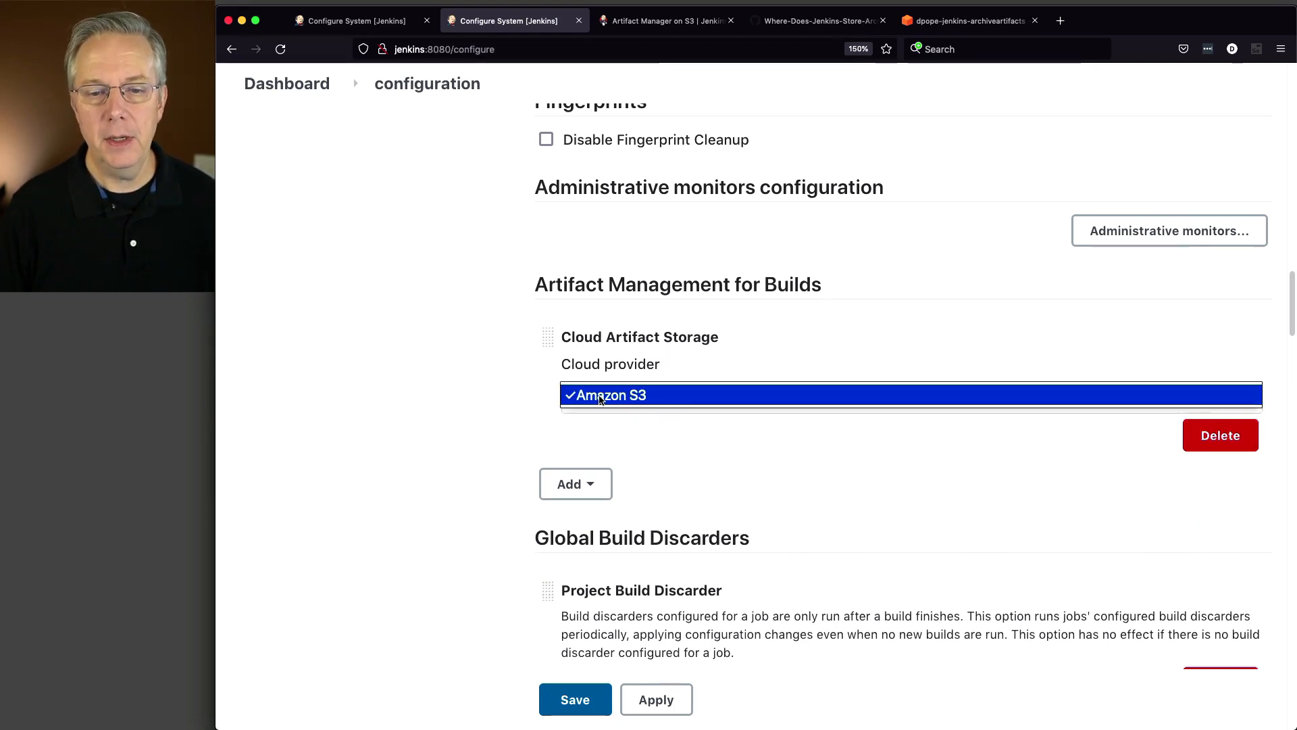
click(605, 395)
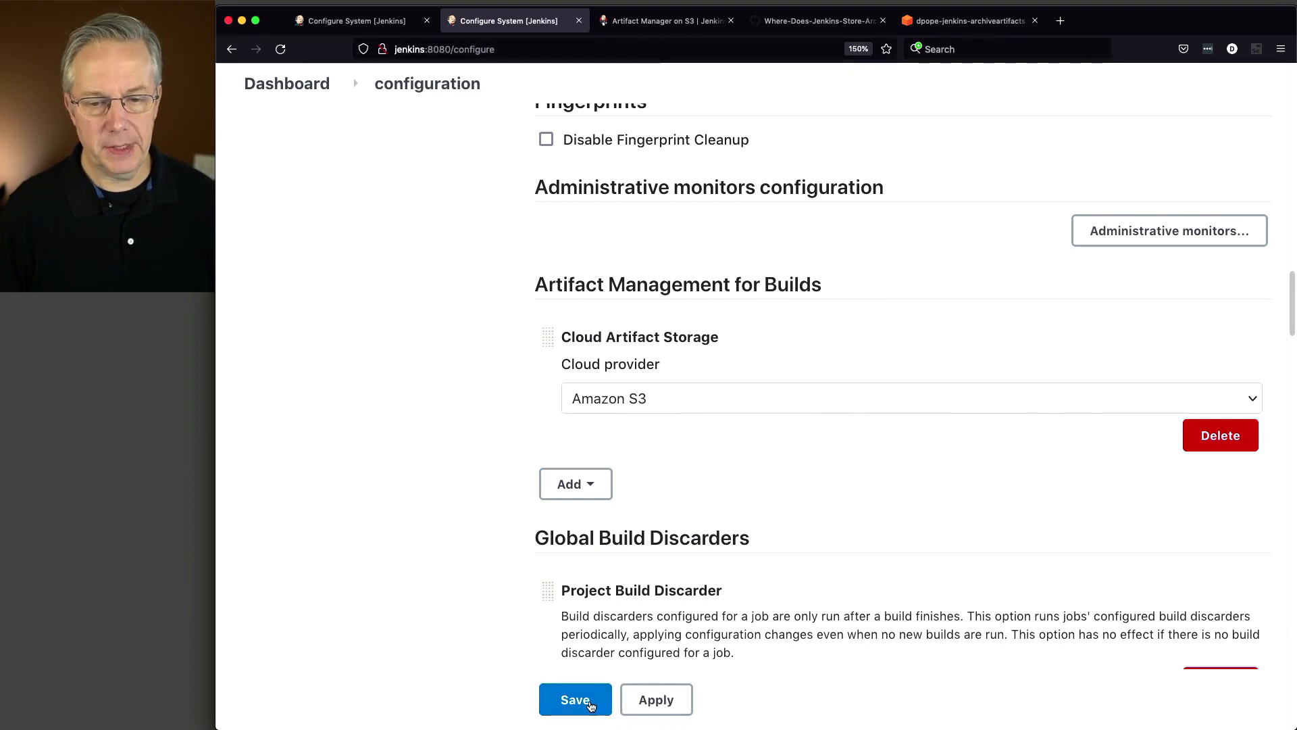
click(576, 700)
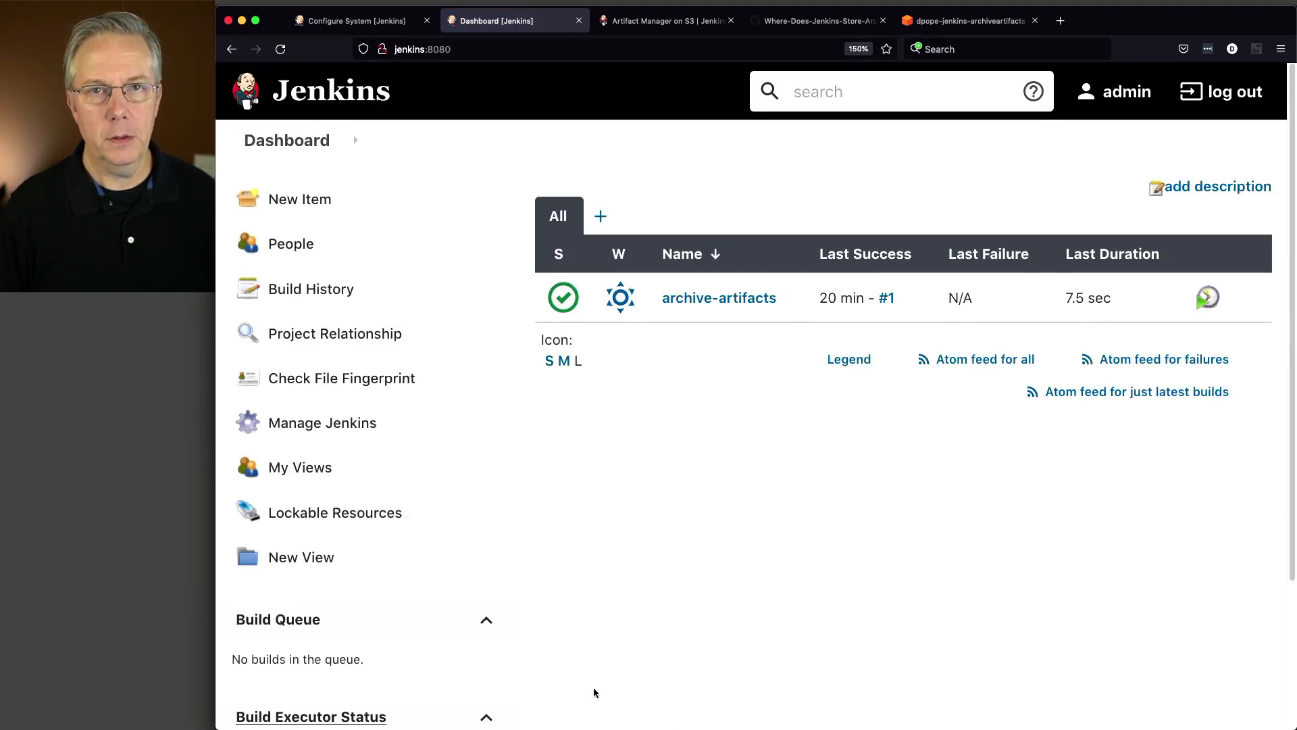
mouse_move(762, 414)
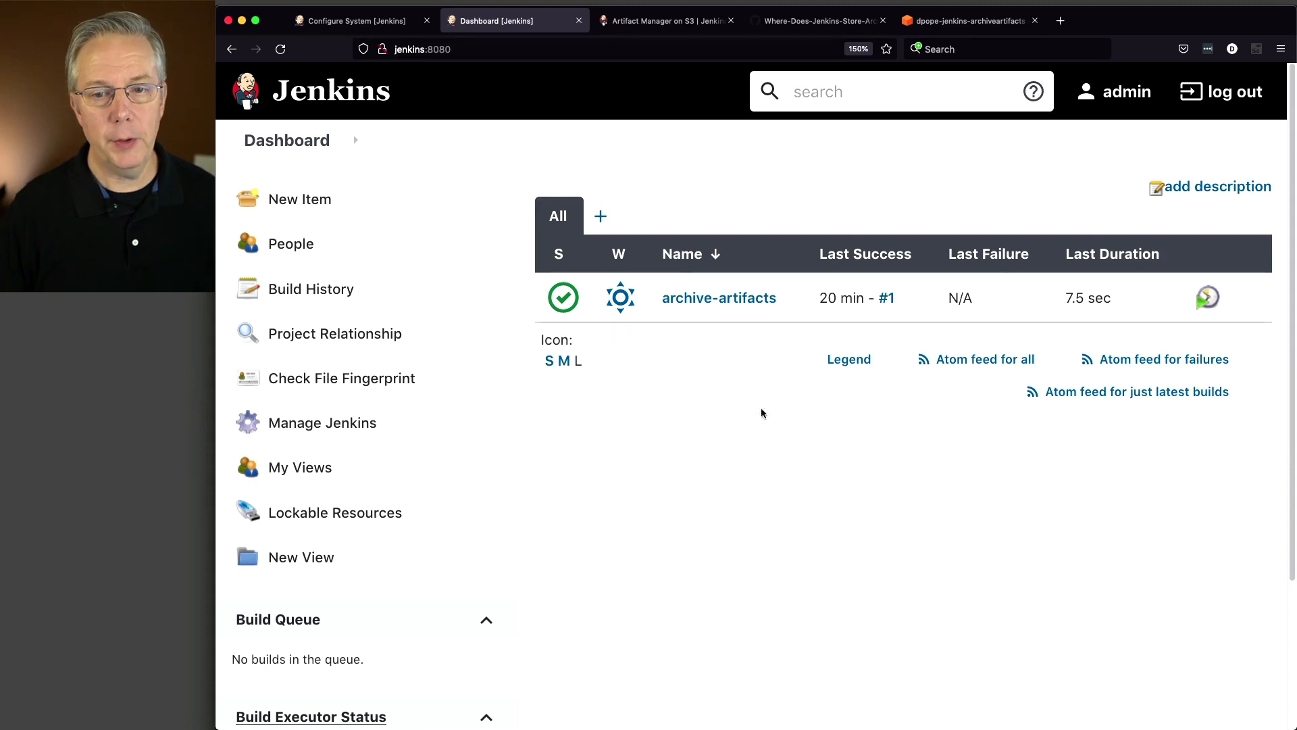
- Run a new build of archive-artifacts and follow build #2's console output to SUCCESS
click(719, 297)
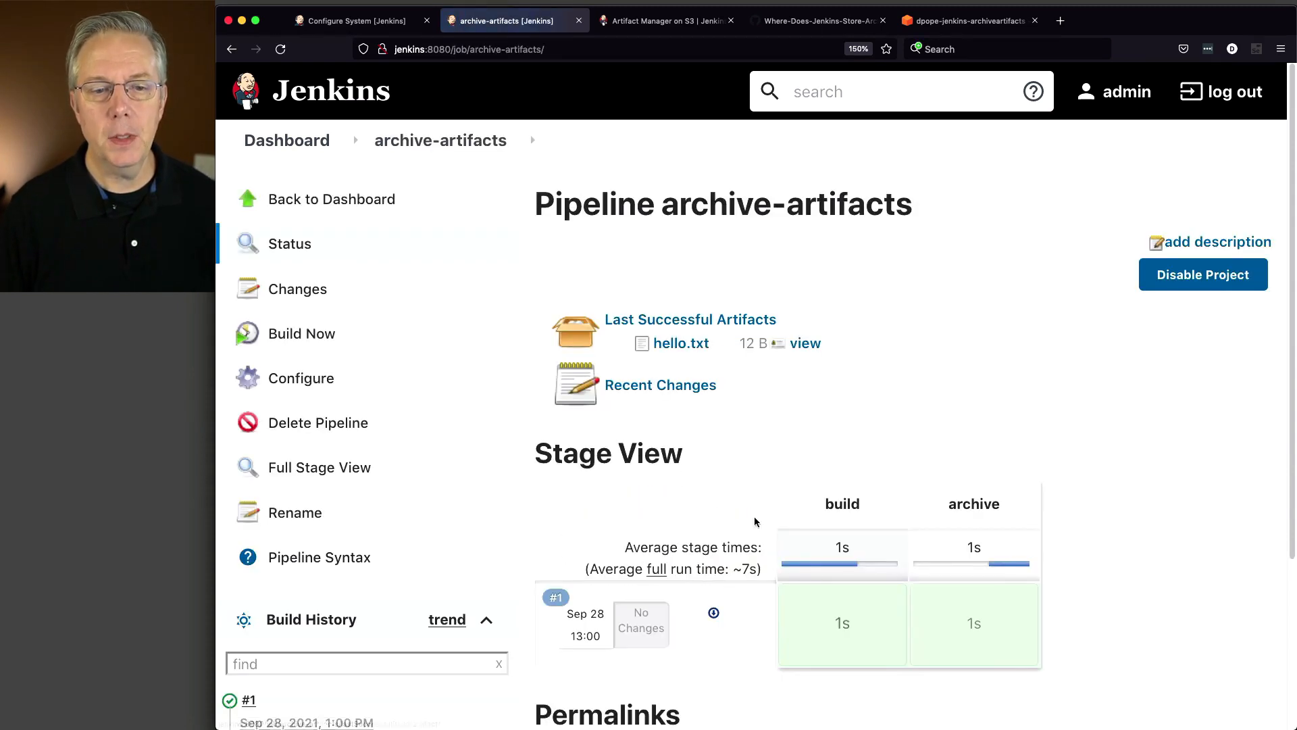
mouse_move(308, 334)
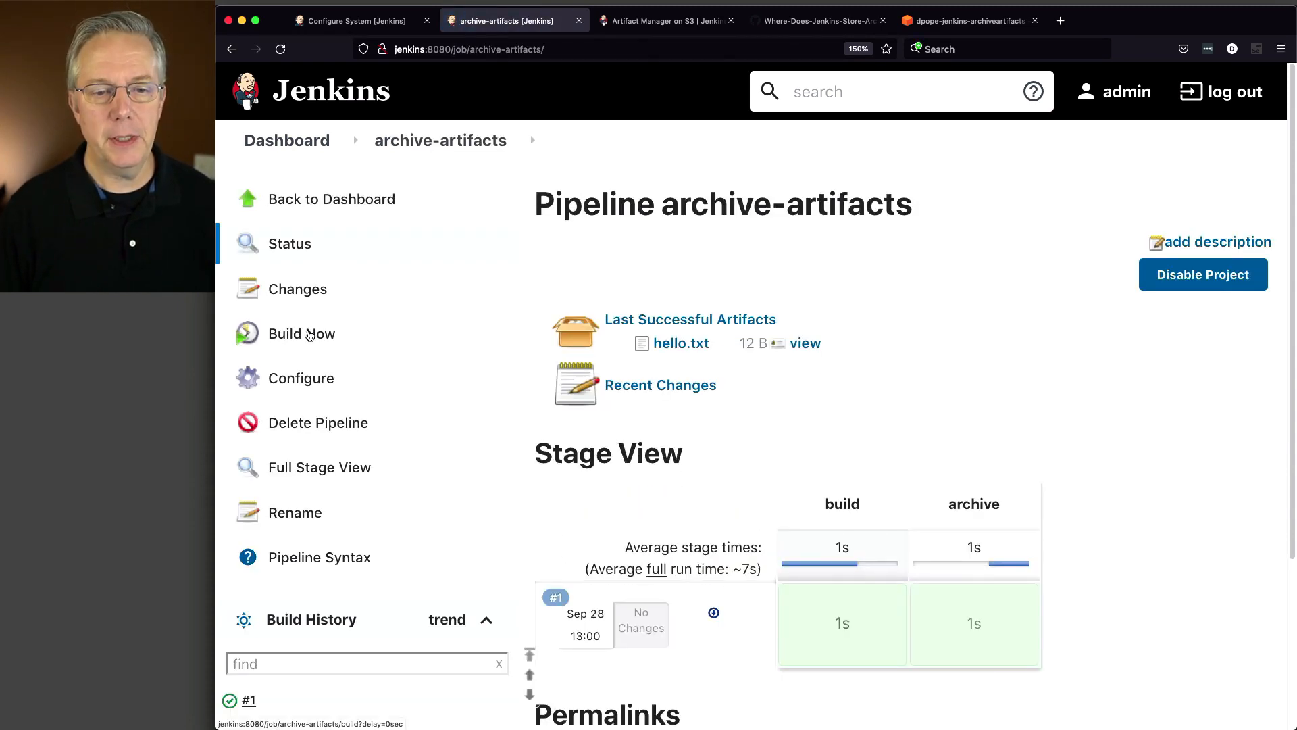
click(301, 334)
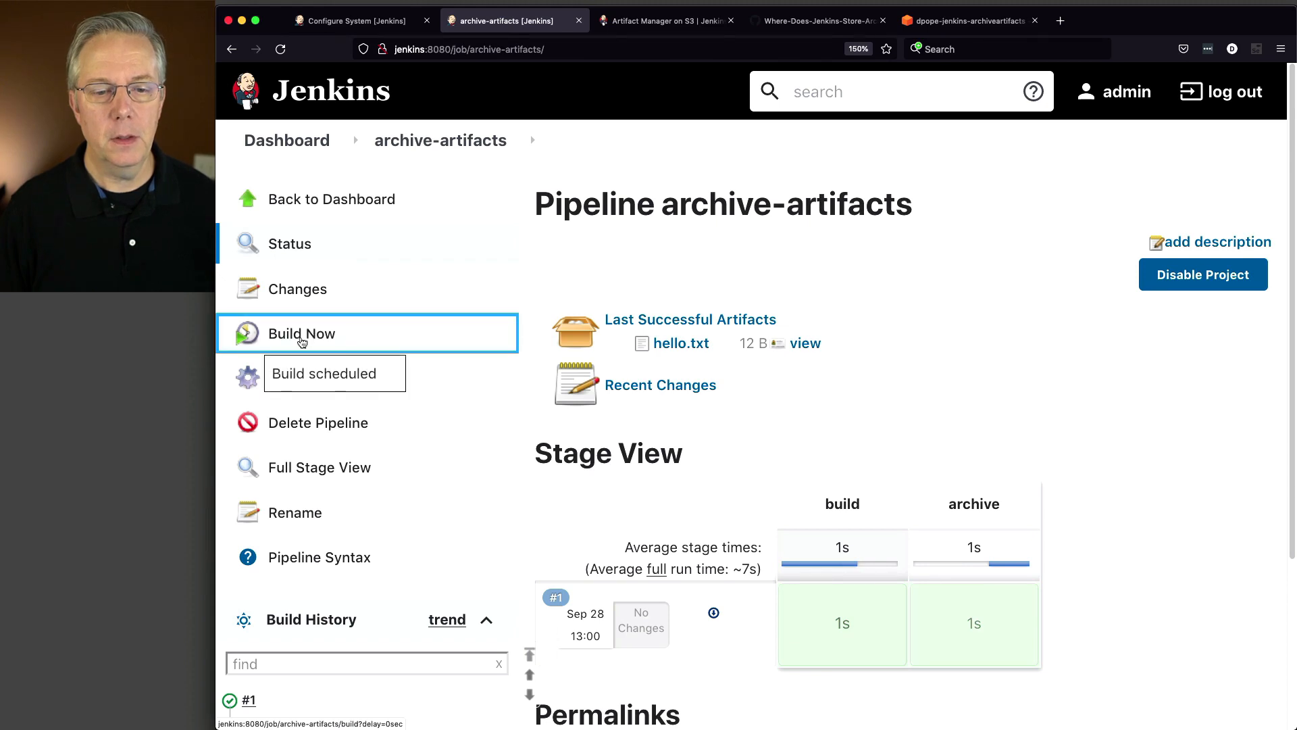
click(302, 333)
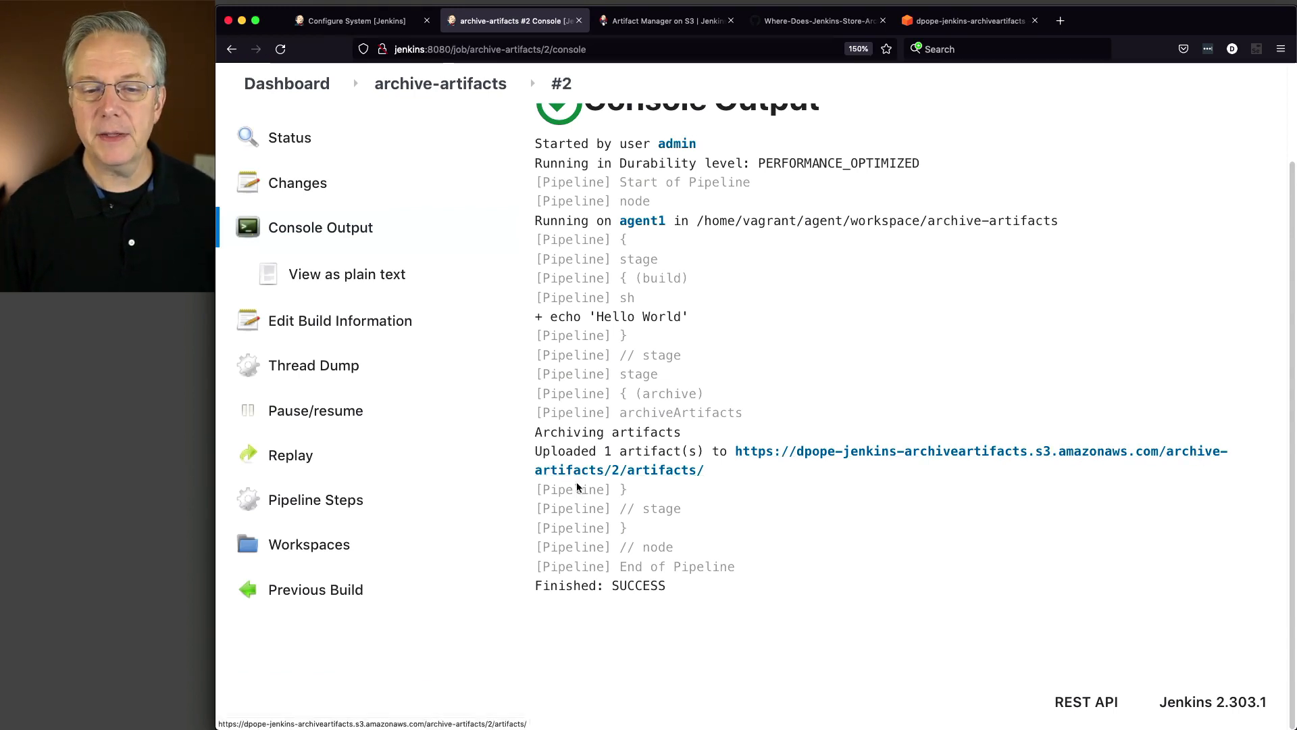
mouse_move(708, 530)
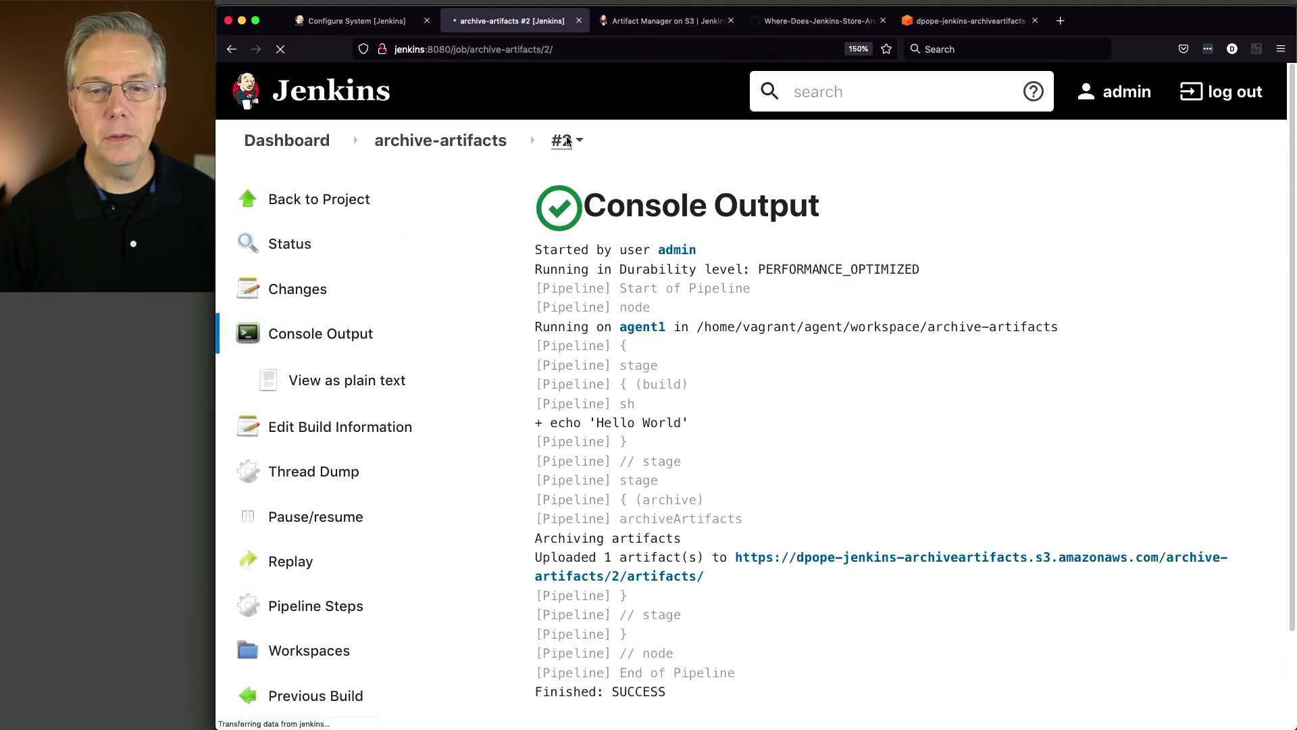
- View build #2's hello.txt under Build Artifacts, served from the dpope-jenkins-archiveartifacts S3 bucket
click(289, 243)
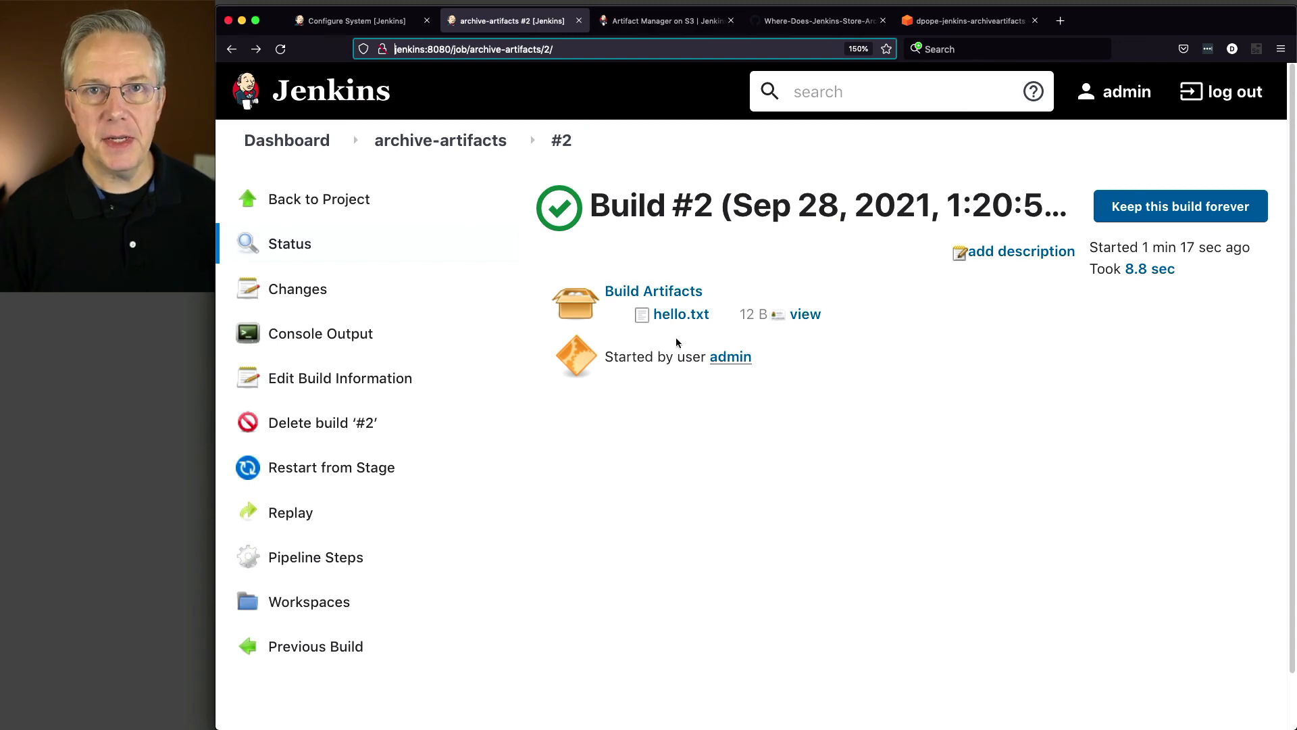
mouse_move(676, 319)
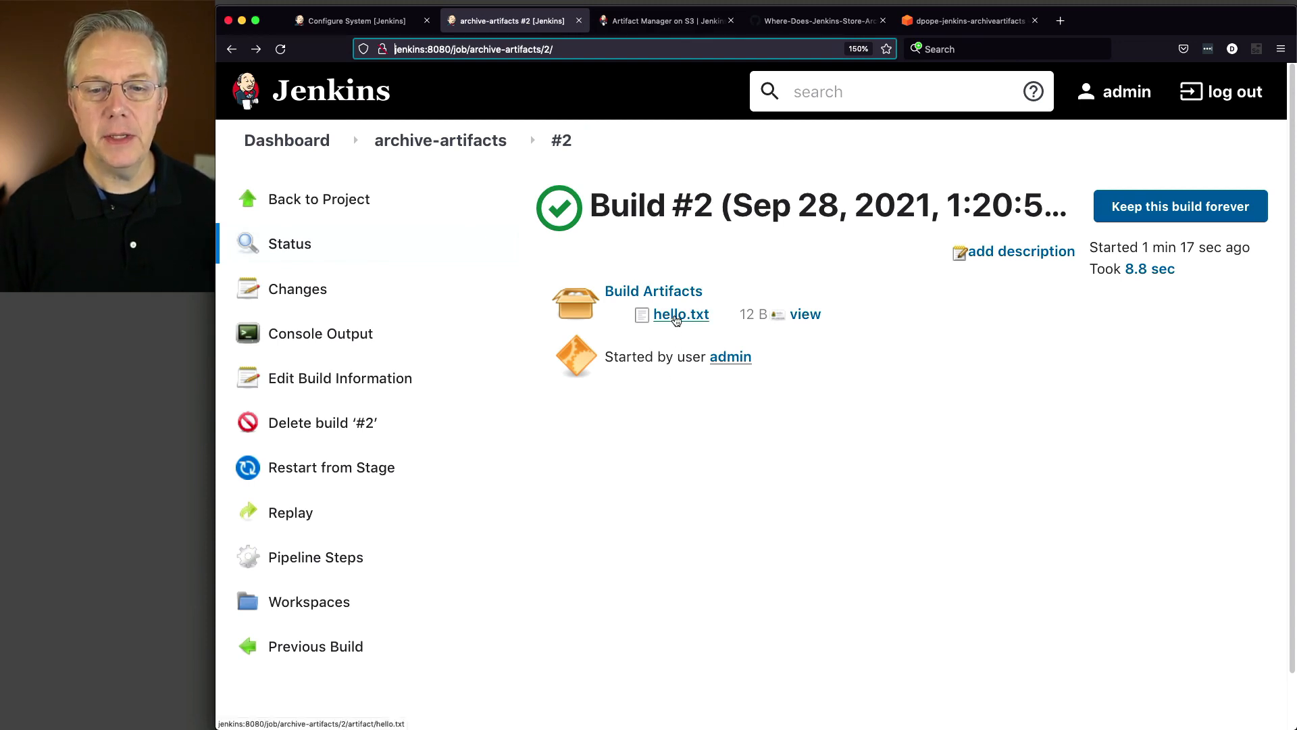
click(681, 314)
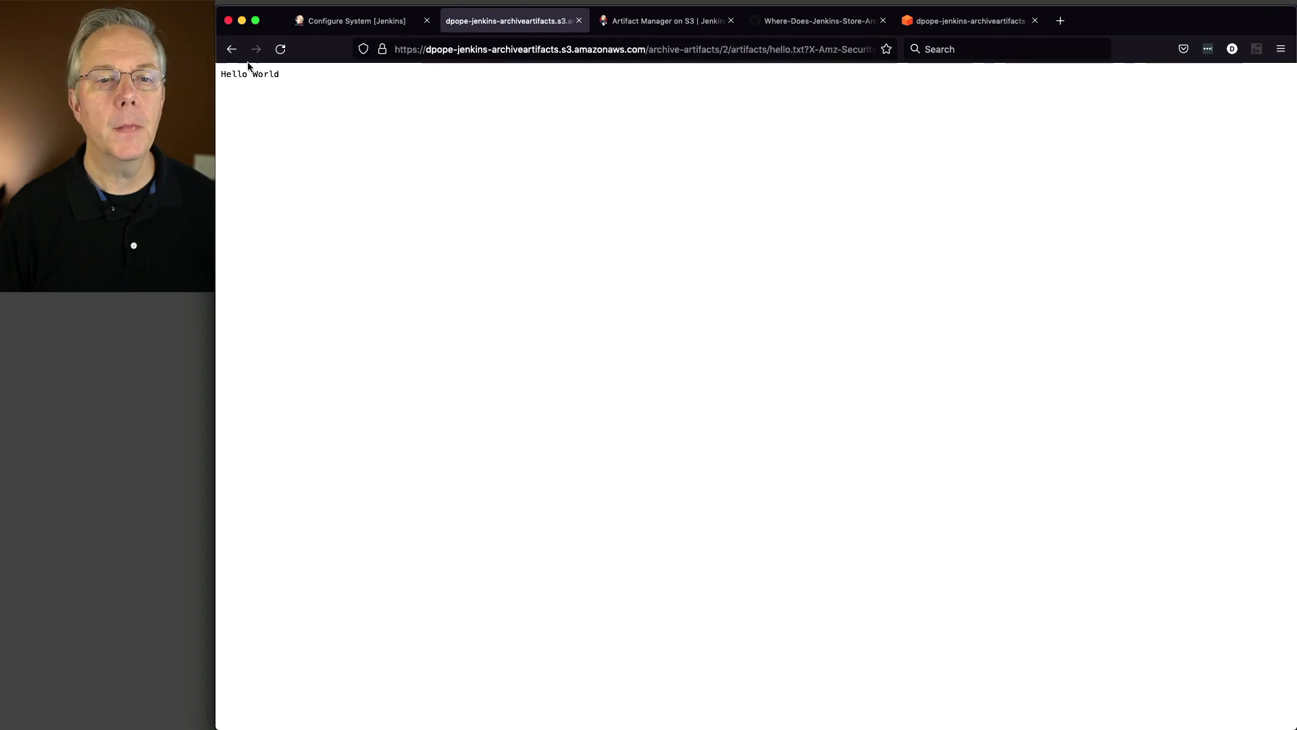
- From the project page, view hello.txt under Last Successful Artifacts, reading Hello World
click(232, 49)
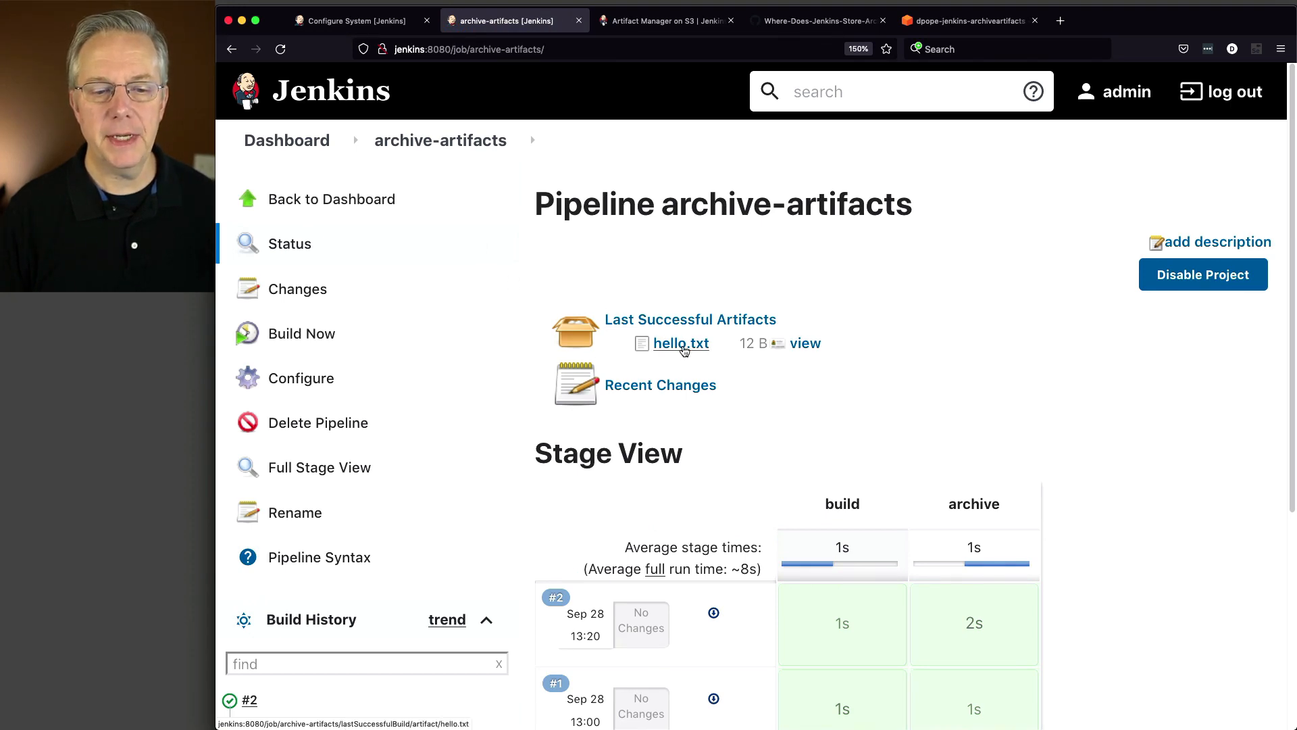
click(680, 345)
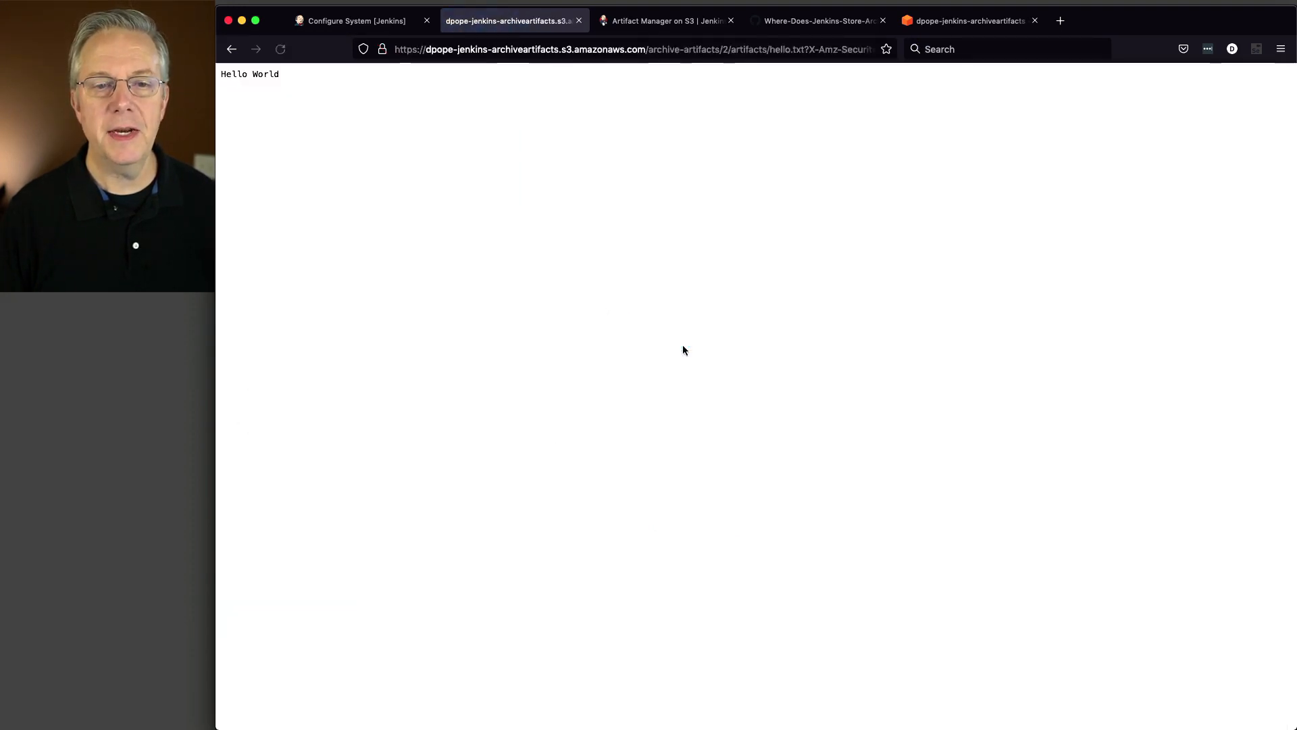
mouse_move(600, 70)
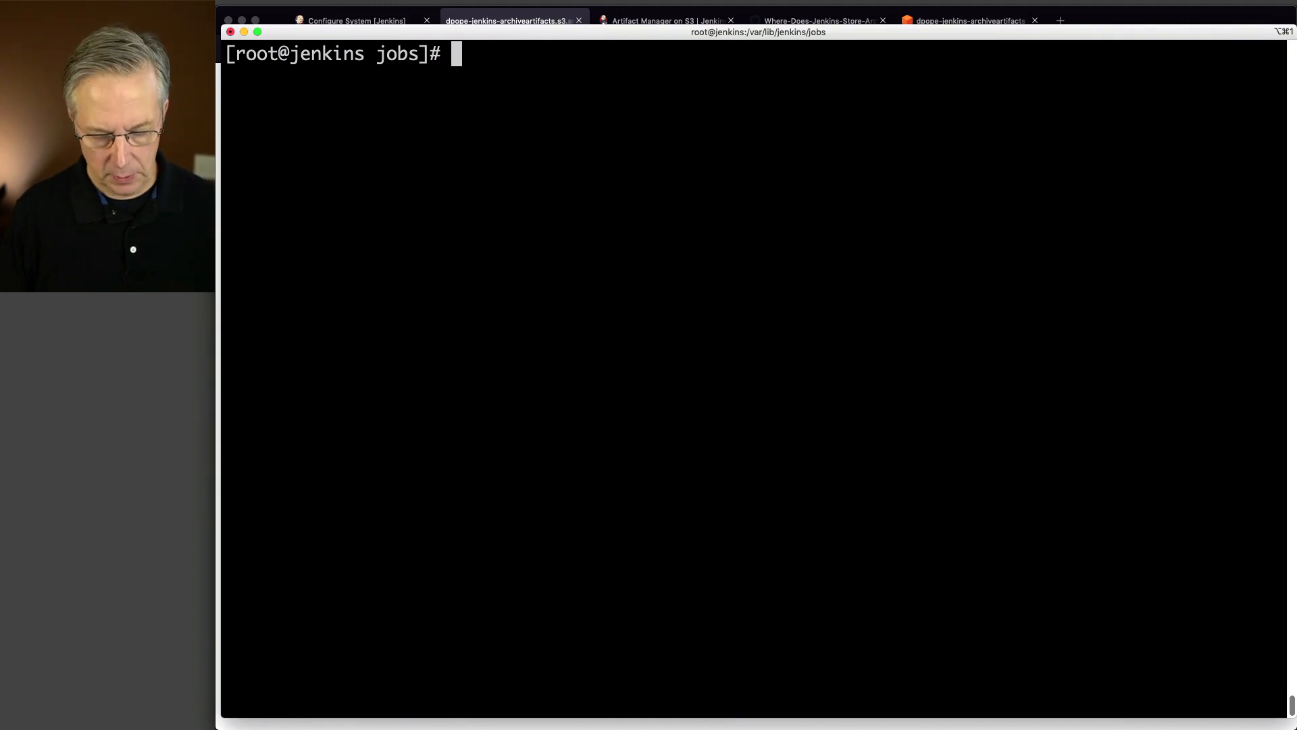
- Run tree in /var/lib/jenkins/jobs to confirm build 2 holds no archived files locally, then return to the S3 bucket
text(tree)
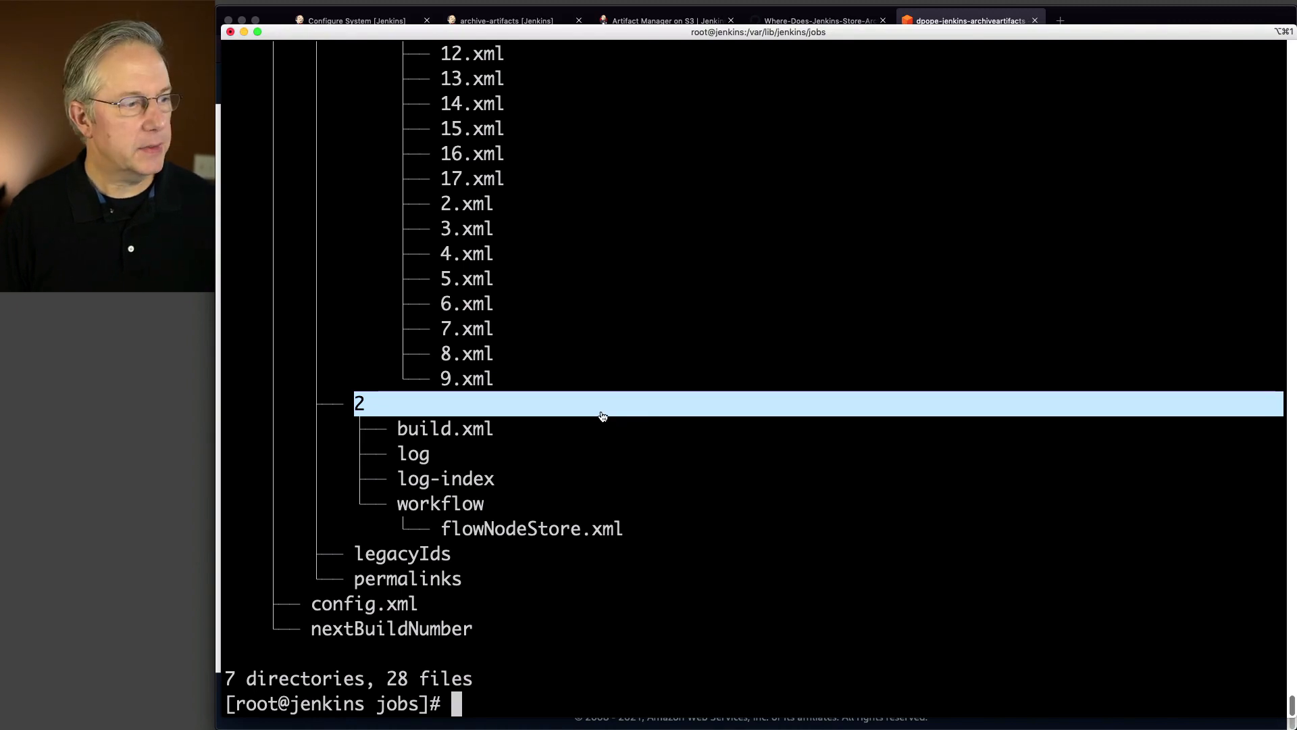
click(970, 20)
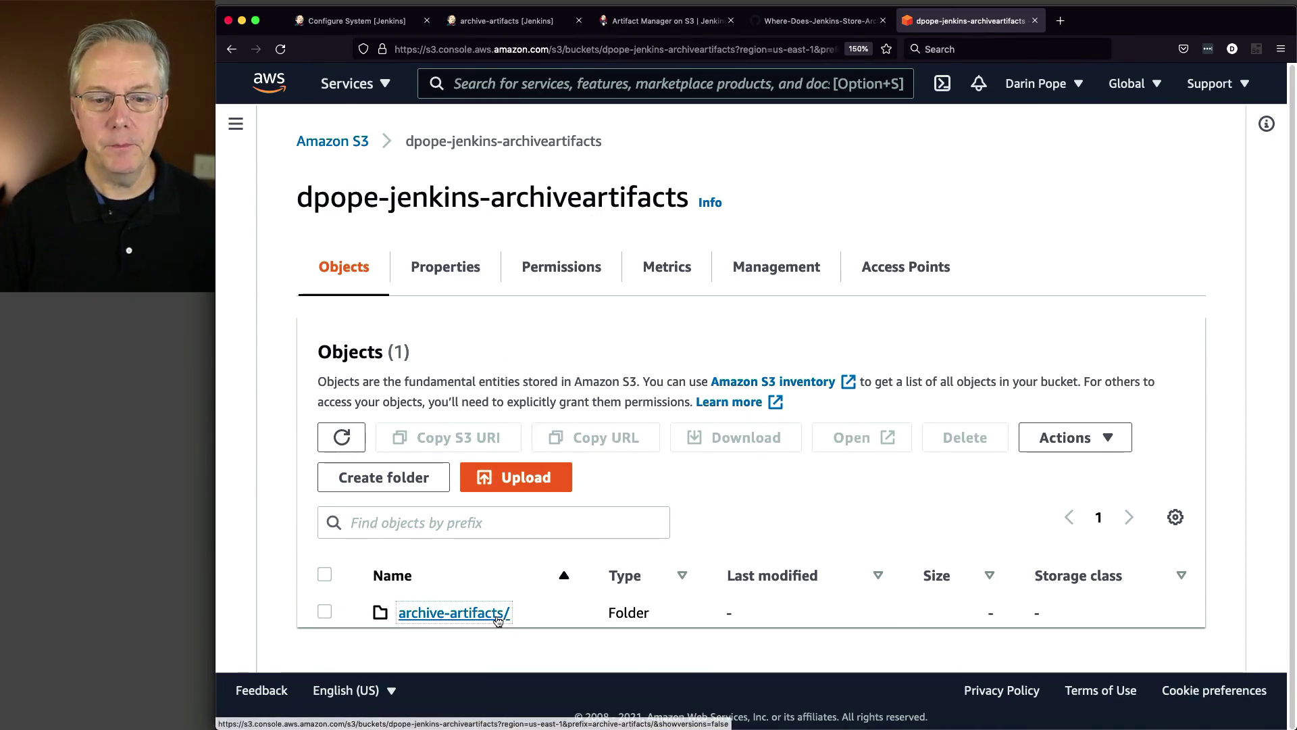
- Drill into archive-artifacts/2/artifacts/ in the bucket to find hello.txt at 12.0 B, Standard storage
click(454, 613)
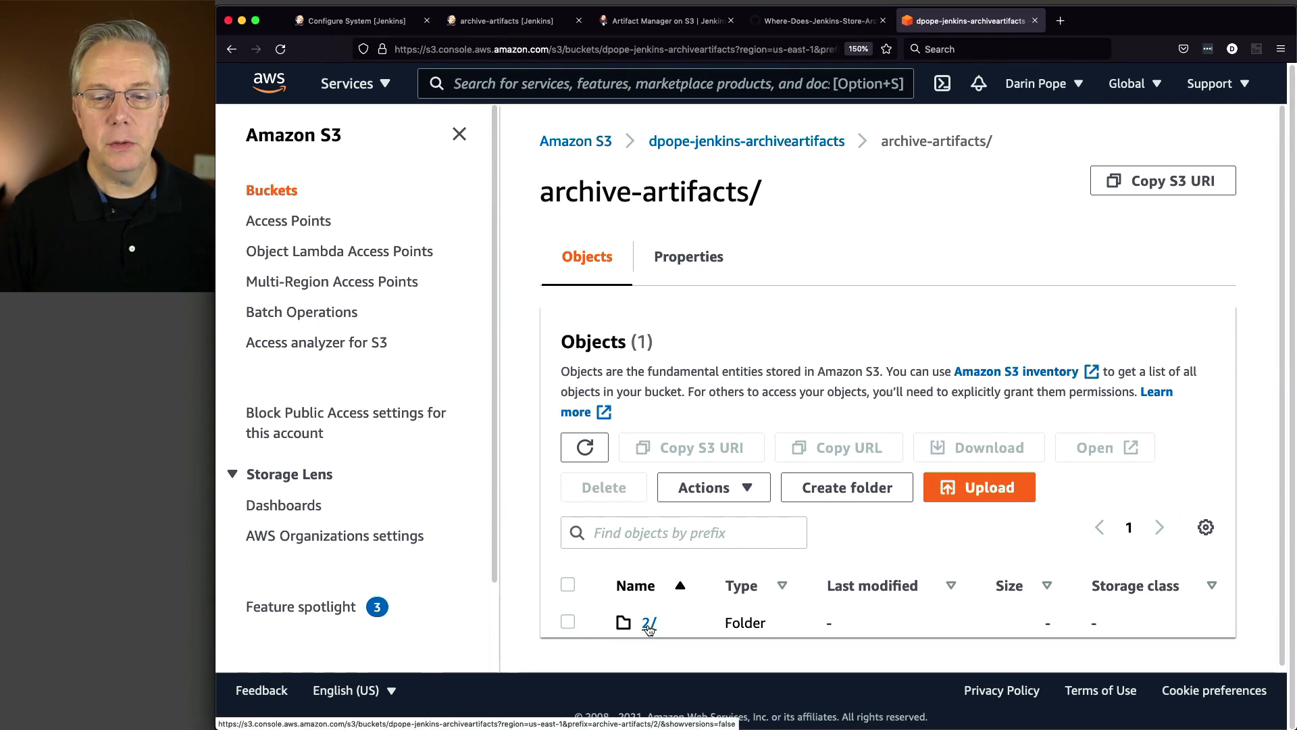
click(647, 622)
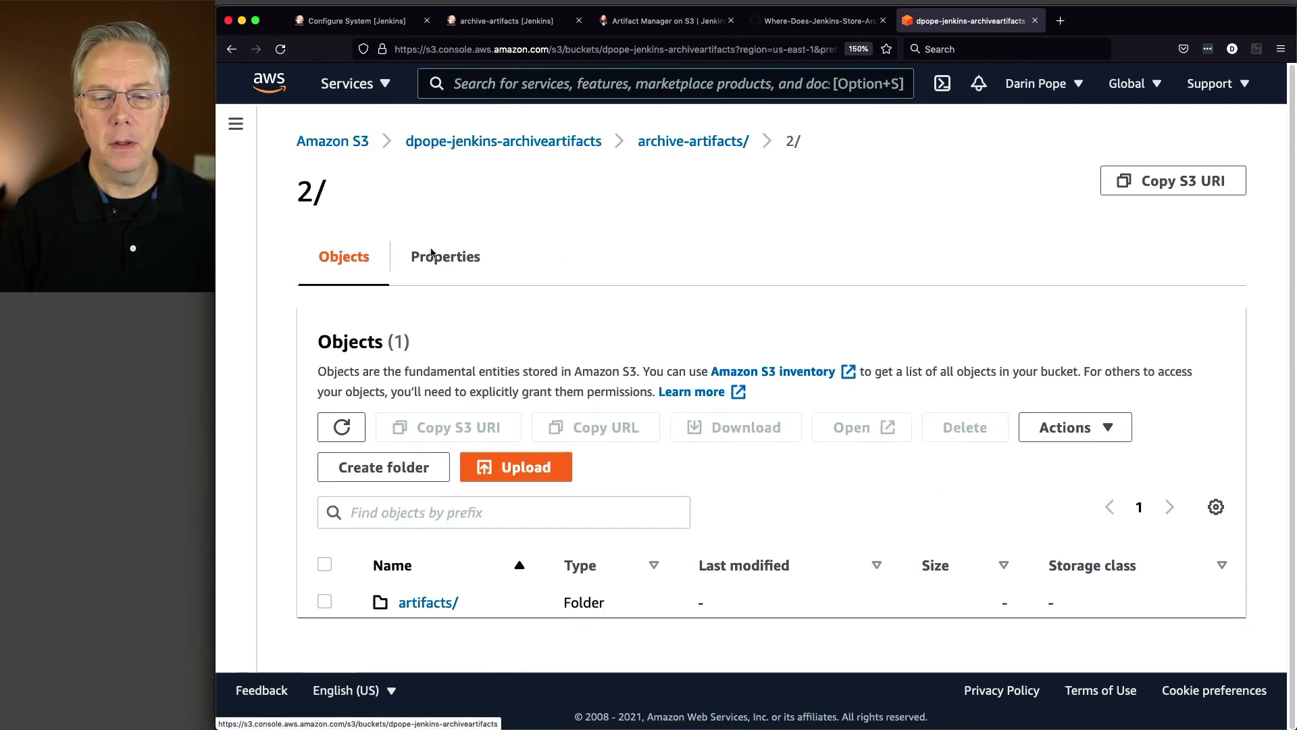
click(427, 602)
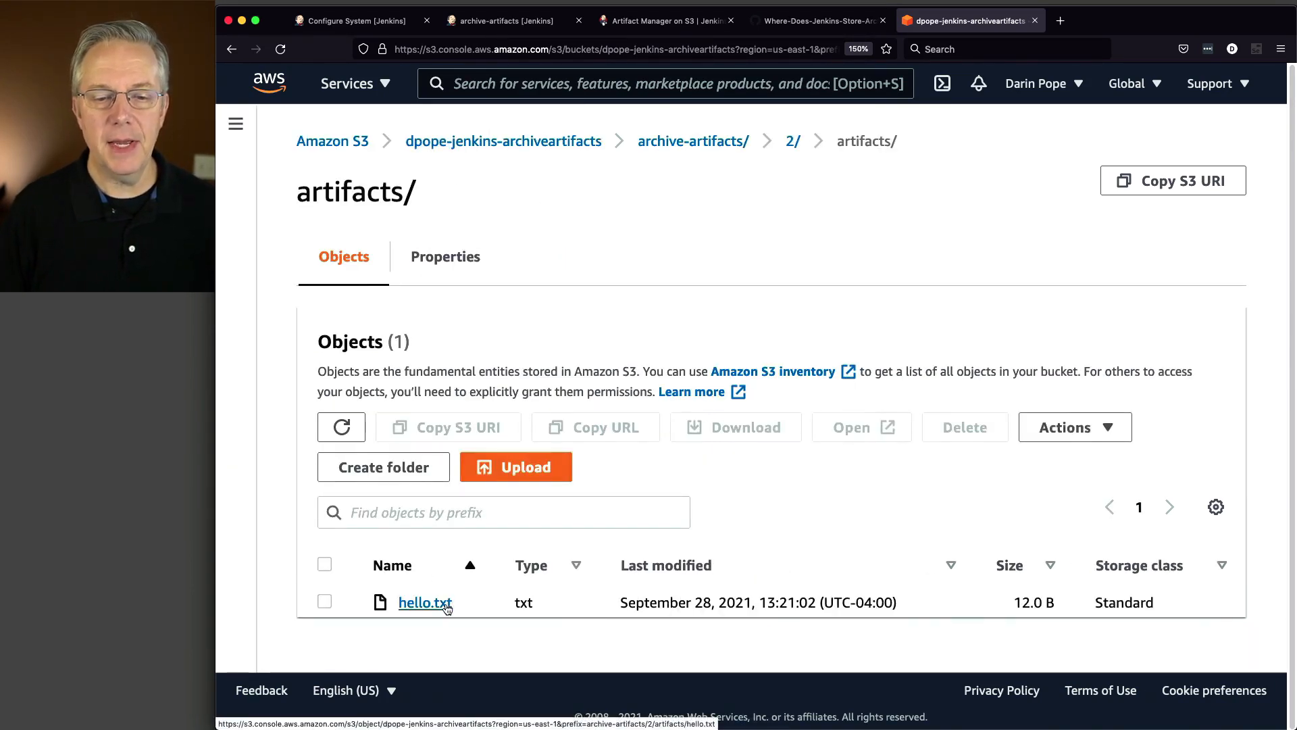